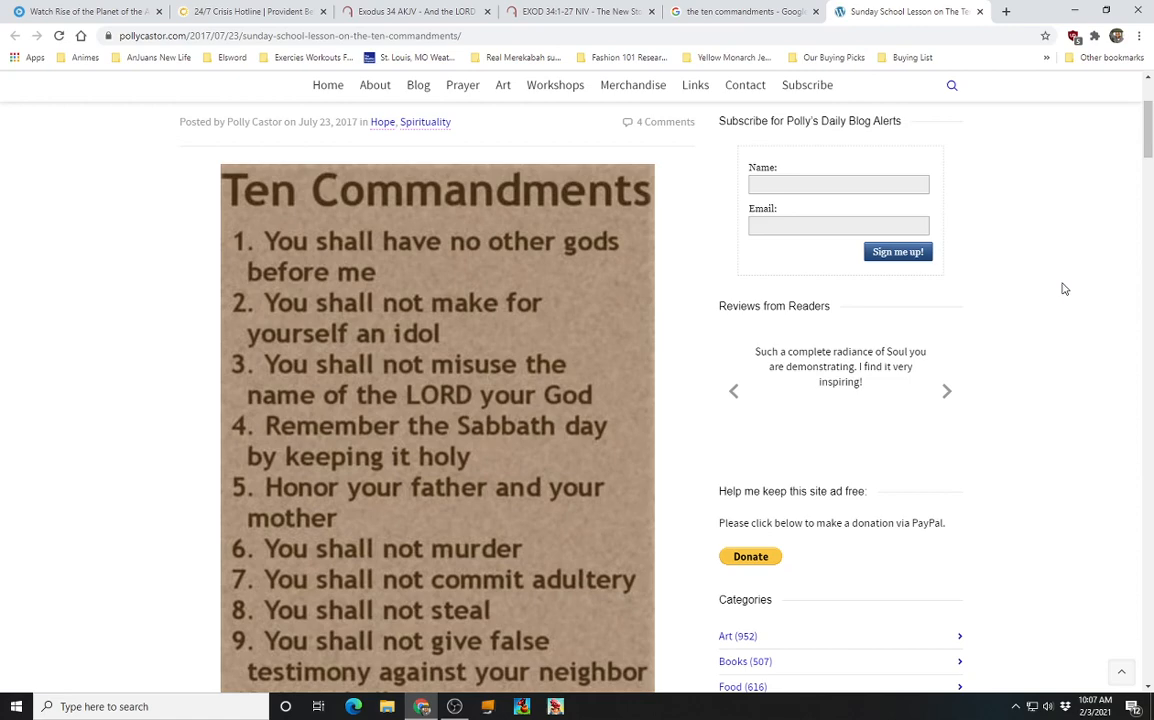
Scroll the blog post down until the tenth commandment and the article's opening text show
click(946, 390)
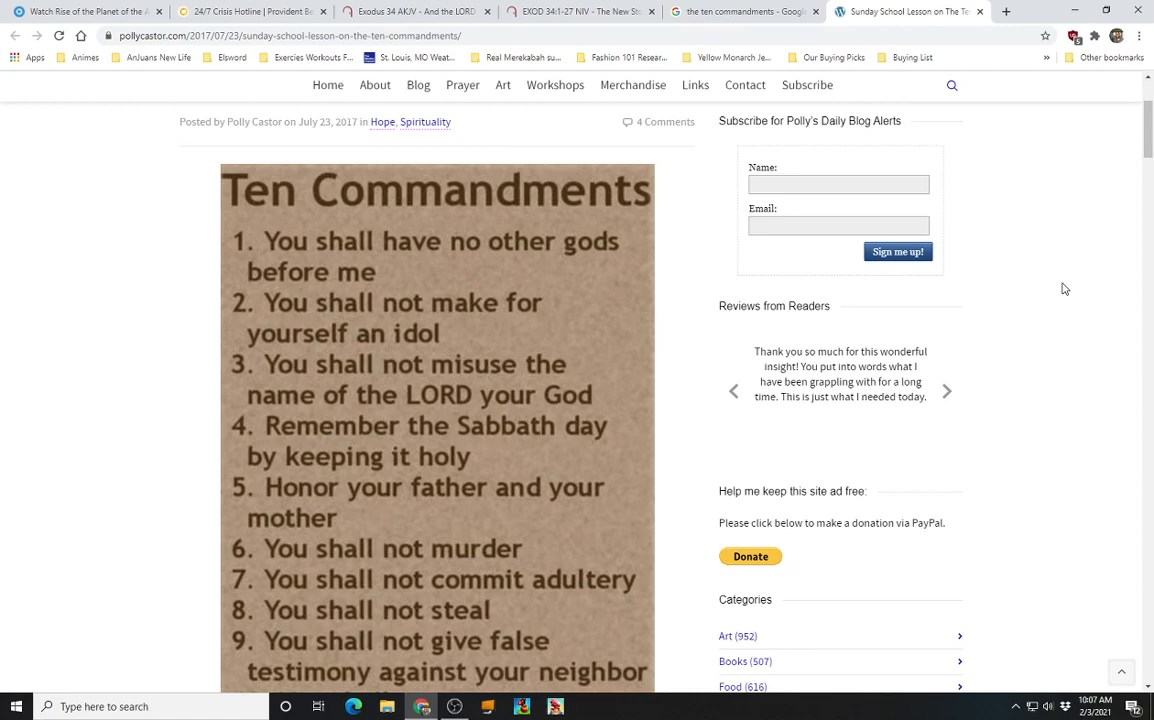
click(946, 390)
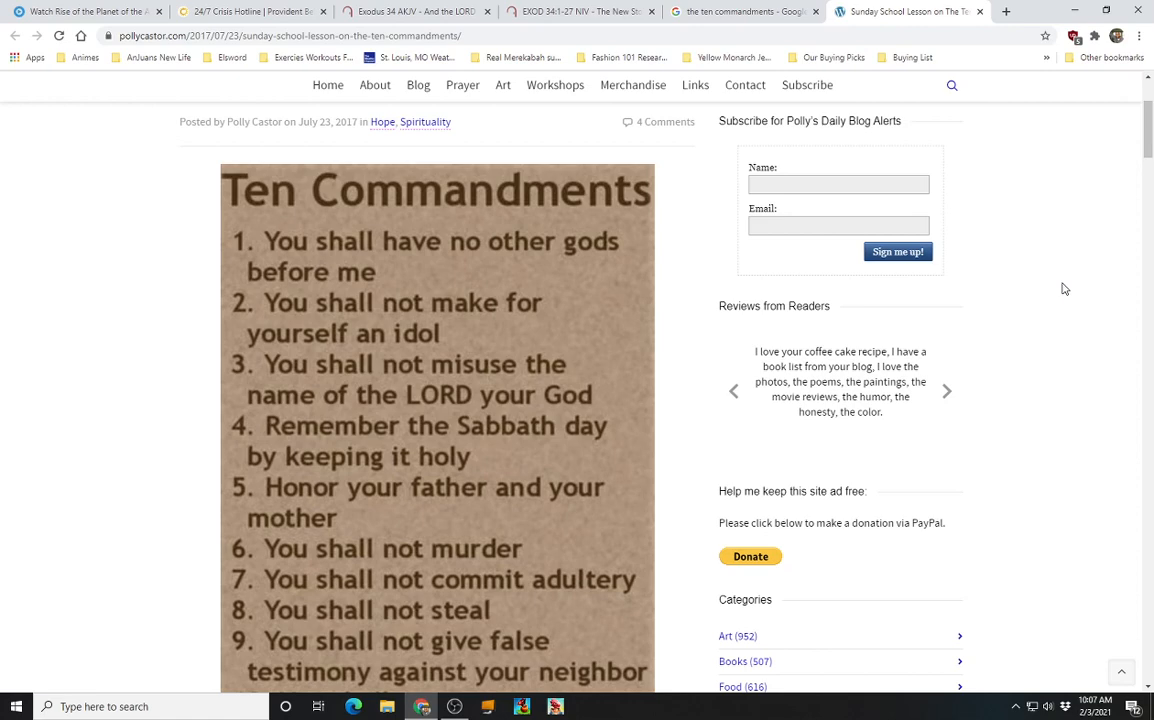
click(946, 390)
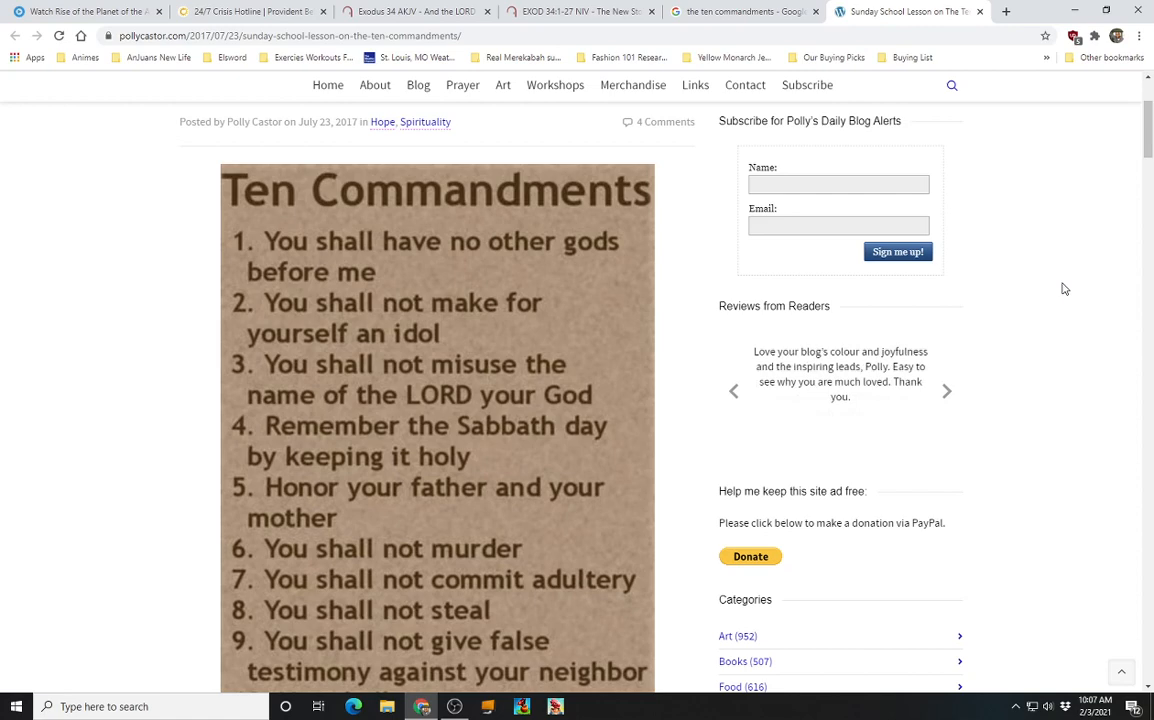
click(946, 390)
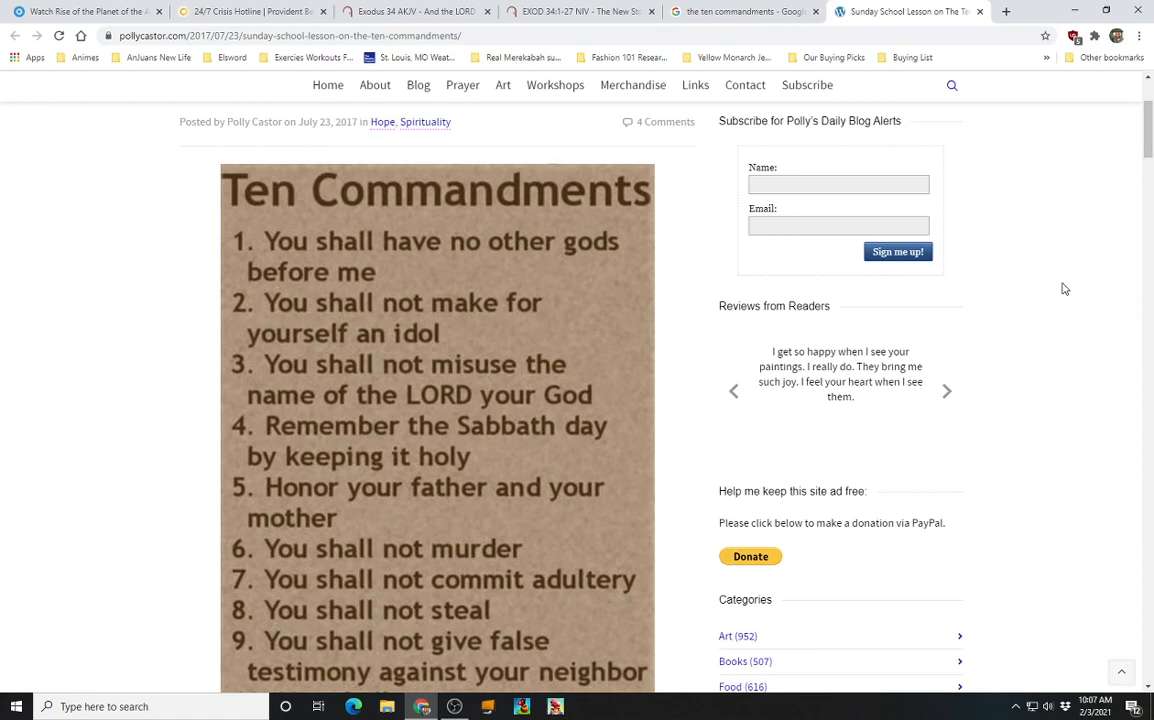
click(946, 390)
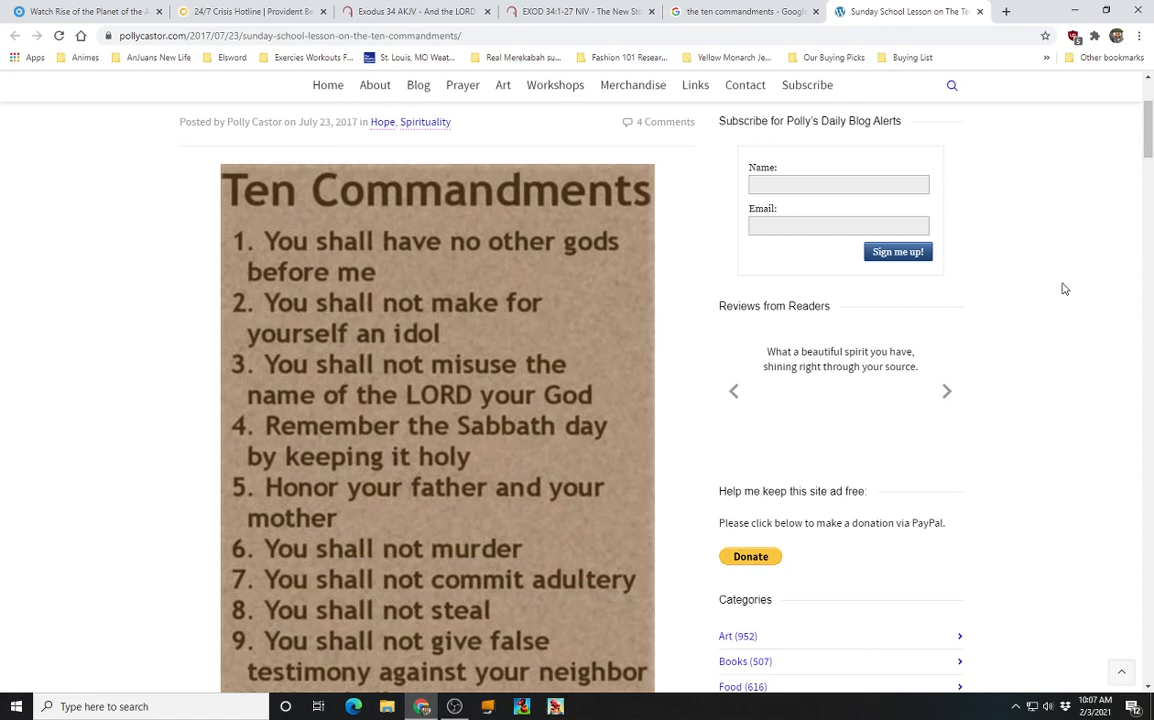
click(946, 390)
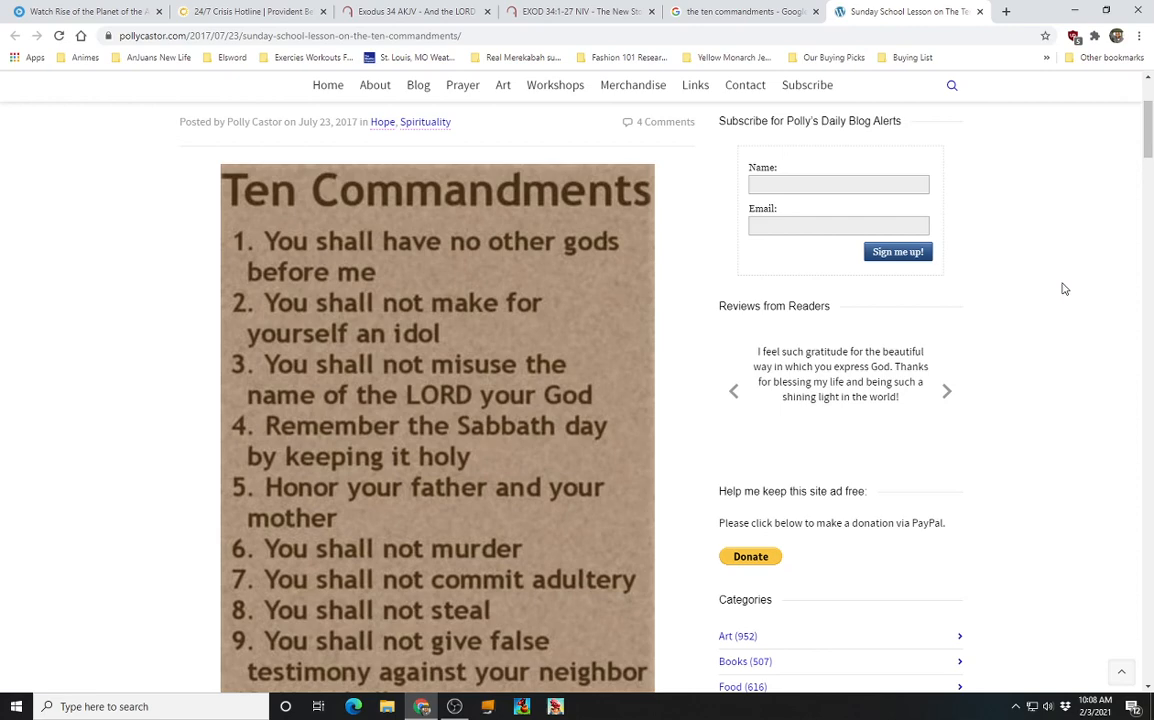
click(944, 390)
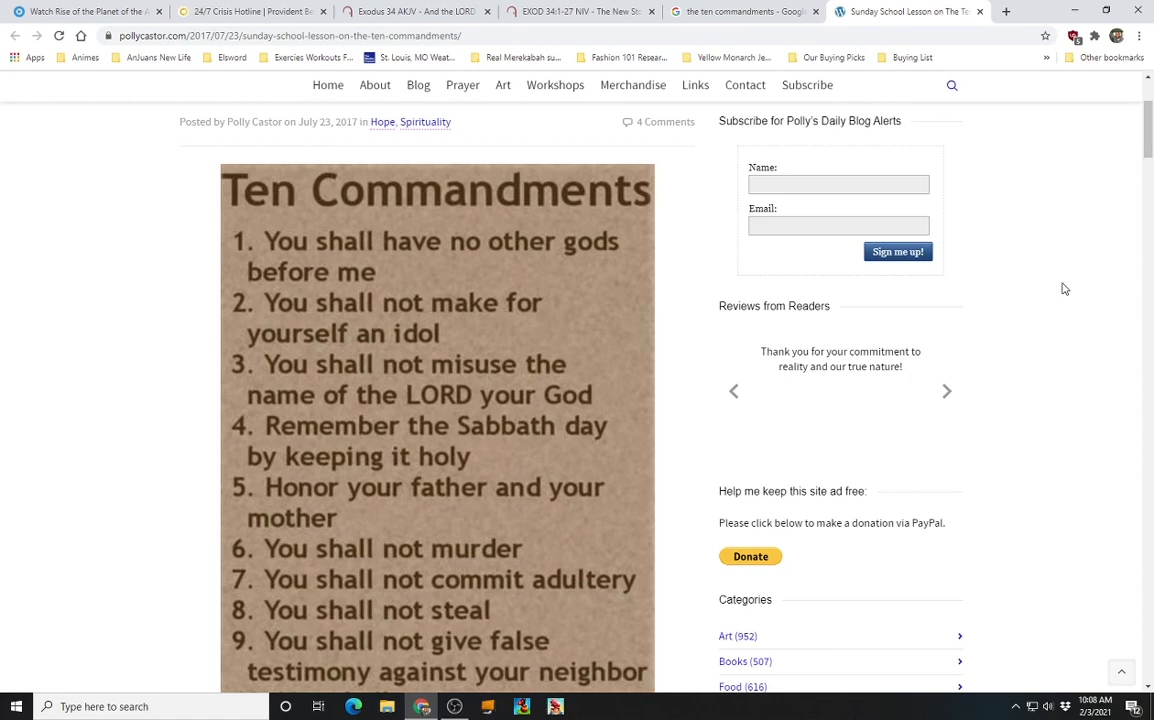
click(946, 390)
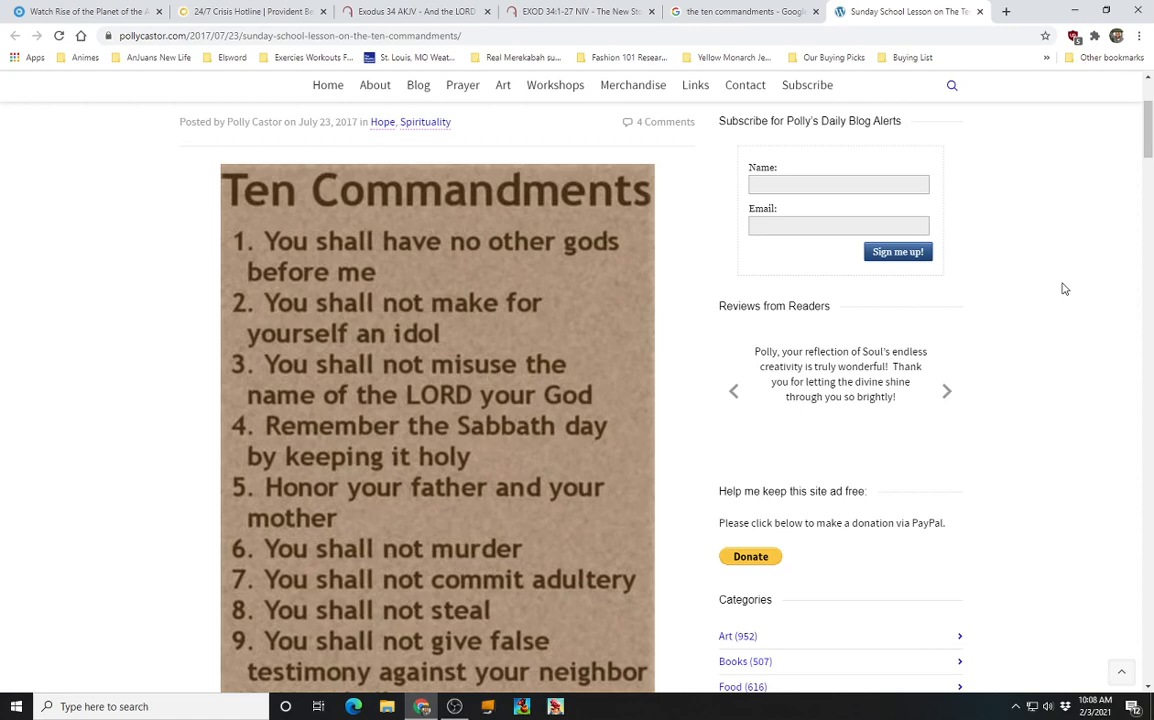
click(946, 390)
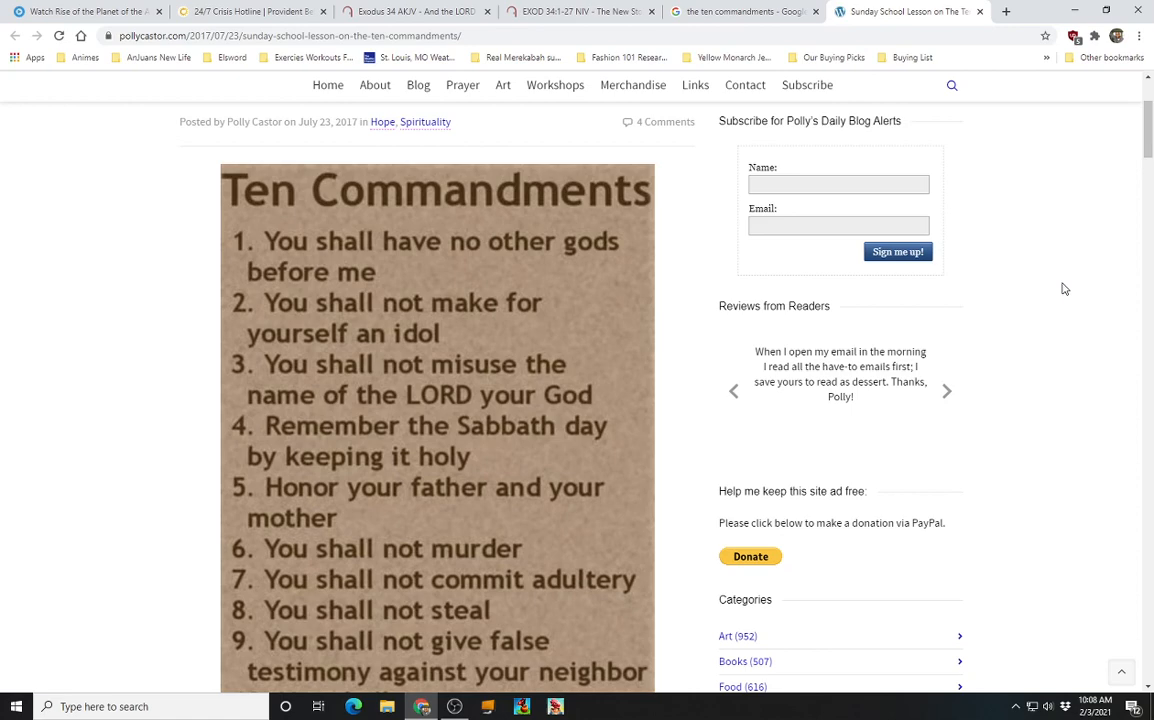
click(946, 390)
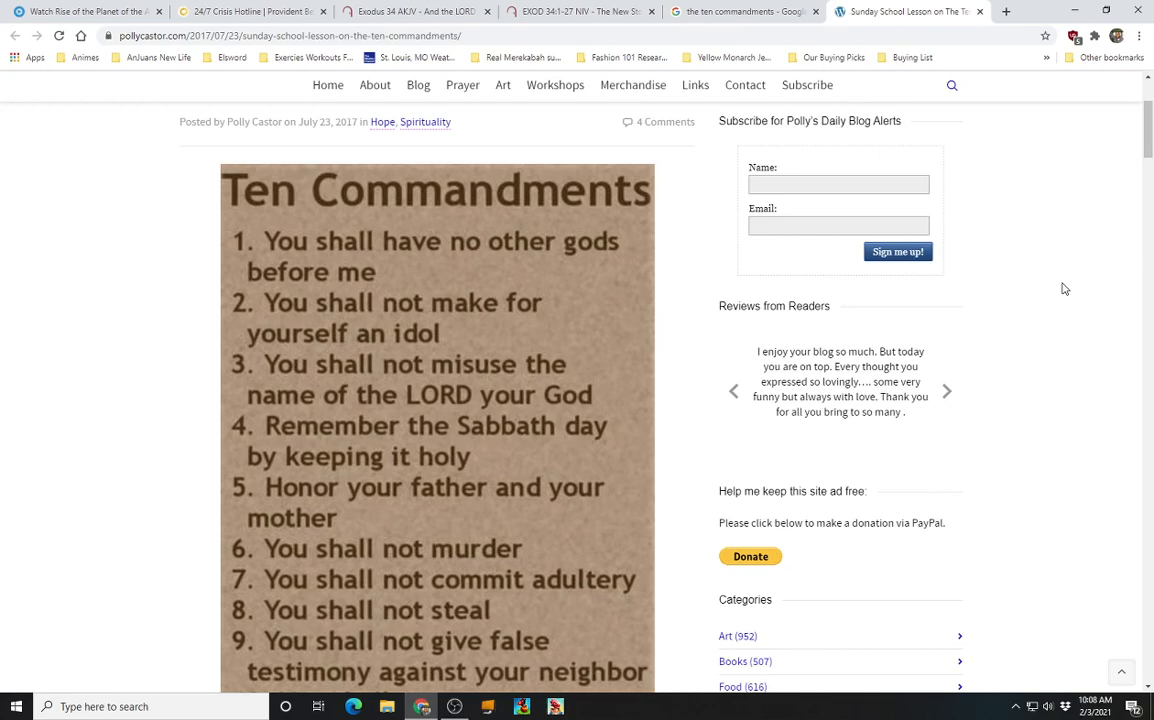
click(946, 390)
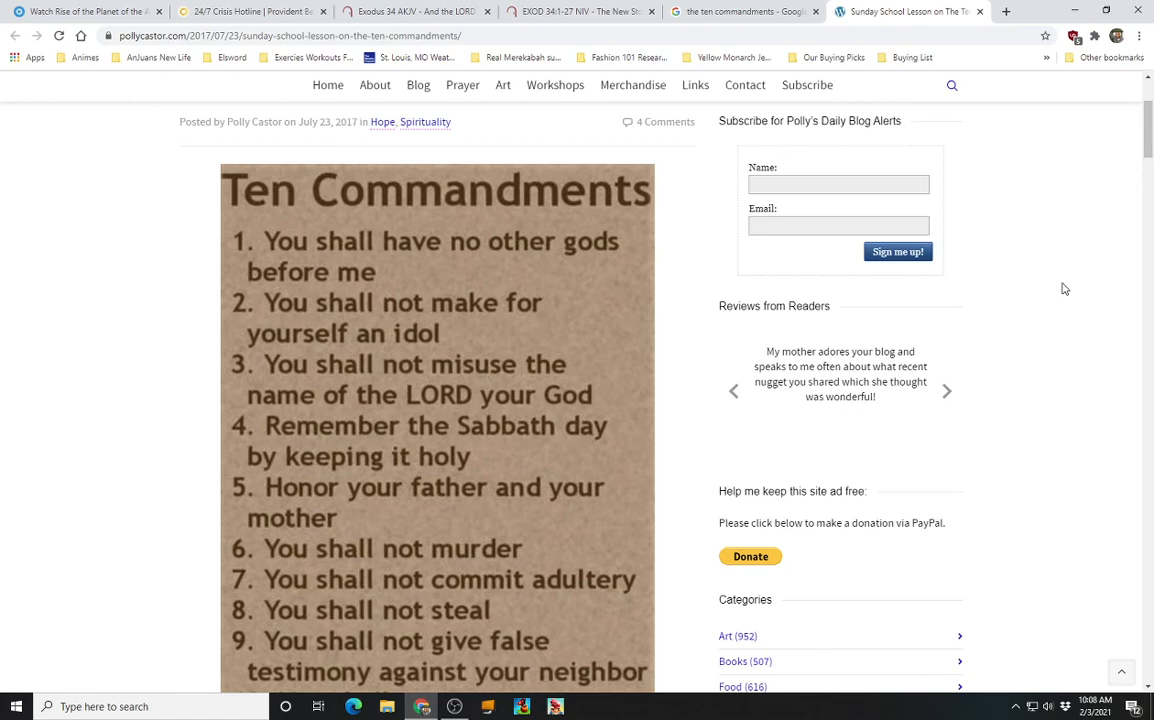
mouse_move(1060, 306)
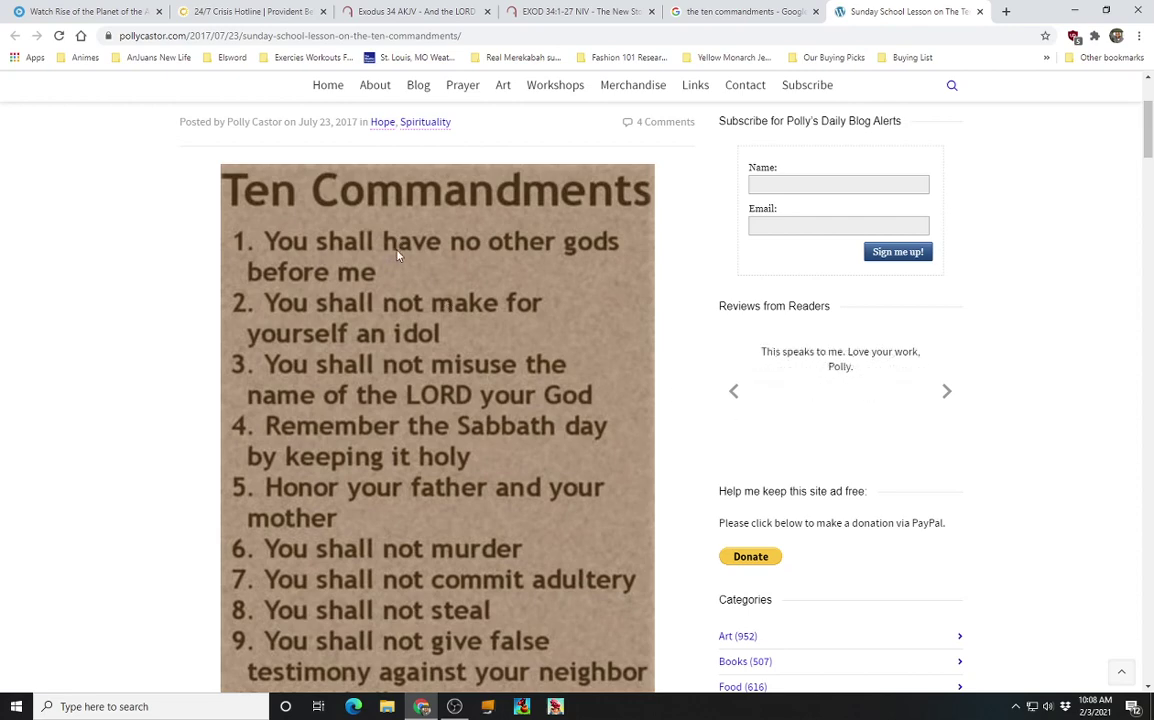
mouse_move(356, 340)
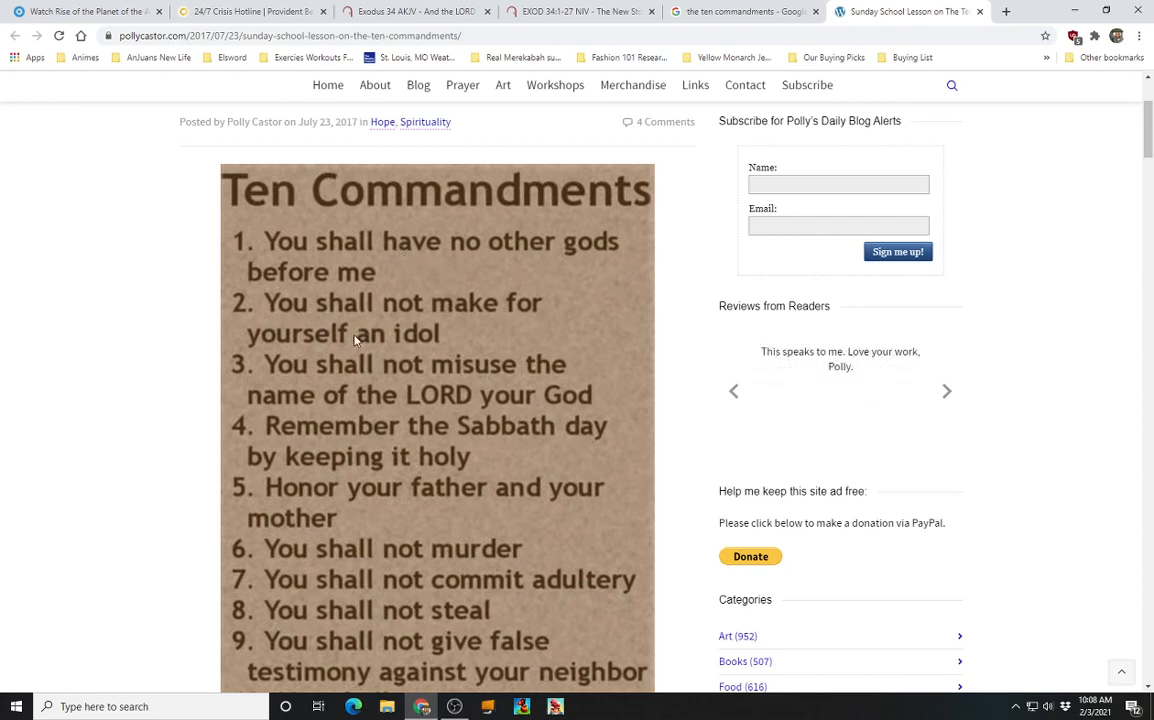
mouse_move(420, 396)
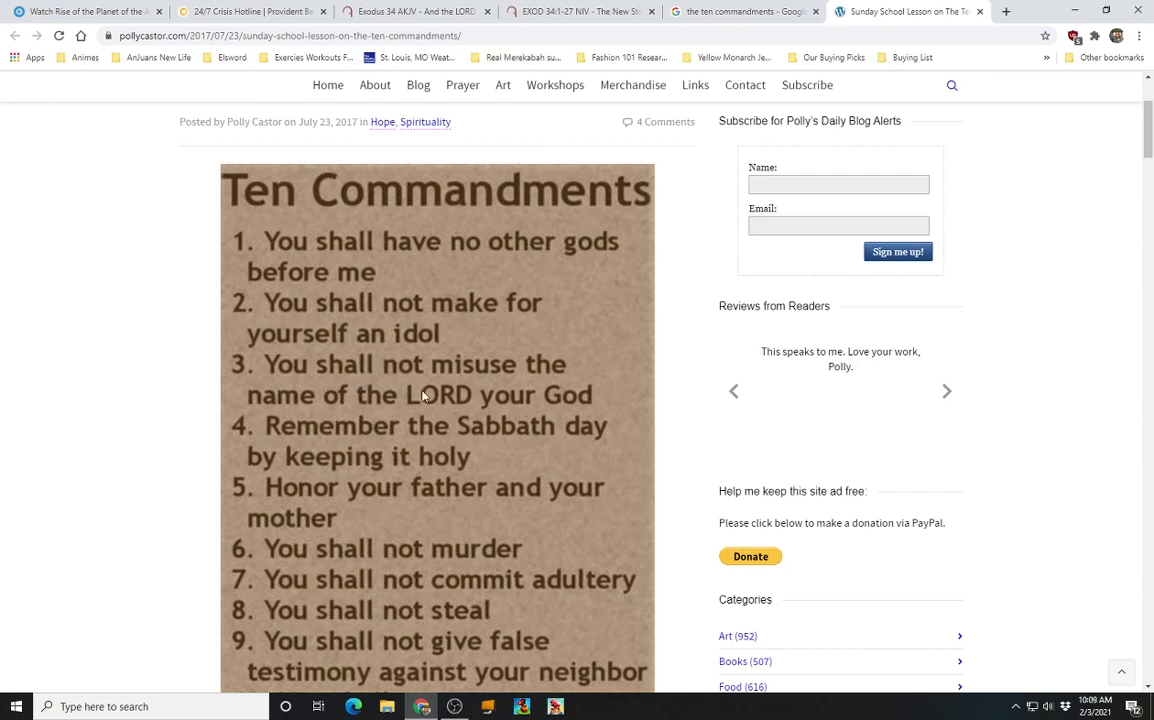
mouse_move(588, 424)
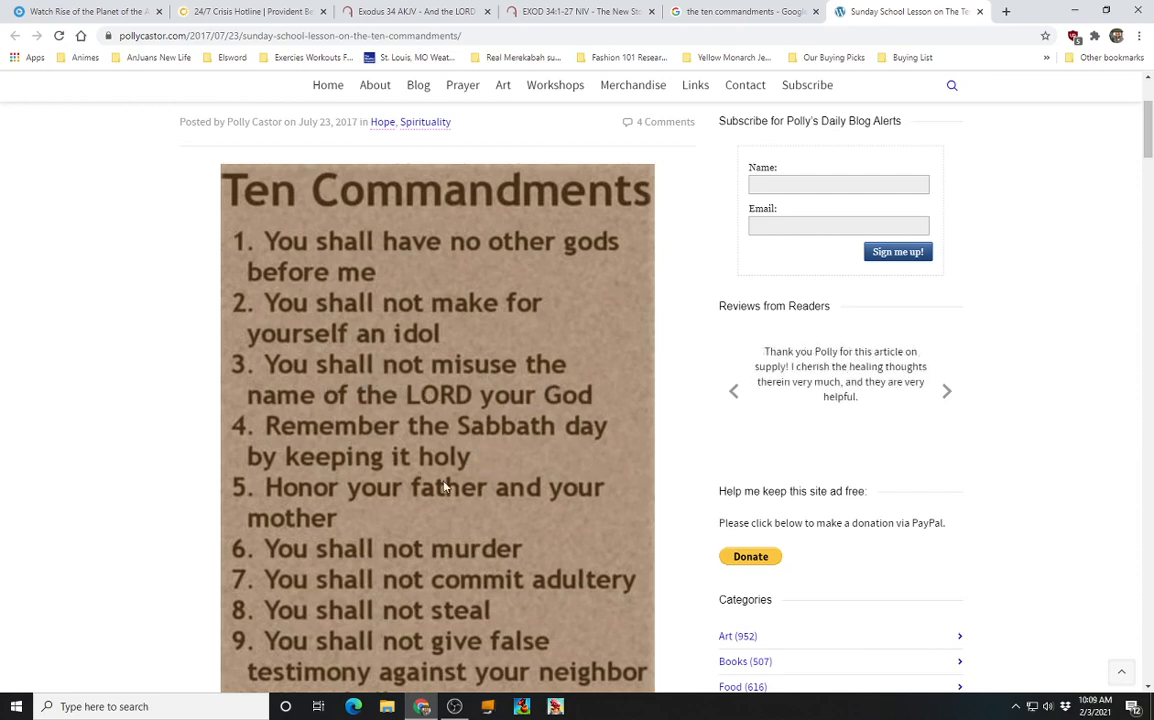
scroll(down, 3)
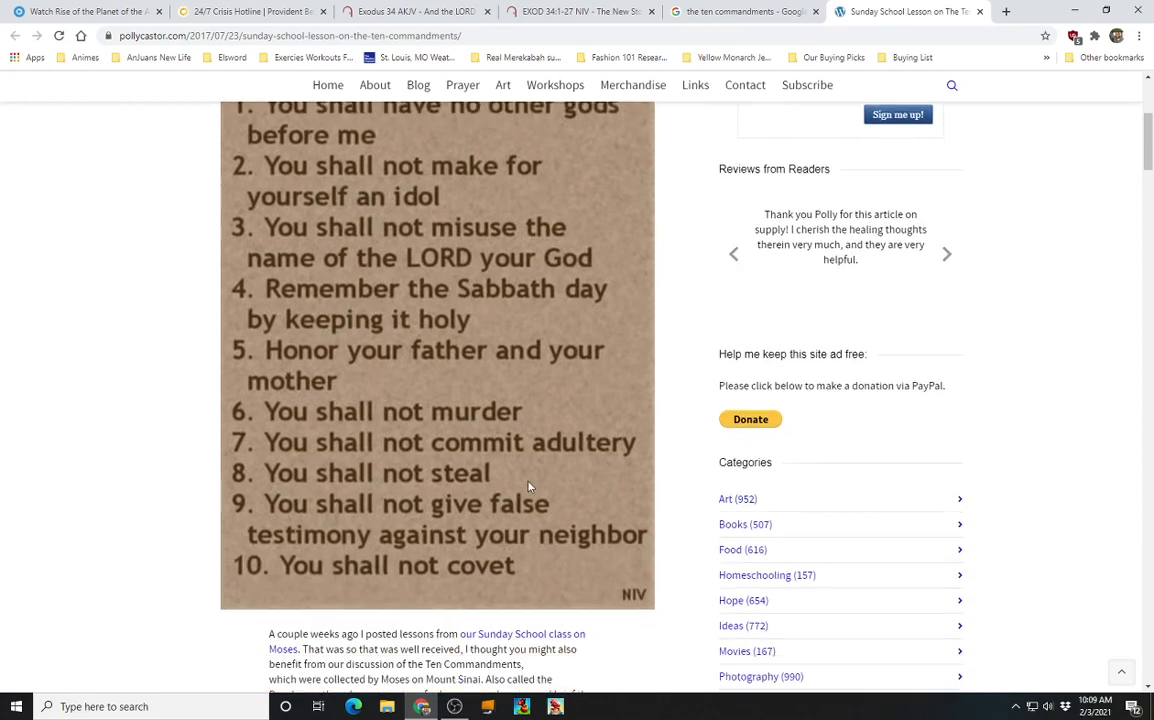
mouse_move(604, 462)
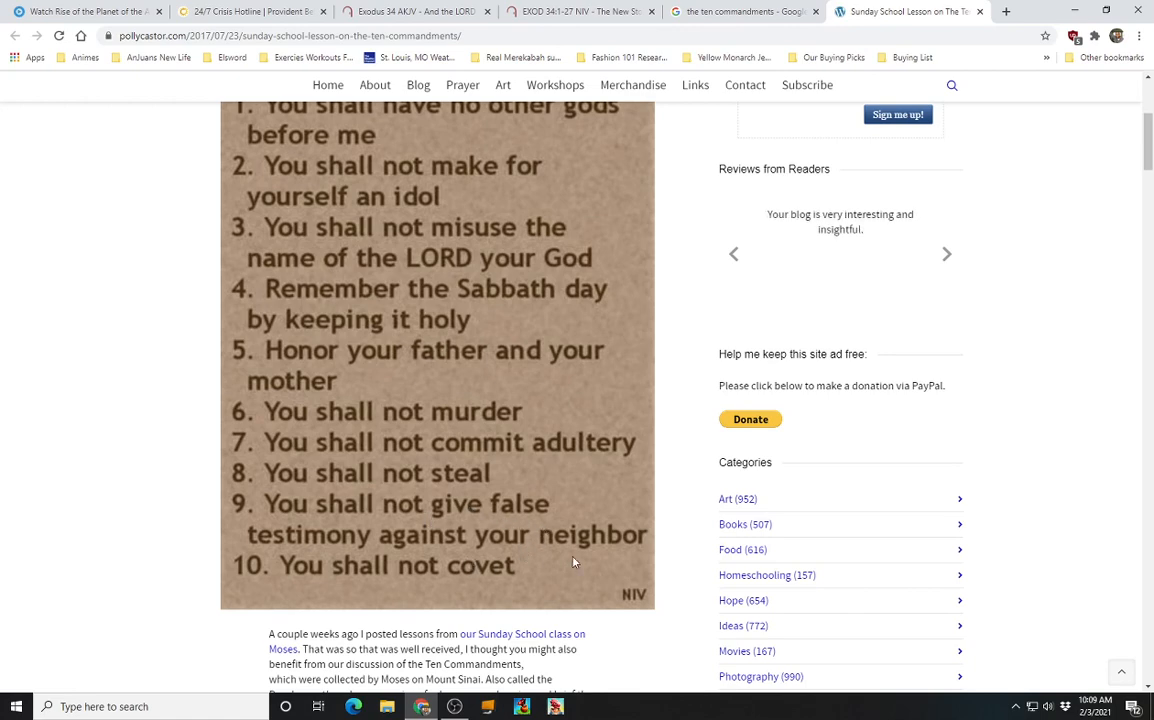
mouse_move(628, 512)
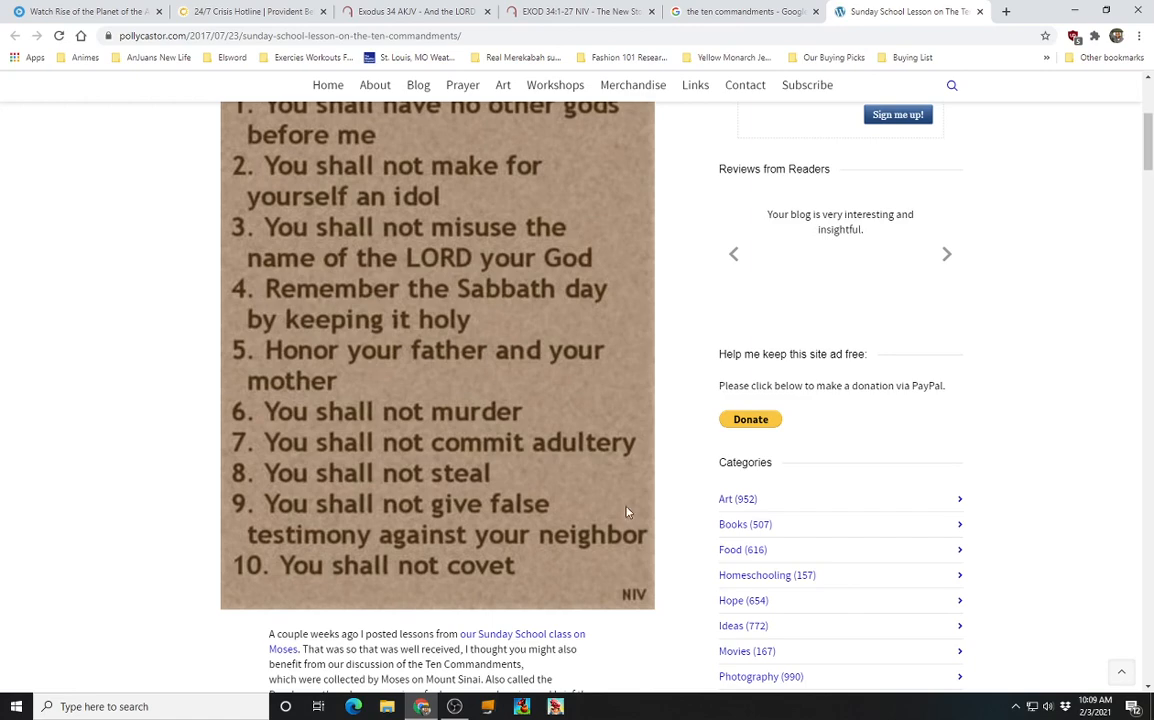
Scroll around the Ten Commandments image and the paragraphs on laws as duties to God
scroll(down, 3)
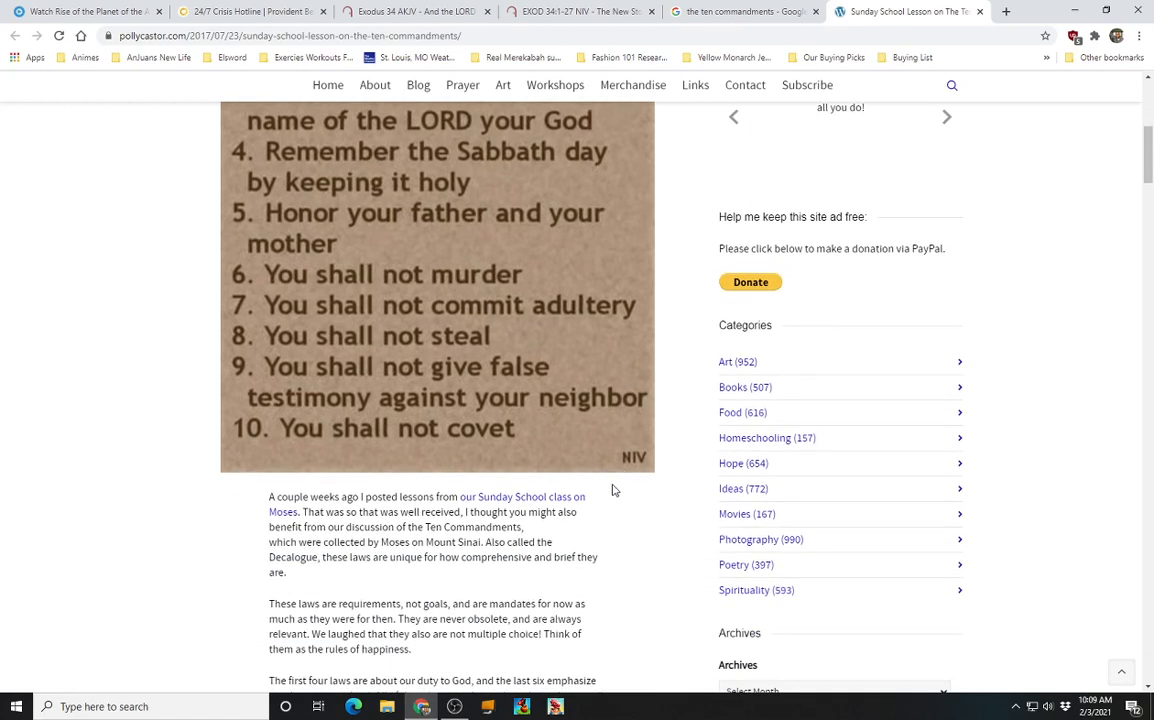
mouse_move(616, 512)
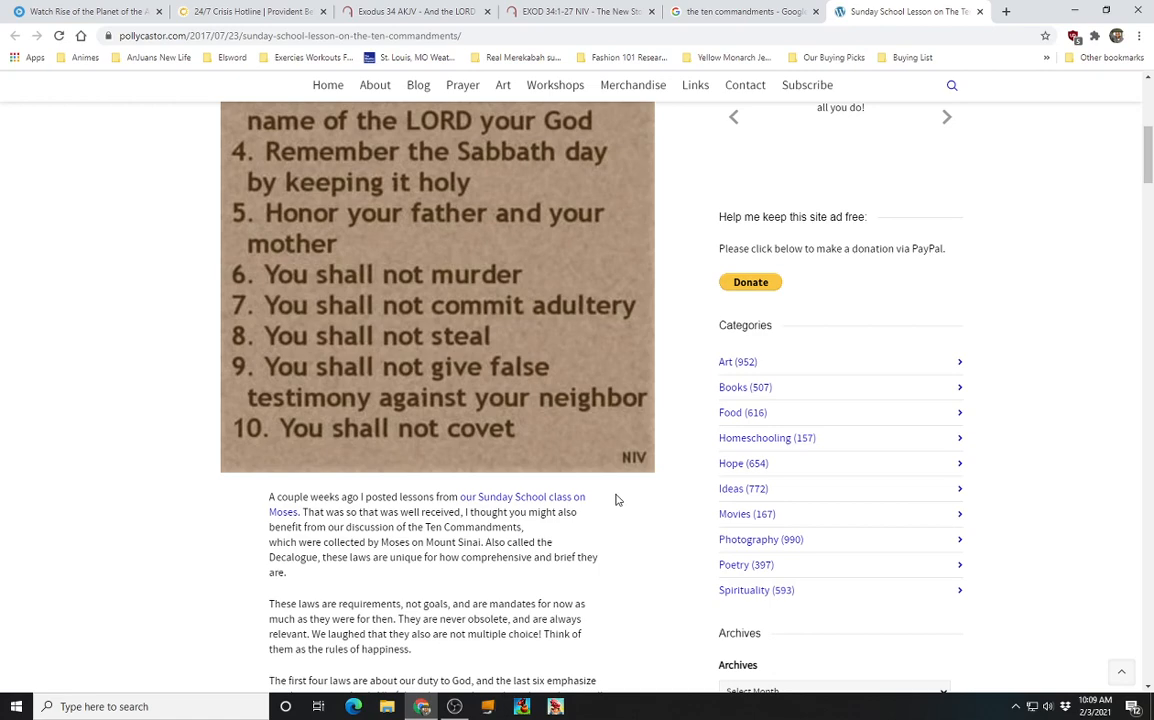
mouse_move(590, 466)
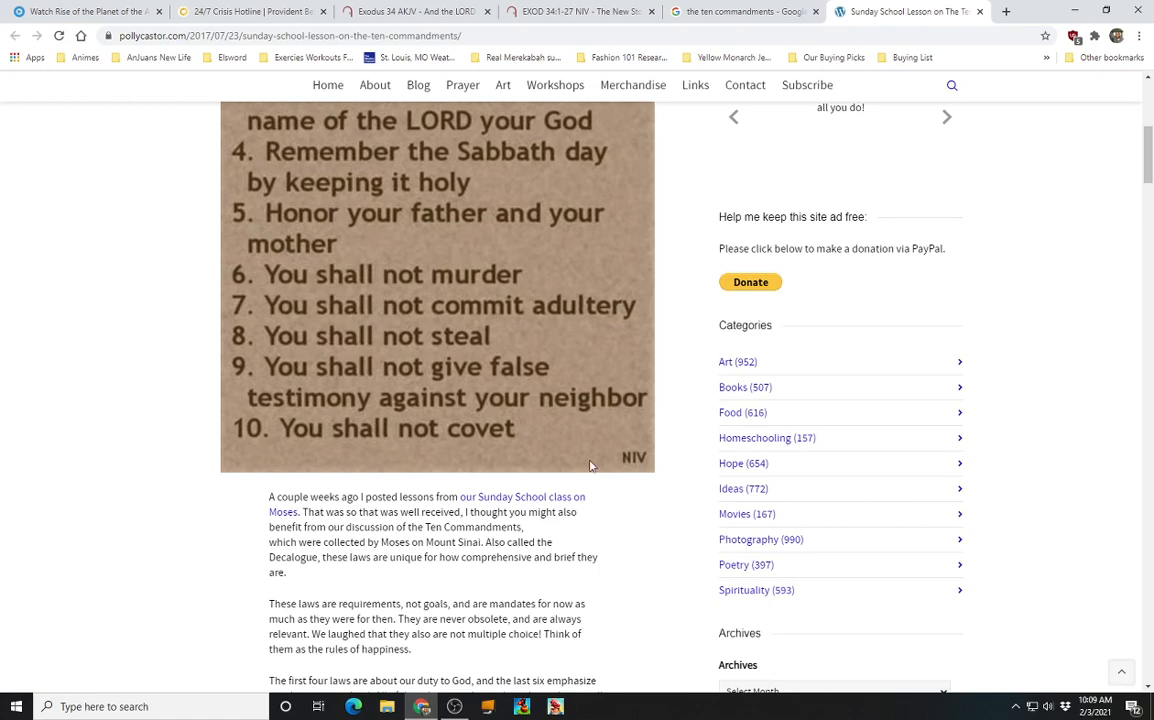
scroll(up, 3)
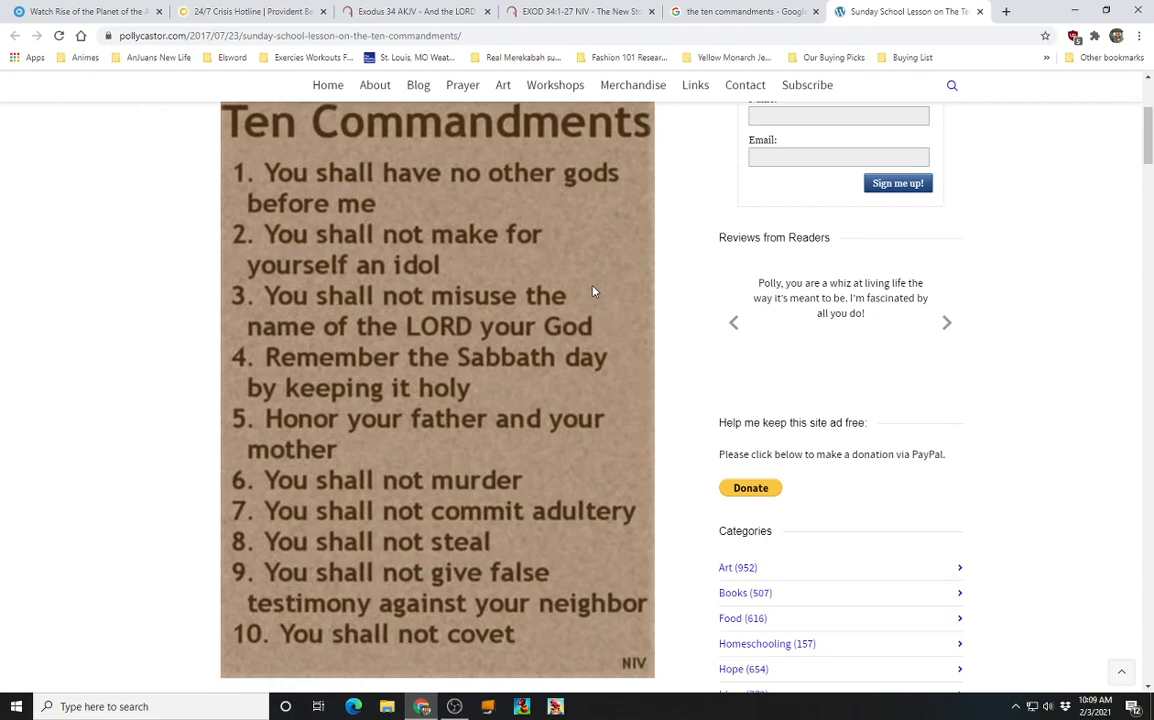
scroll(down, 3)
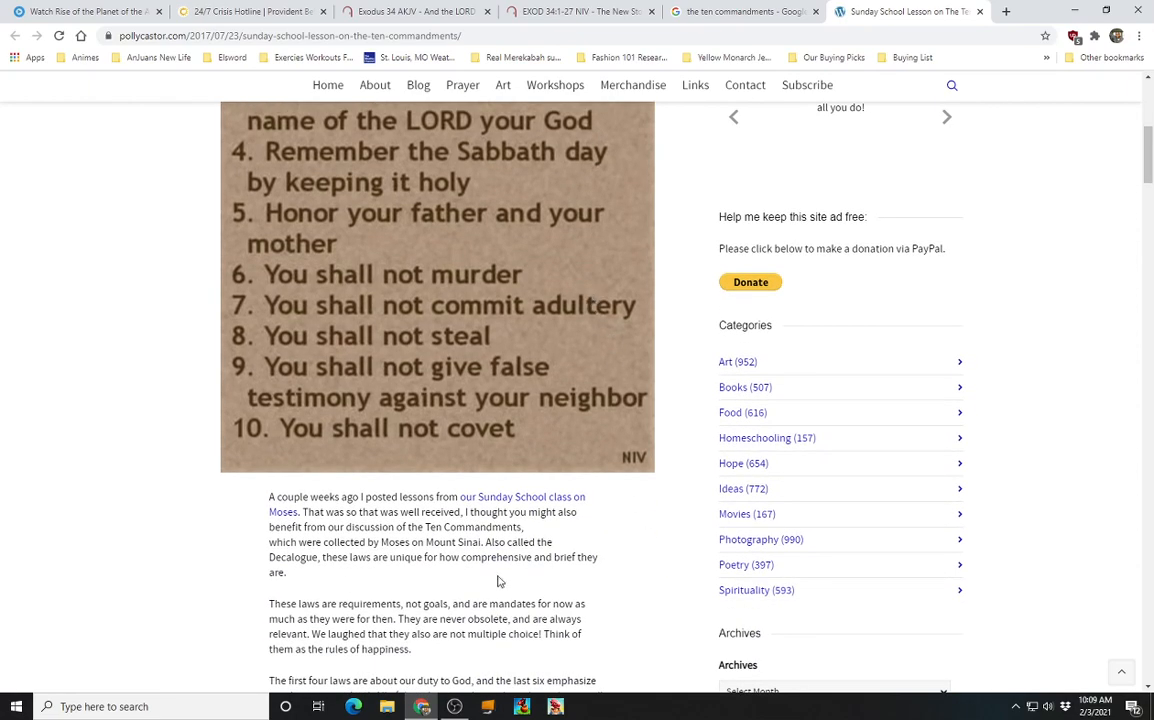
mouse_move(400, 520)
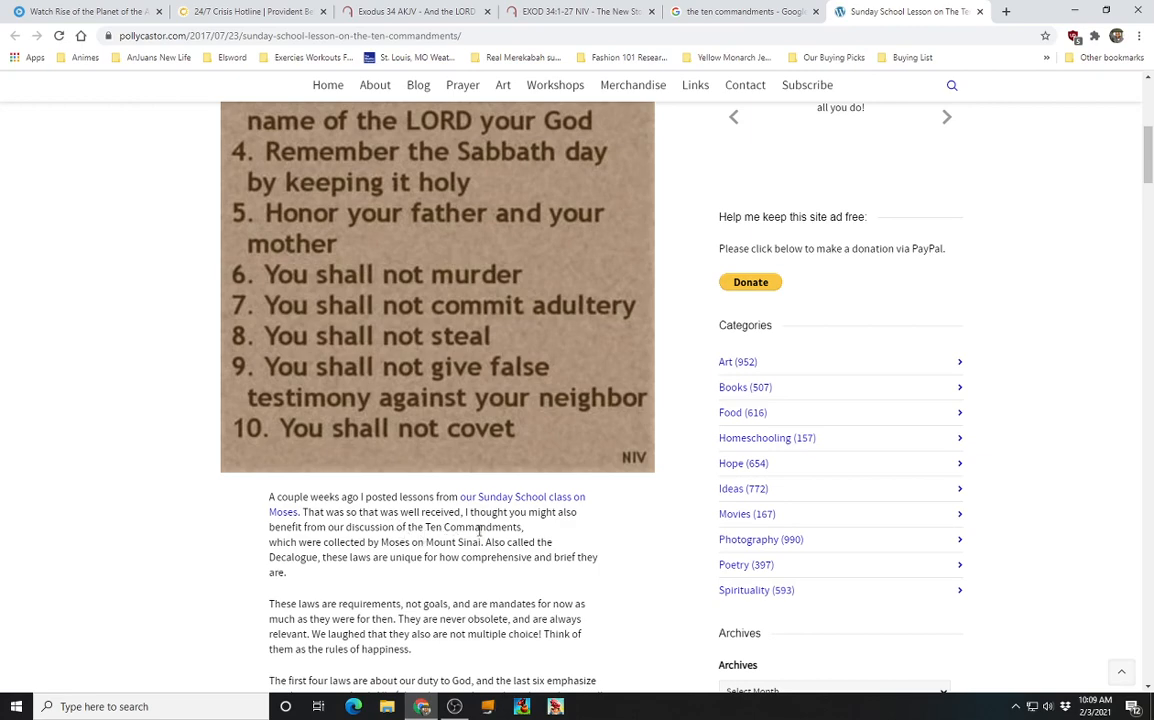
mouse_move(324, 548)
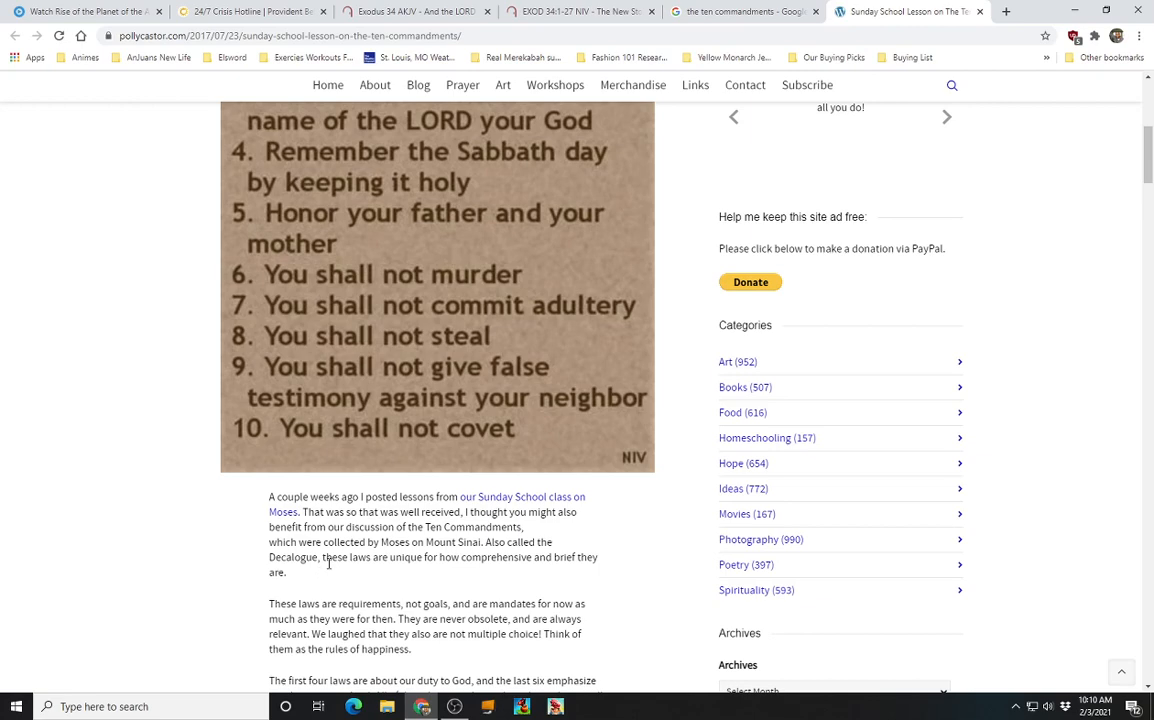
mouse_move(408, 564)
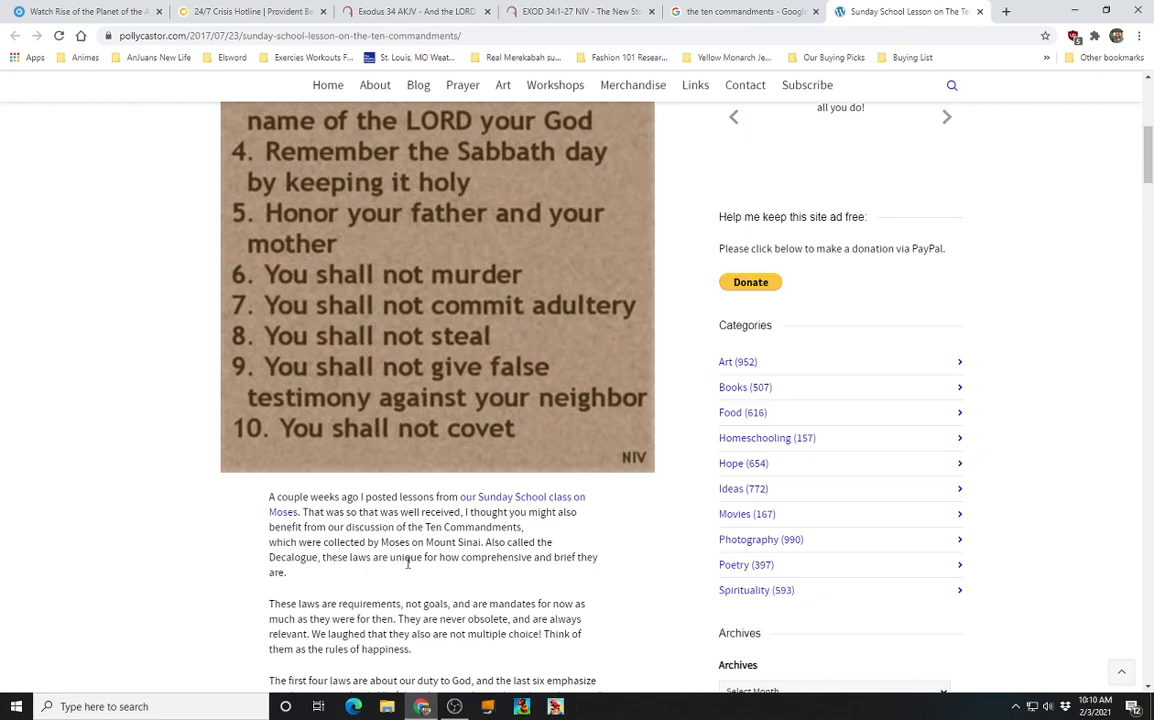
mouse_move(588, 572)
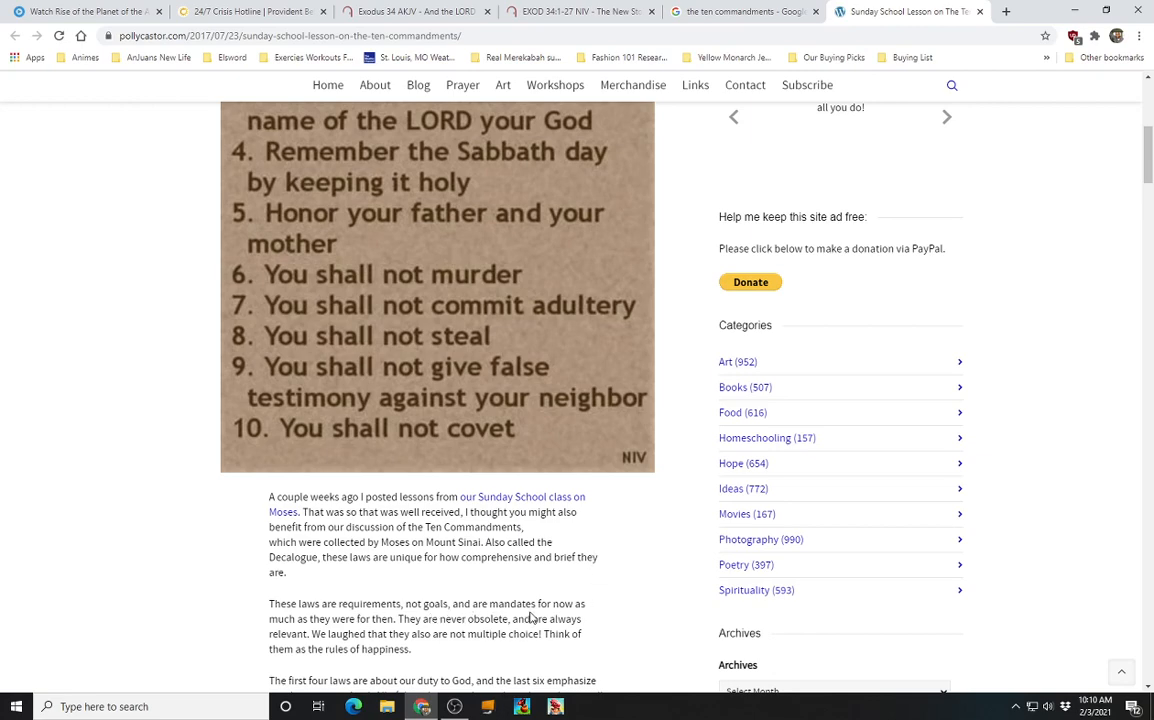
mouse_move(572, 618)
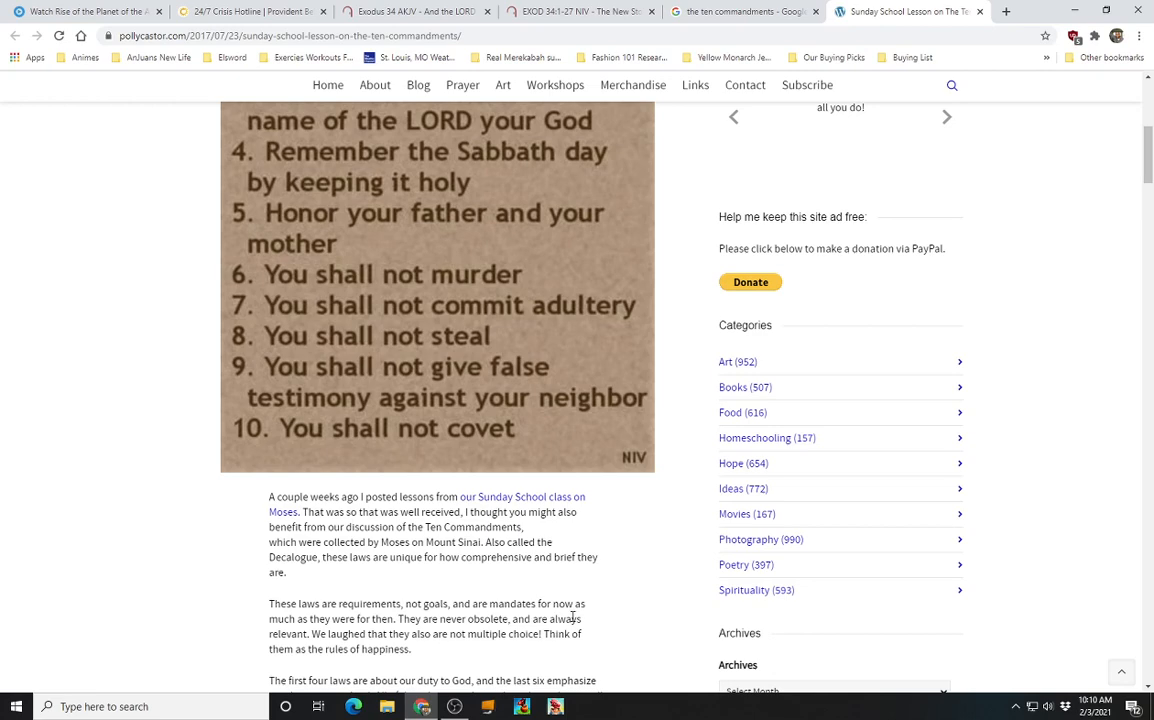
mouse_move(574, 568)
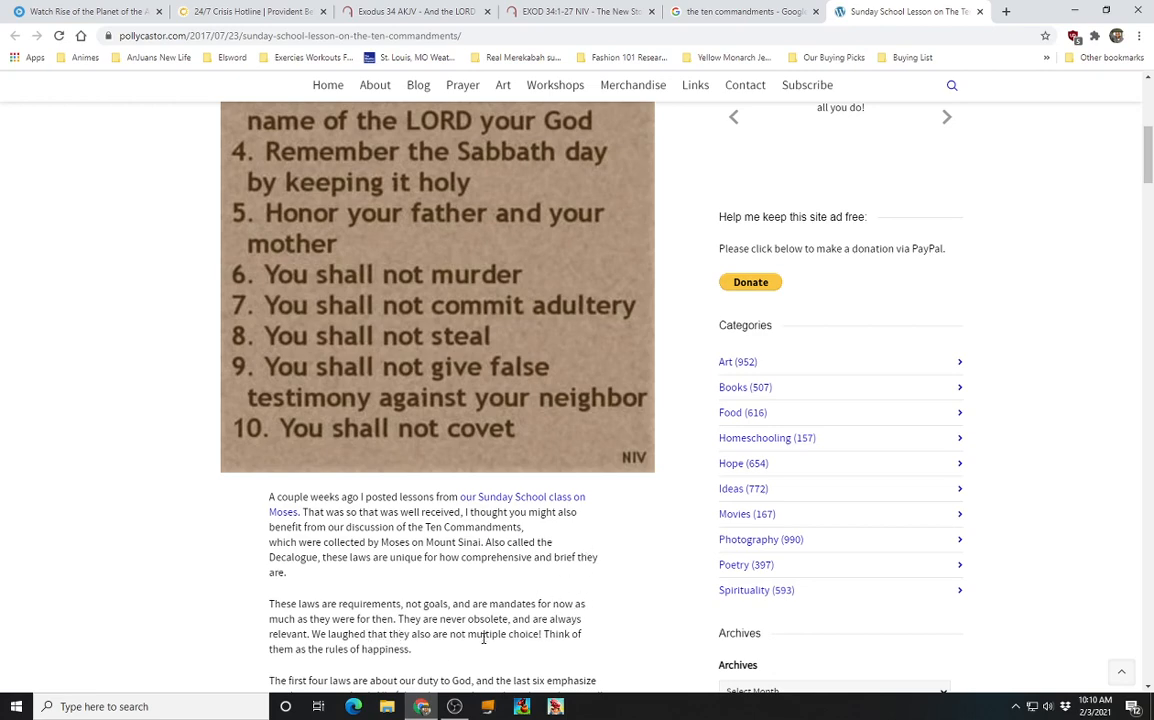
mouse_move(378, 664)
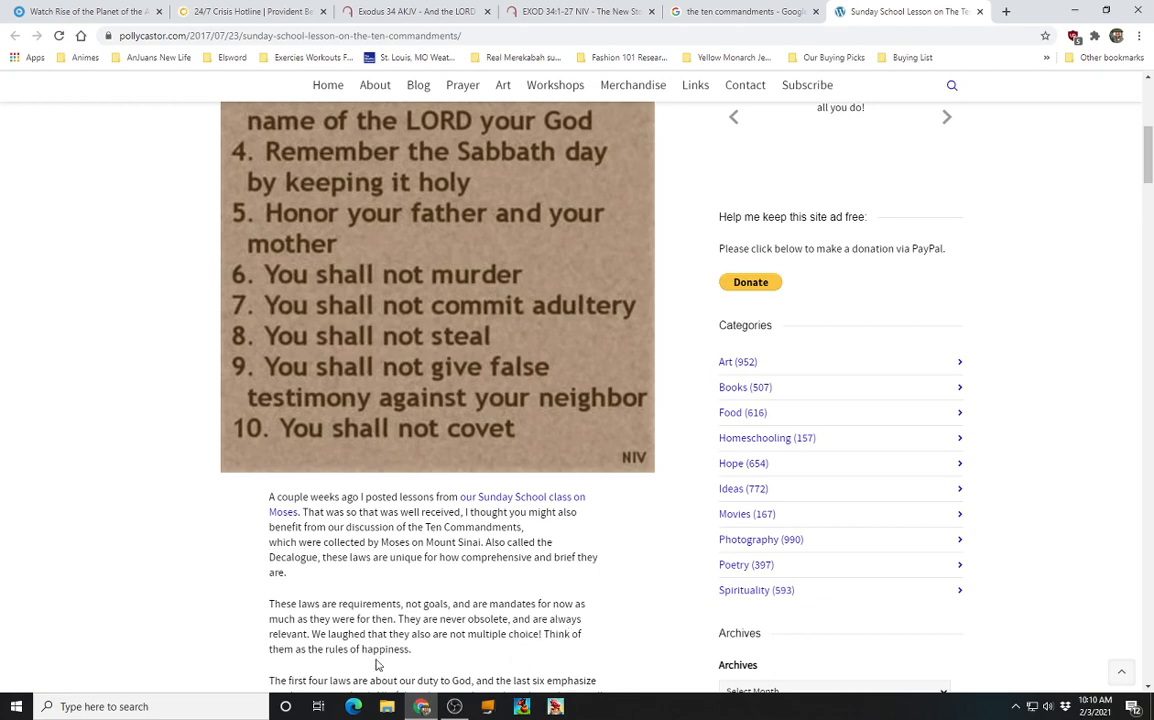
mouse_move(444, 652)
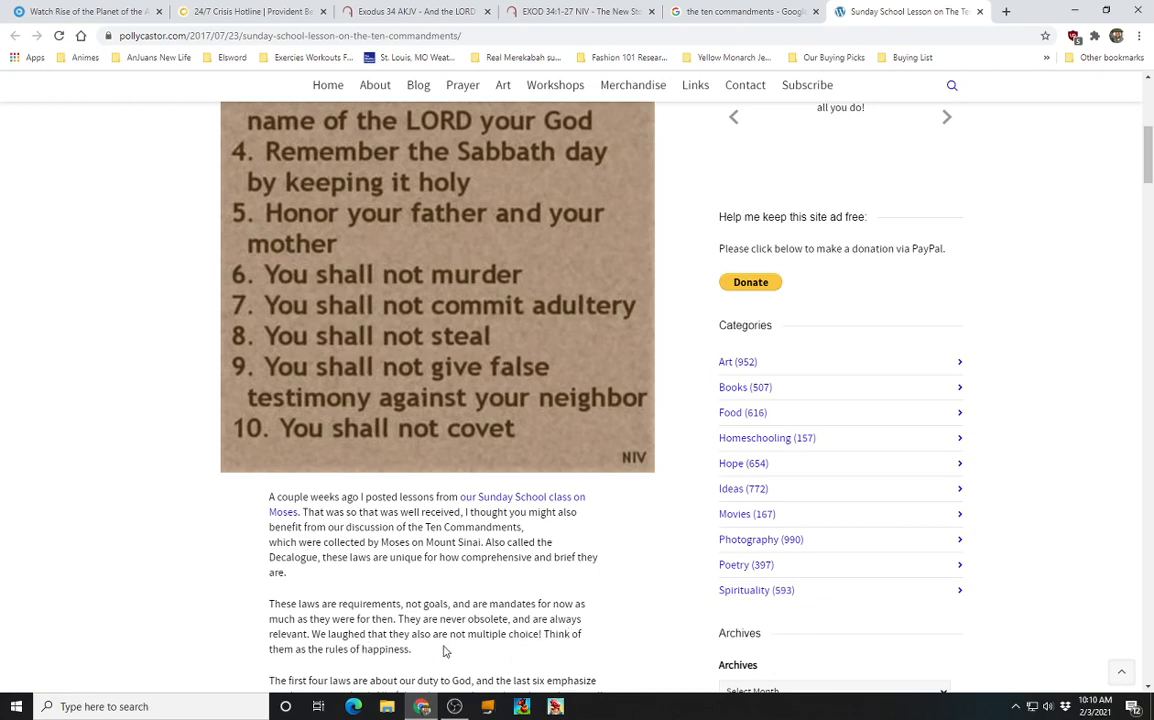
mouse_move(564, 648)
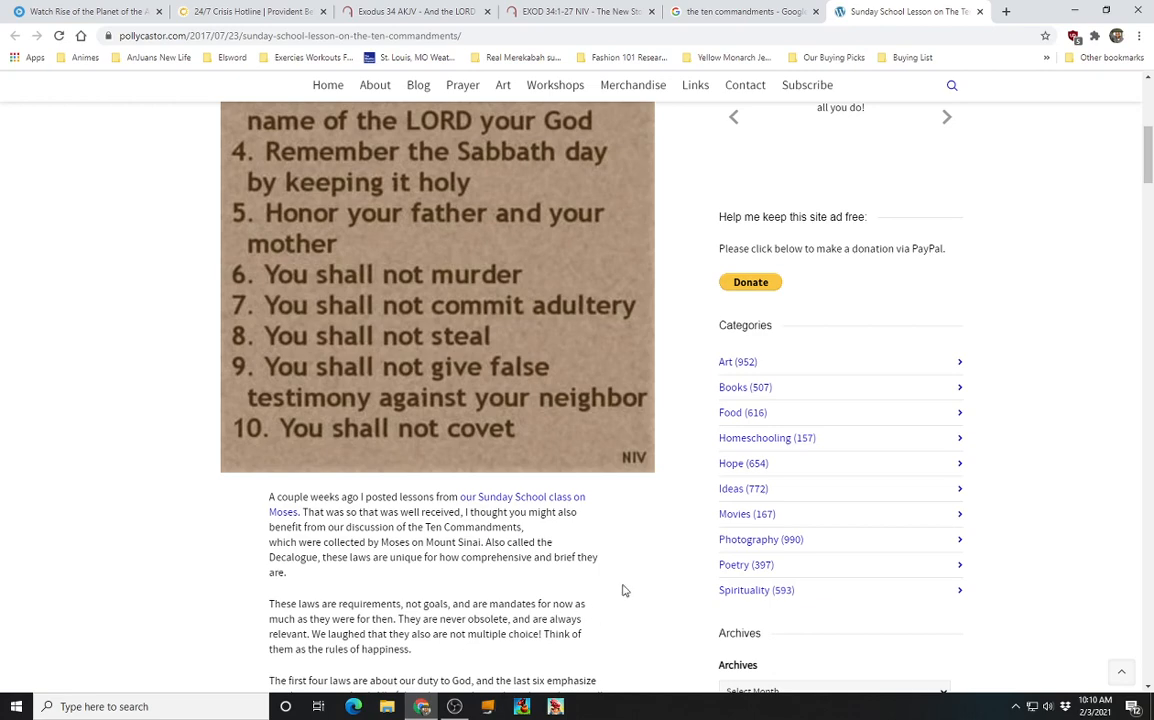
Review the Ten Commandments image, then switch to the BibleGateway Exodus 34:1-27 NIV passage
scroll(up, 3)
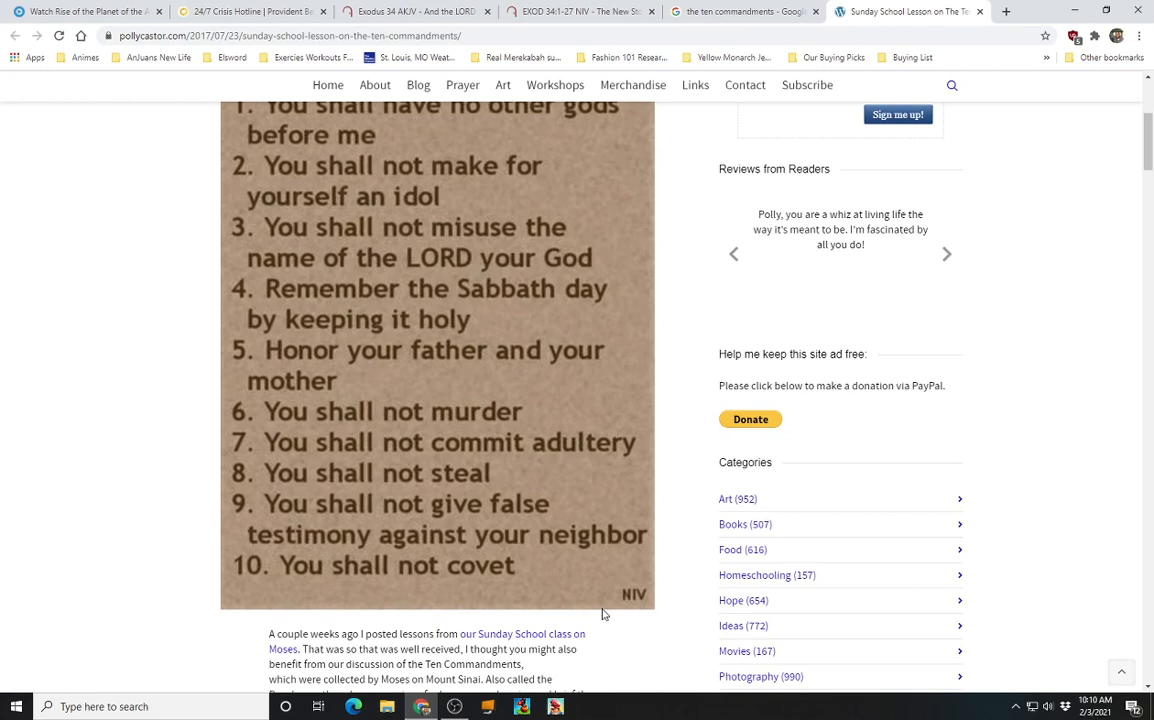
mouse_move(608, 444)
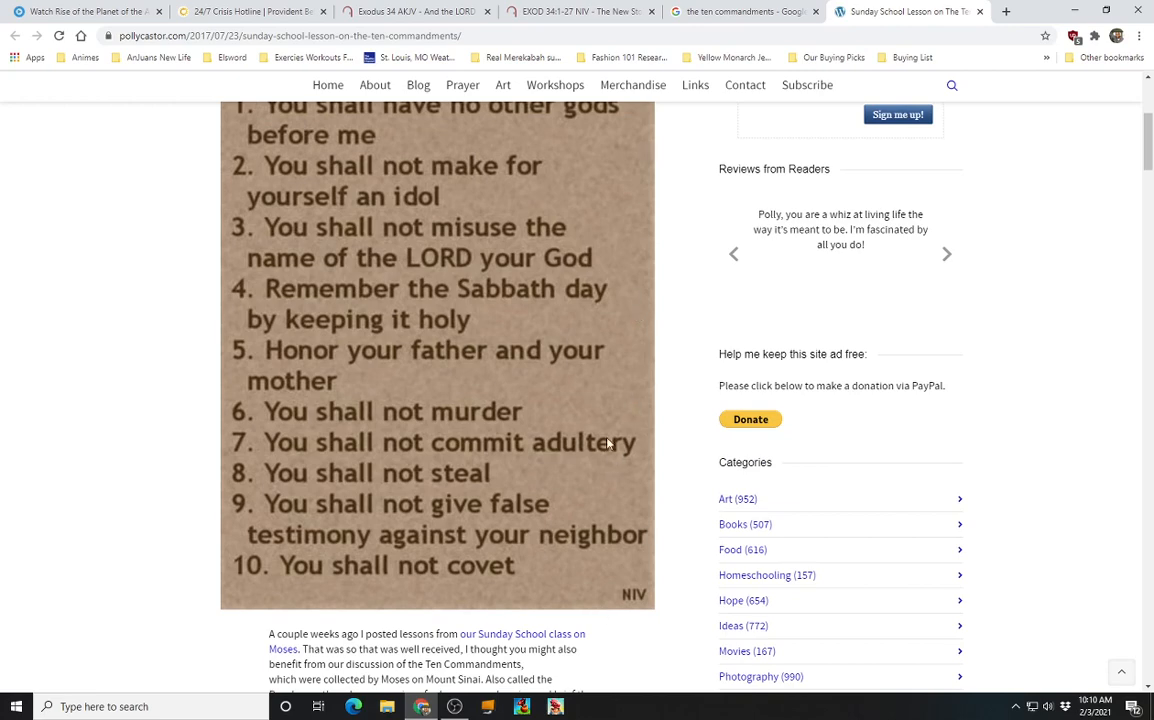
mouse_move(488, 496)
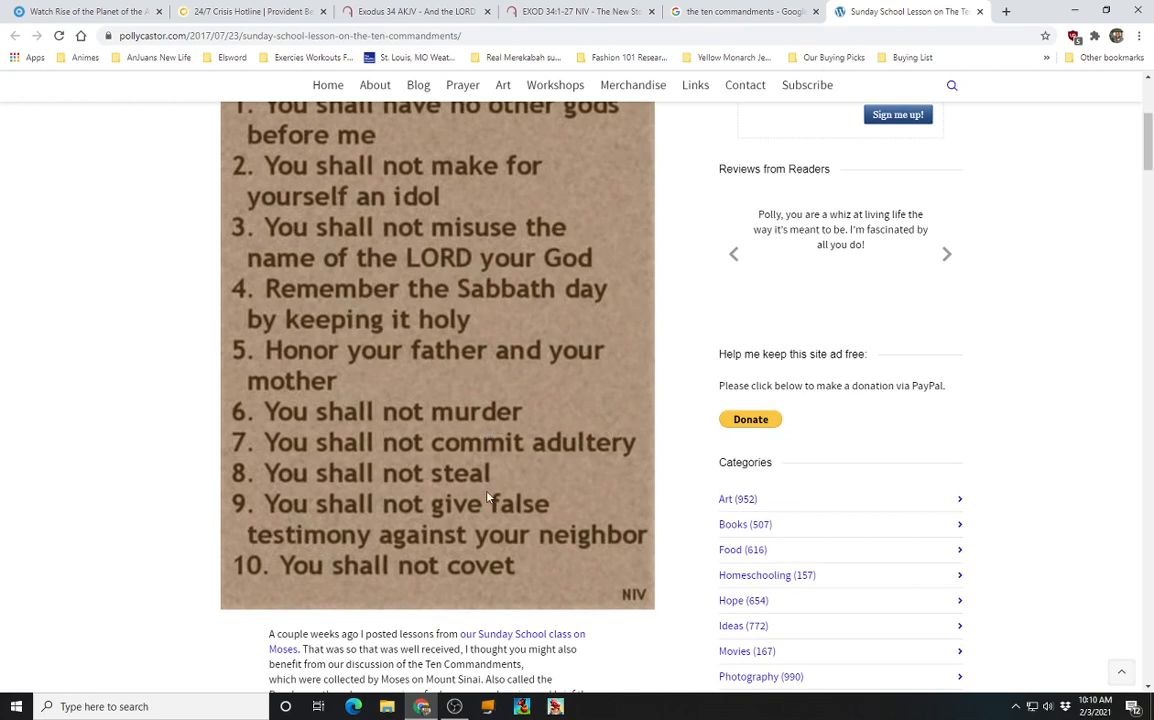
click(946, 252)
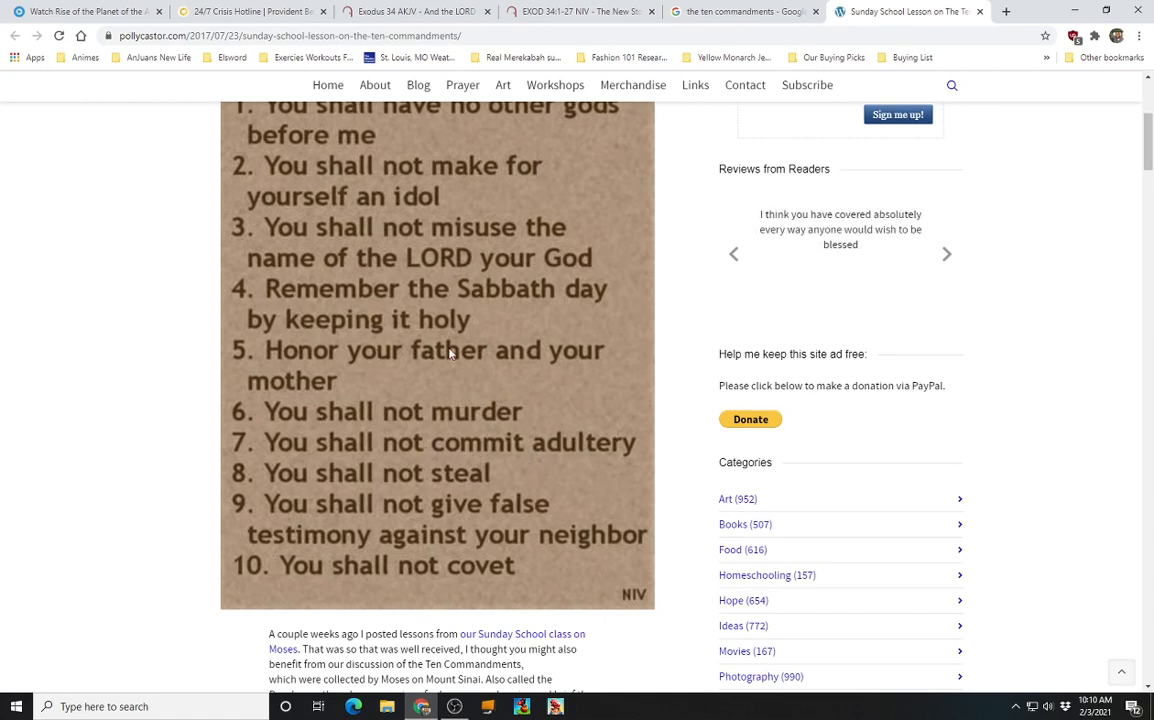
mouse_move(488, 410)
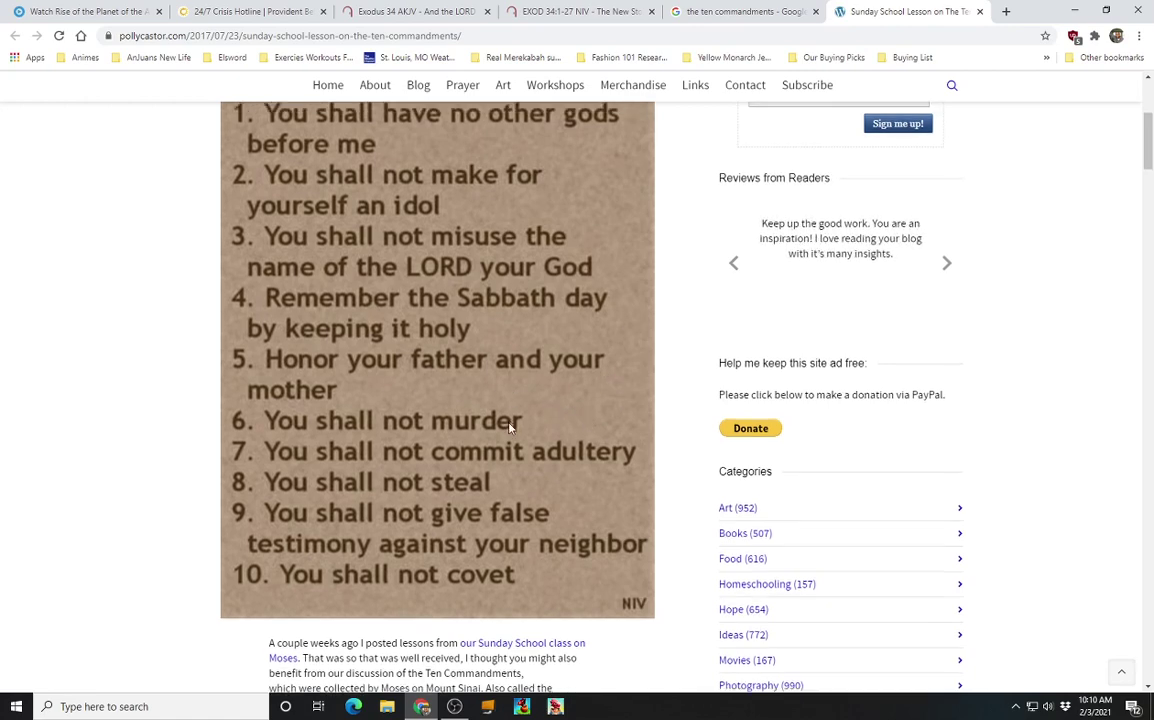
scroll(up, 3)
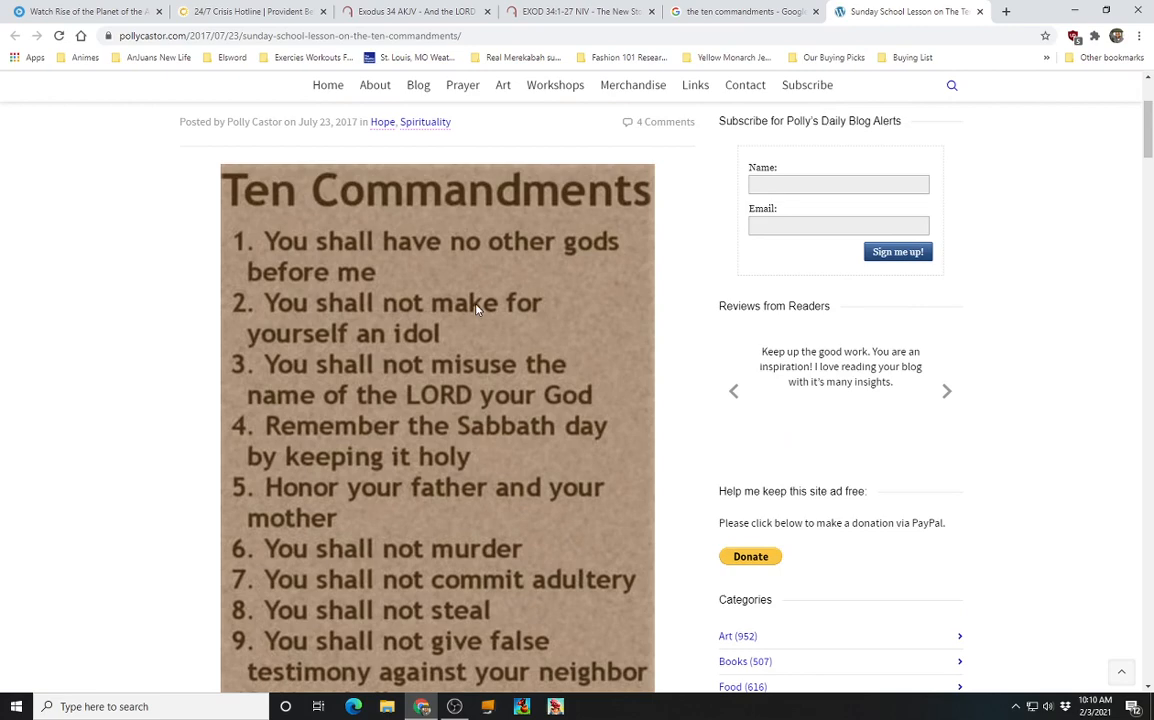
mouse_move(460, 276)
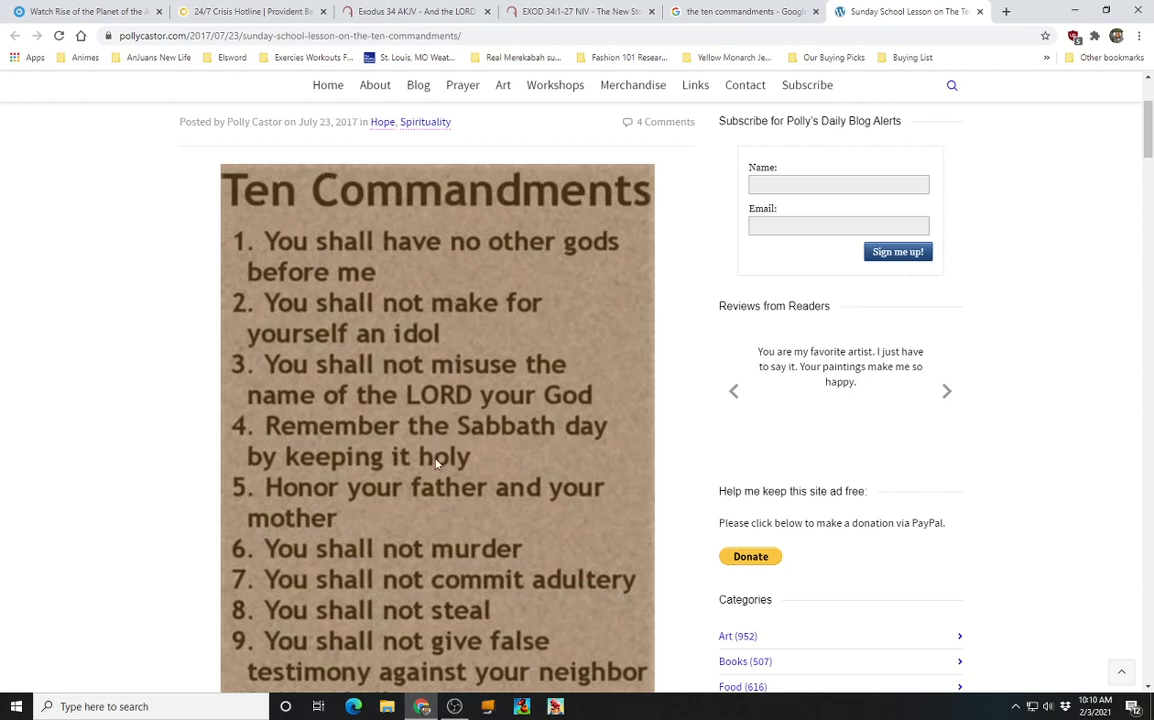
mouse_move(434, 388)
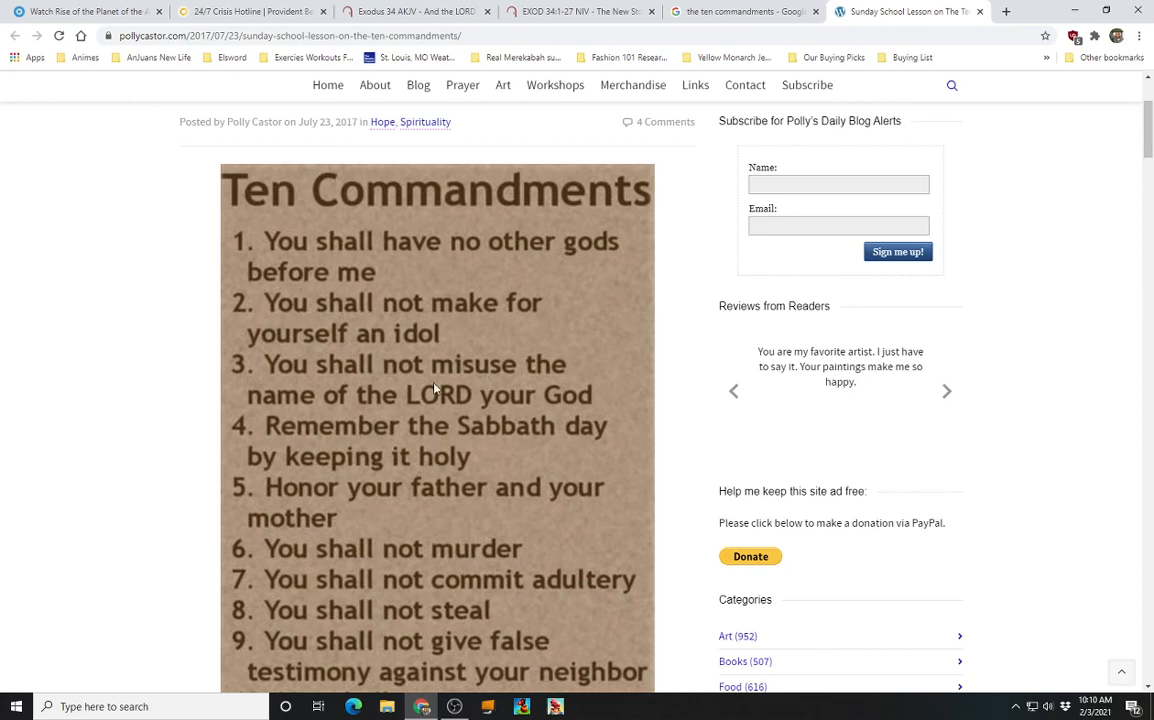
scroll(down, 3)
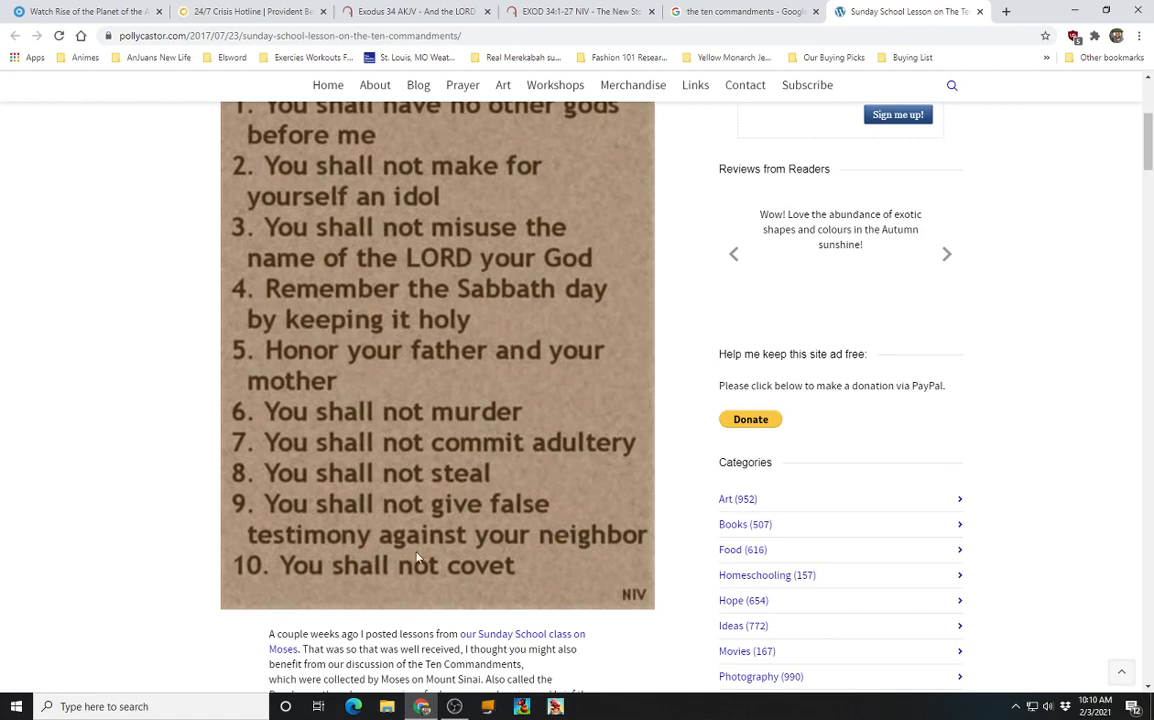
mouse_move(532, 528)
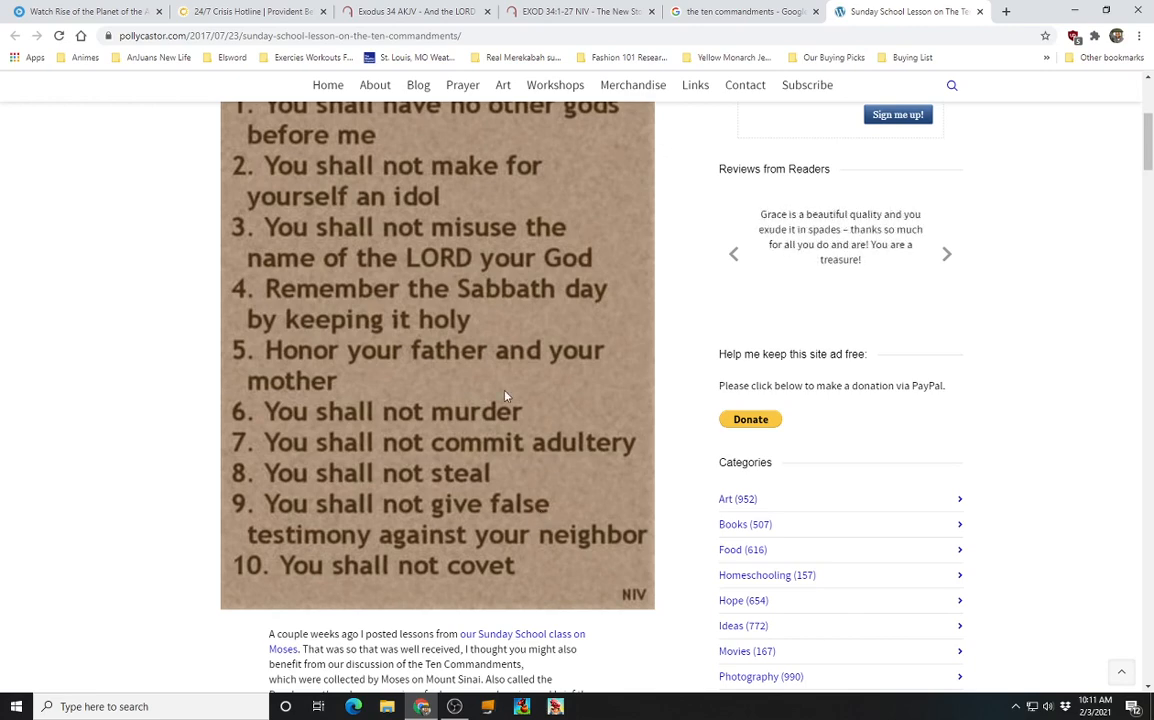
mouse_move(504, 384)
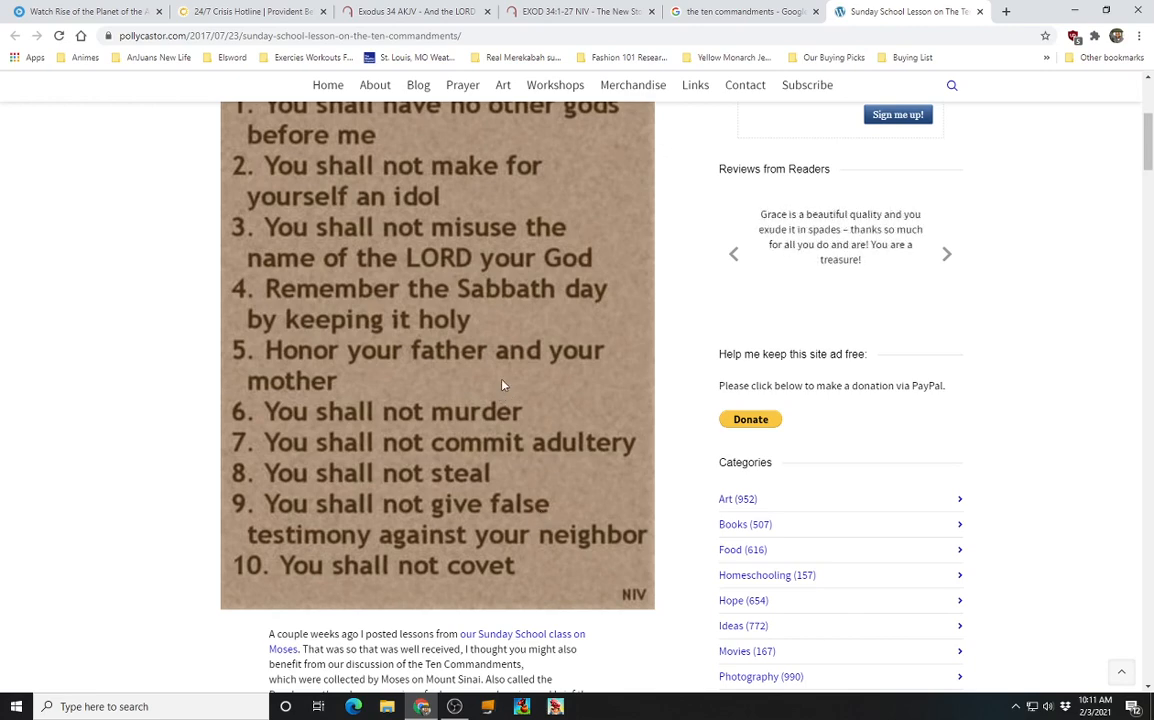
click(576, 12)
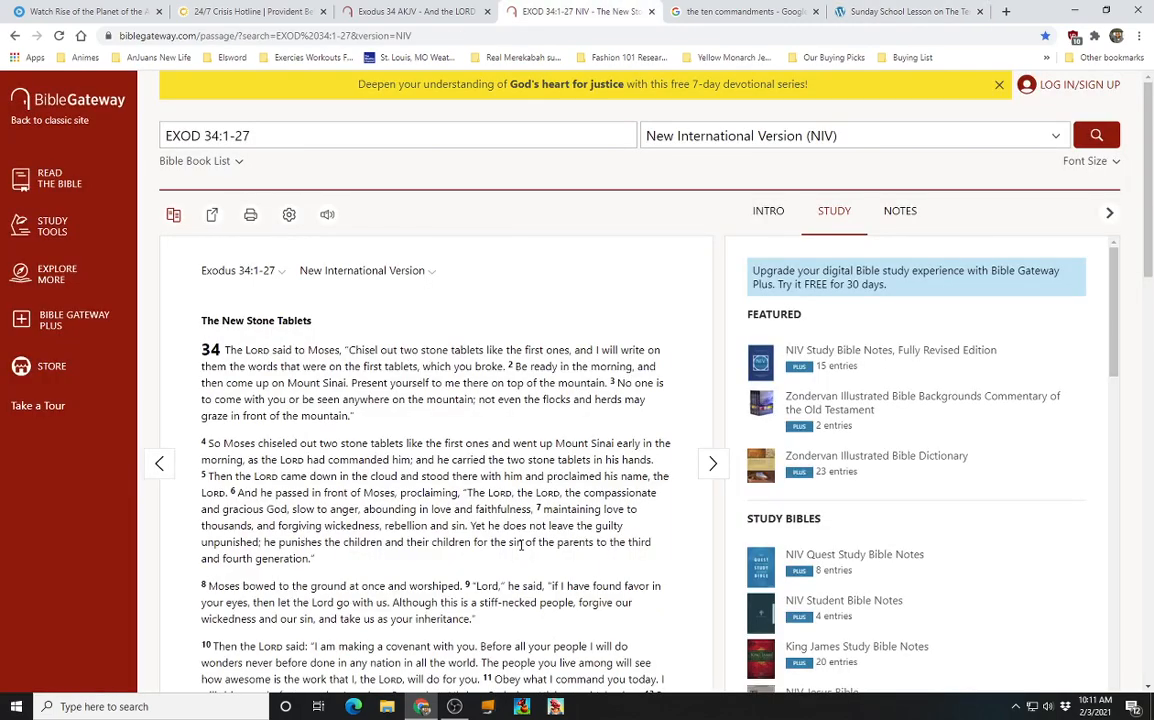
Glance at the other Exodus tab, return to NIV, and scroll the version list to King James
click(410, 12)
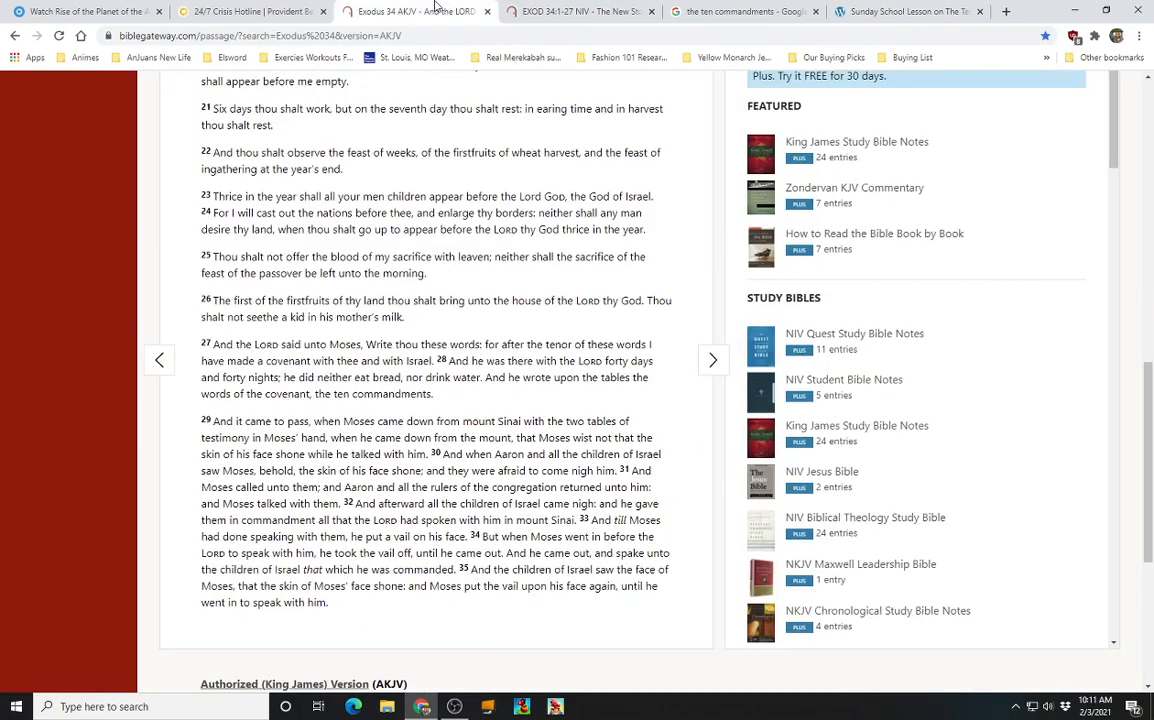
click(576, 12)
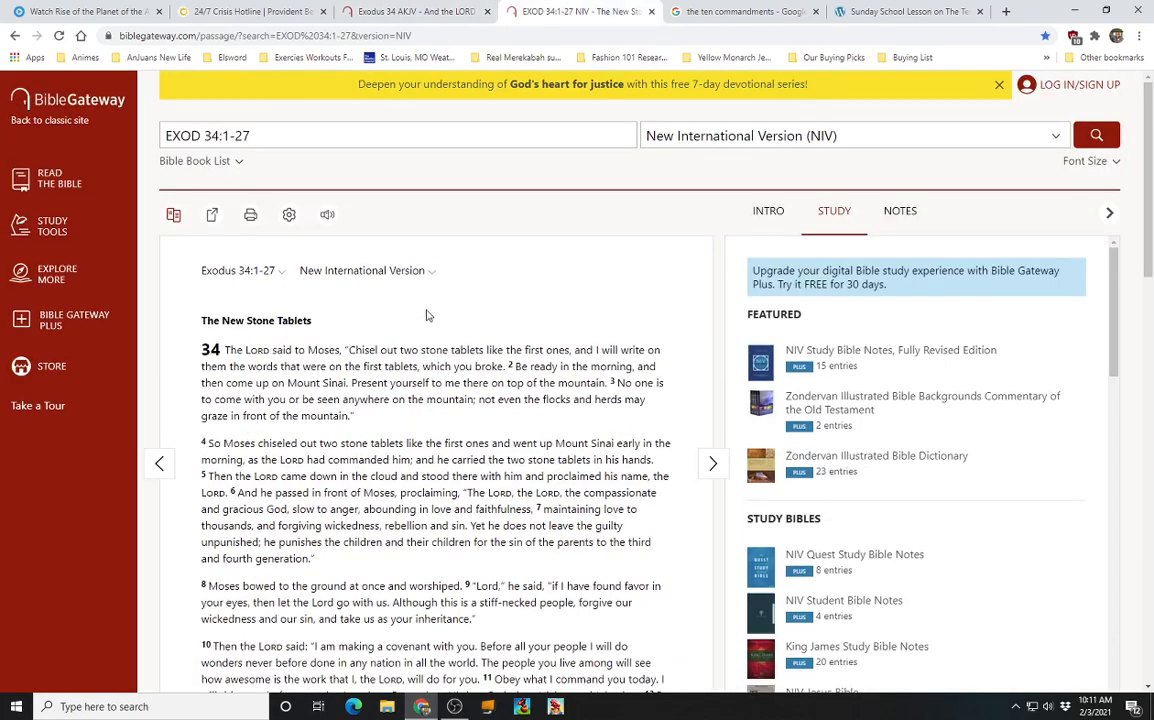
mouse_move(430, 280)
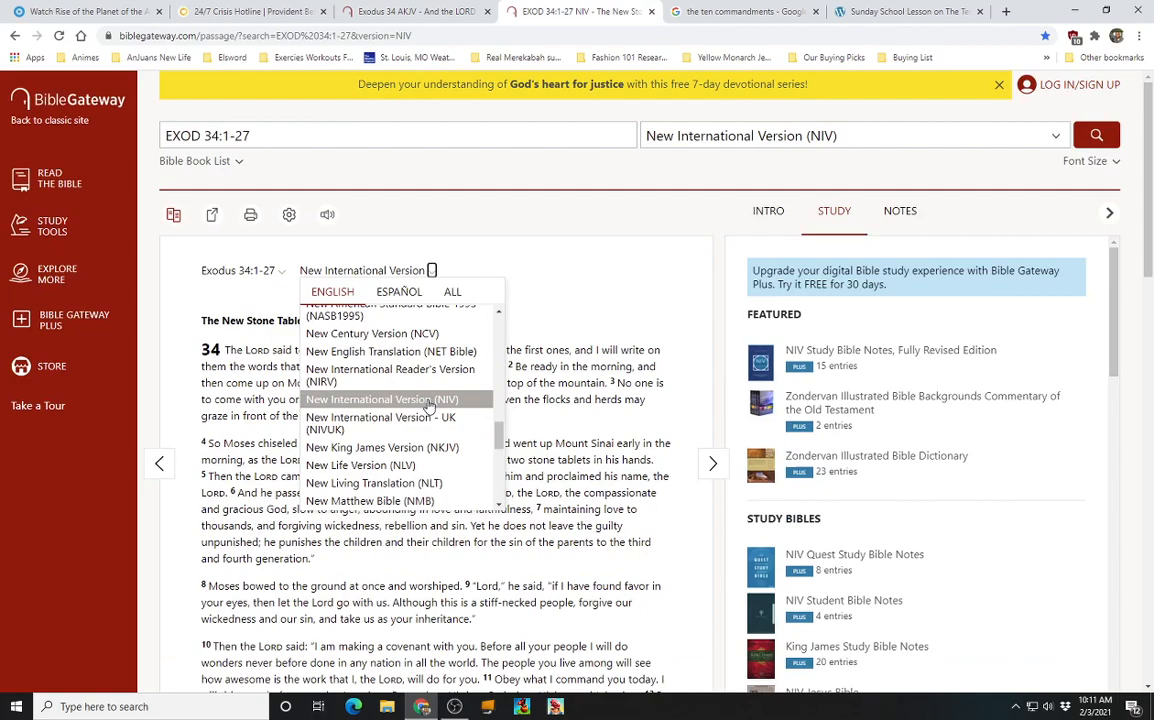
scroll(down, 3)
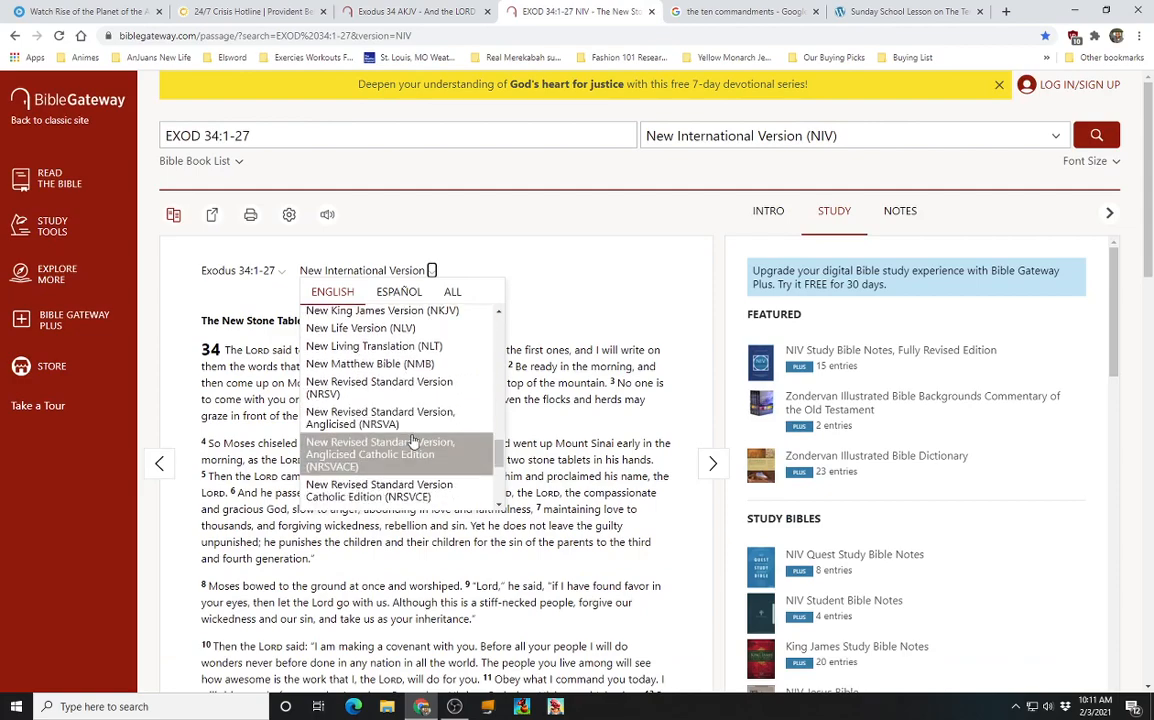
scroll(down, 3)
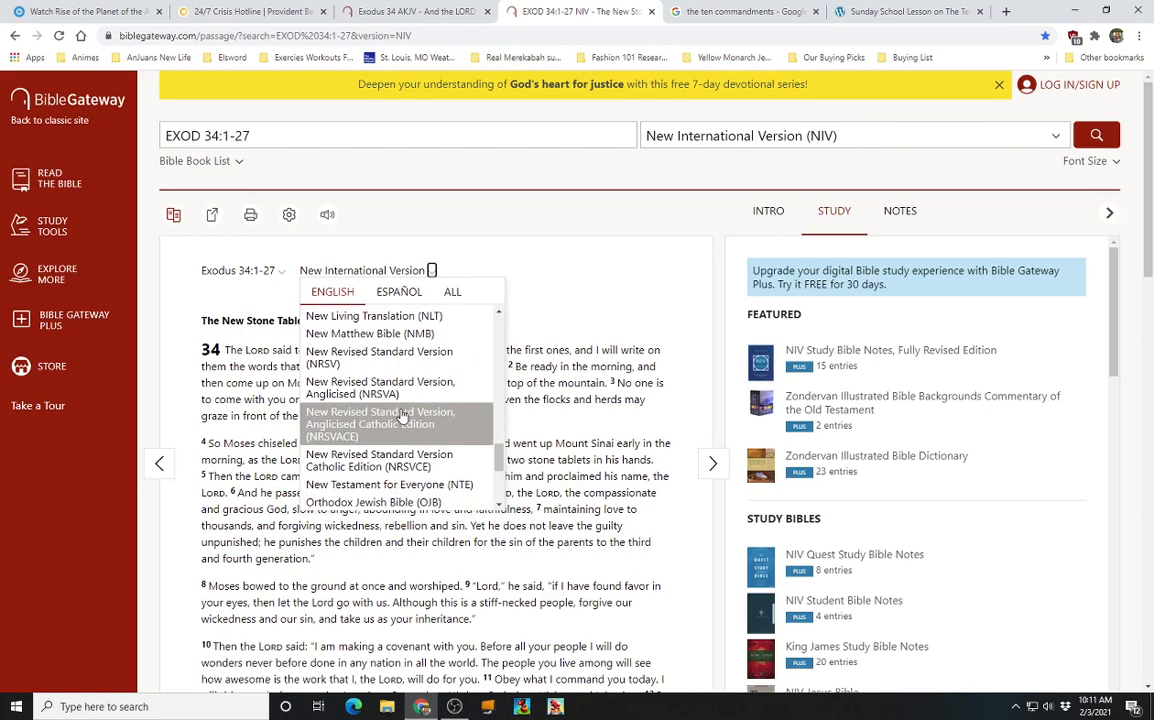
scroll(up, 3)
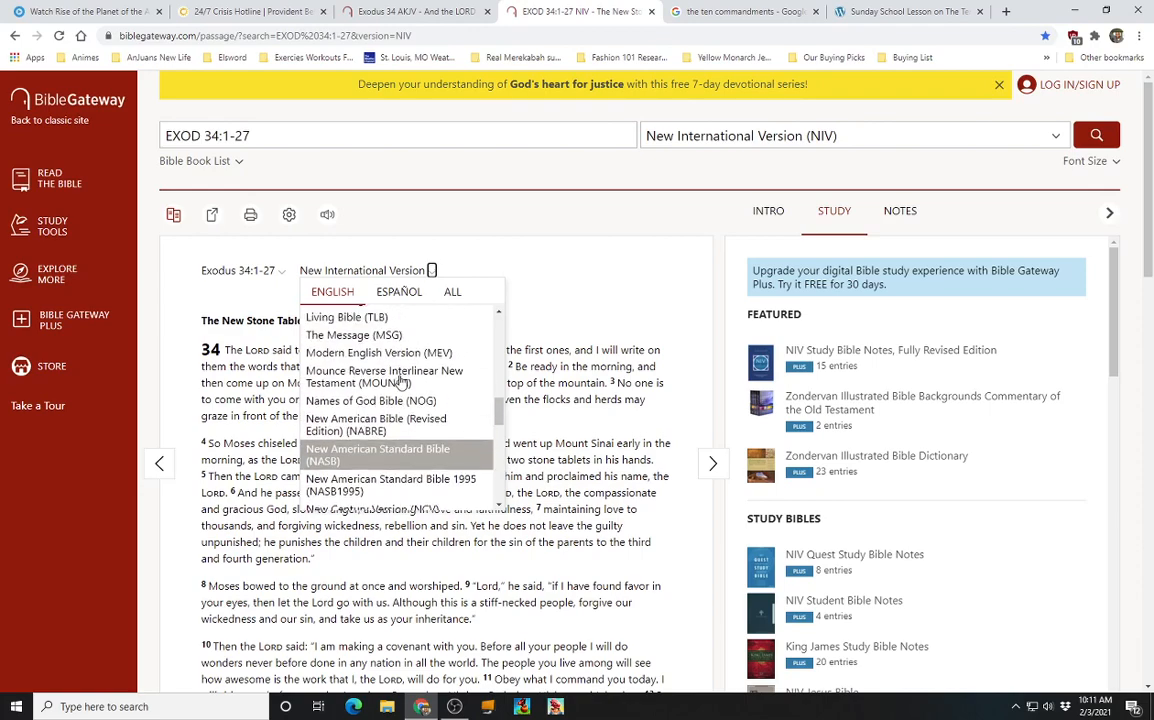
scroll(up, 3)
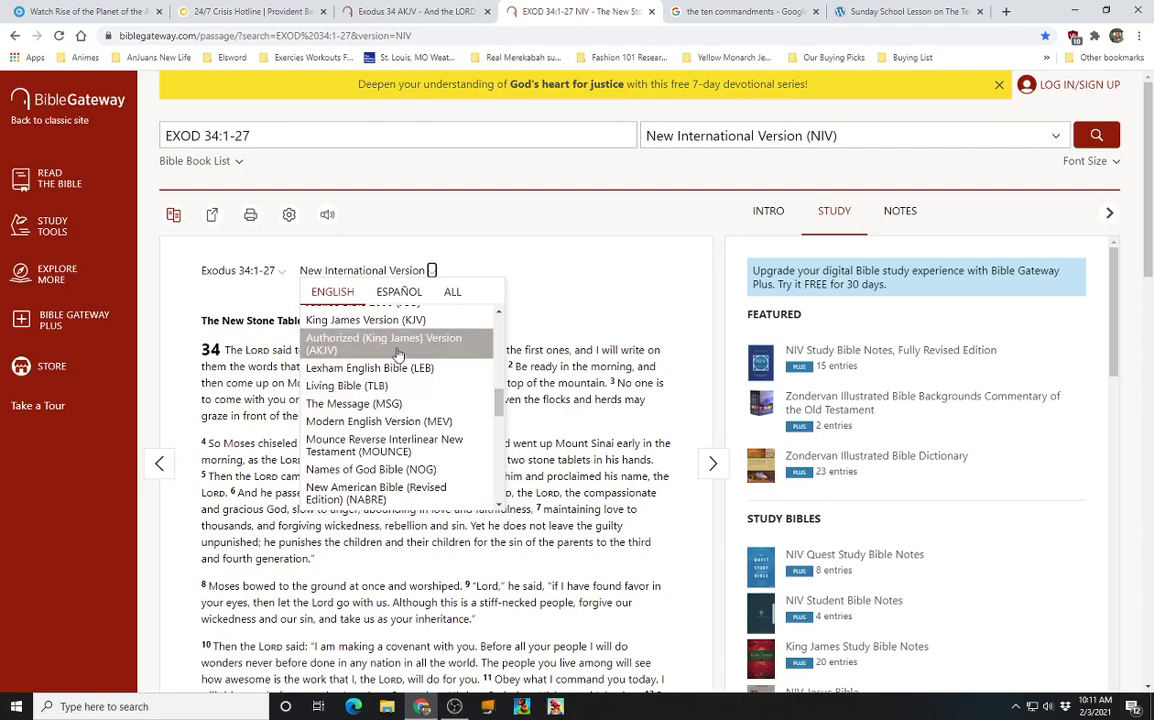
Show Exodus 34:1-27 in the Authorized (King James) Version
click(382, 344)
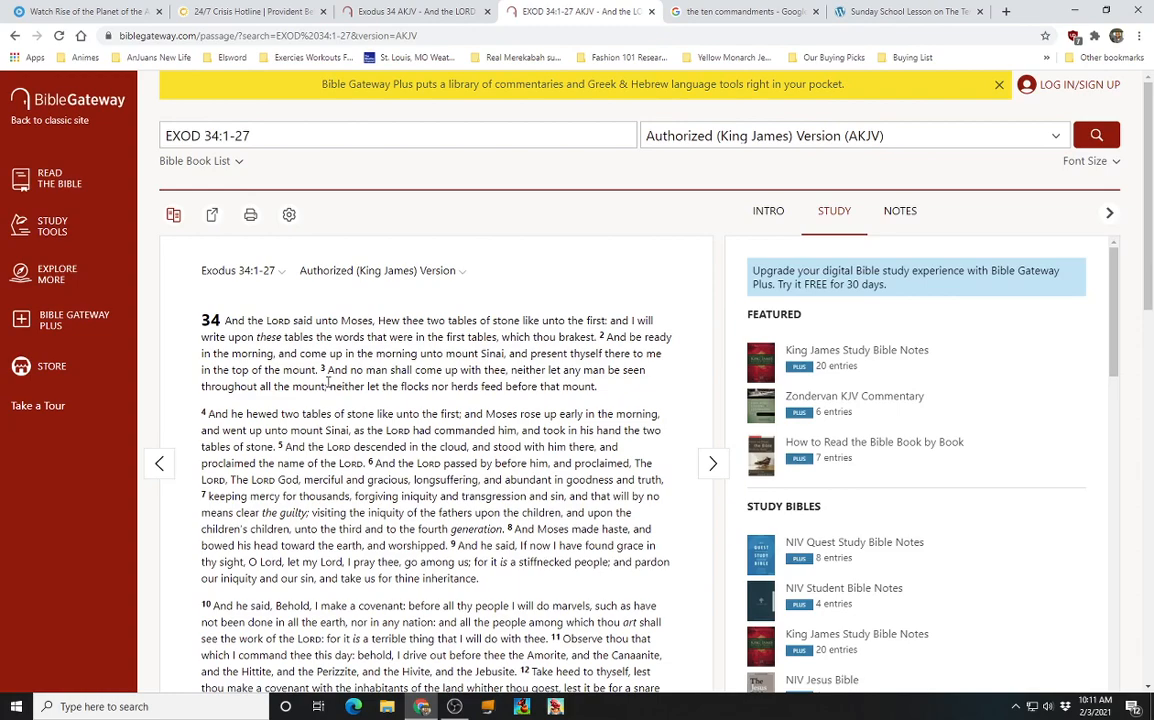
mouse_move(280, 300)
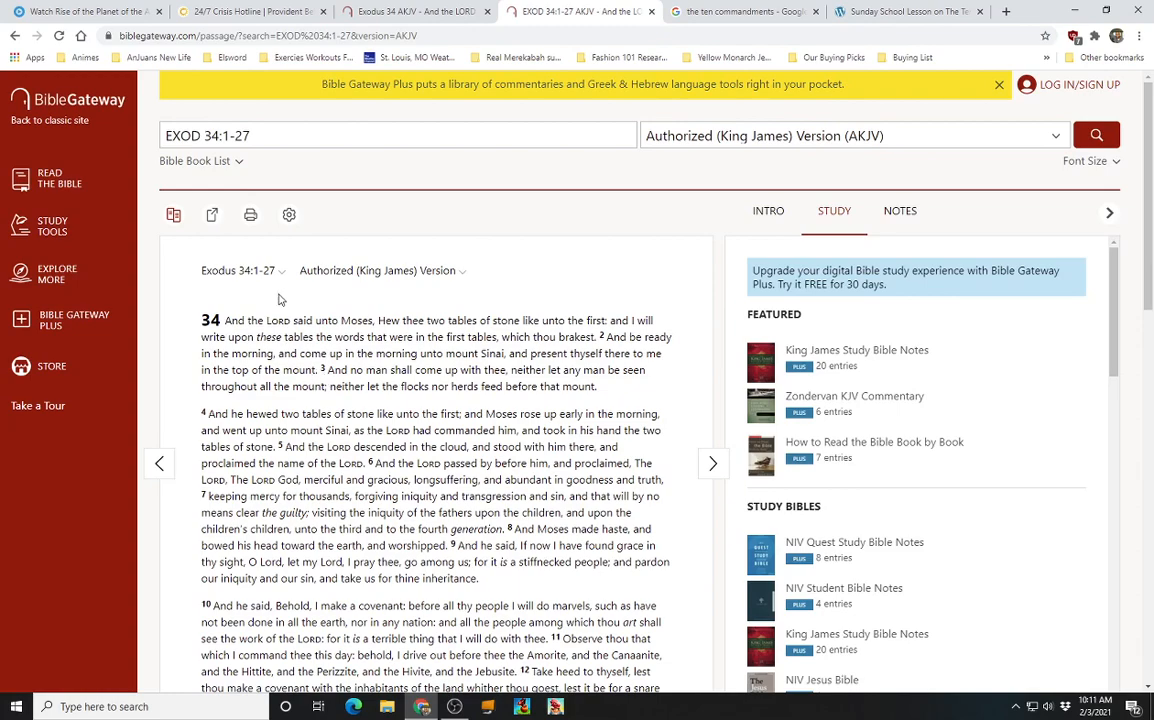
mouse_move(352, 362)
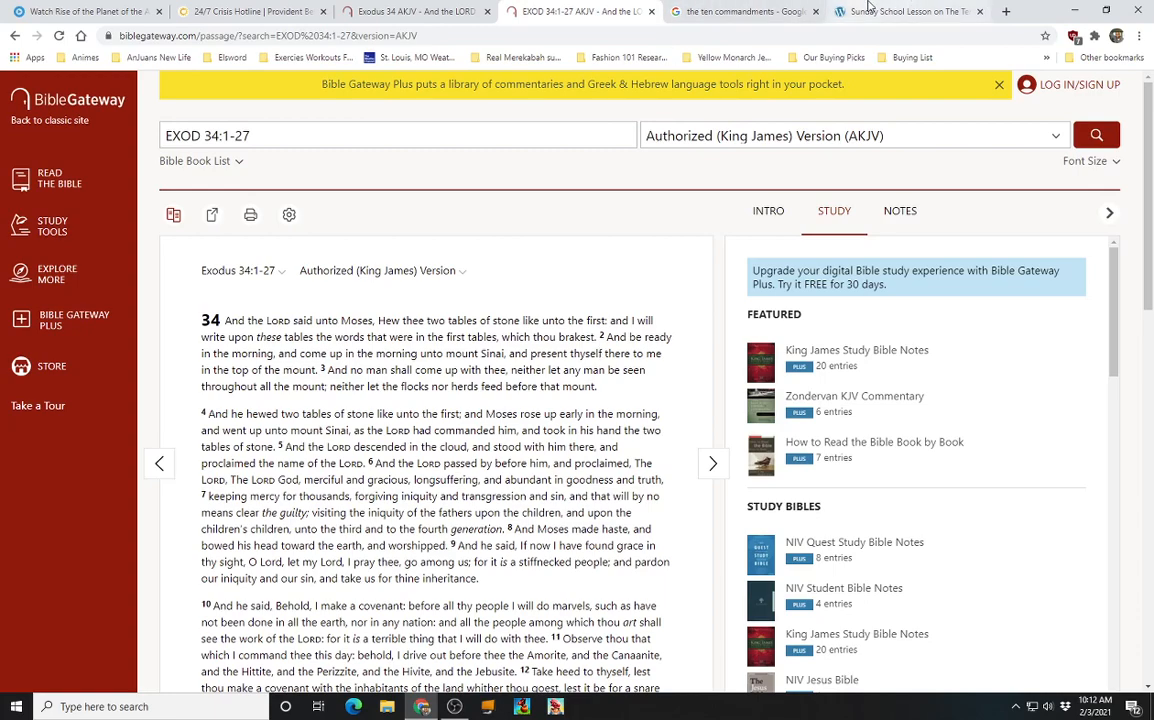
click(904, 12)
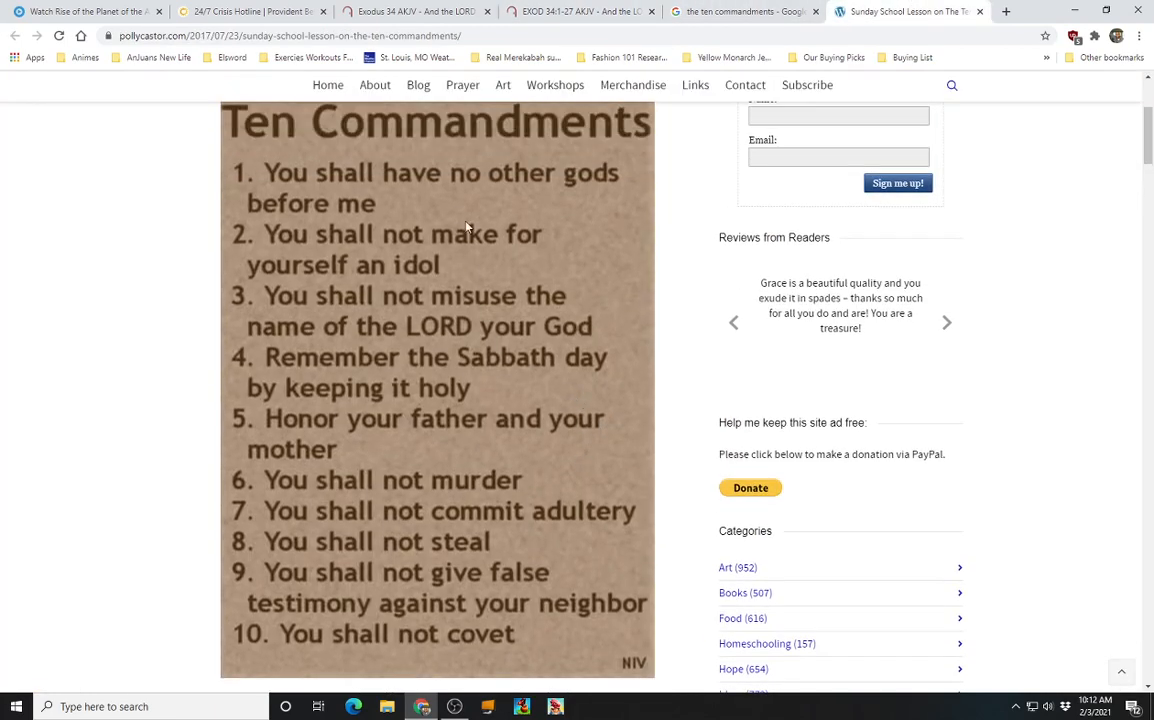
mouse_move(448, 532)
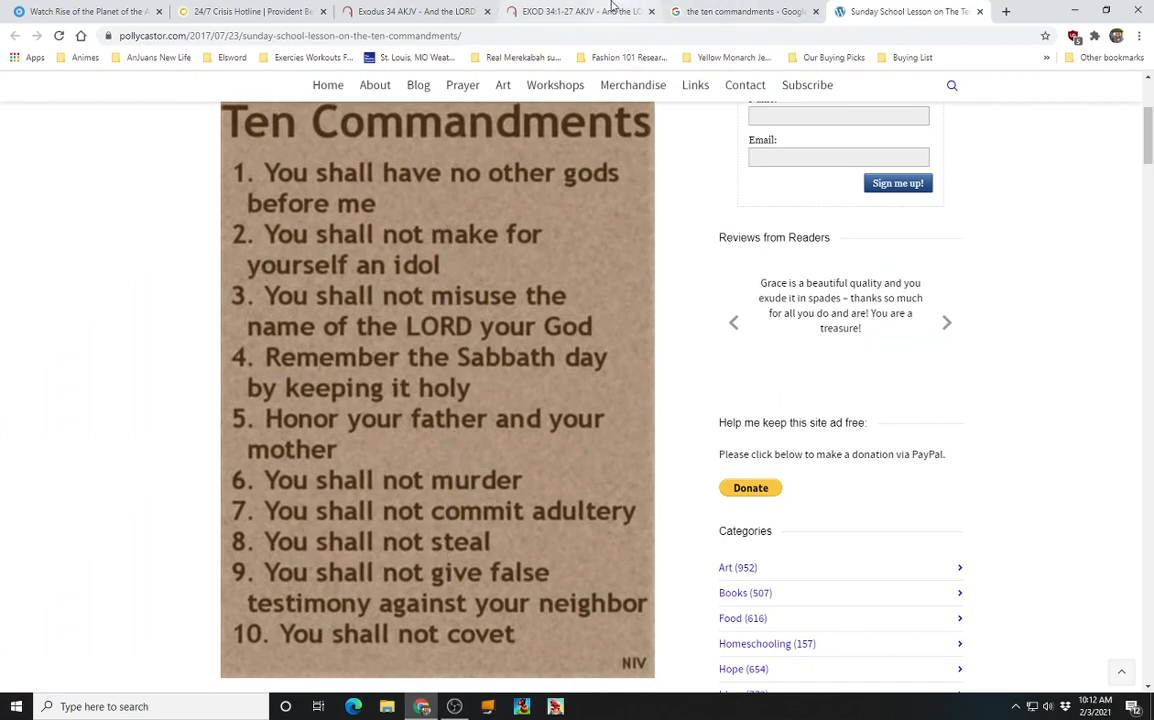
click(580, 12)
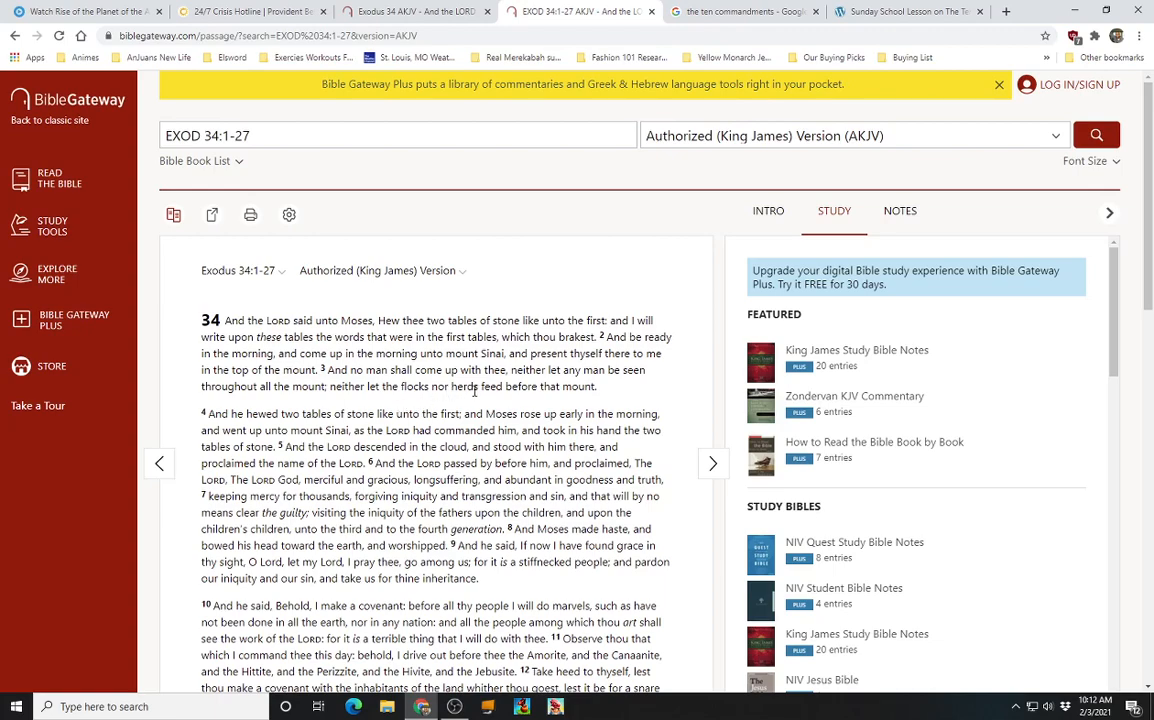
mouse_move(592, 390)
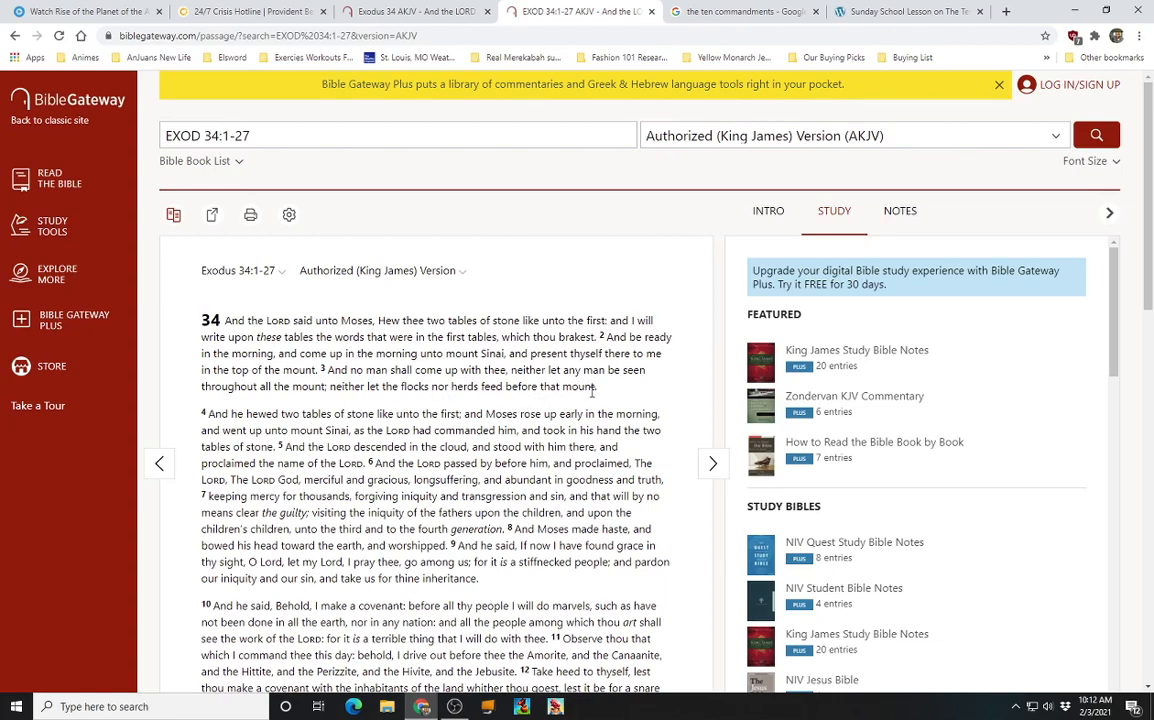
Scroll the KJV Exodus 34 passage down to about verse 15 on covenant warnings
scroll(down, 3)
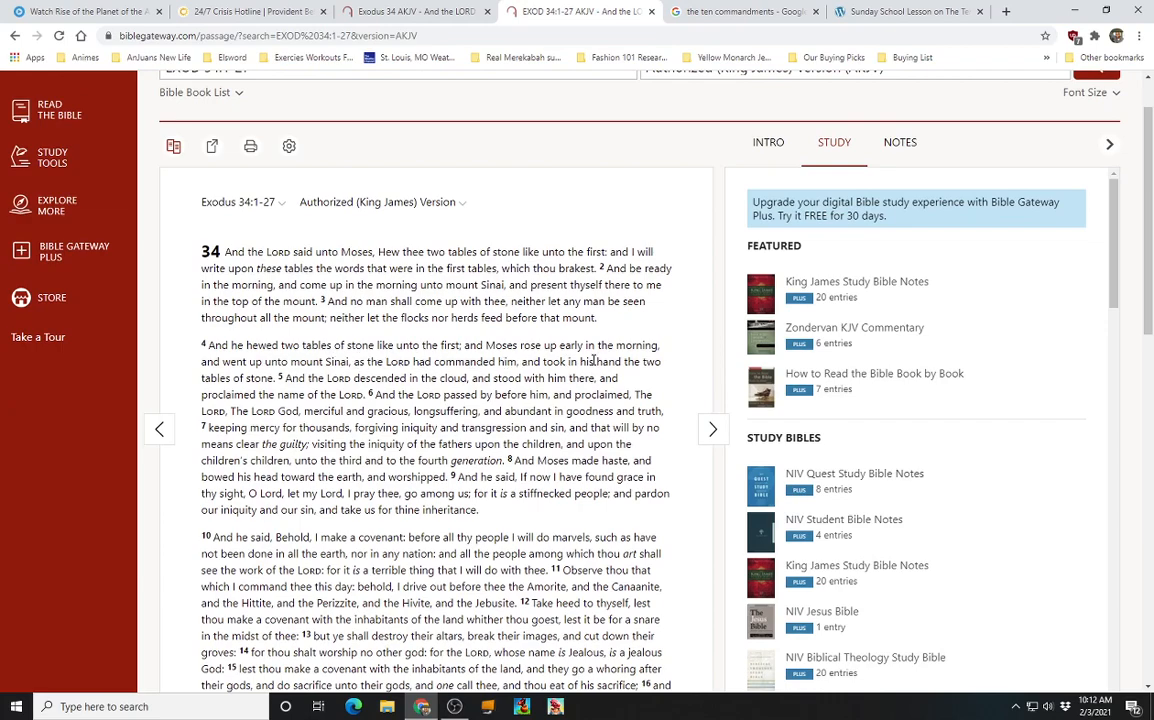
mouse_move(462, 378)
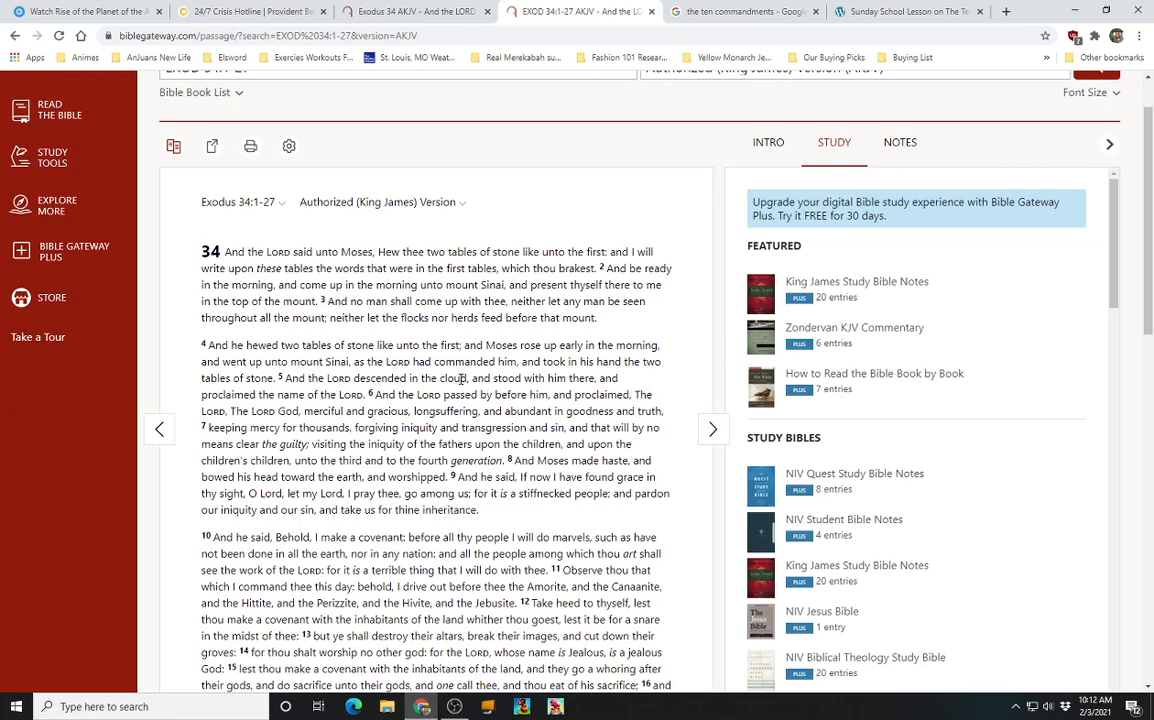
mouse_move(628, 388)
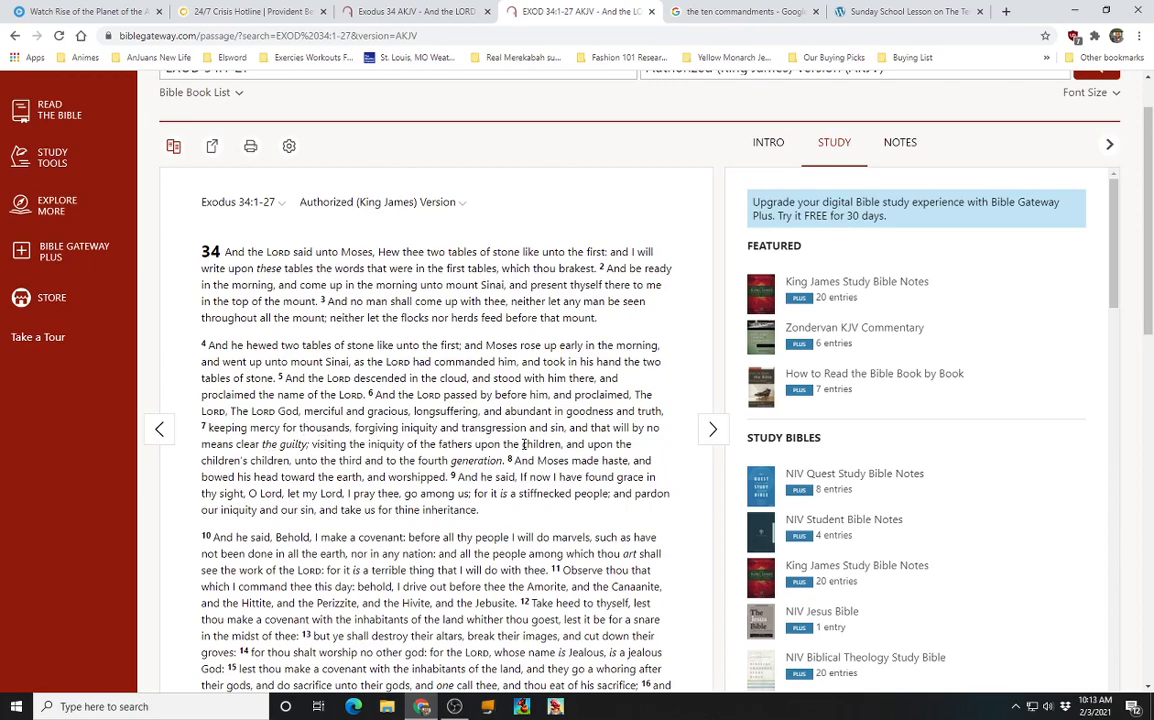
mouse_move(636, 448)
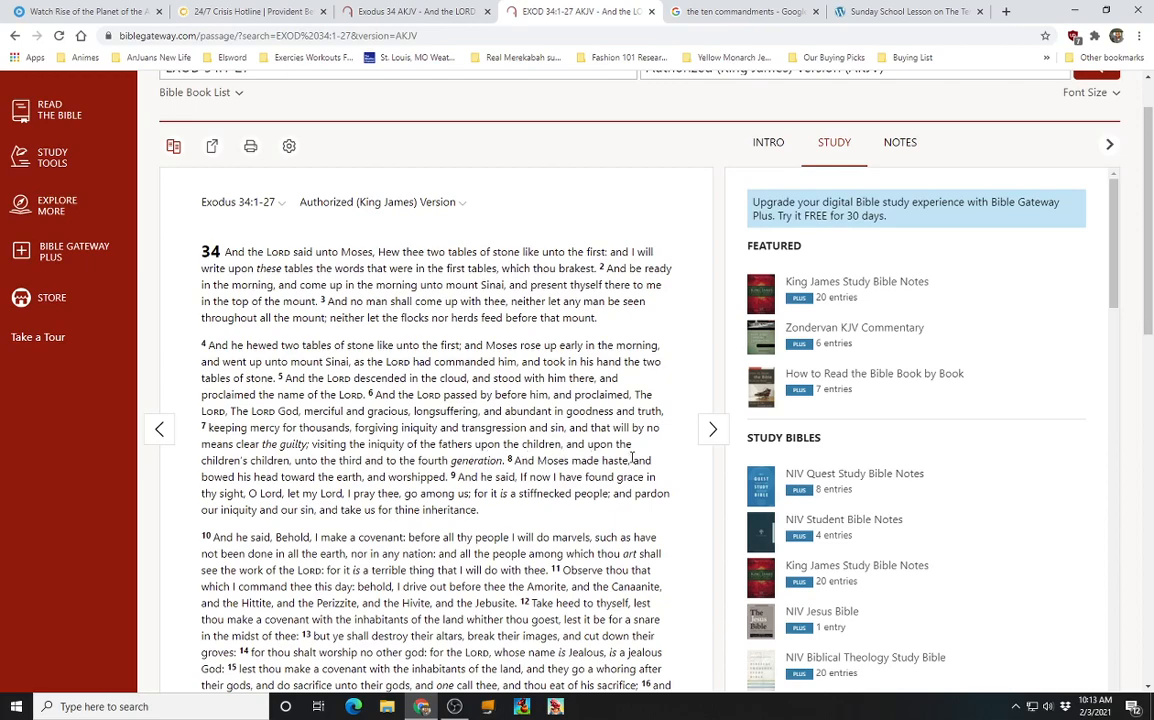
mouse_move(378, 476)
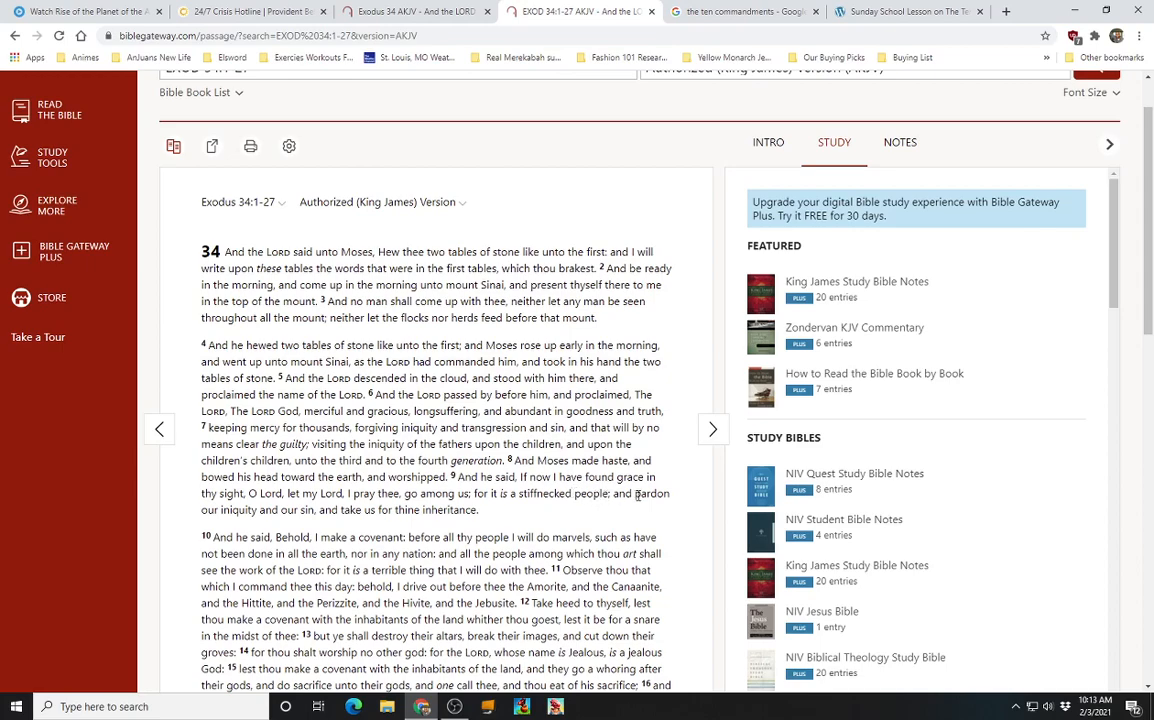
mouse_move(312, 522)
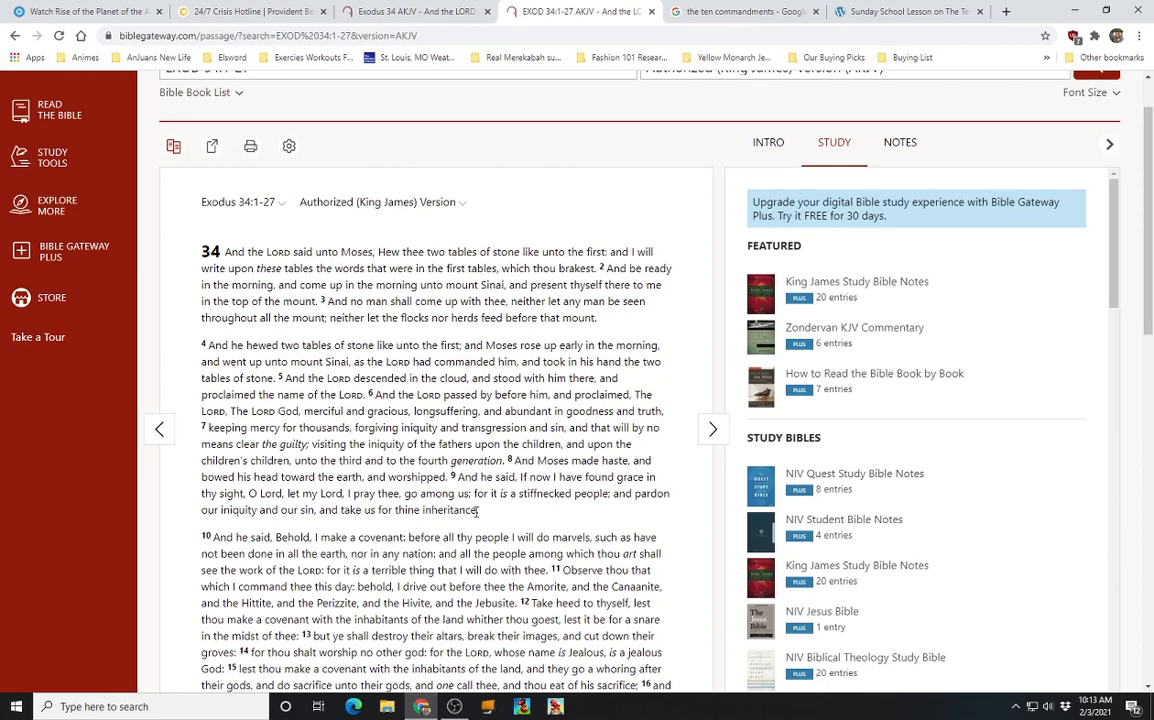
mouse_move(492, 508)
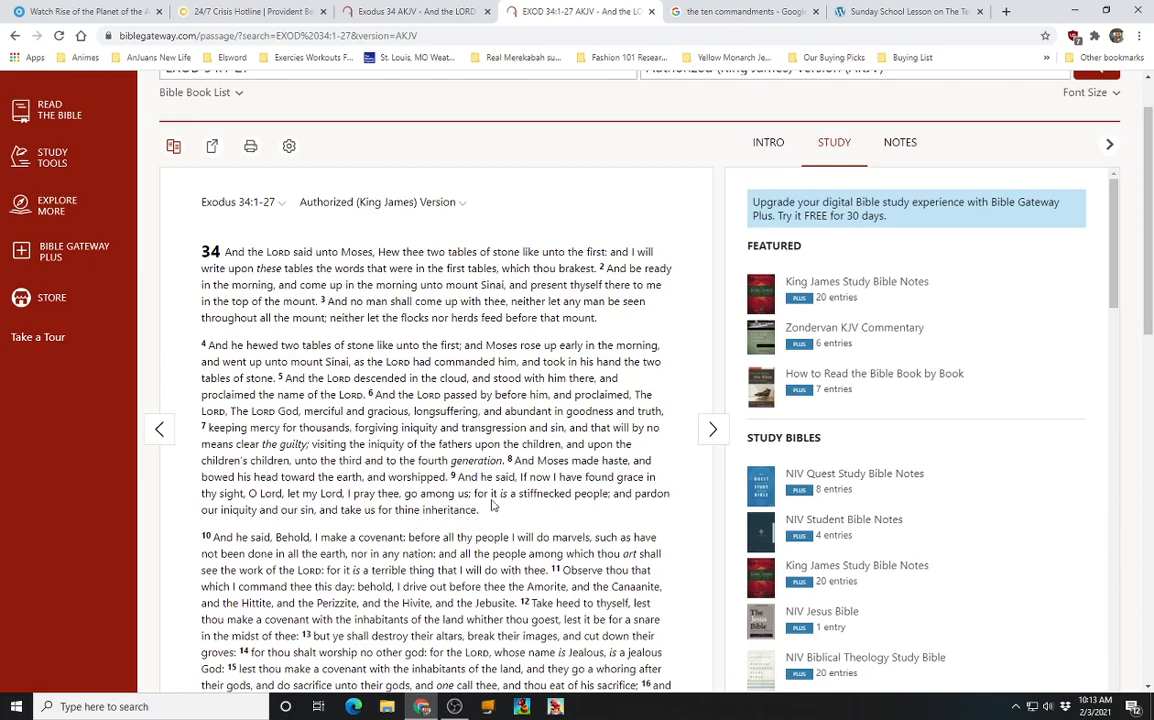
Scroll through Exodus 34 verses 10-21, including verse 17 on molten gods
scroll(down, 3)
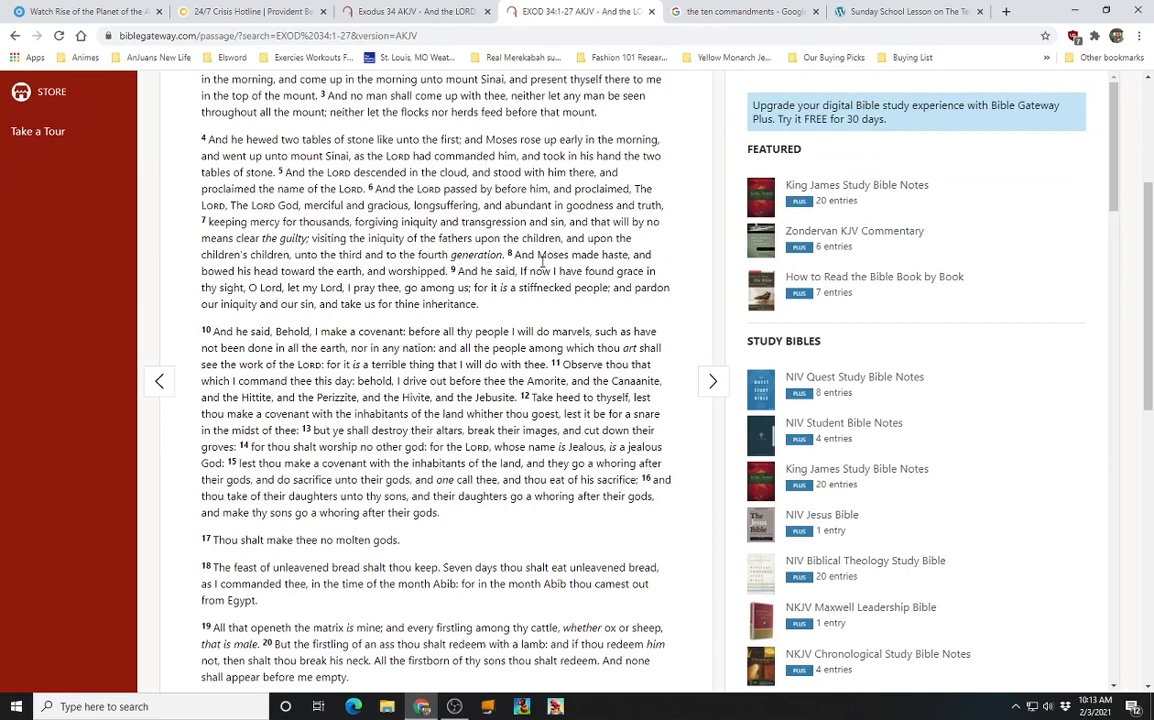
mouse_move(426, 544)
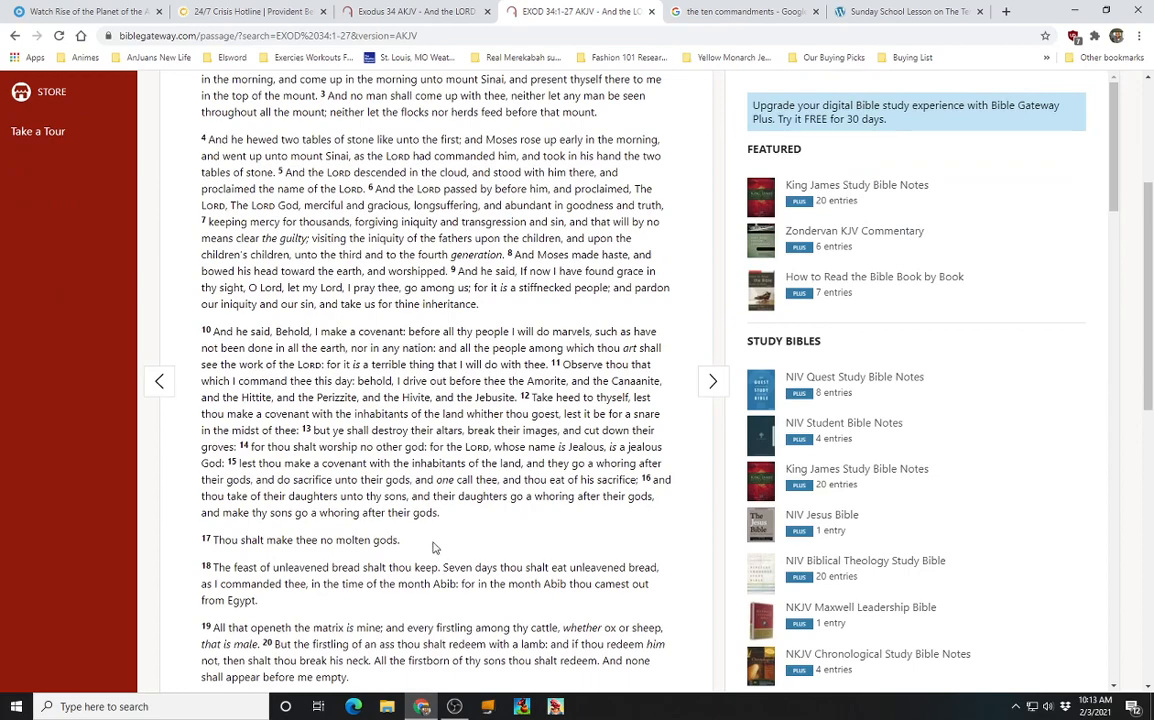
mouse_move(536, 540)
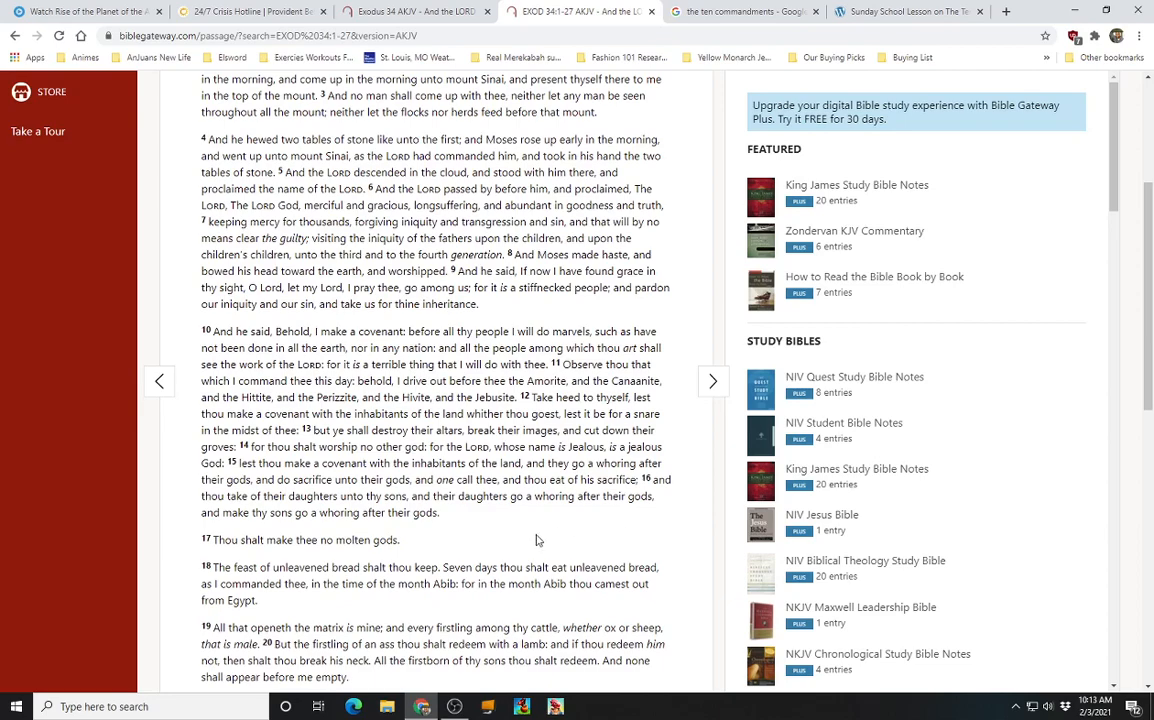
mouse_move(414, 636)
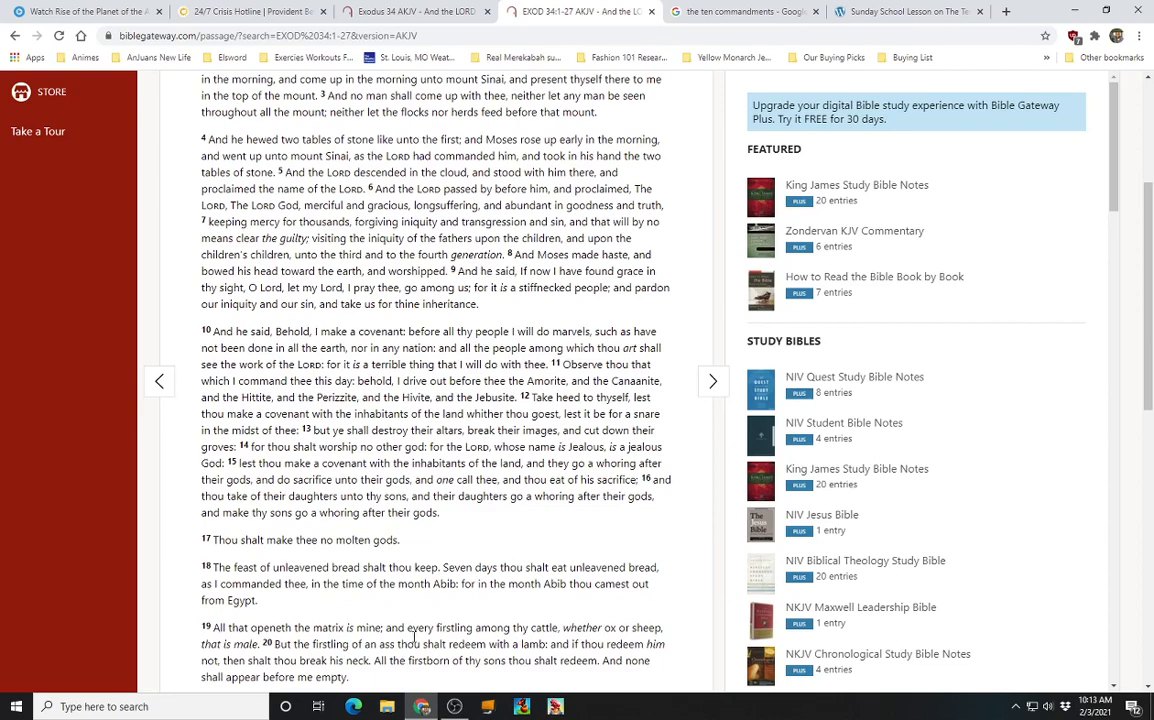
mouse_move(484, 552)
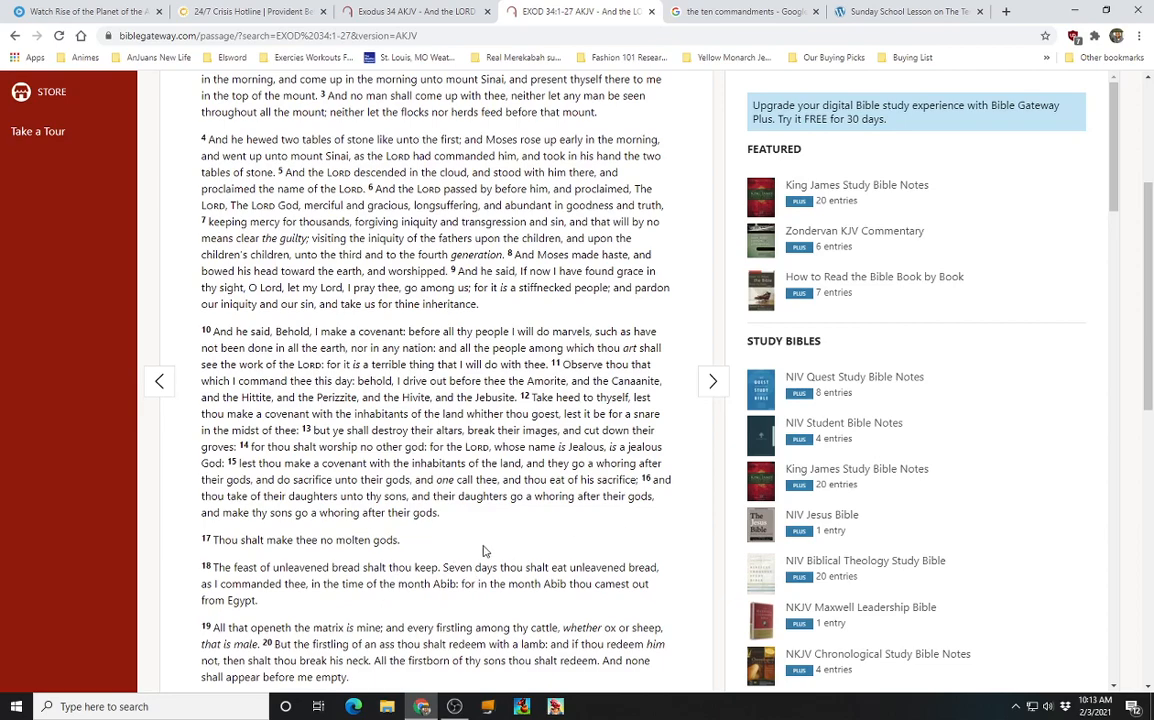
mouse_move(272, 406)
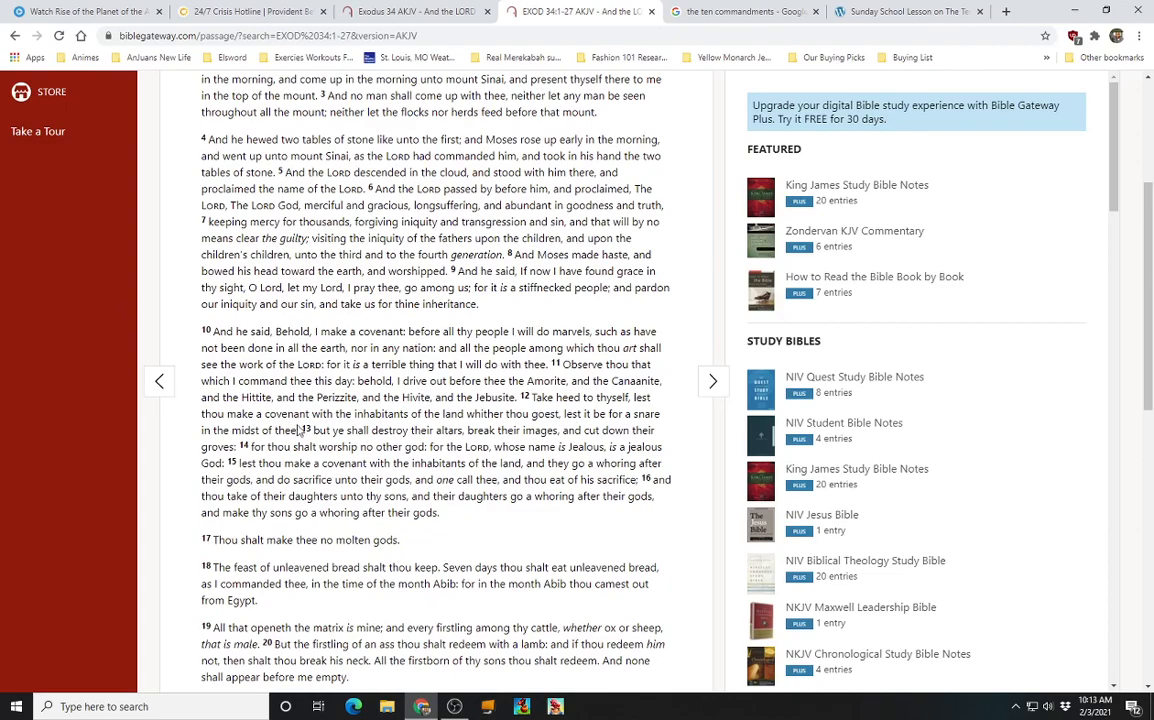
scroll(down, 3)
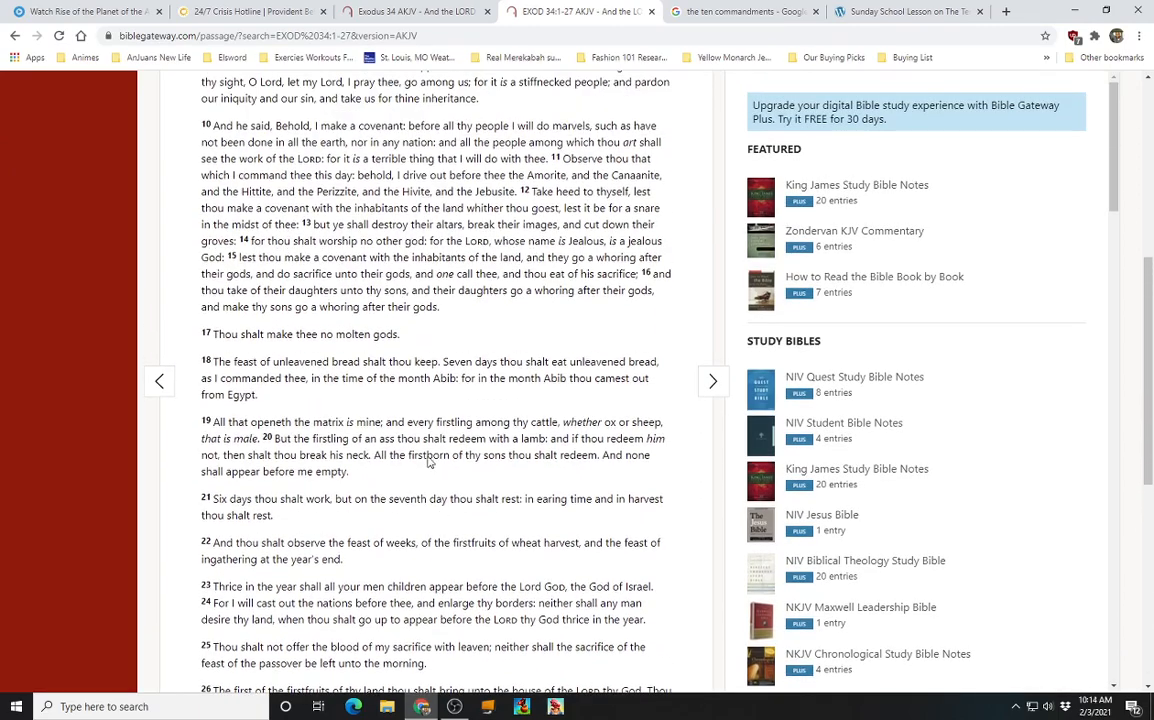
scroll(up, 3)
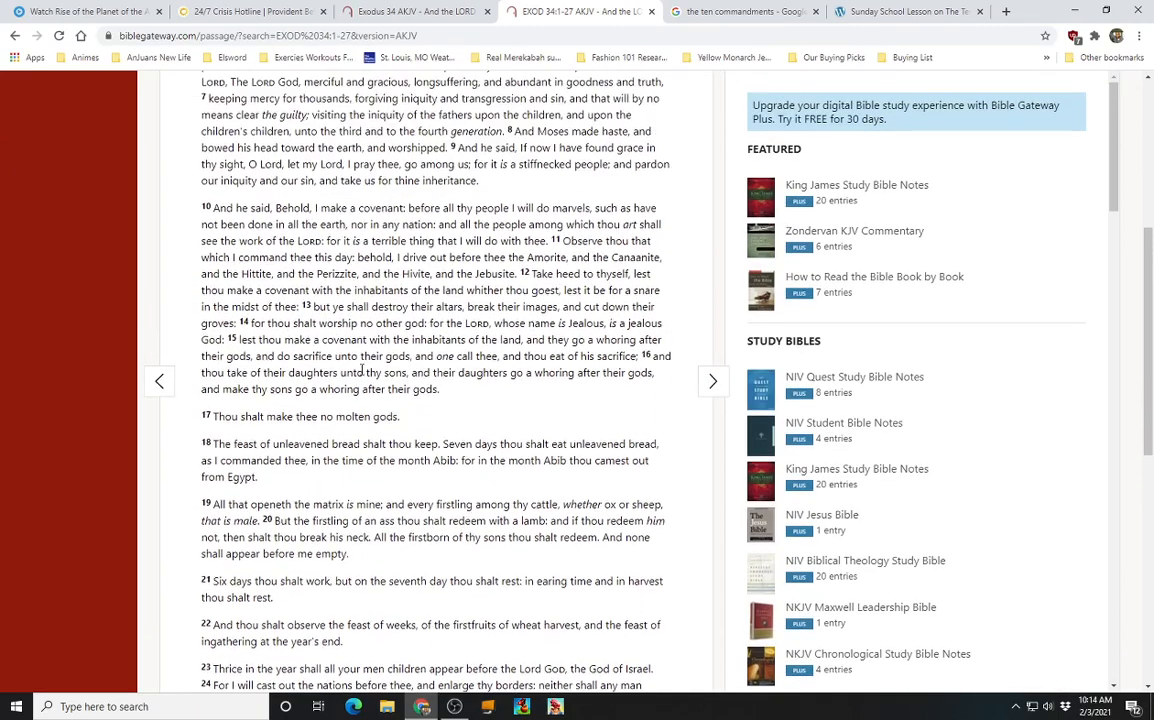
scroll(up, 3)
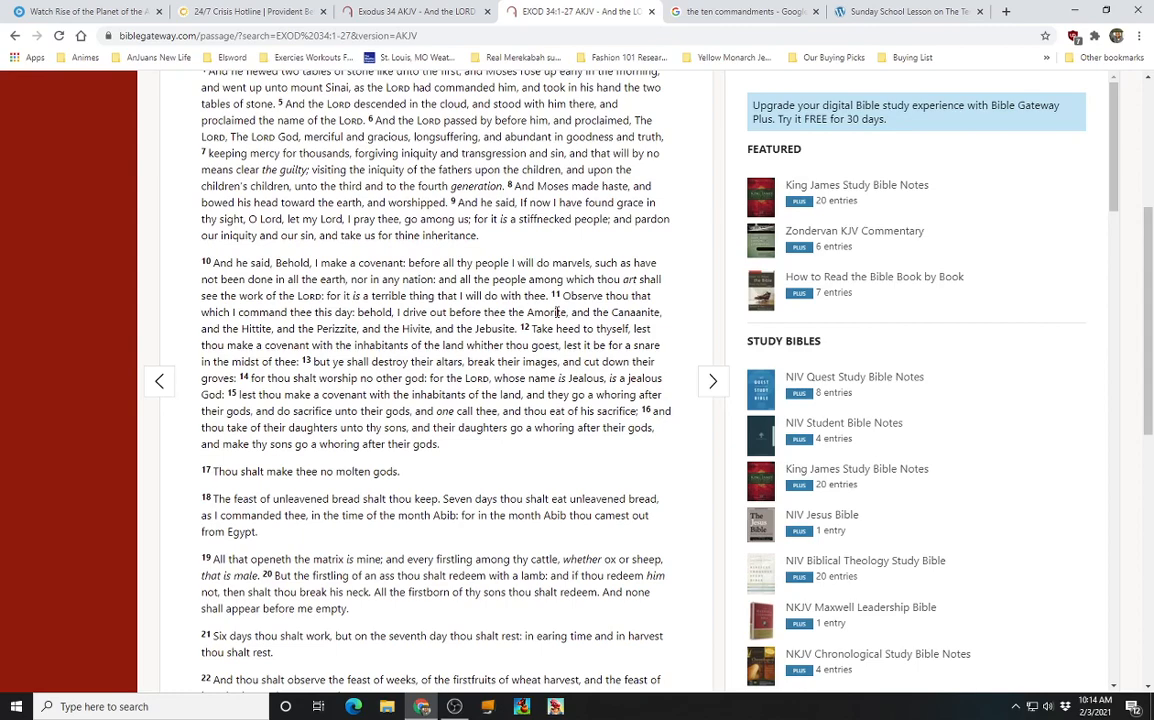
mouse_move(588, 312)
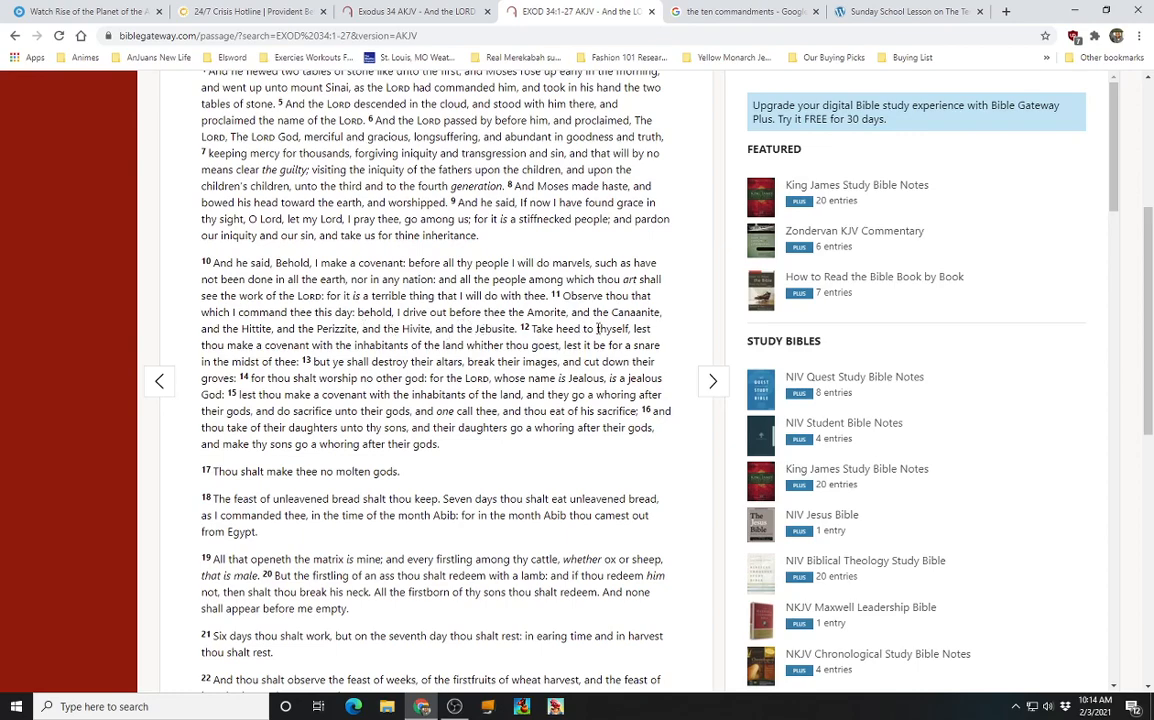
mouse_move(348, 344)
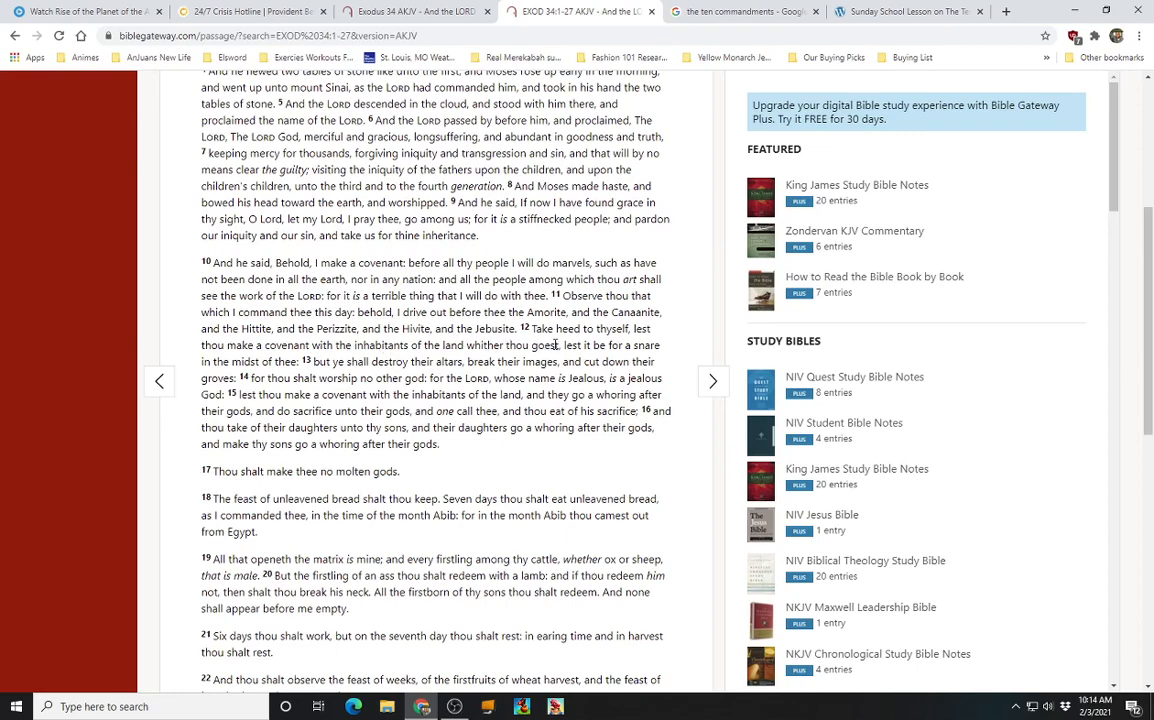
mouse_move(270, 368)
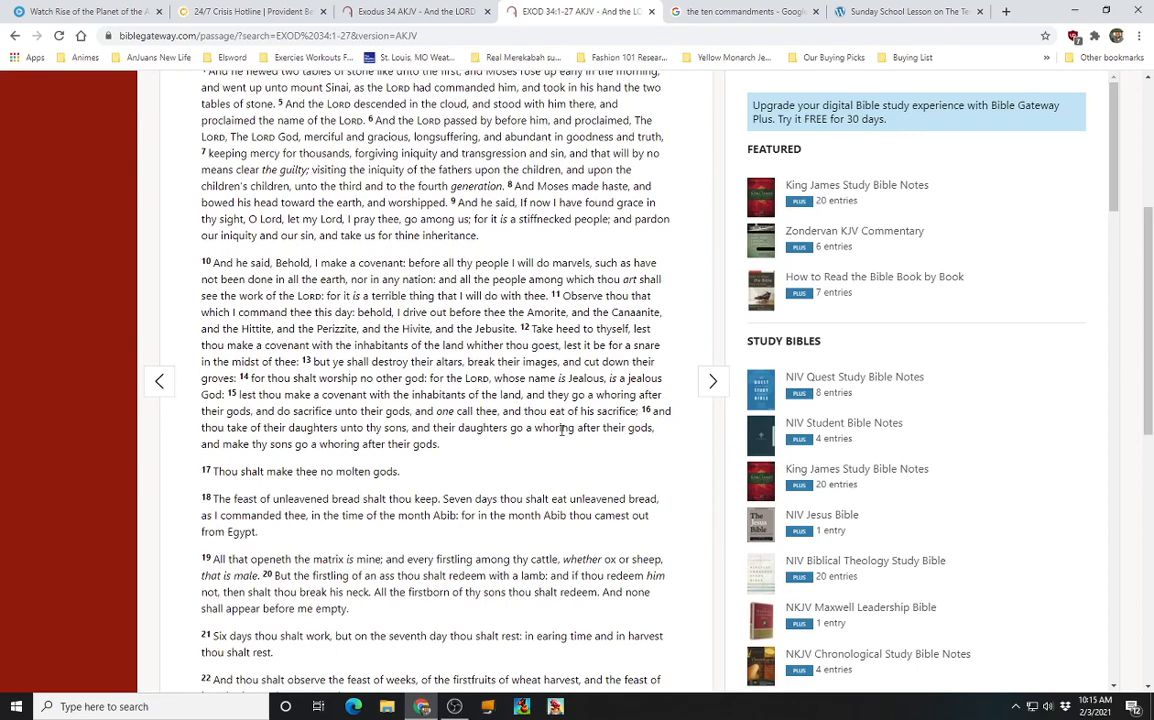
mouse_move(492, 456)
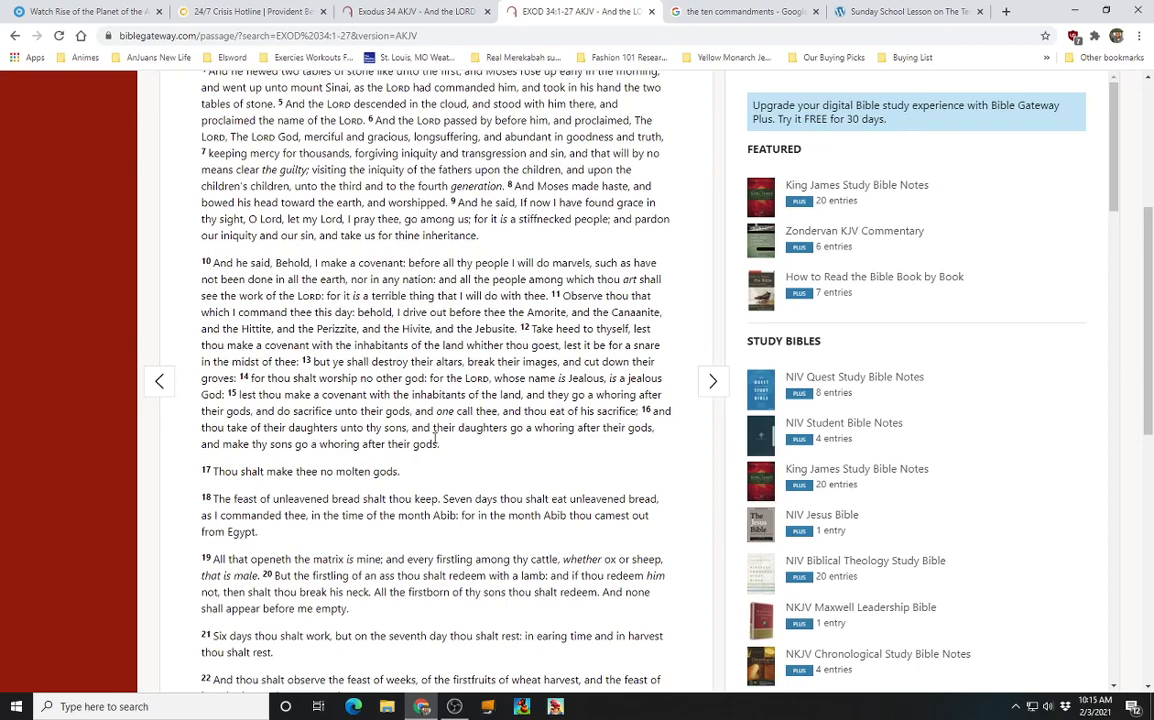
mouse_move(532, 444)
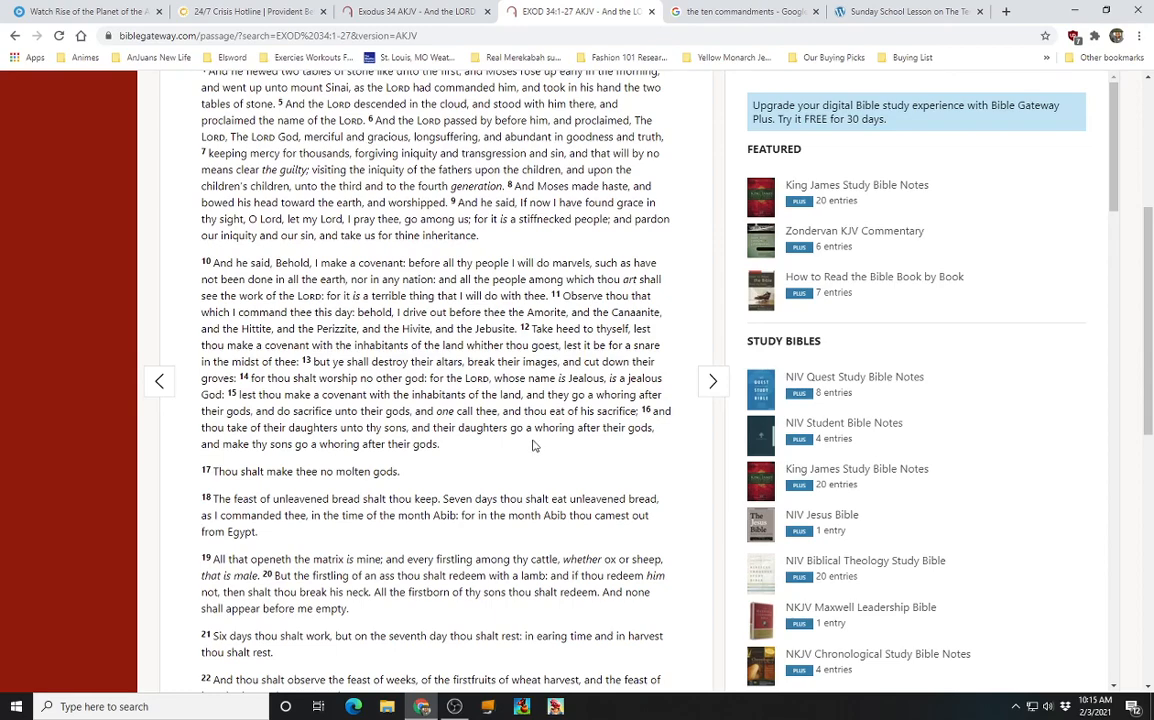
mouse_move(378, 468)
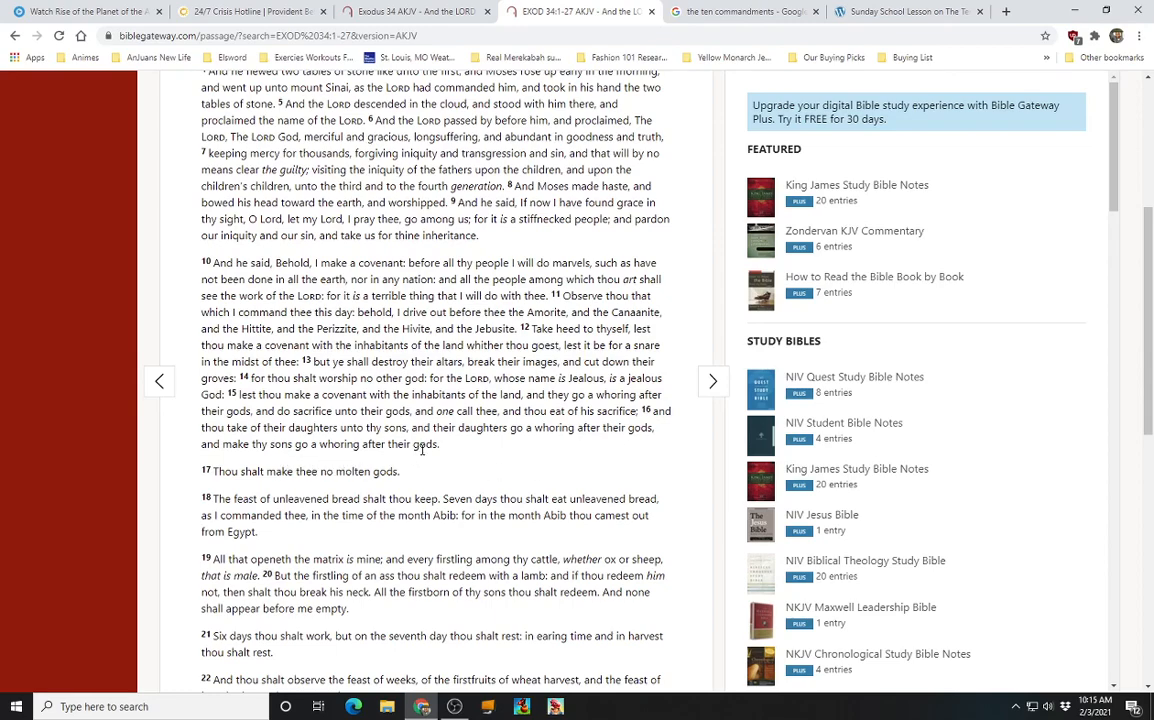
mouse_move(480, 444)
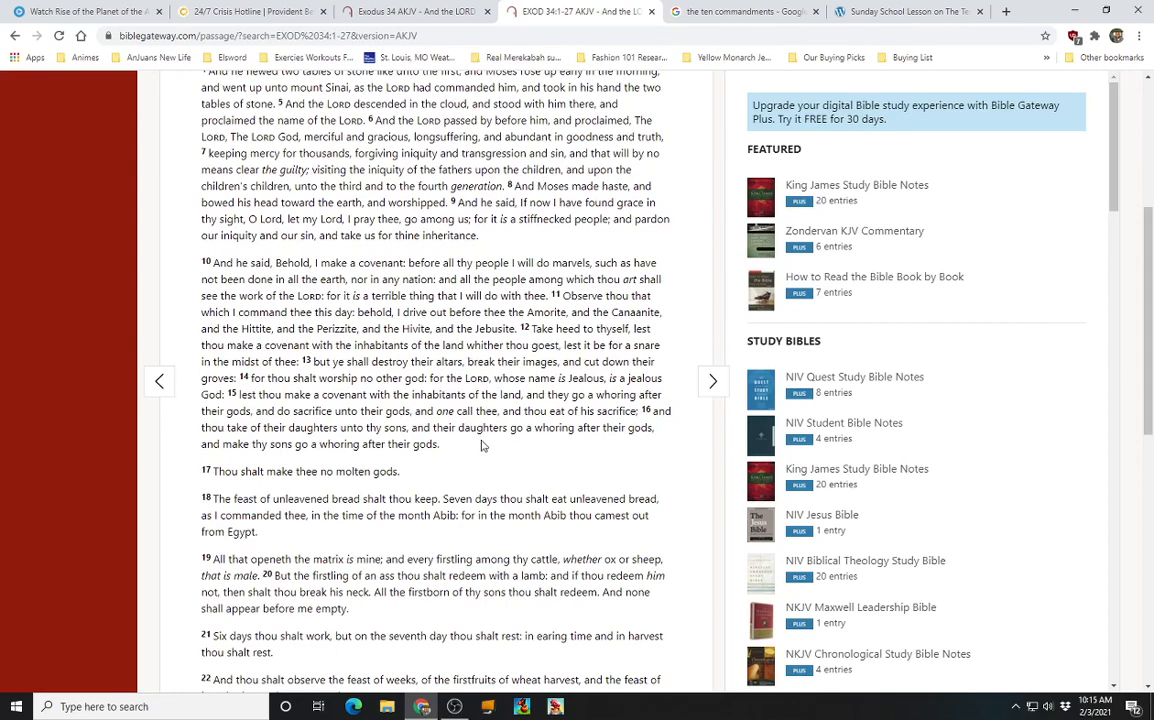
scroll(down, 3)
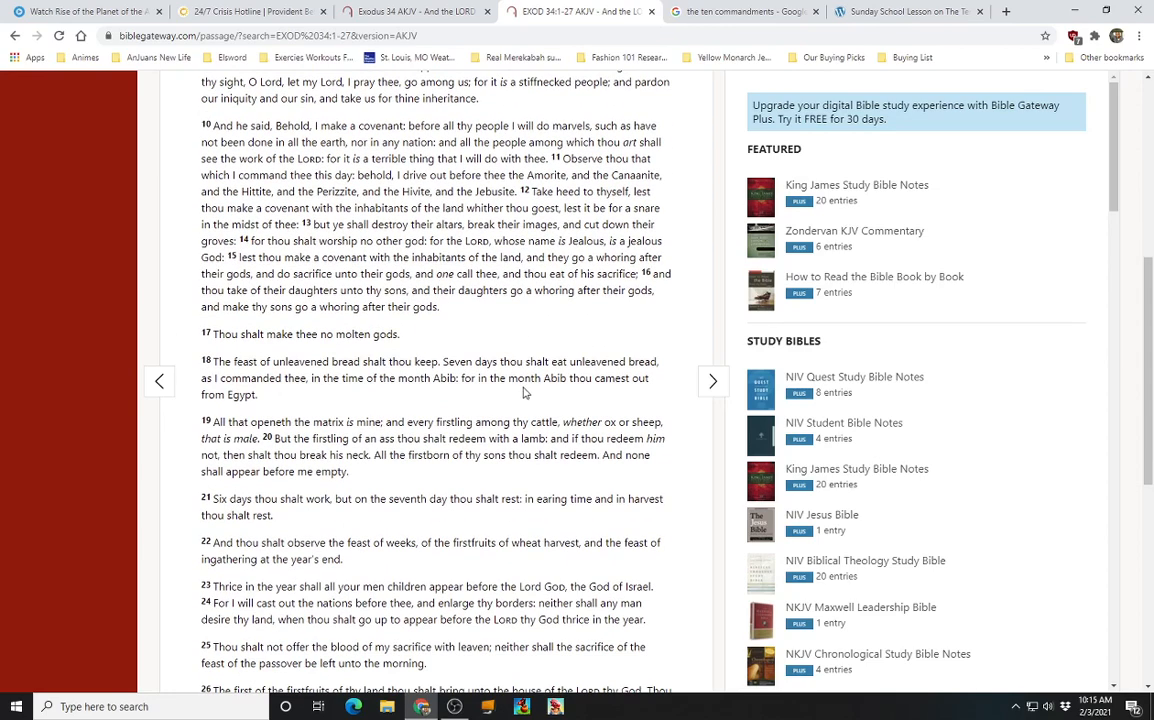
mouse_move(280, 356)
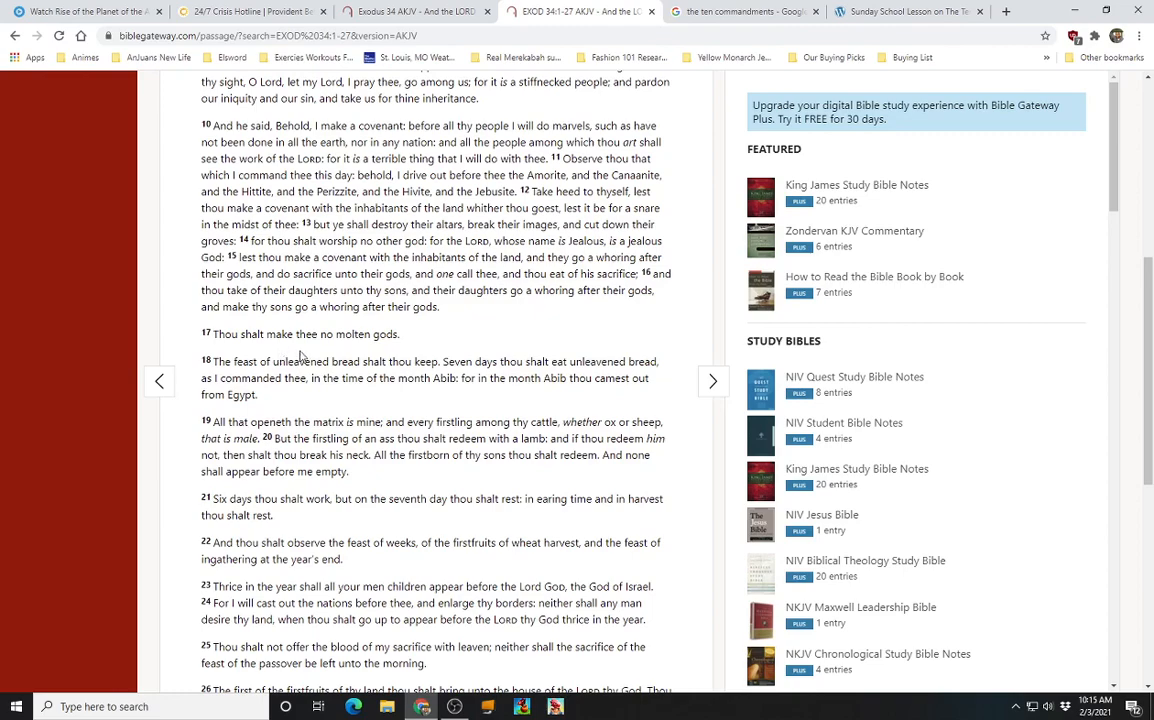
mouse_move(420, 356)
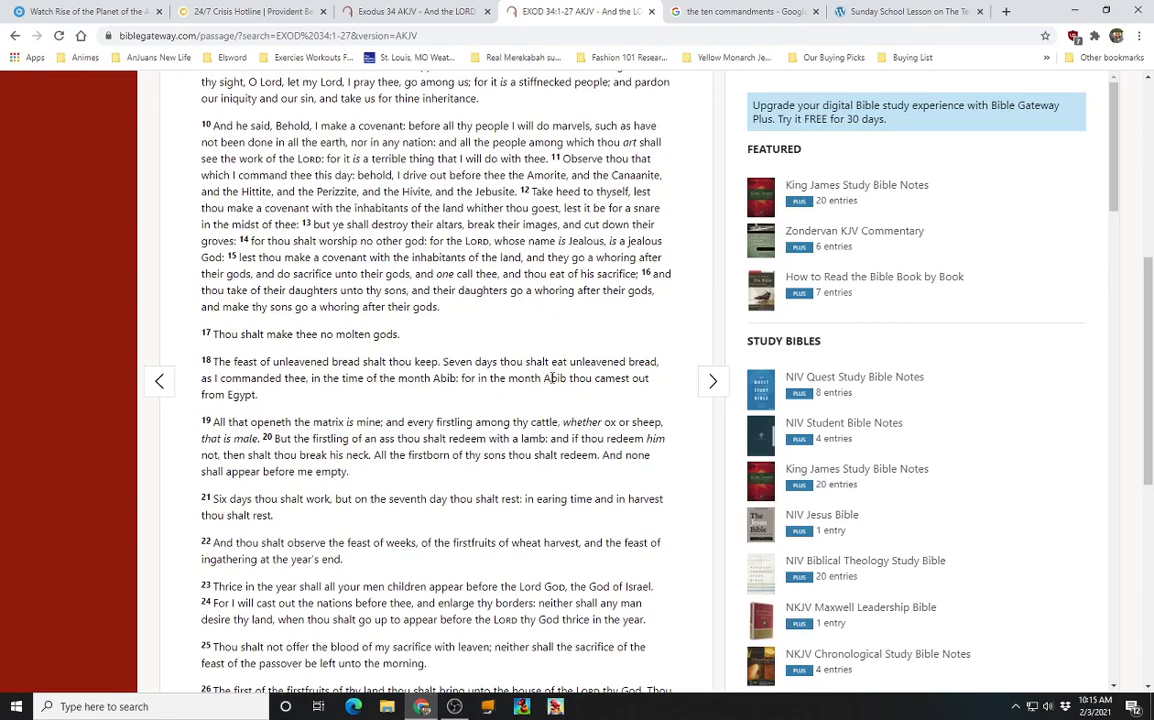
mouse_move(260, 404)
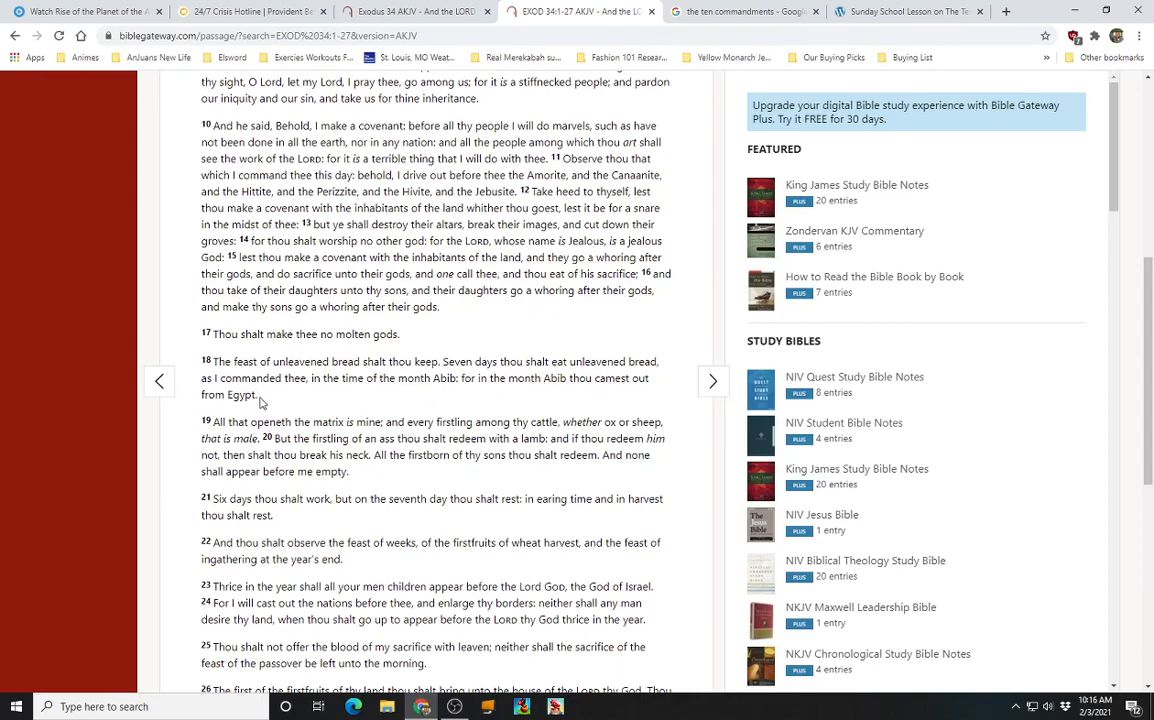
mouse_move(406, 400)
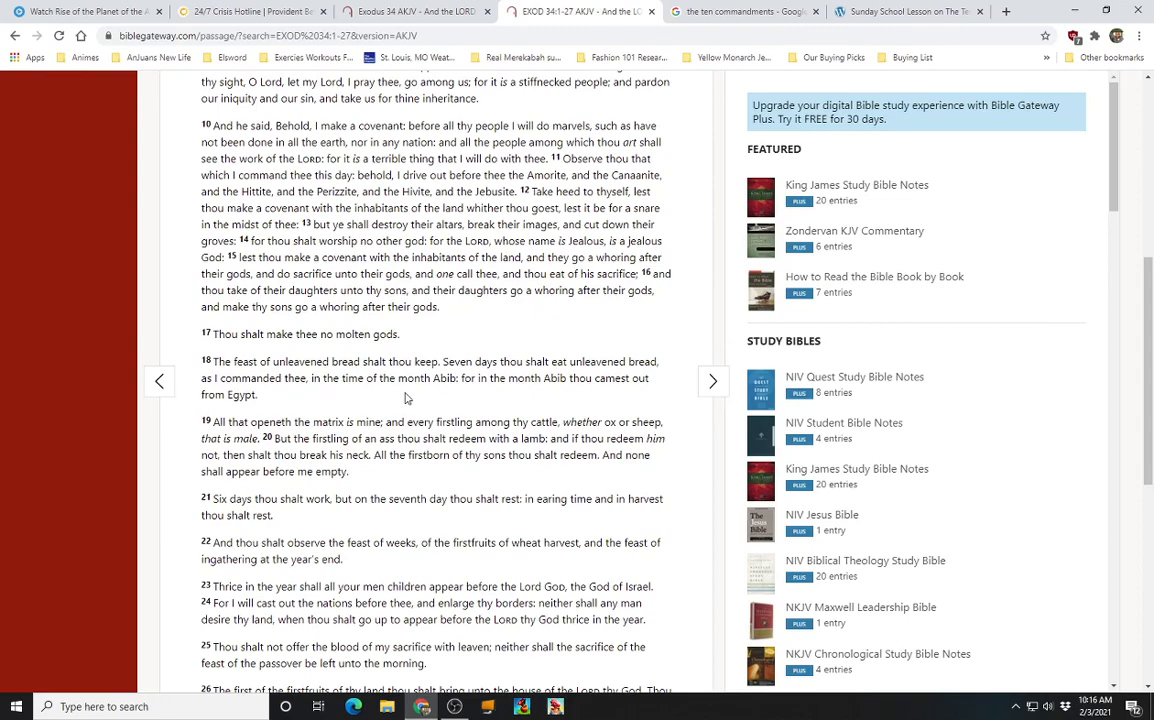
mouse_move(508, 390)
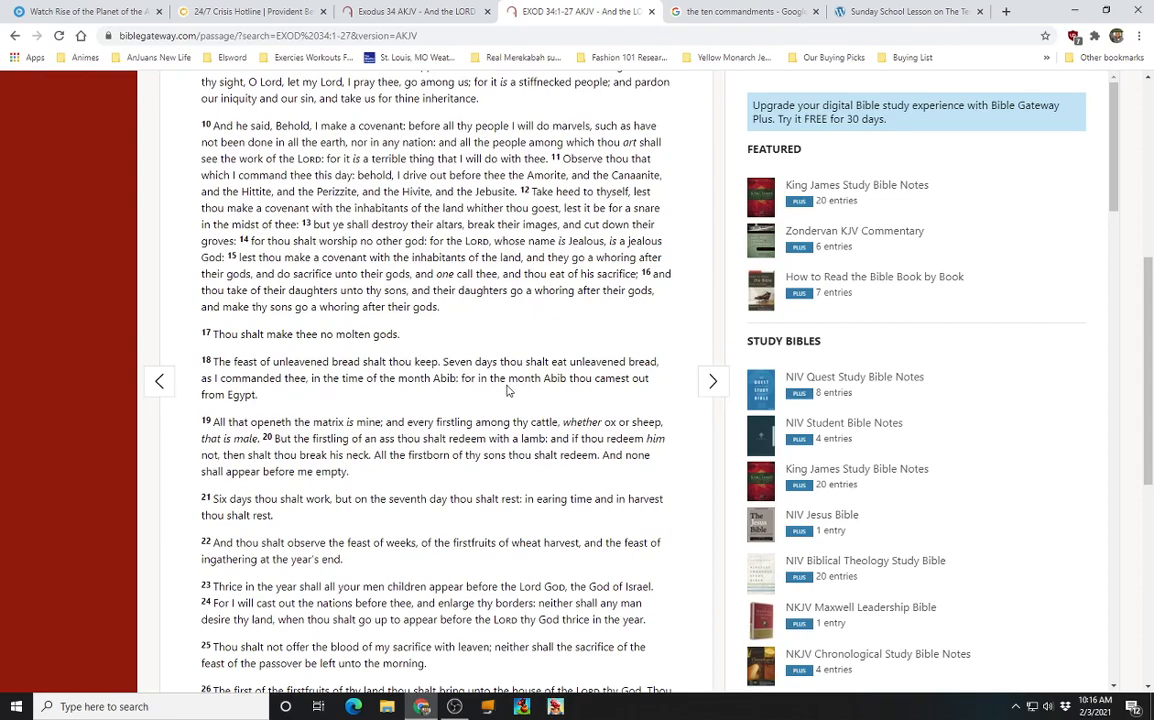
mouse_move(612, 396)
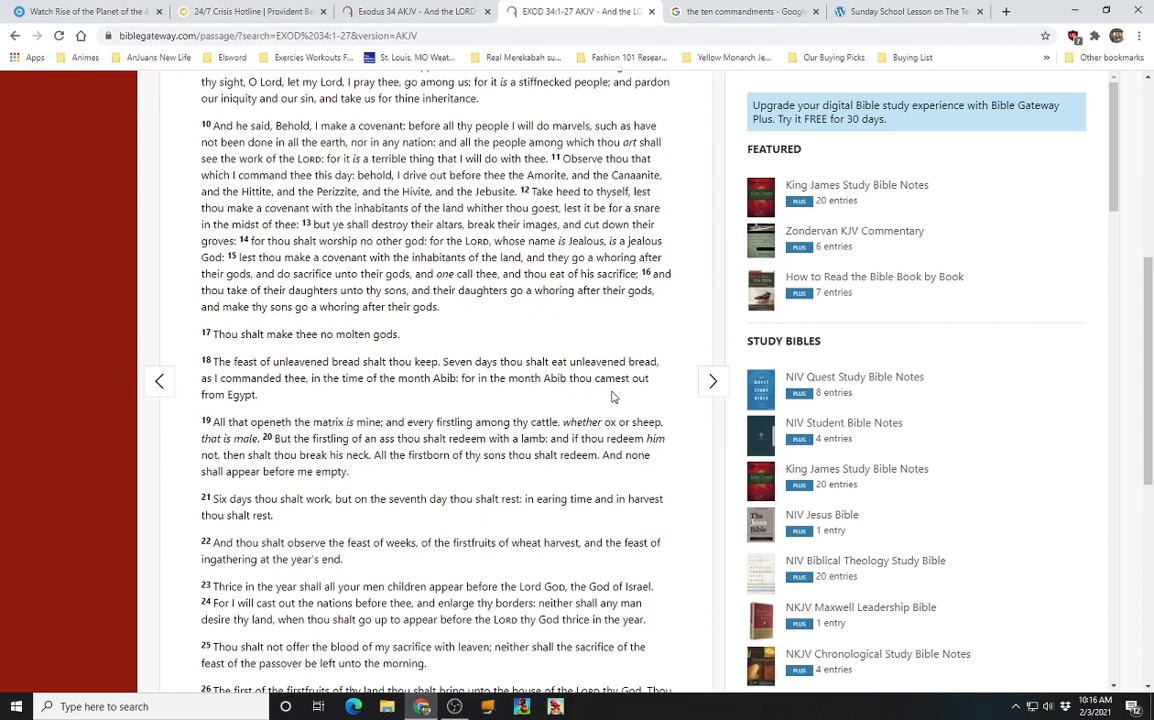
mouse_move(264, 408)
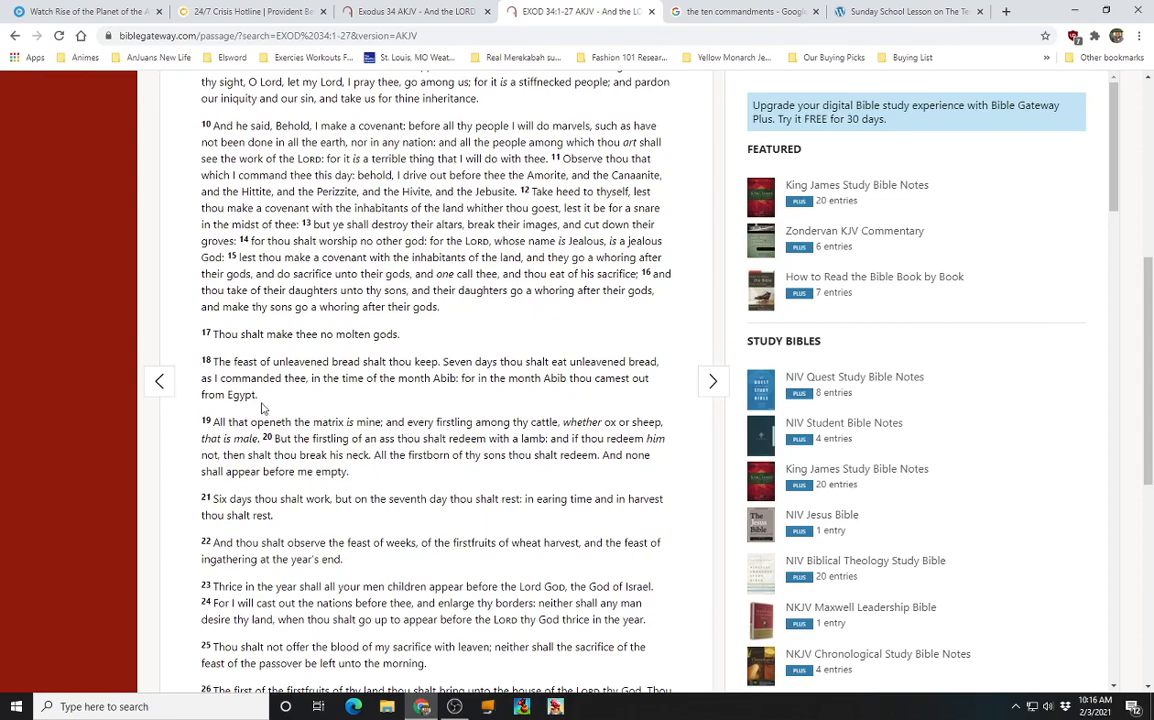
mouse_move(318, 440)
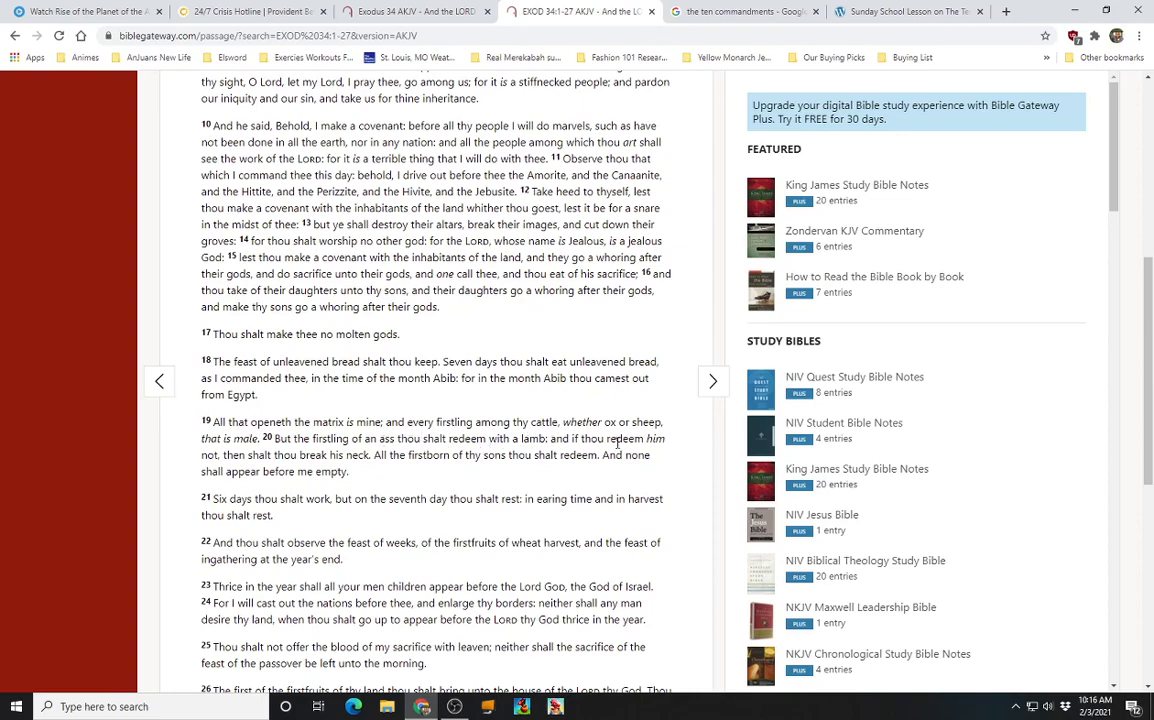
mouse_move(312, 464)
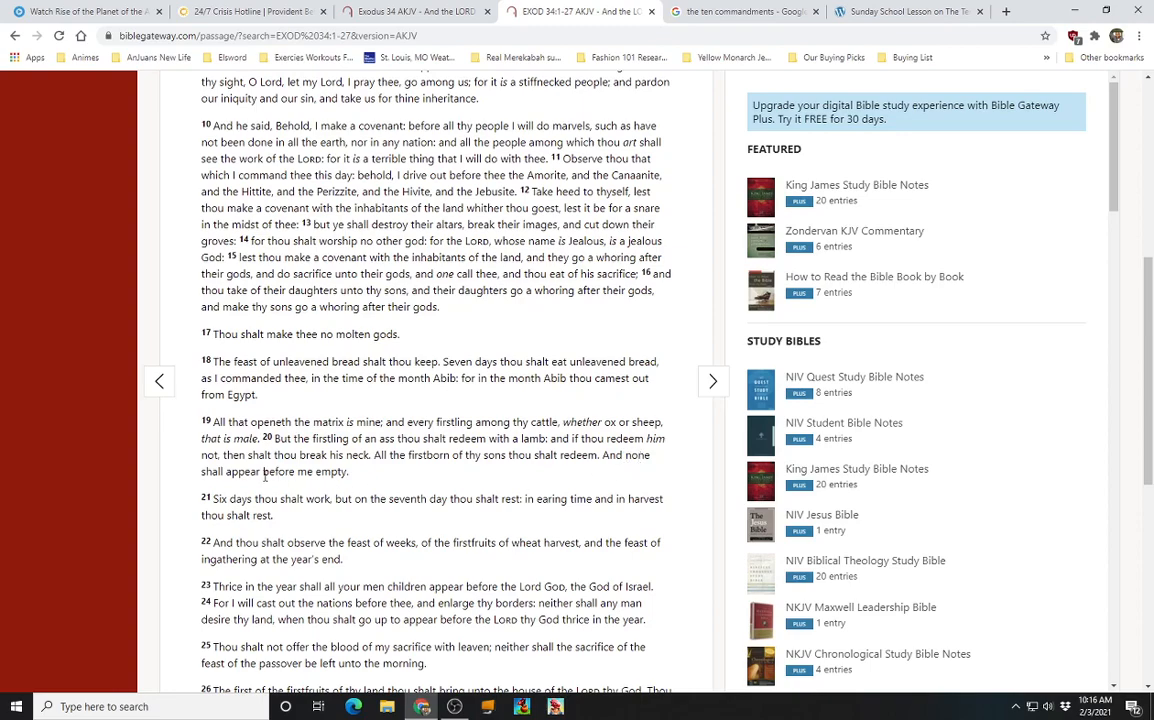
mouse_move(380, 480)
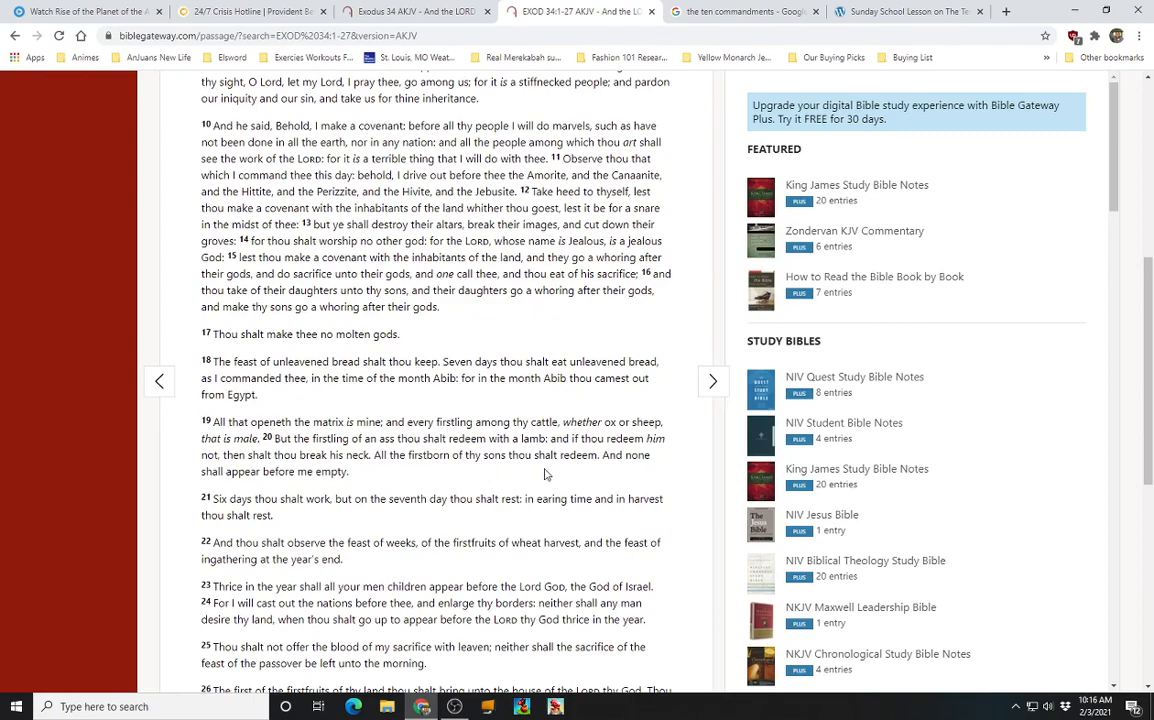
mouse_move(616, 476)
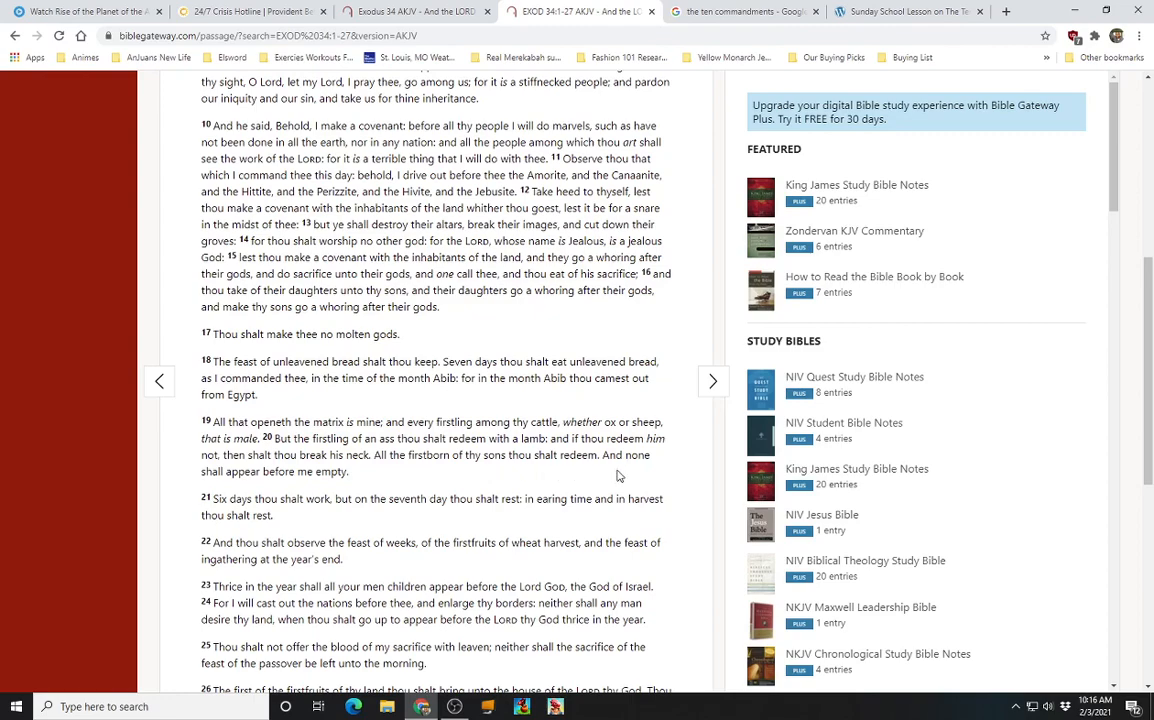
mouse_move(364, 484)
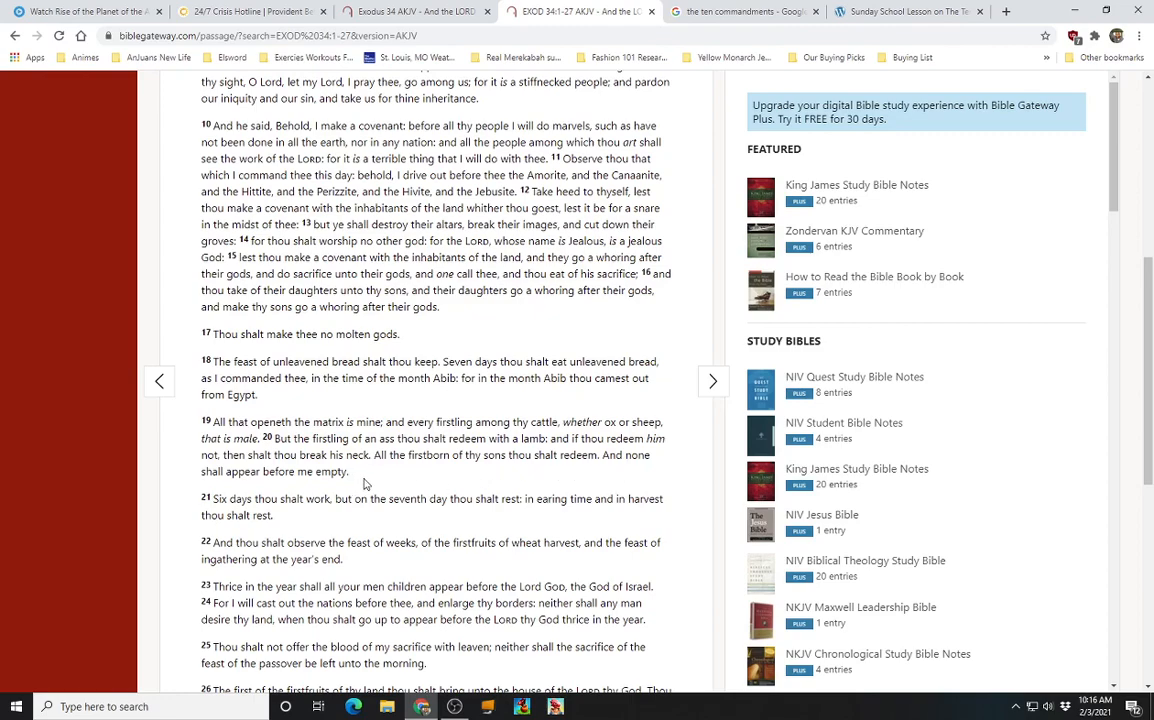
mouse_move(300, 520)
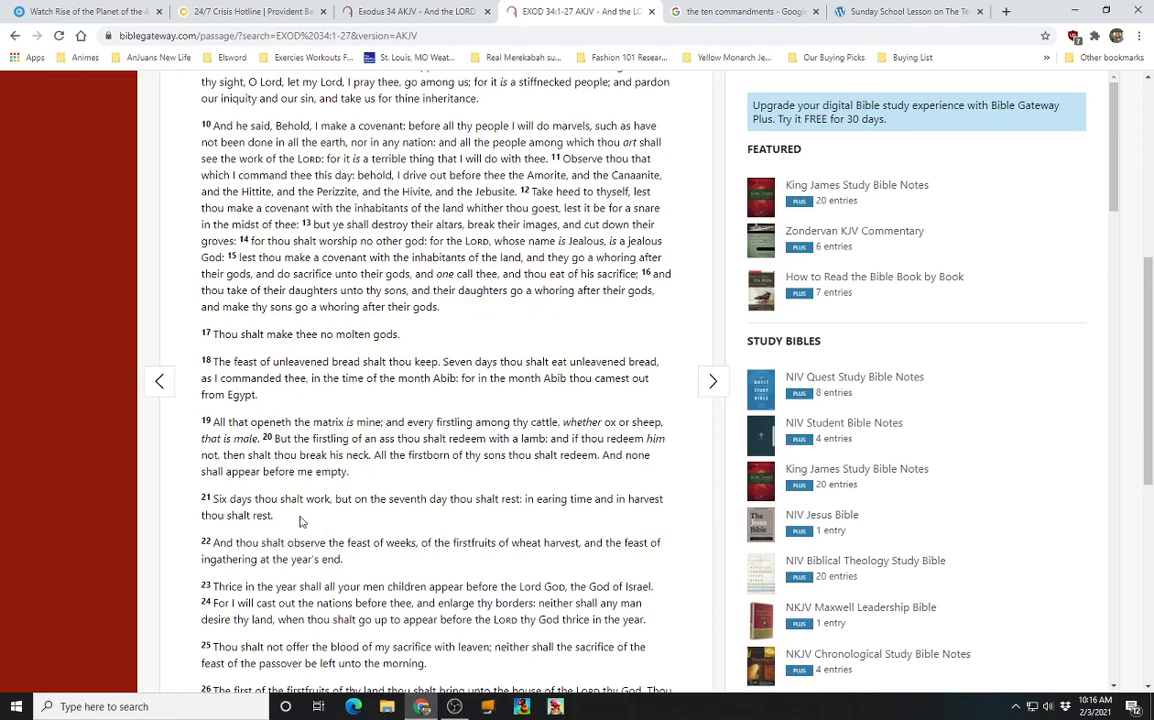
mouse_move(544, 522)
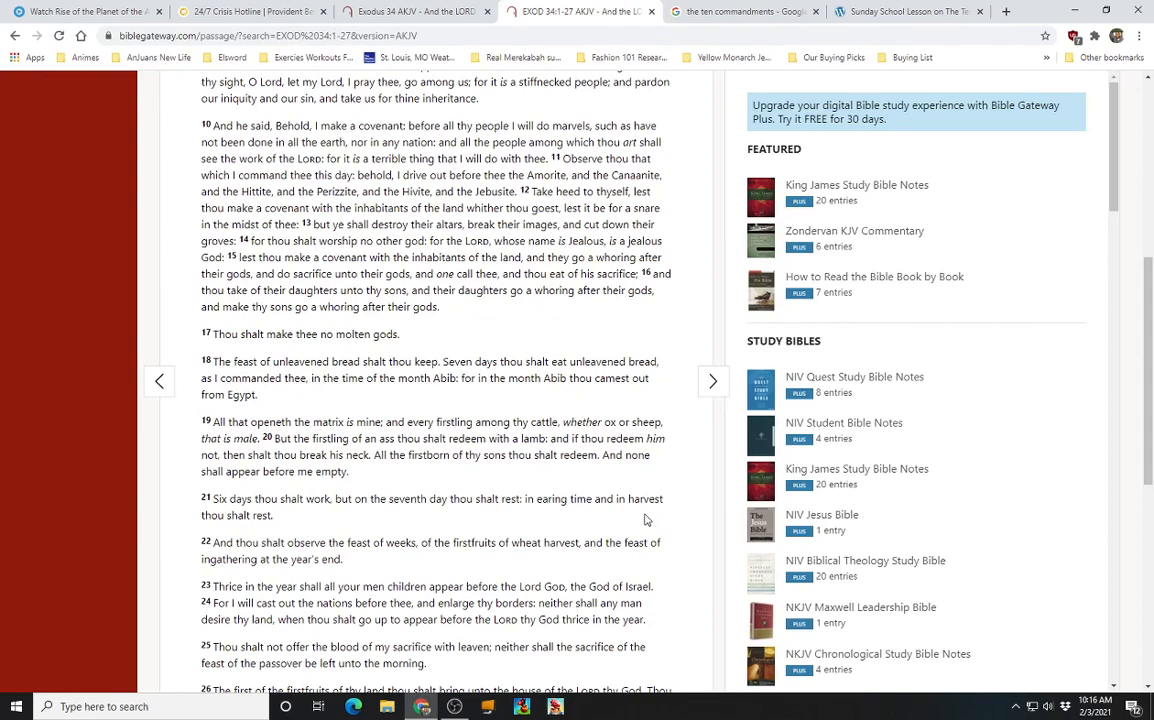
mouse_move(336, 528)
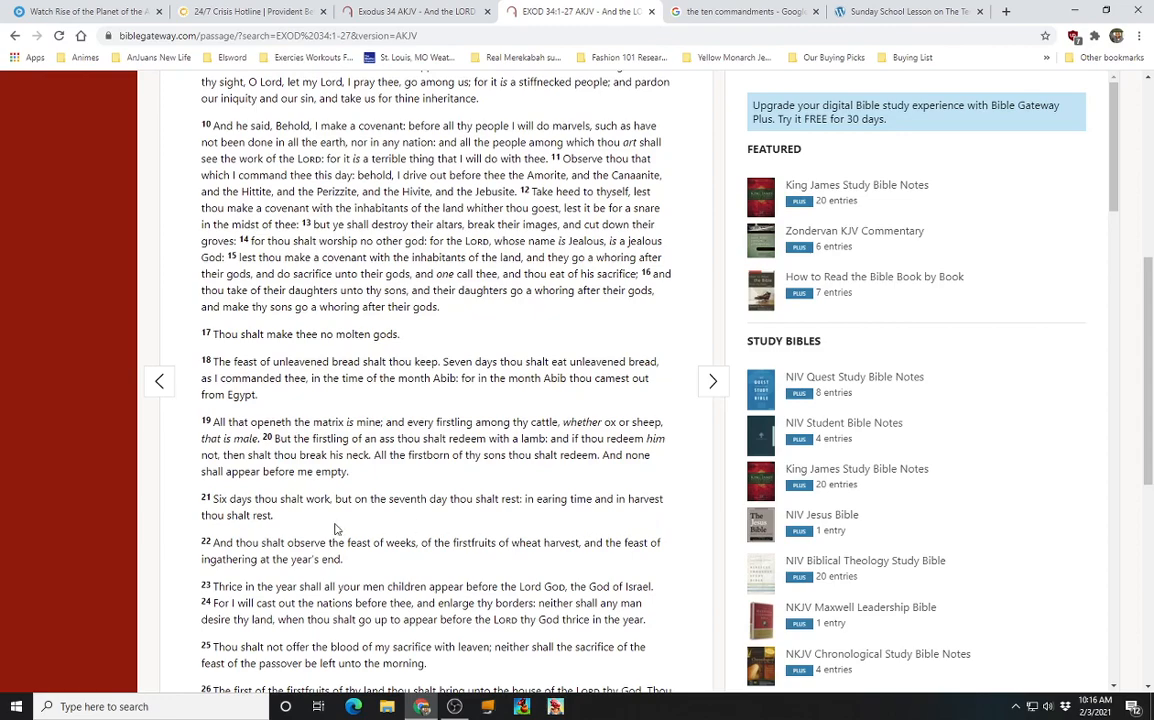
mouse_move(348, 564)
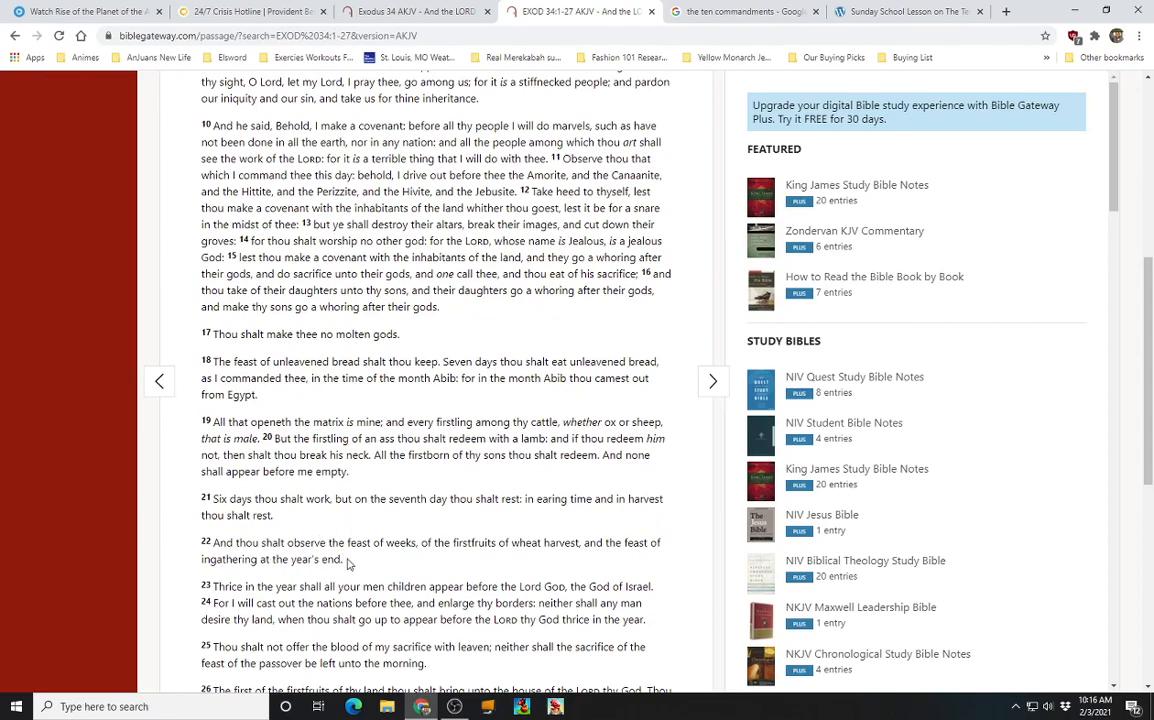
mouse_move(428, 564)
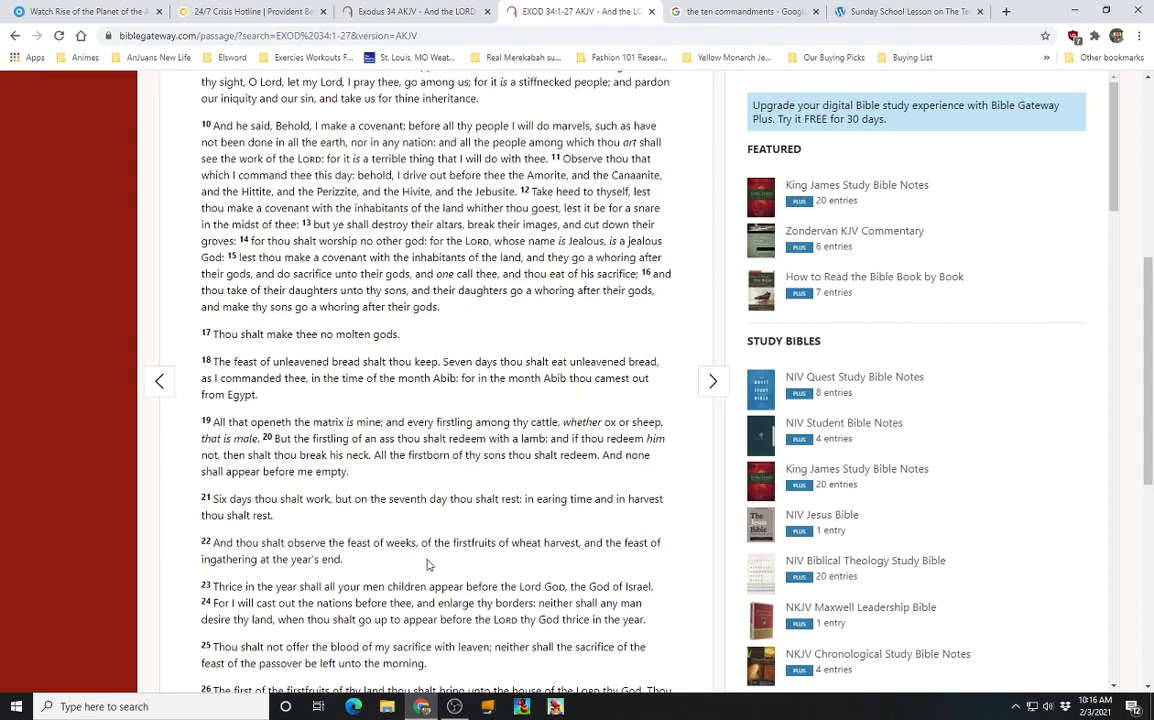
mouse_move(484, 560)
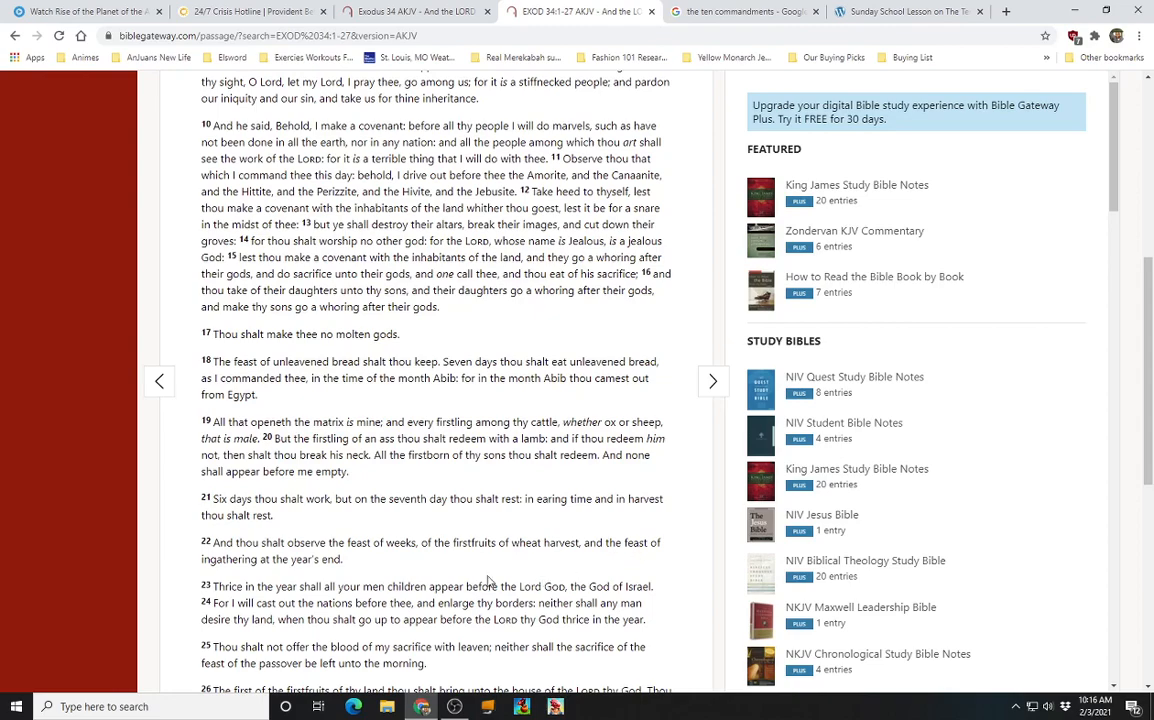
scroll(down, 3)
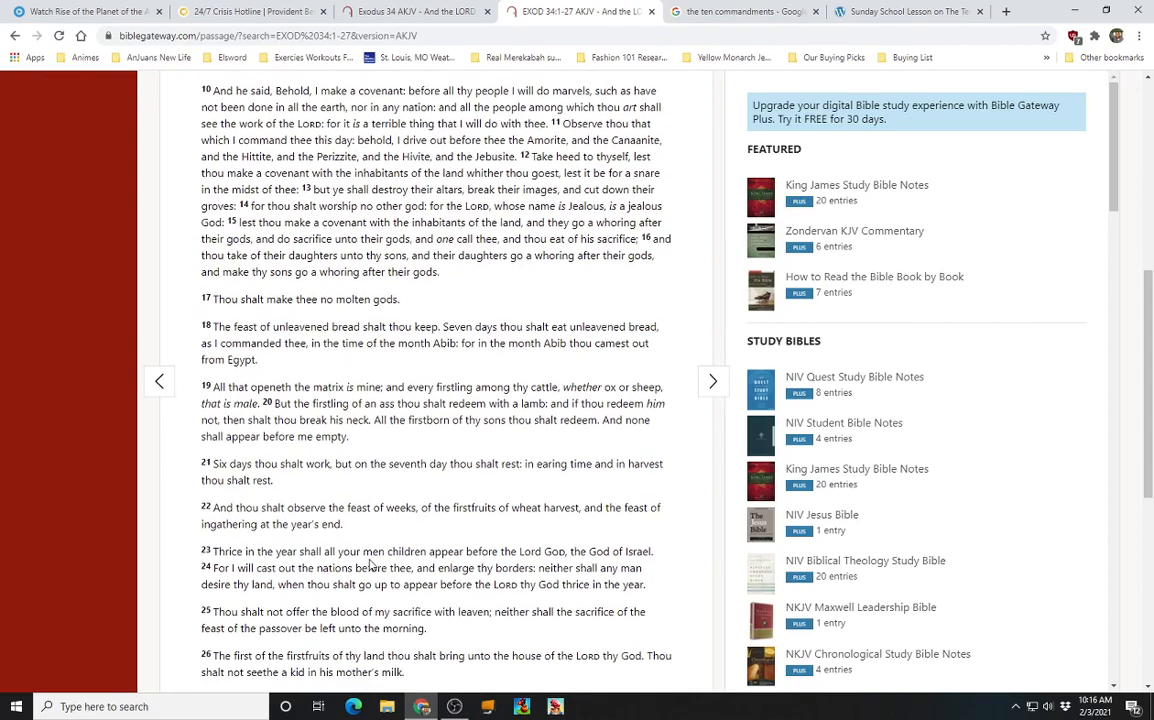
scroll(down, 3)
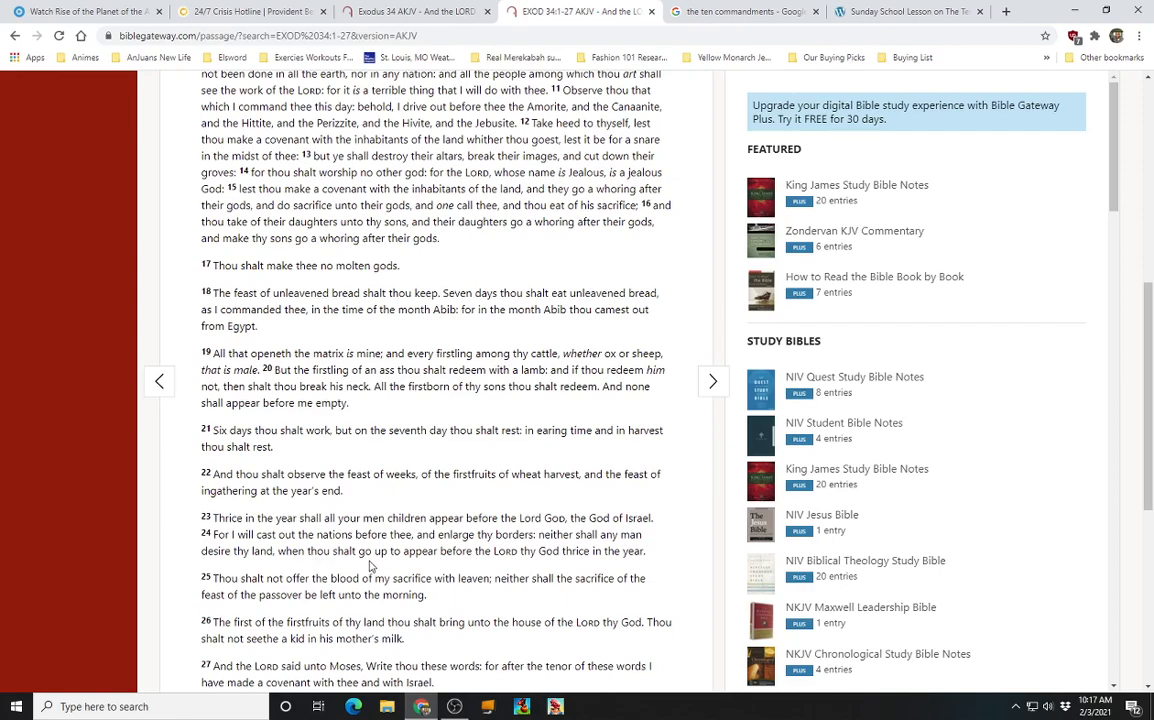
mouse_move(518, 568)
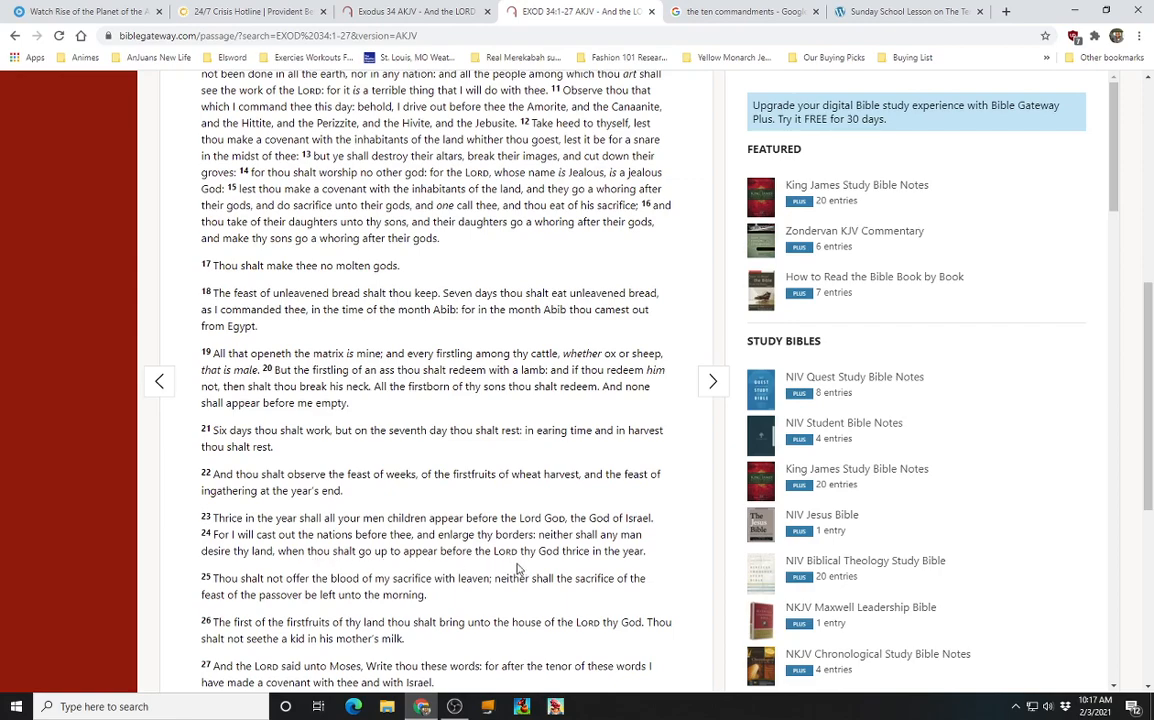
mouse_move(612, 568)
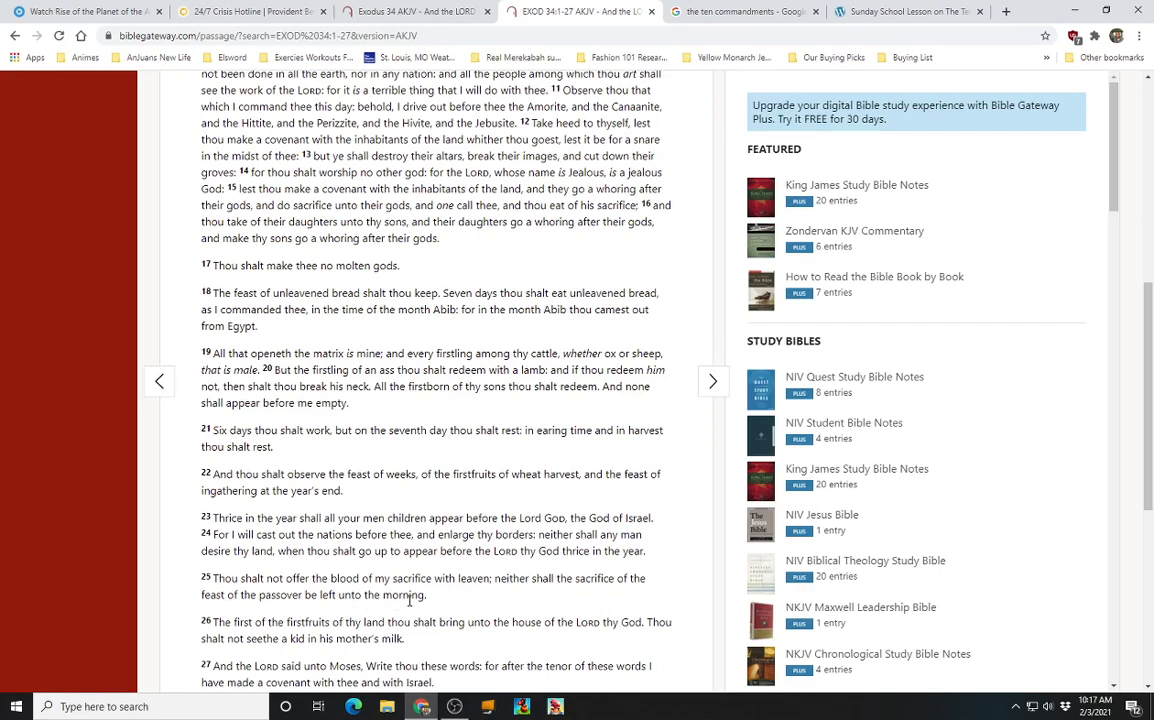
scroll(down, 3)
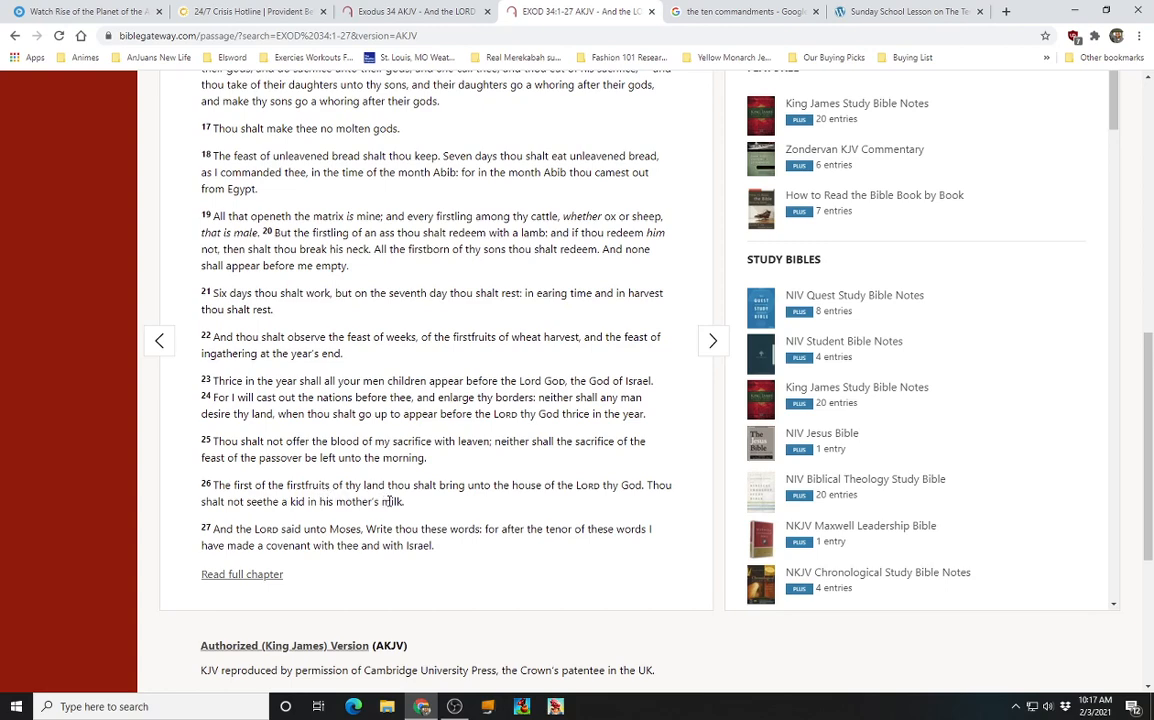
mouse_move(536, 510)
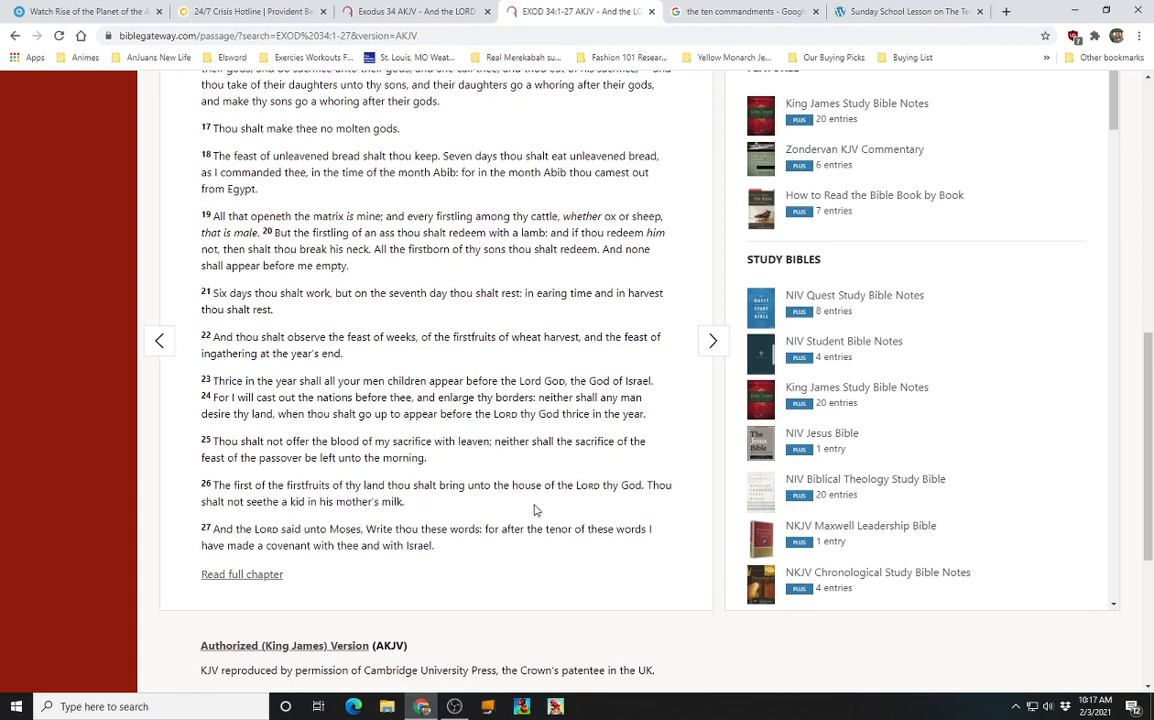
mouse_move(656, 500)
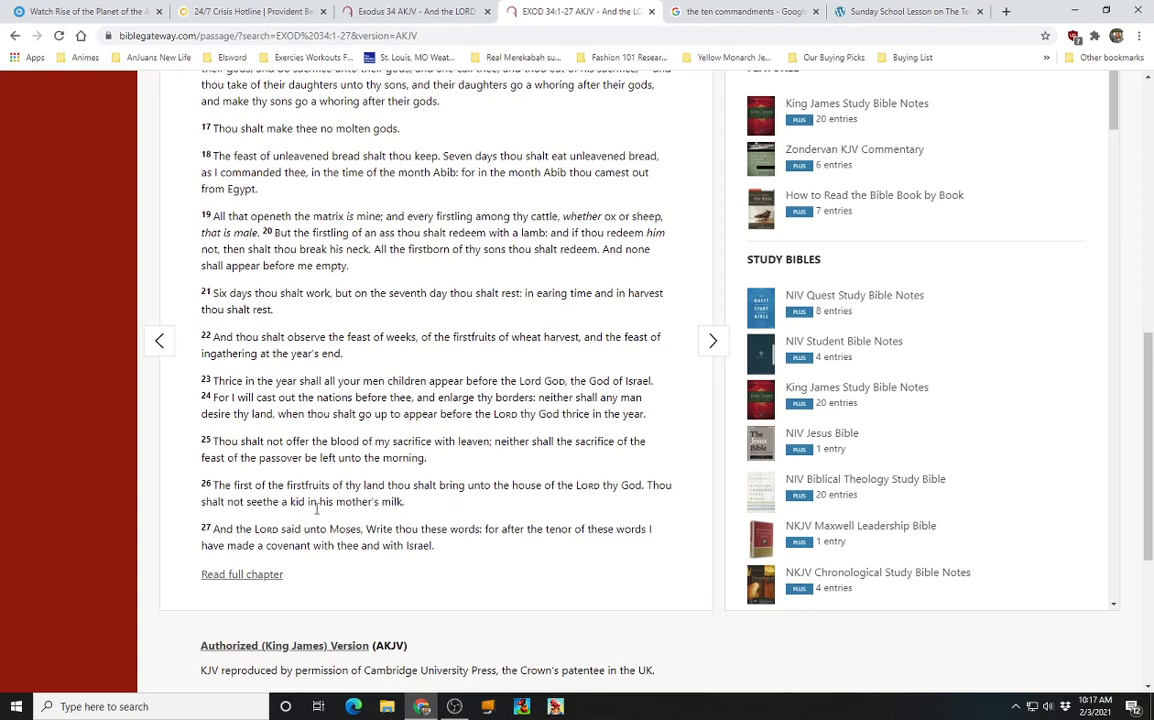
mouse_move(390, 502)
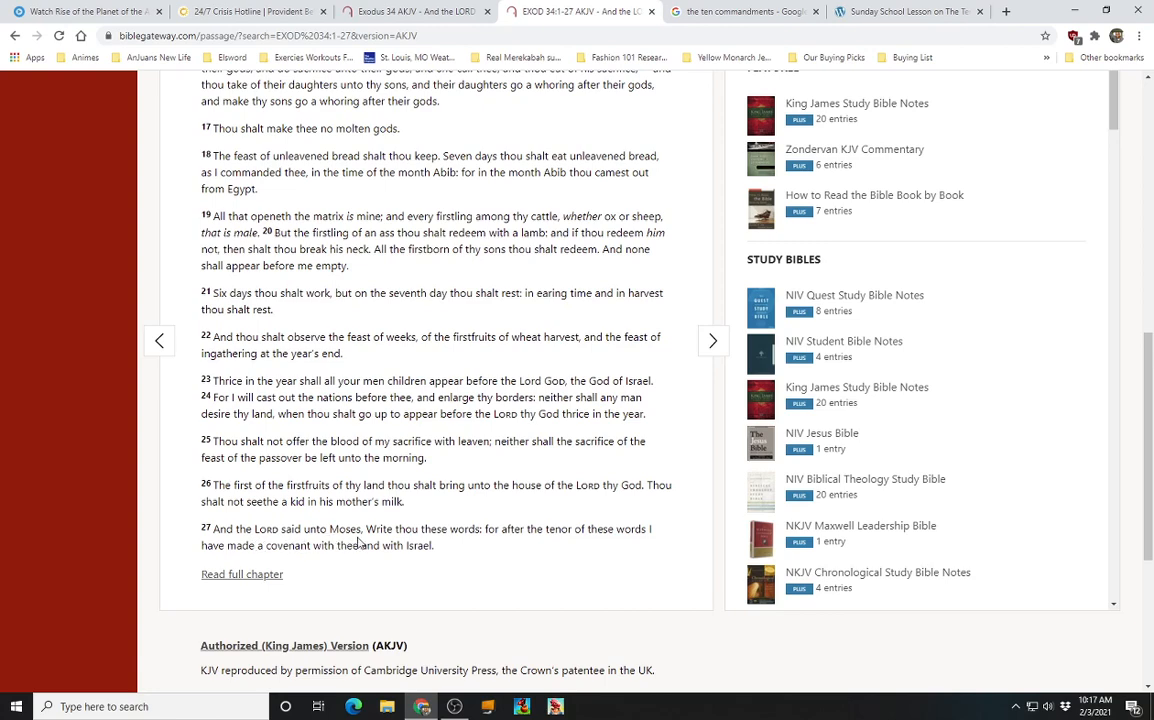
mouse_move(510, 548)
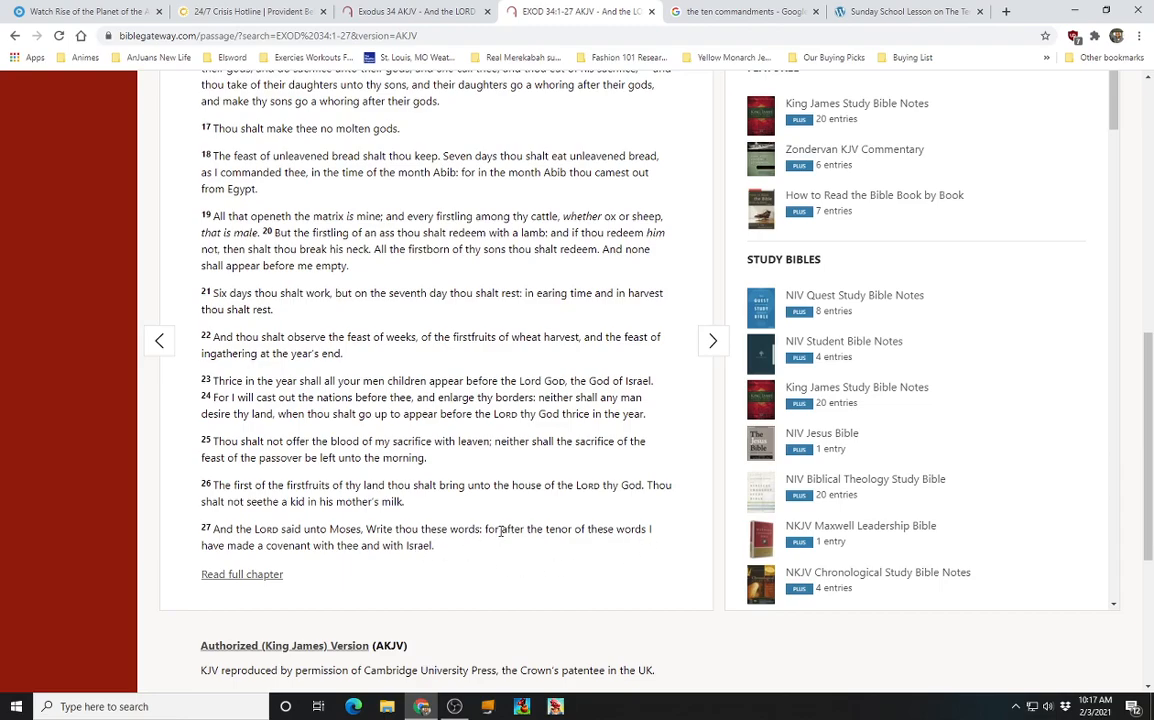
scroll(up, 3)
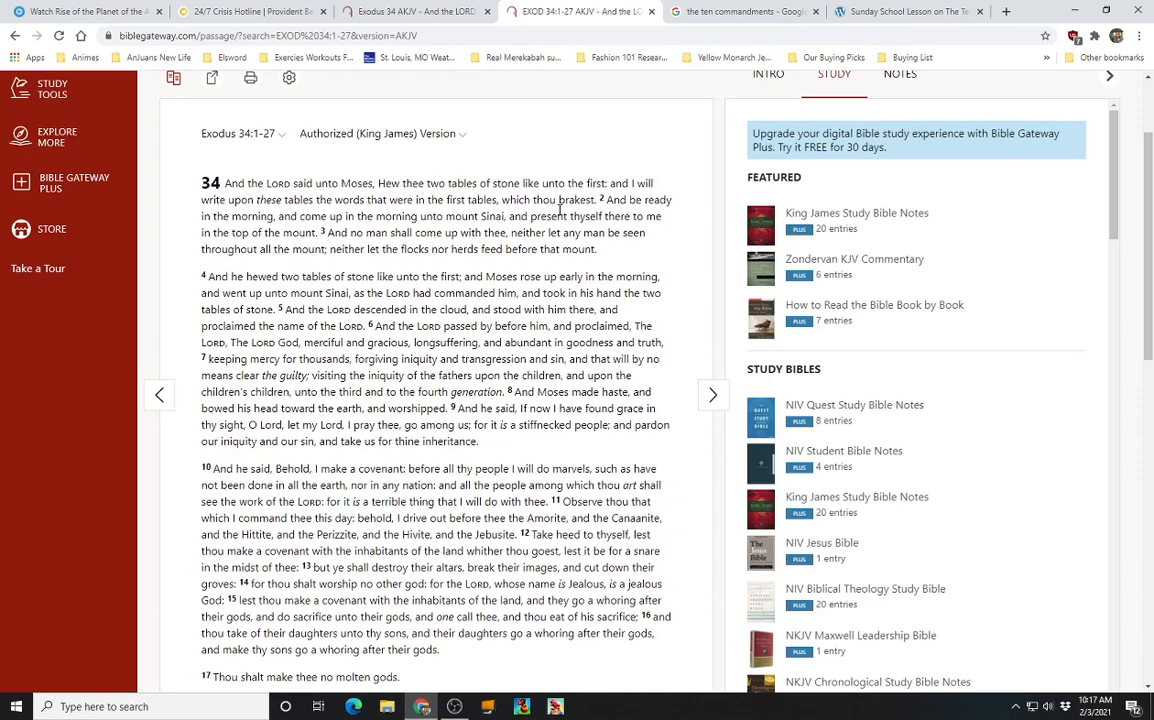
Switch to the pollycastor.com Sunday School lesson page with the Ten Commandments image
click(744, 12)
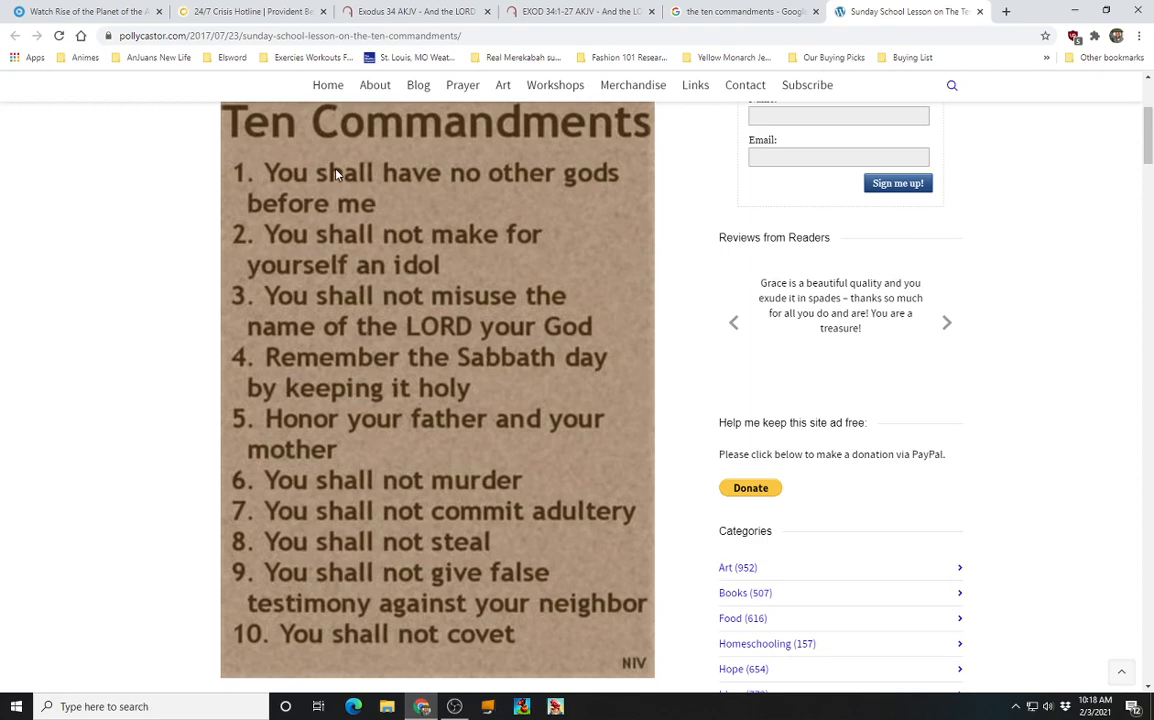
mouse_move(488, 276)
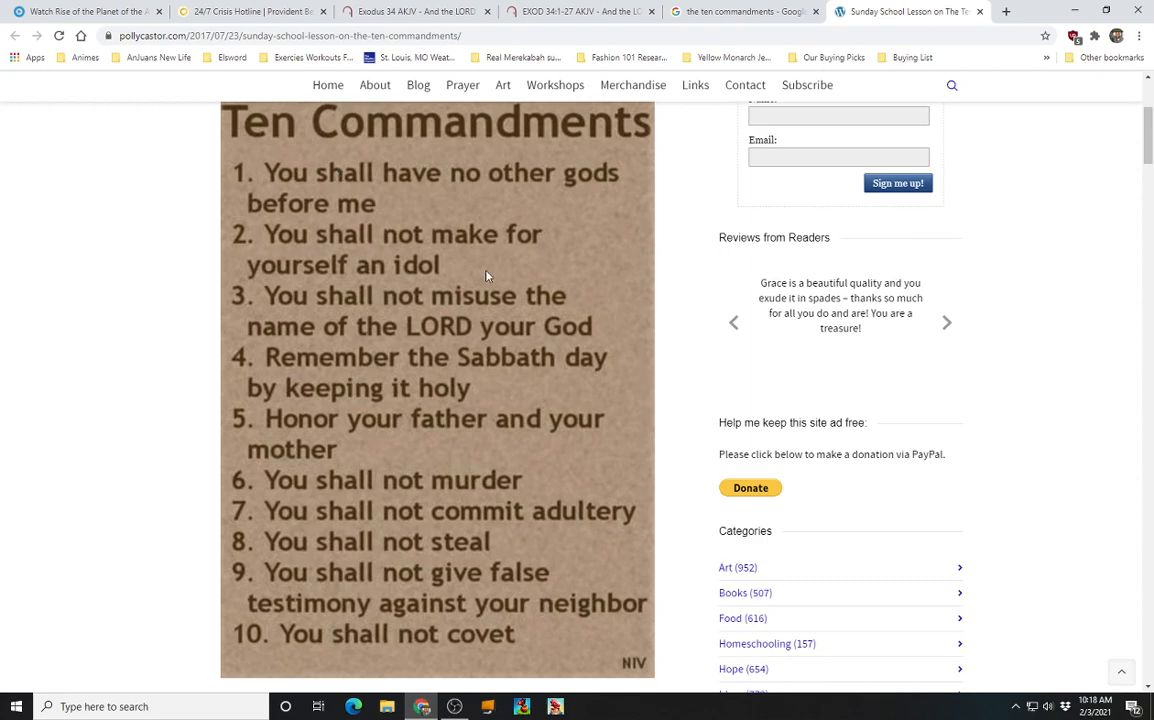
Look over the Ten Commandments image, then switch back to the Exodus 34:1-27 KJV passage
click(946, 322)
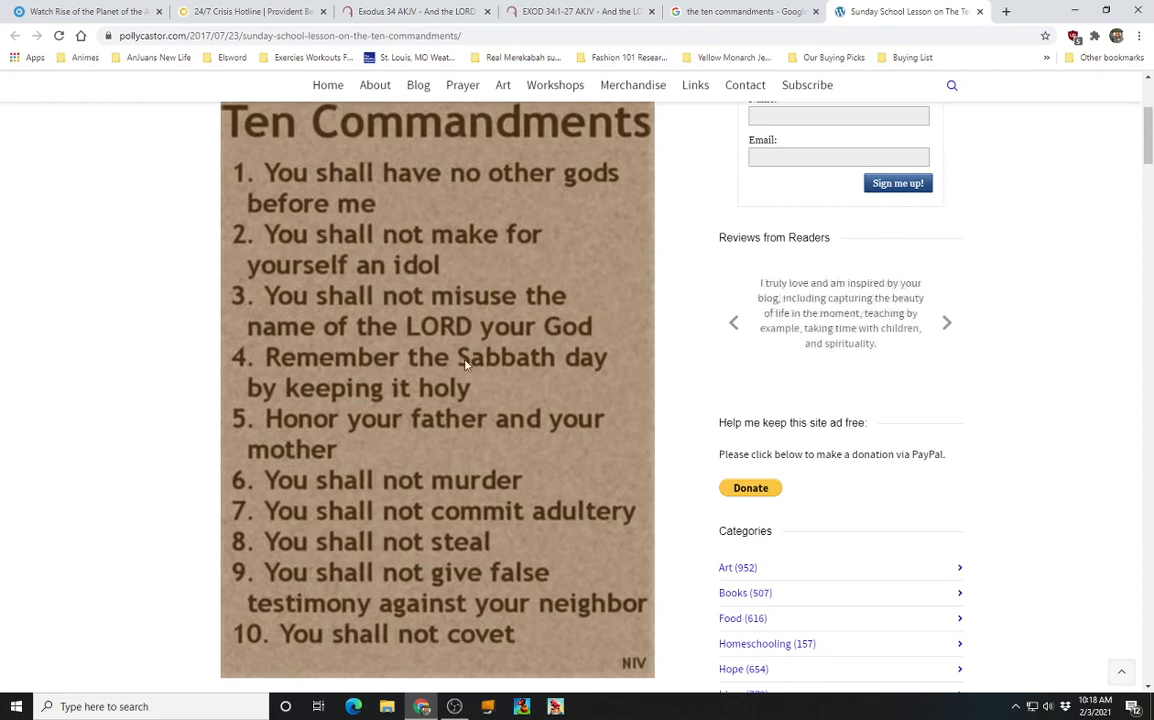
mouse_move(468, 408)
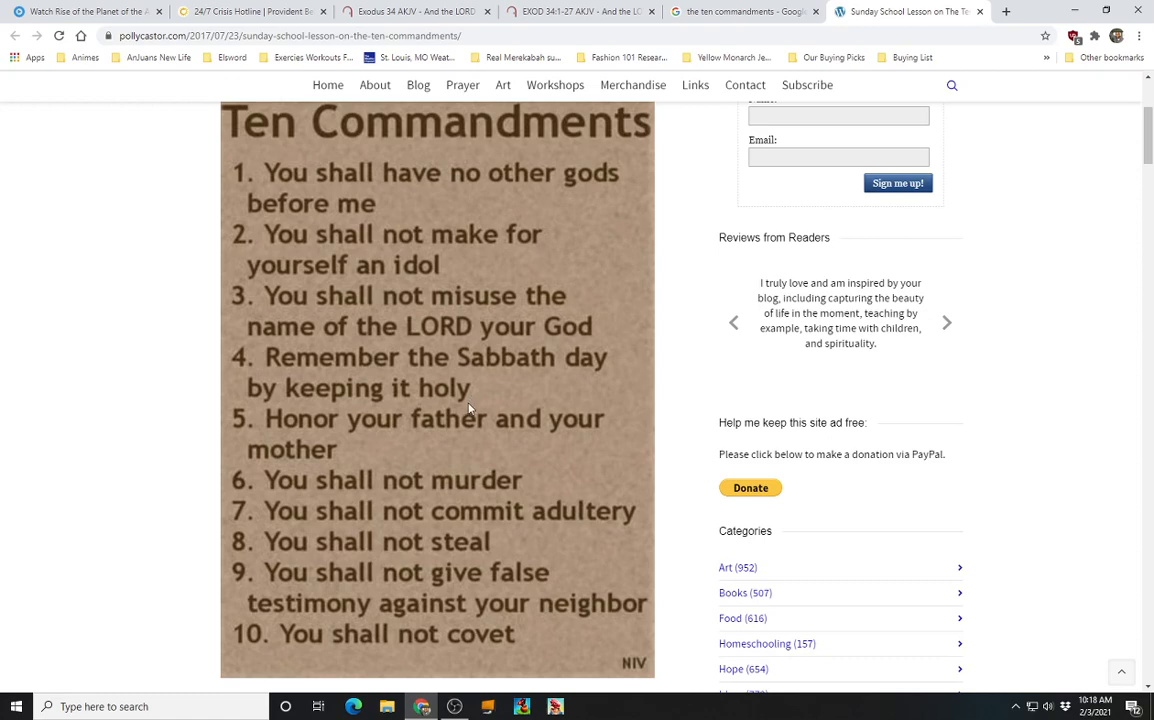
mouse_move(294, 496)
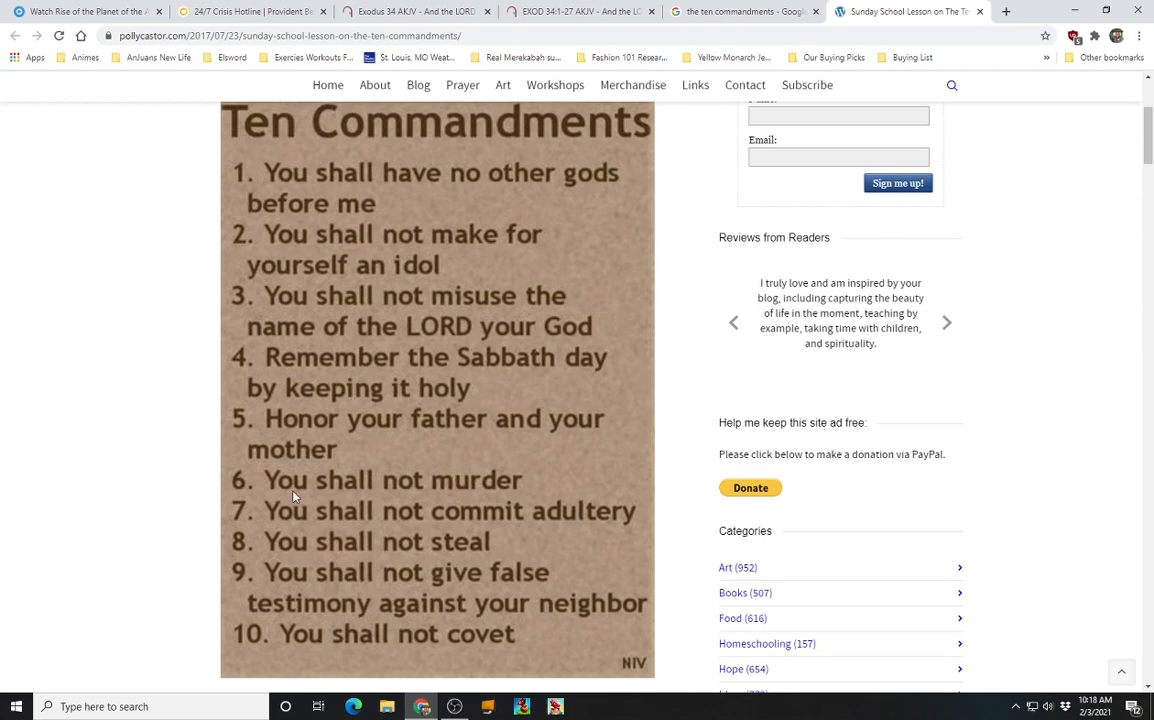
mouse_move(532, 502)
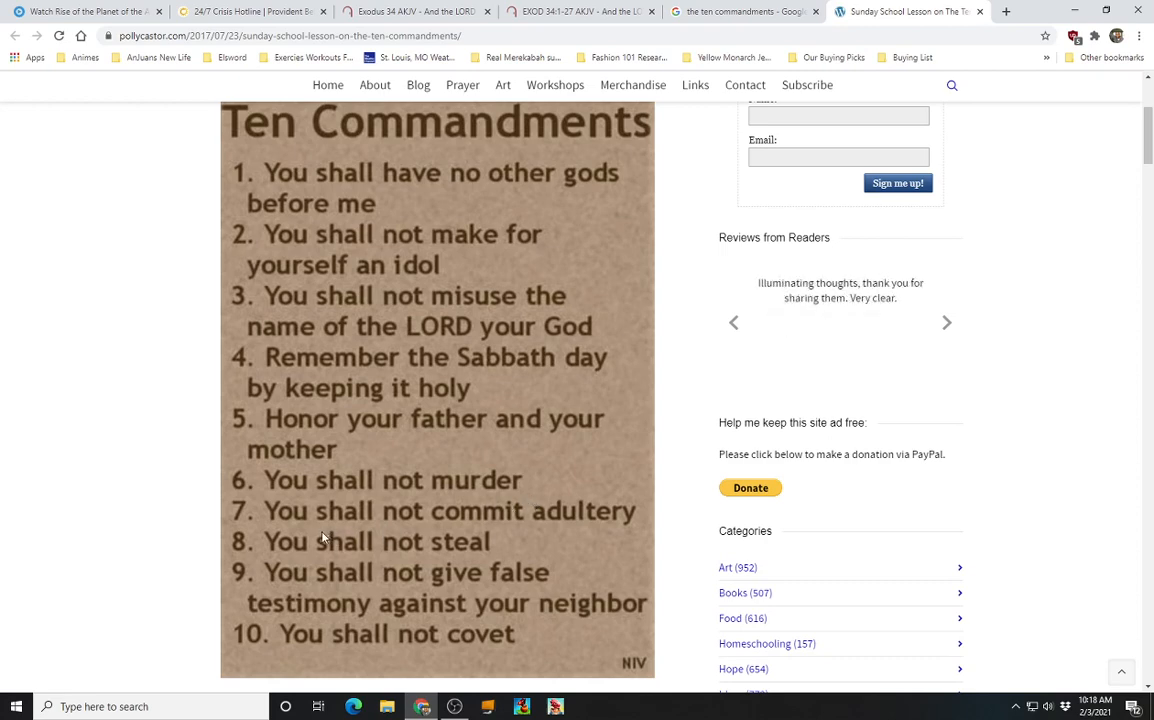
mouse_move(260, 520)
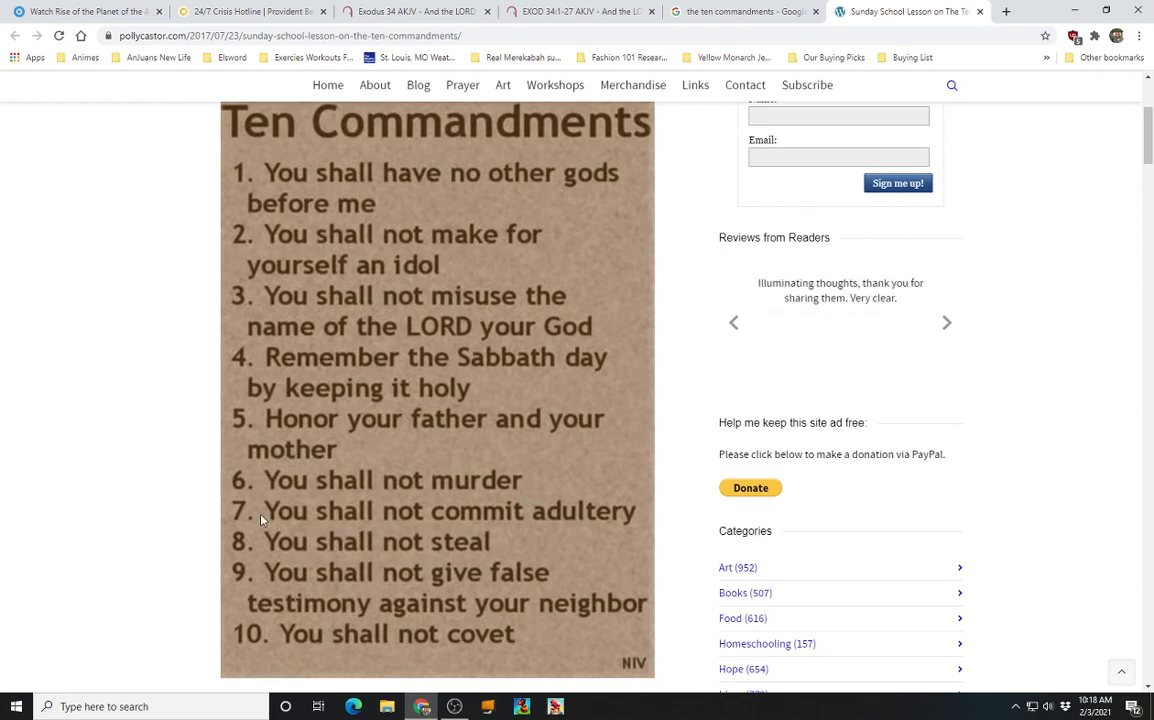
mouse_move(356, 448)
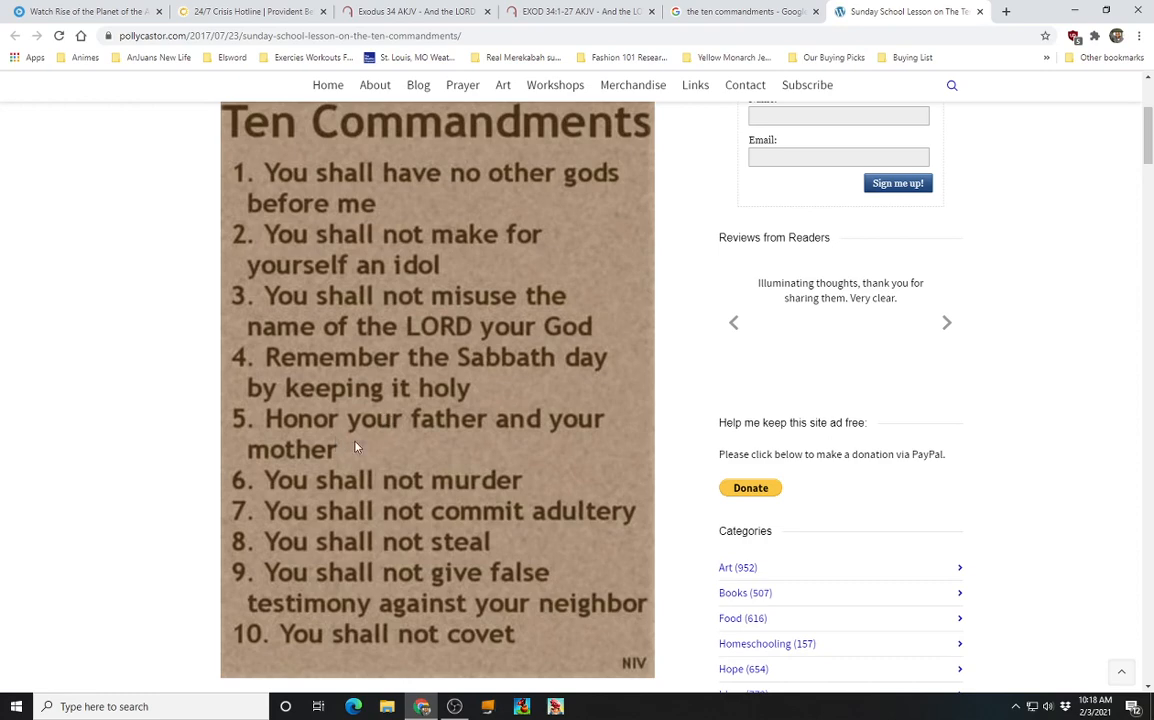
click(944, 322)
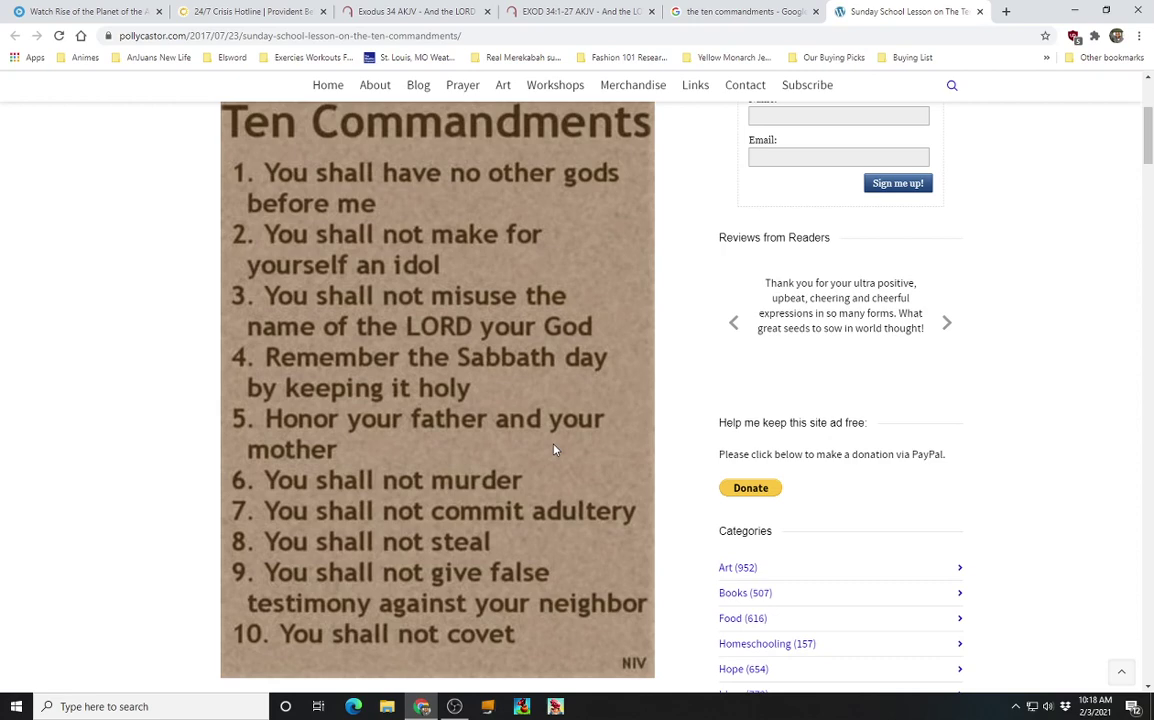
mouse_move(744, 12)
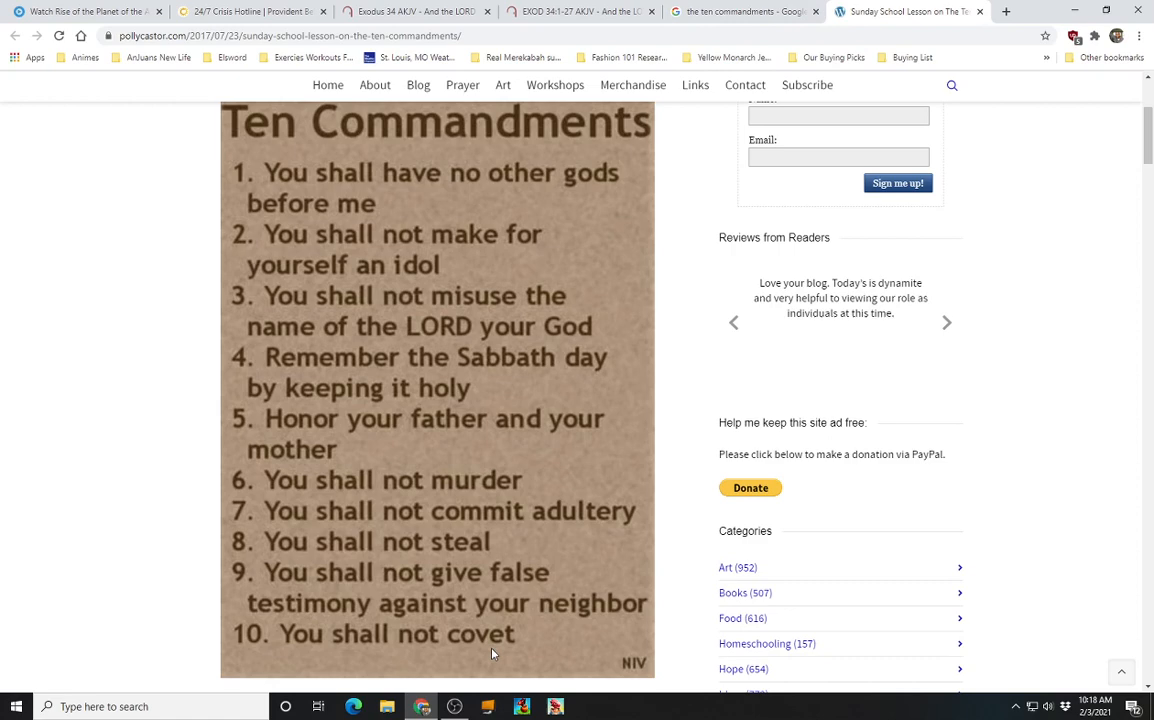
mouse_move(396, 600)
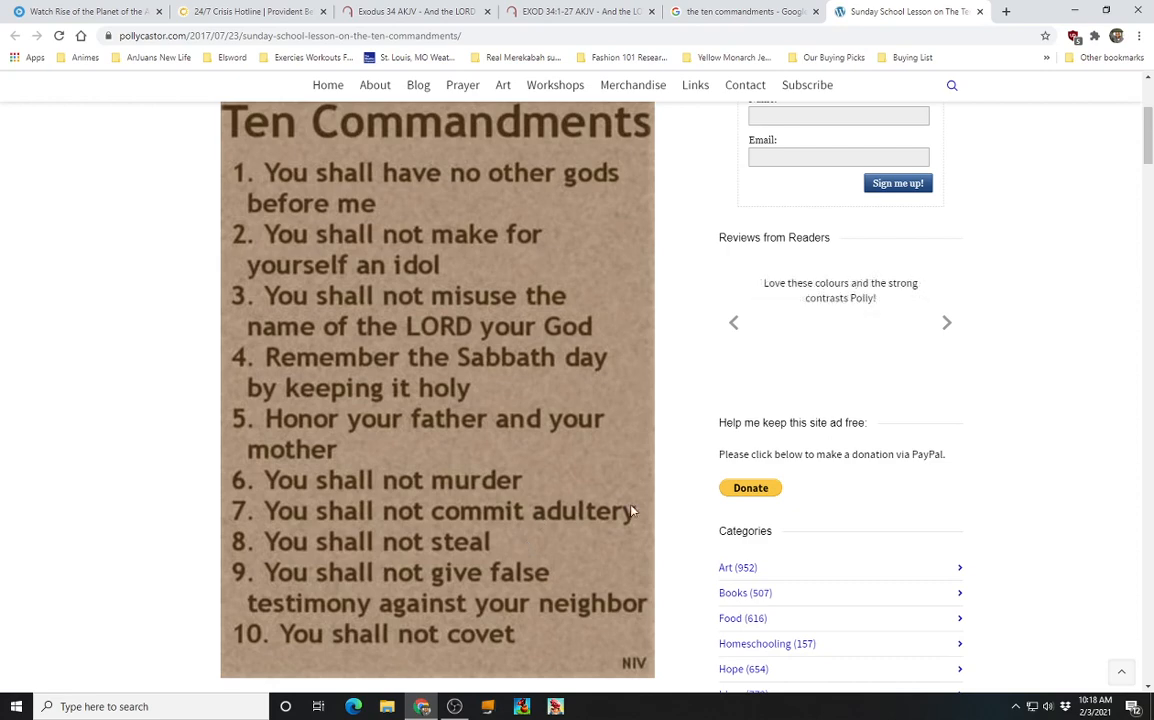
mouse_move(472, 296)
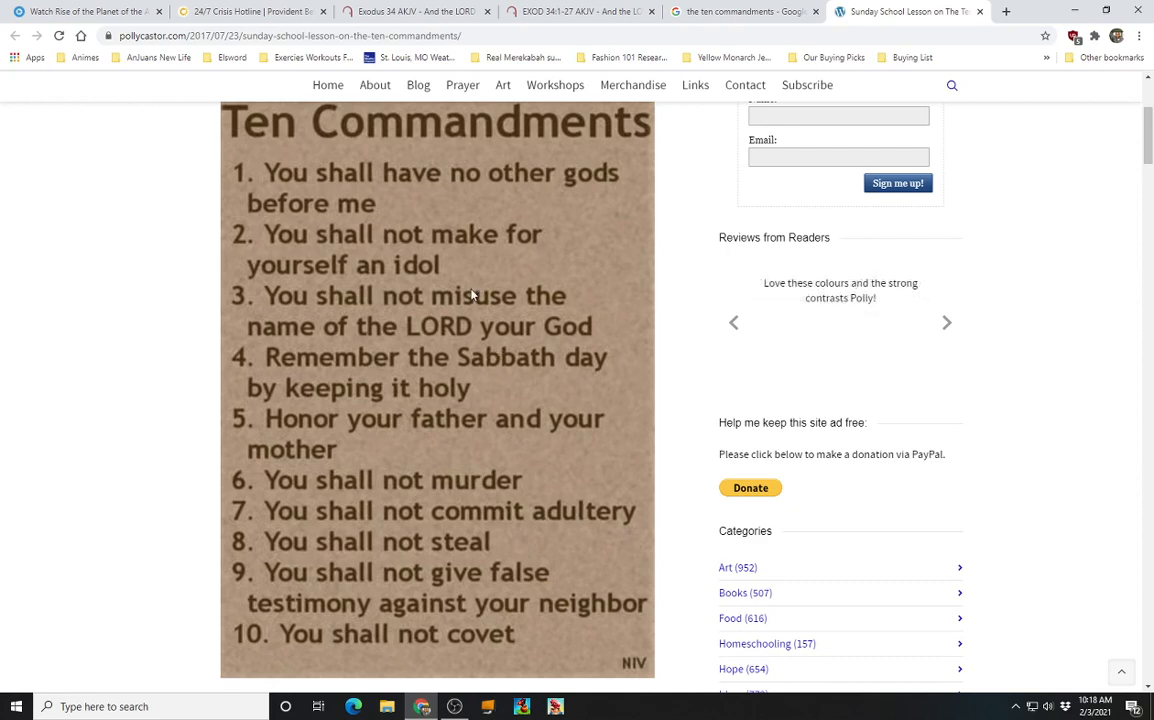
mouse_move(470, 318)
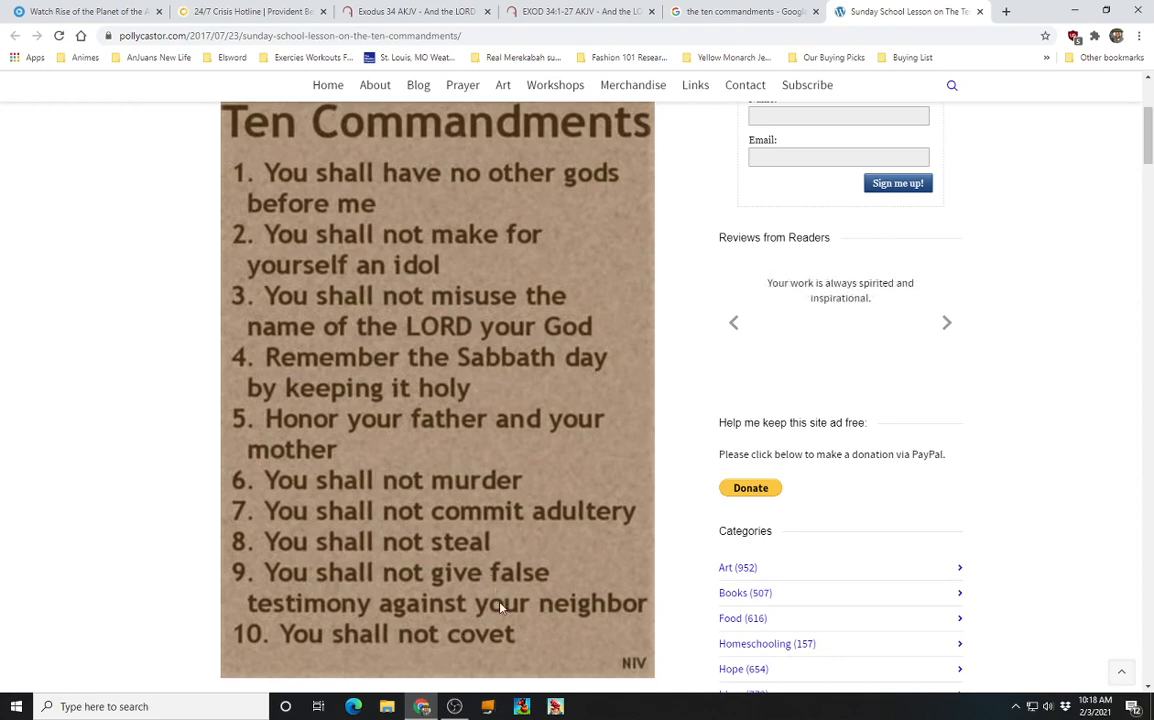
mouse_move(560, 128)
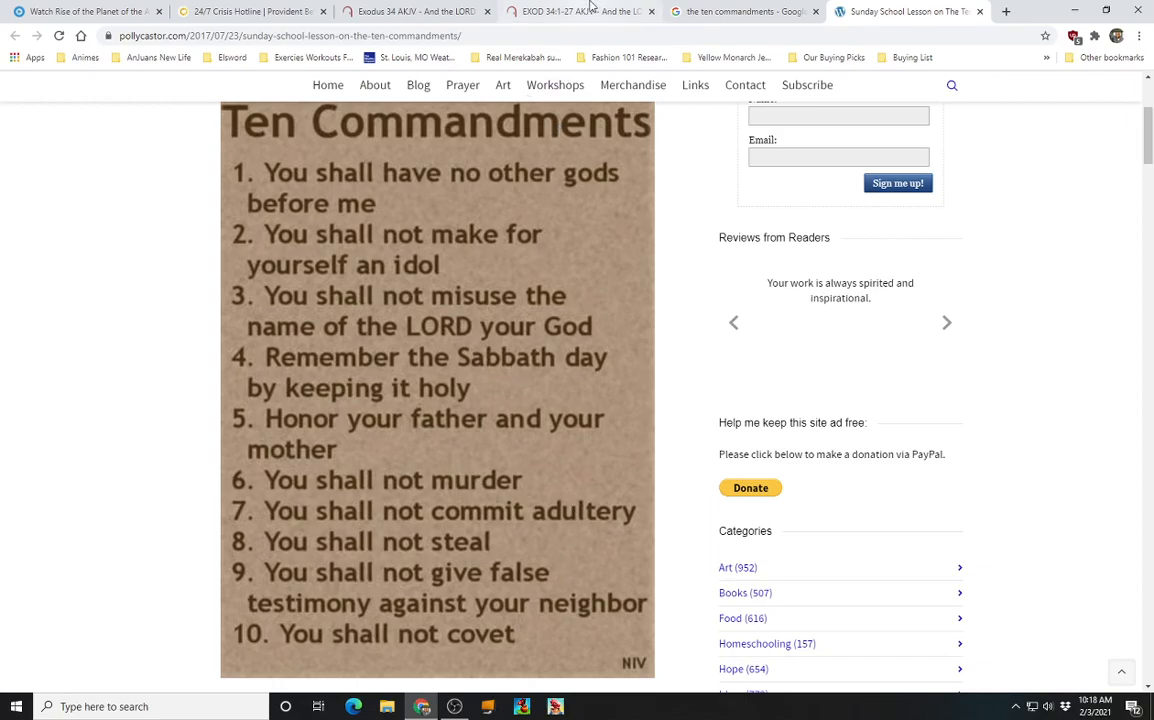
click(580, 12)
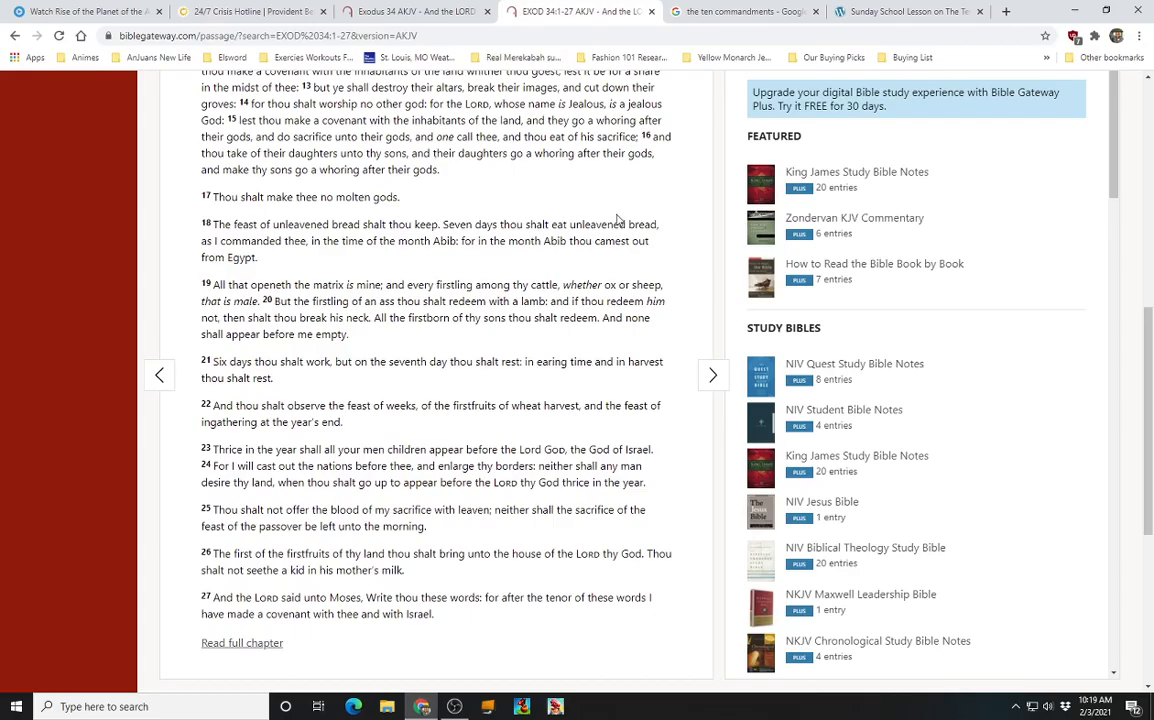
Scroll the KJV passage down to verse 27 and back up to the Exodus 34:1-27 heading
scroll(up, 3)
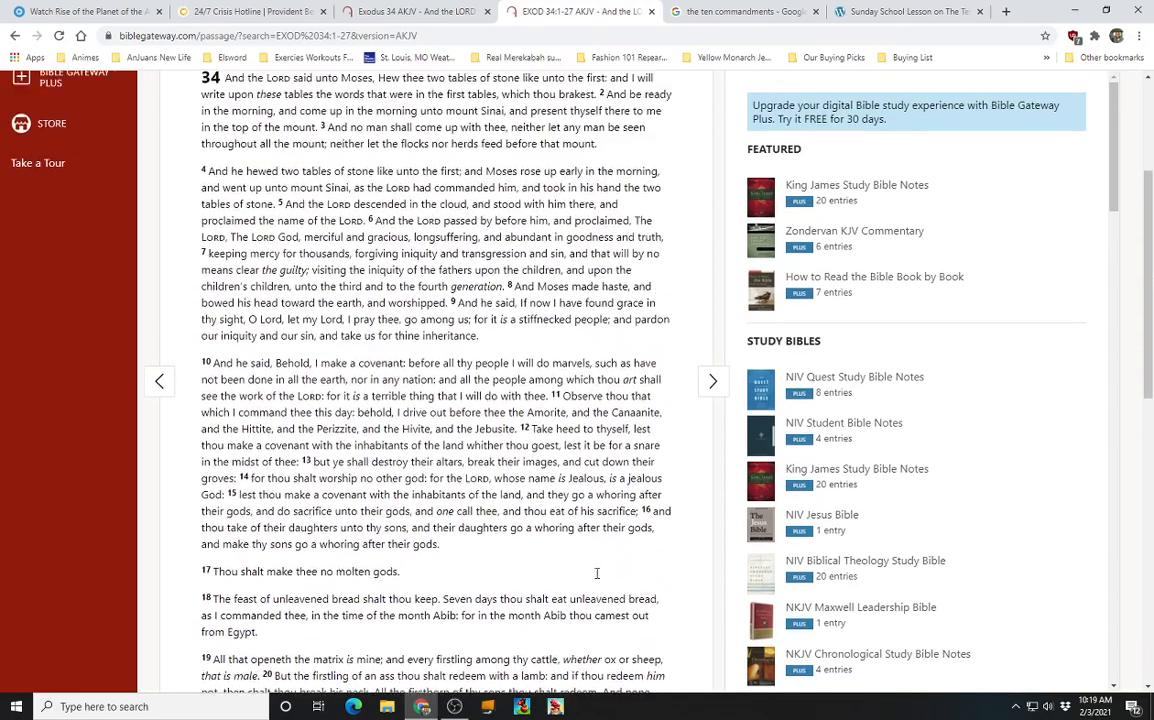
scroll(down, 3)
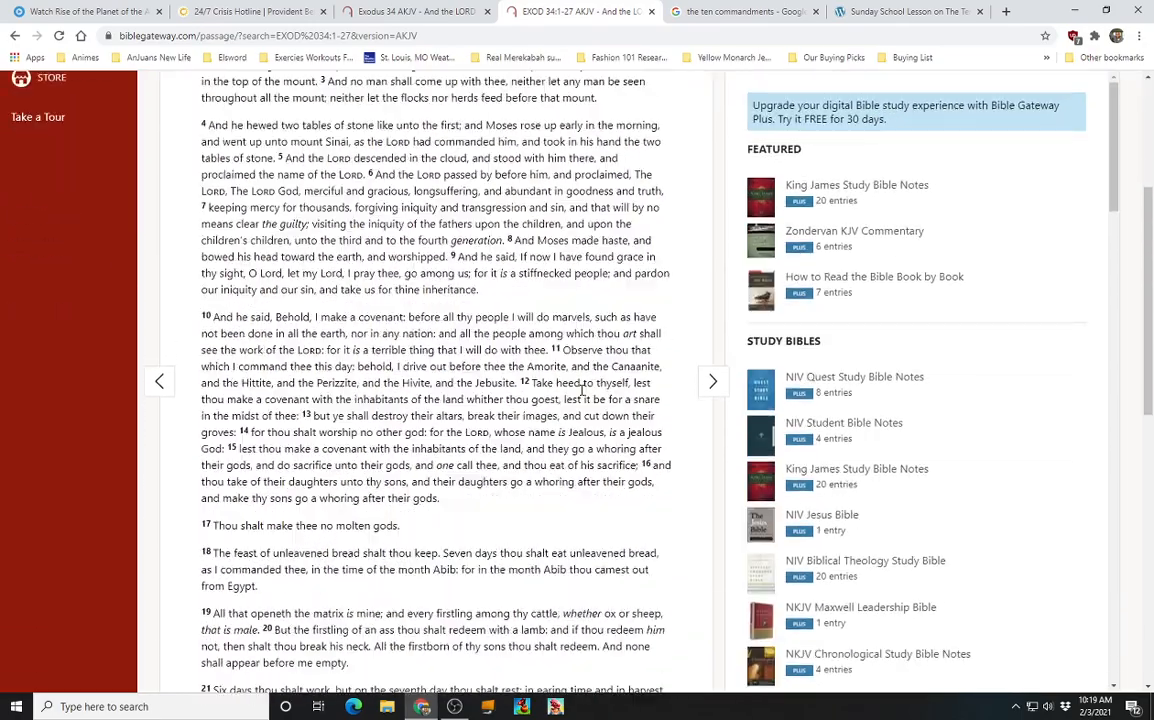
scroll(down, 3)
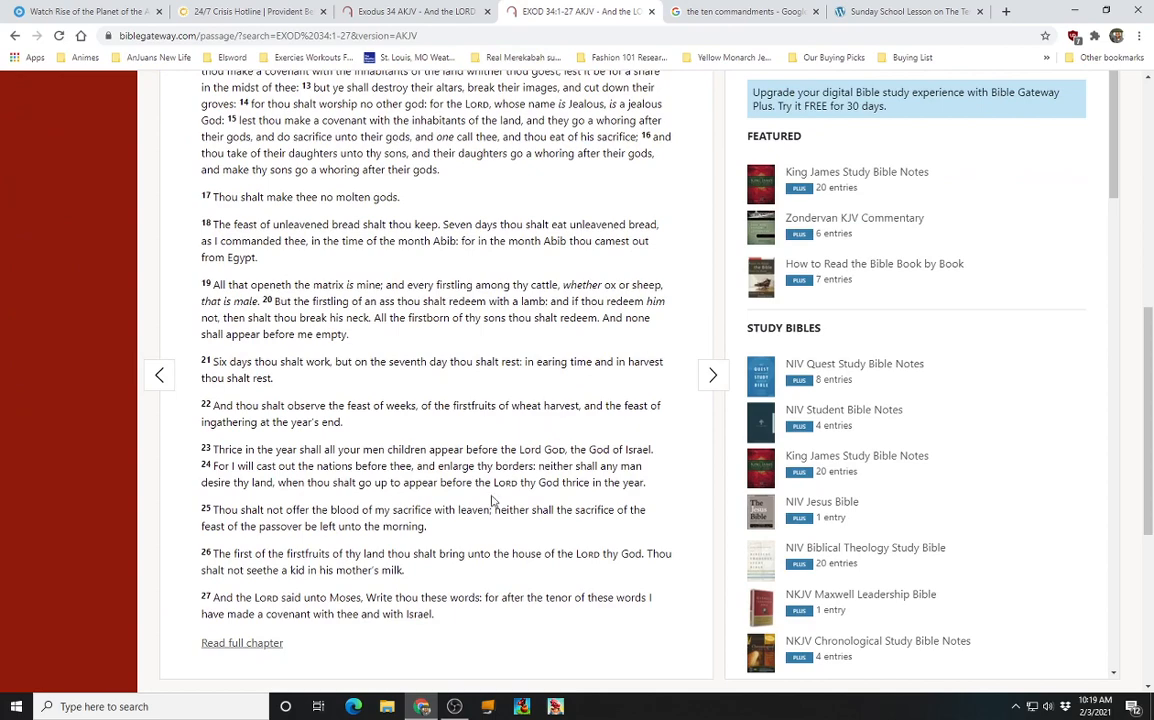
mouse_move(510, 418)
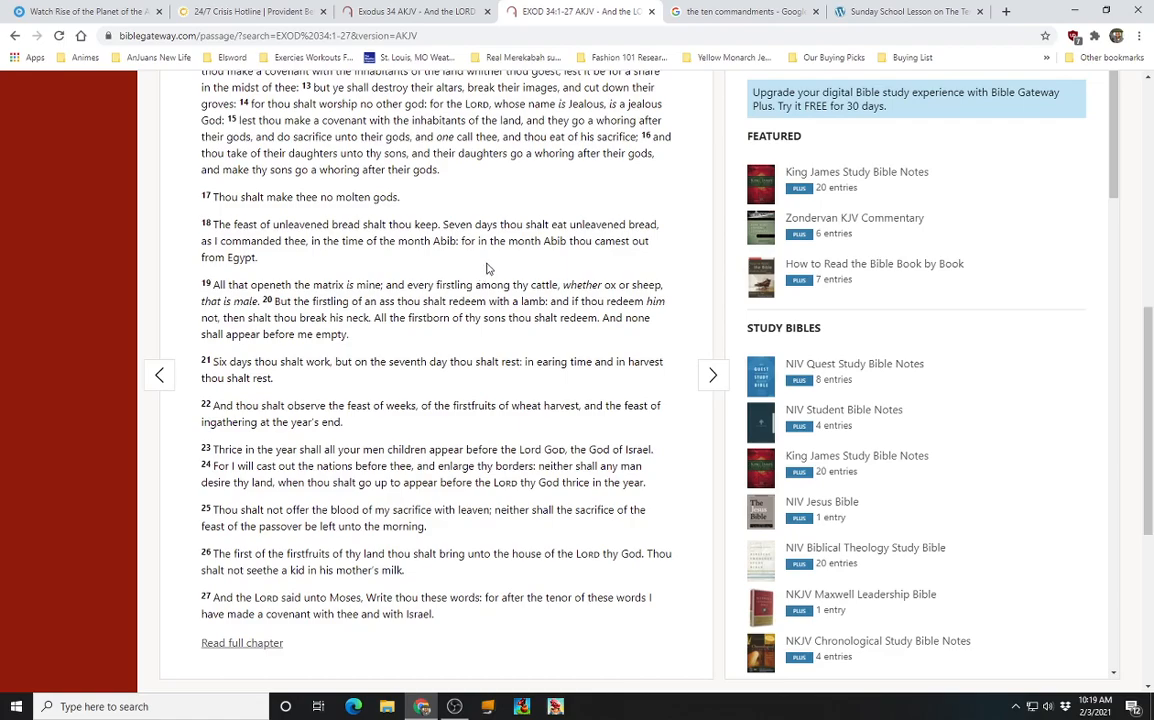
scroll(up, 3)
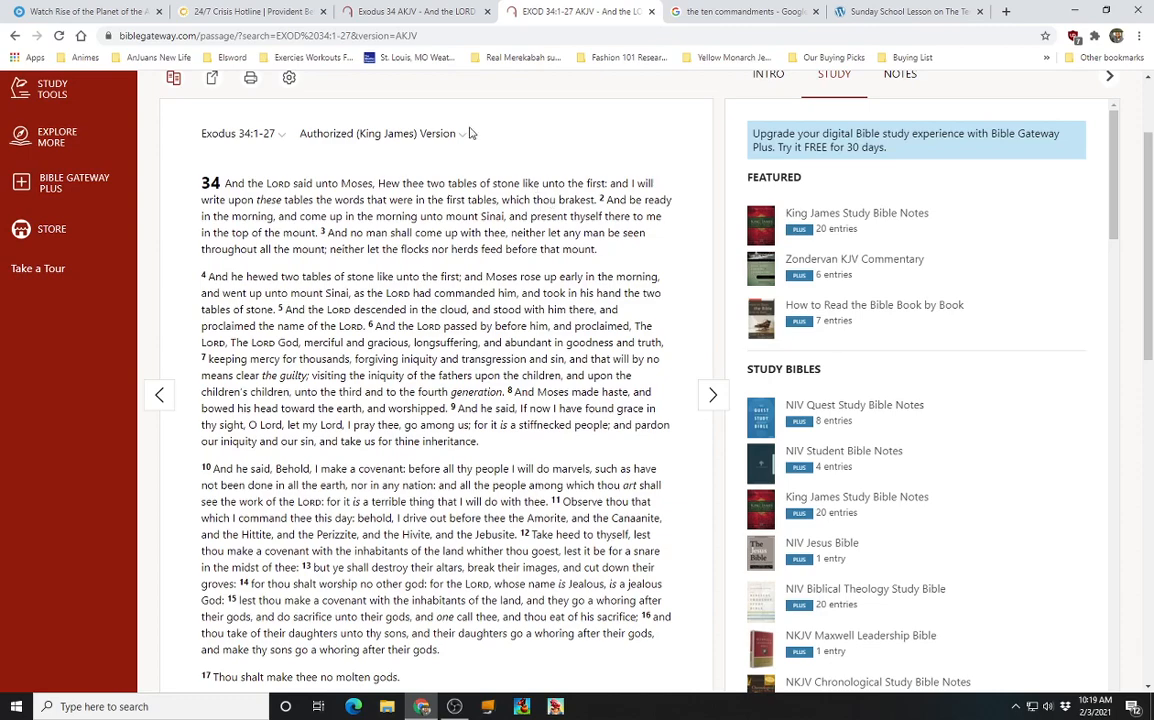
click(904, 12)
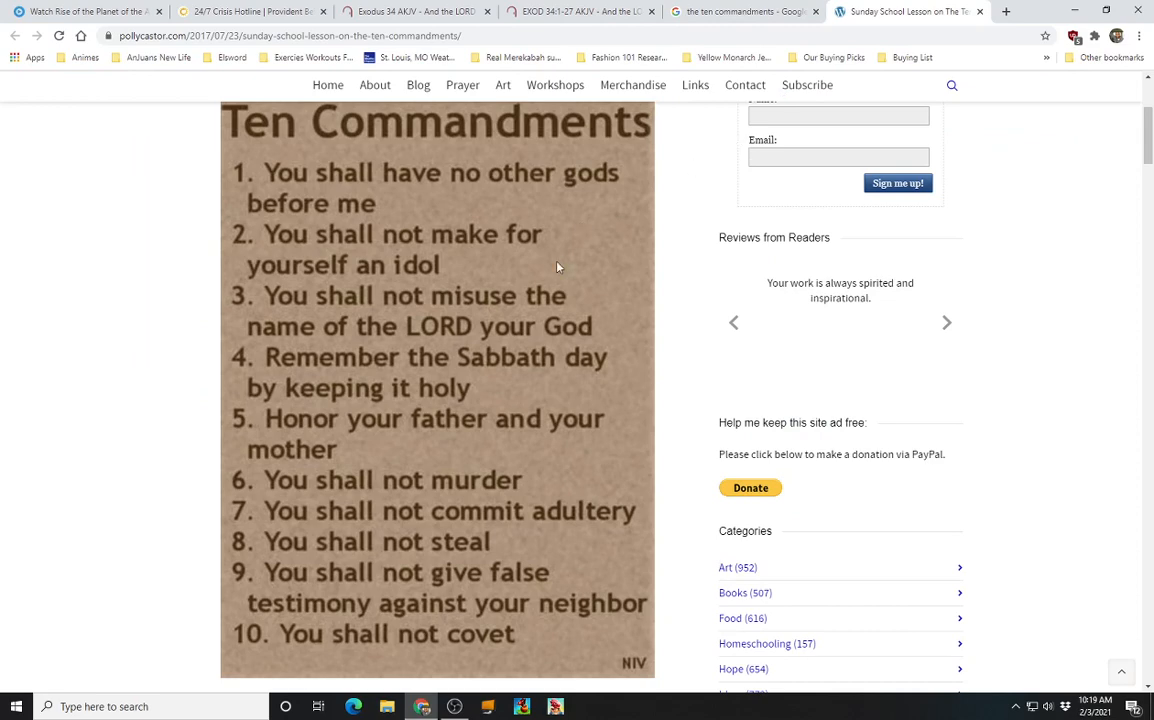
mouse_move(418, 384)
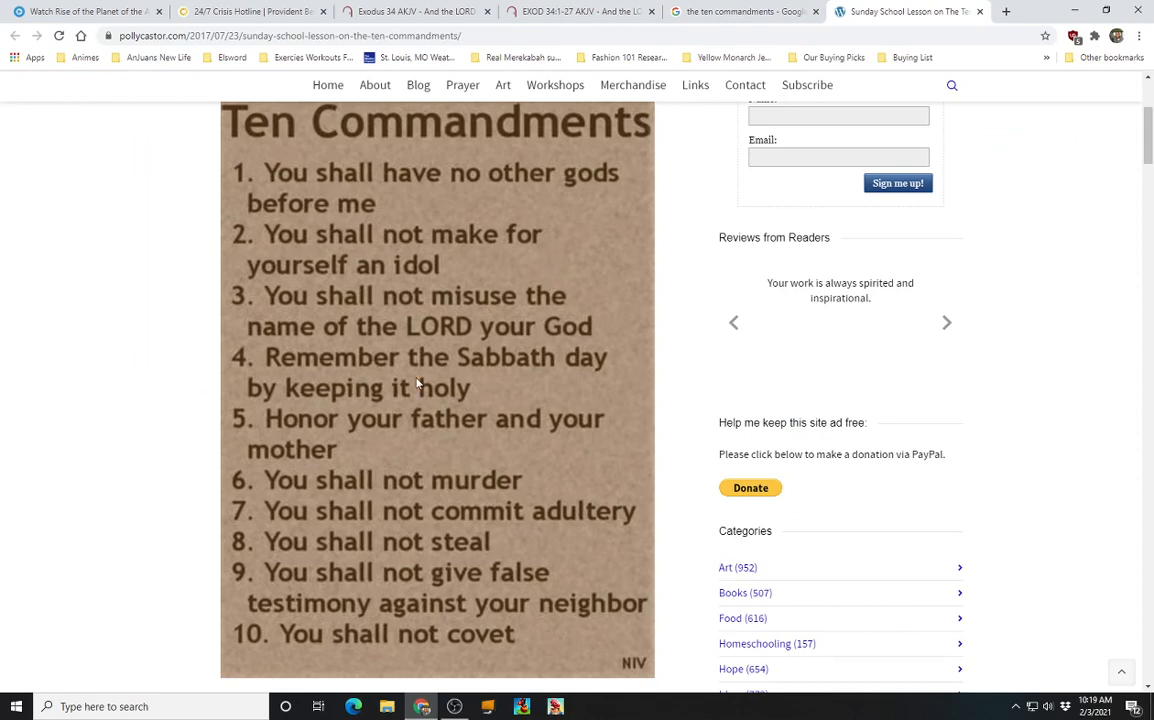
mouse_move(326, 172)
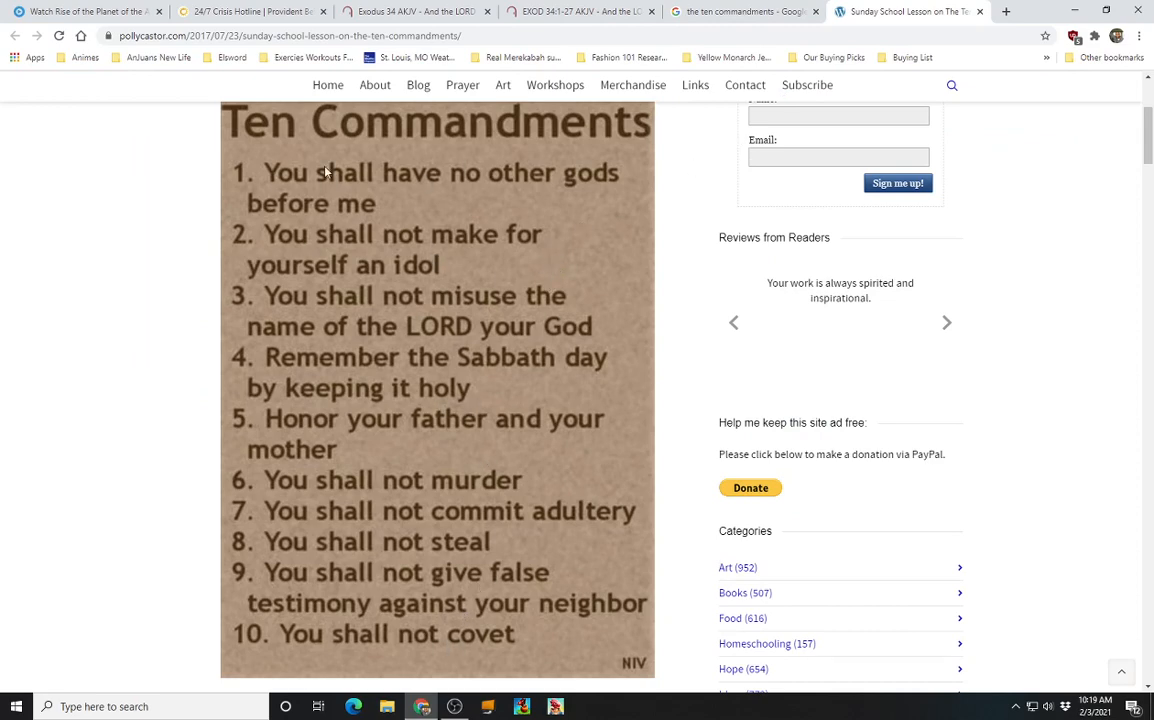
click(948, 322)
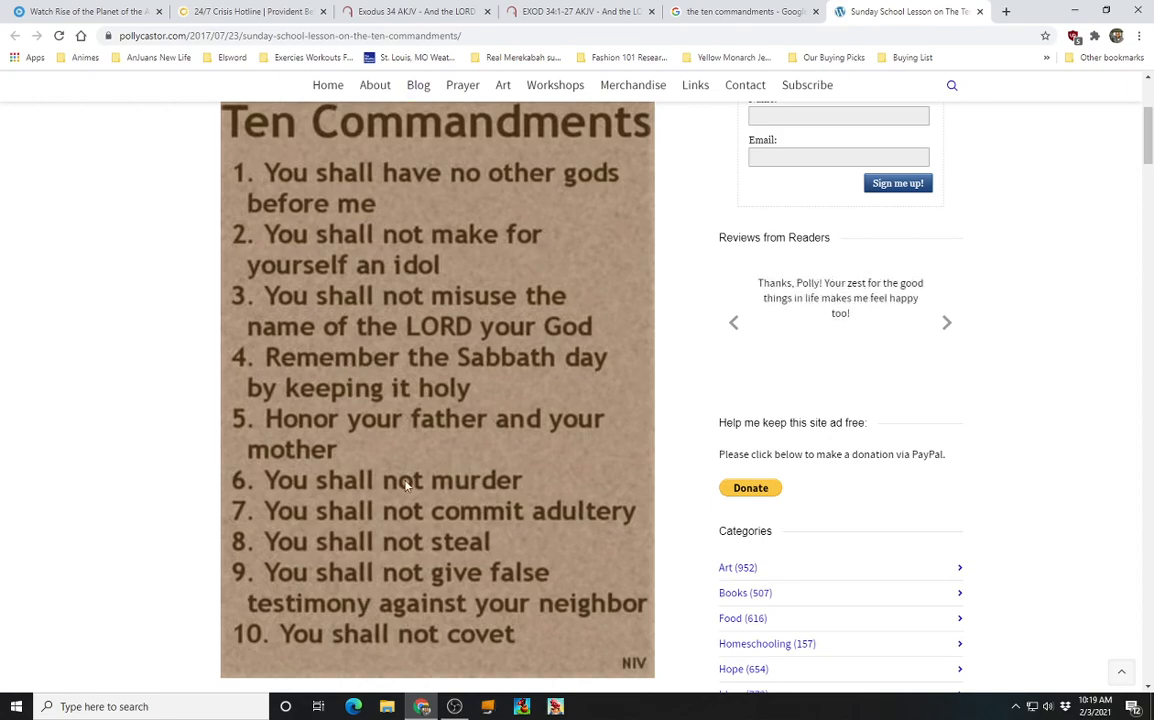
click(580, 12)
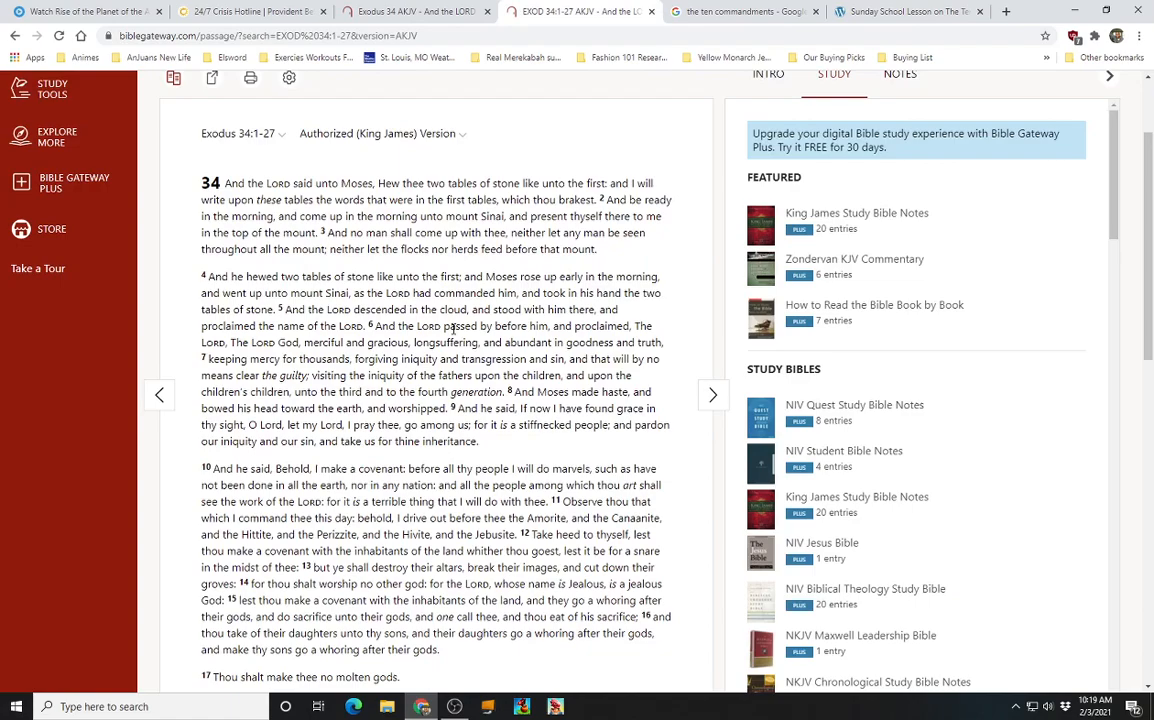
Read the KJV Exodus 34 passage down to verse 27, then return to the blog's Ten Commandments image
scroll(down, 3)
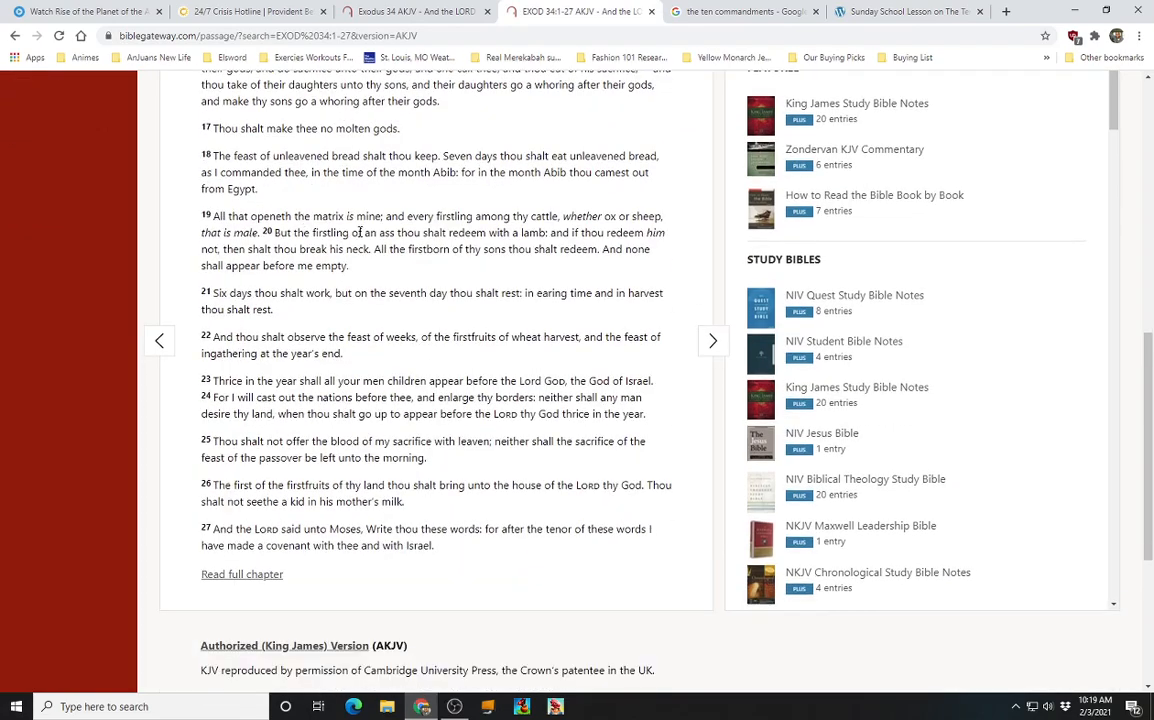
mouse_move(404, 278)
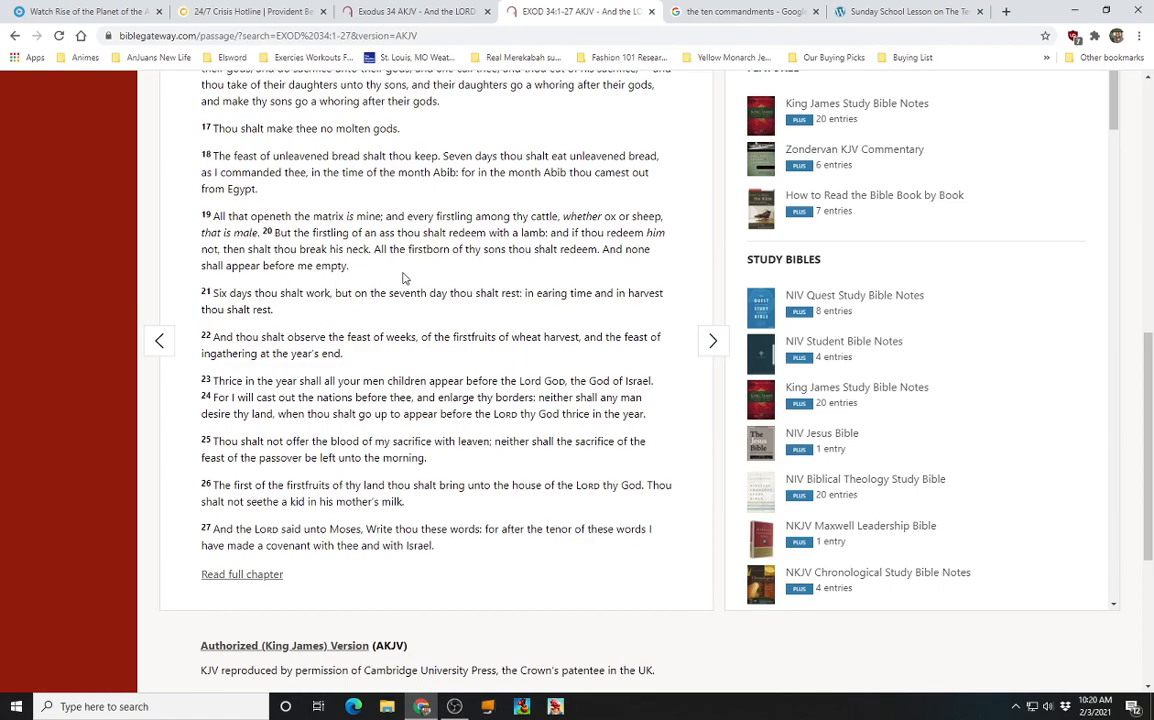
mouse_move(484, 126)
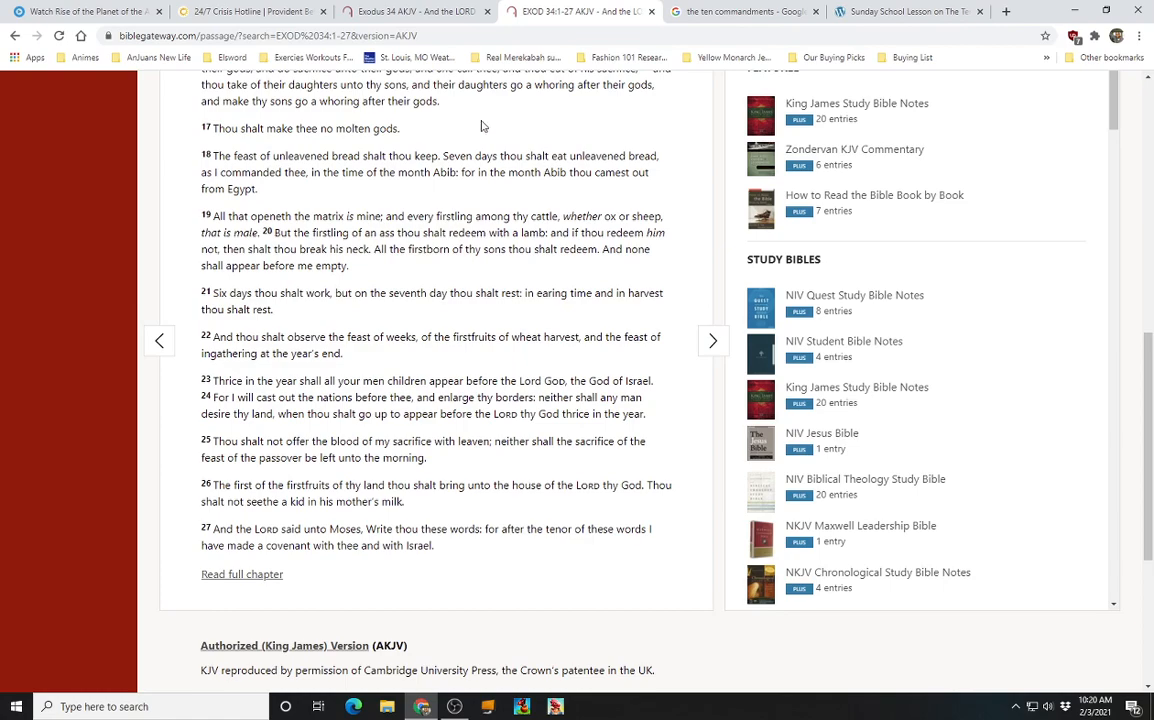
click(904, 12)
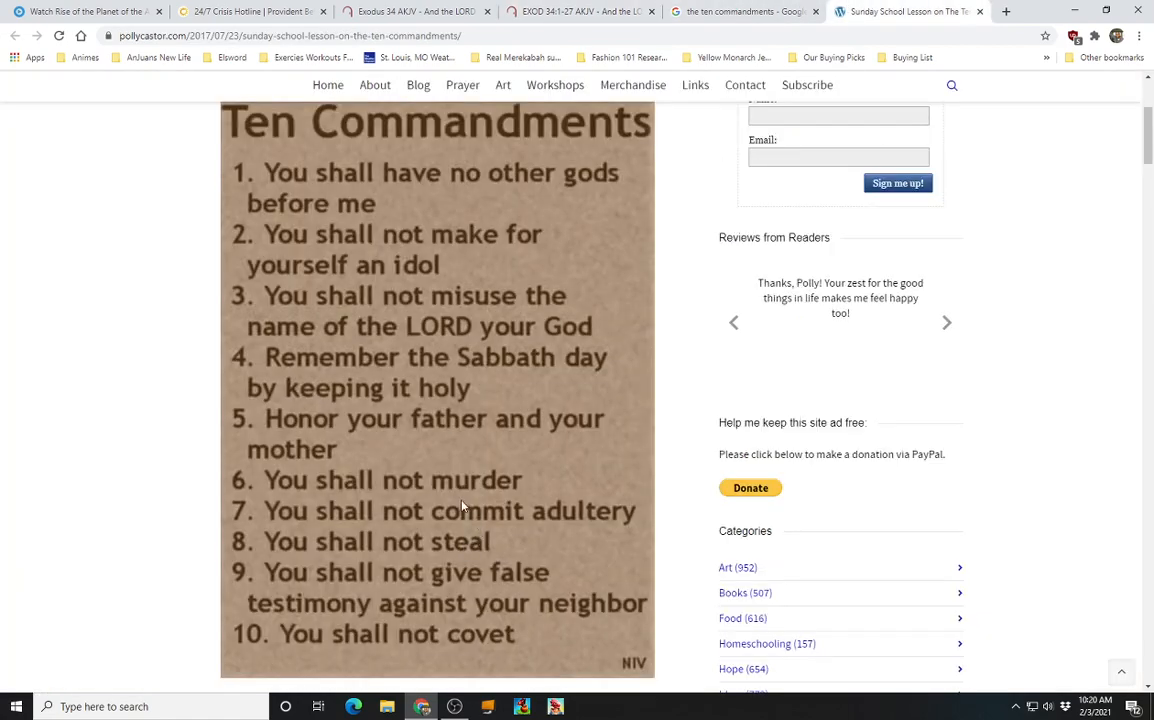
mouse_move(536, 488)
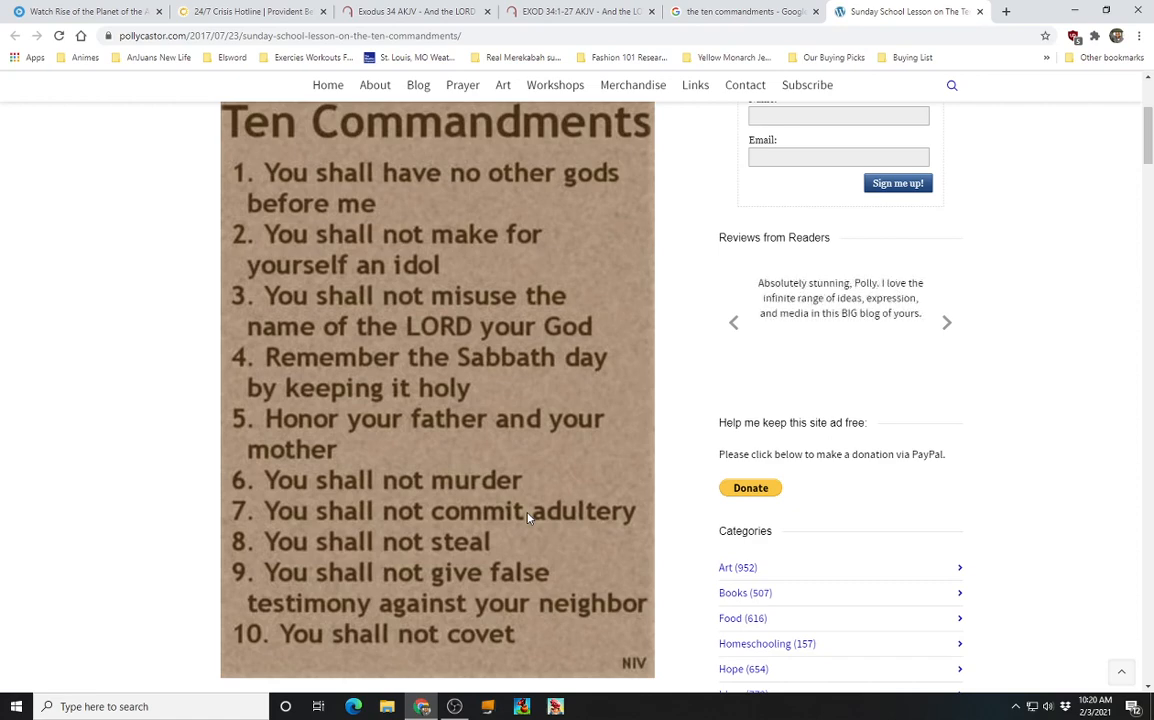
mouse_move(500, 544)
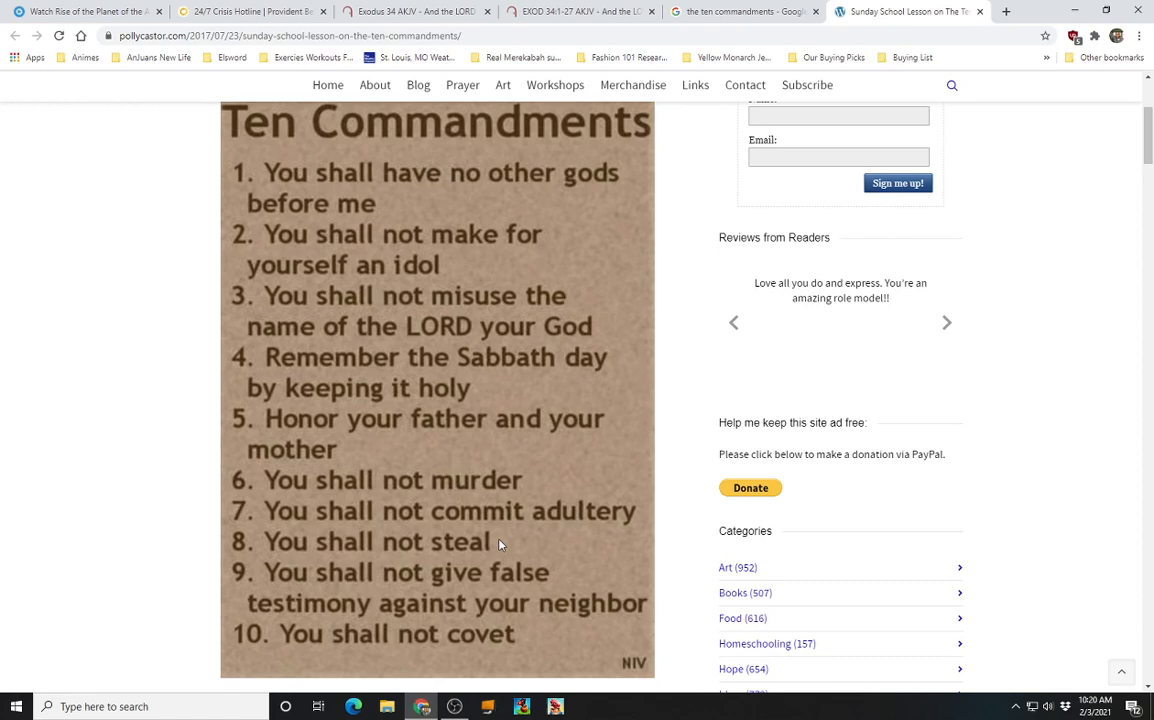
mouse_move(548, 460)
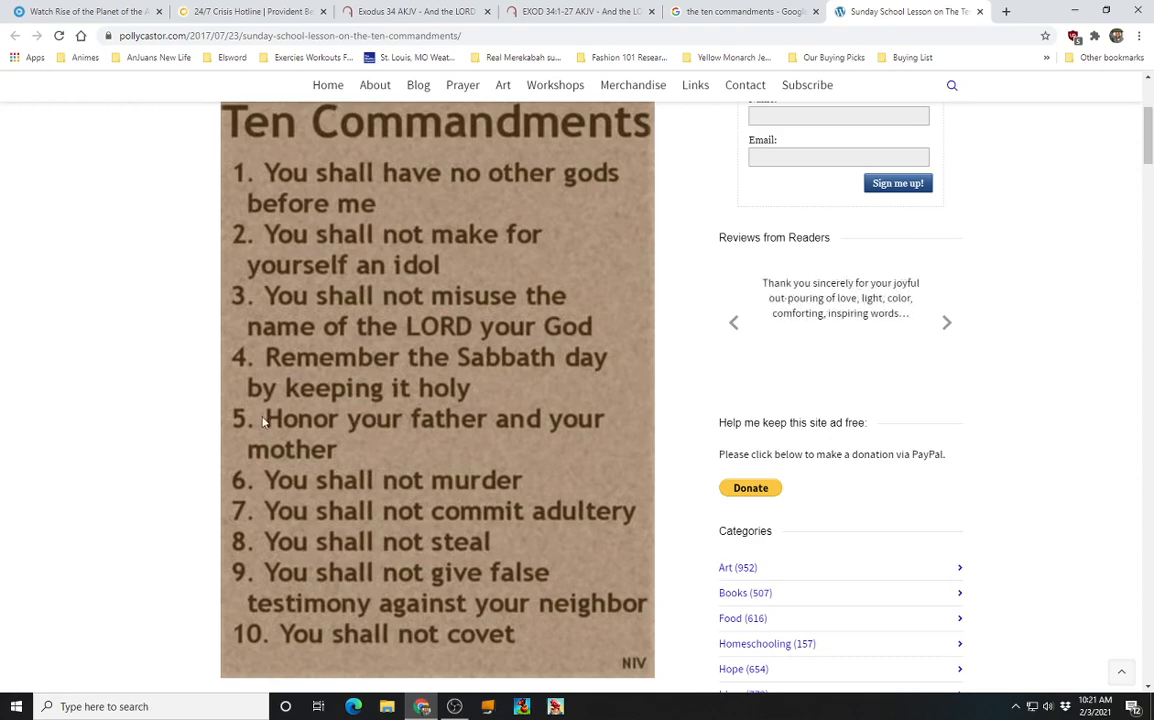
mouse_move(340, 444)
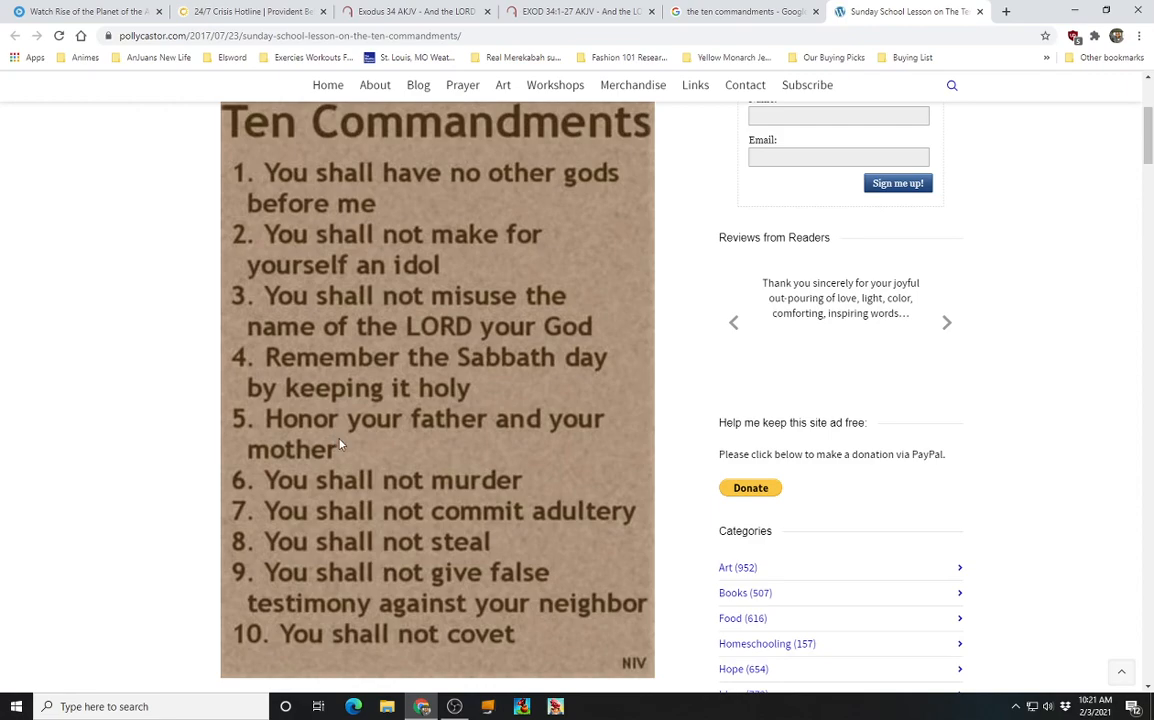
mouse_move(476, 540)
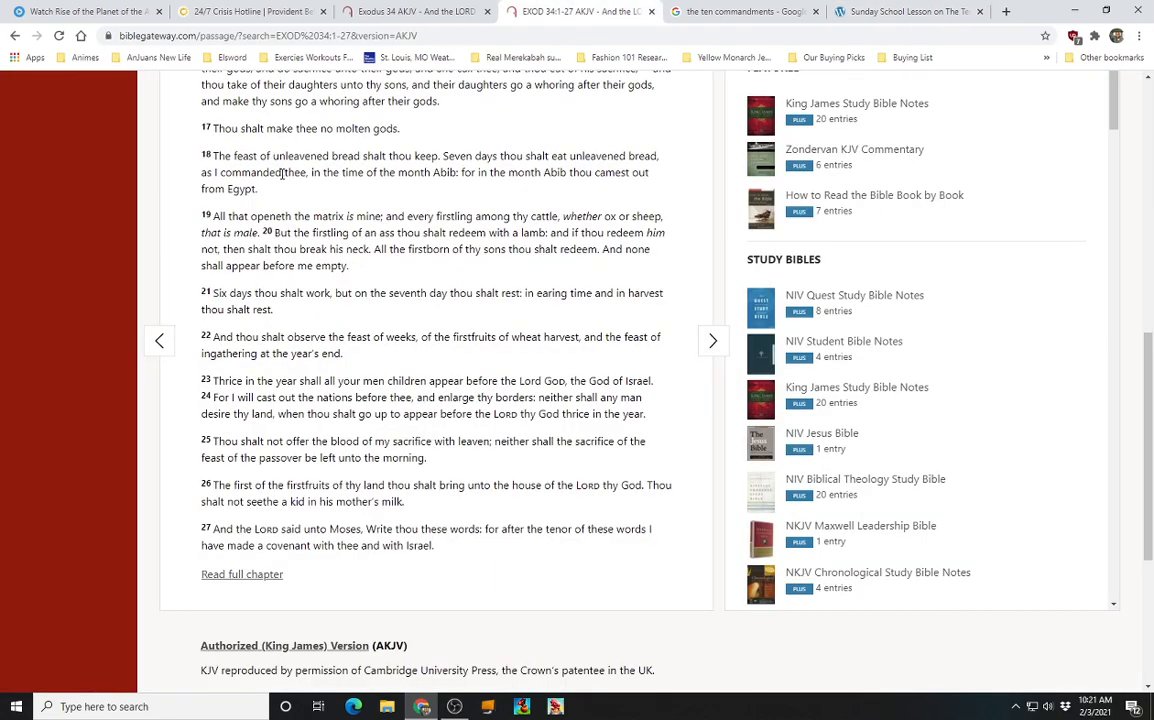
mouse_move(422, 330)
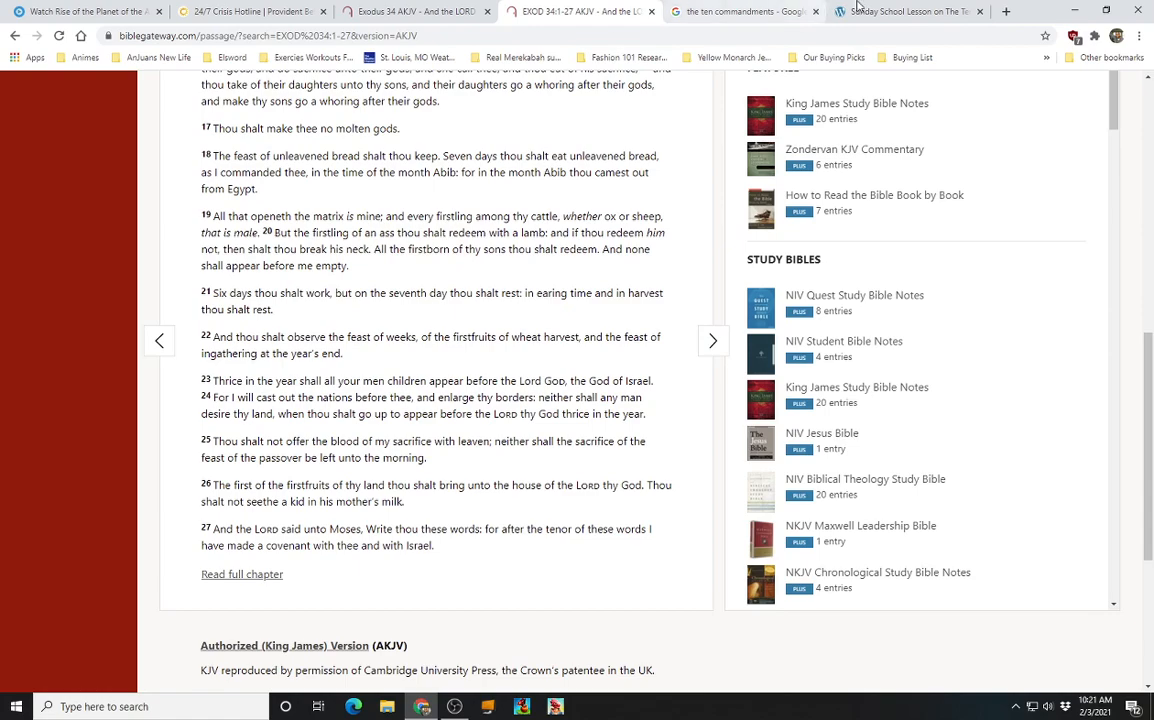
click(904, 12)
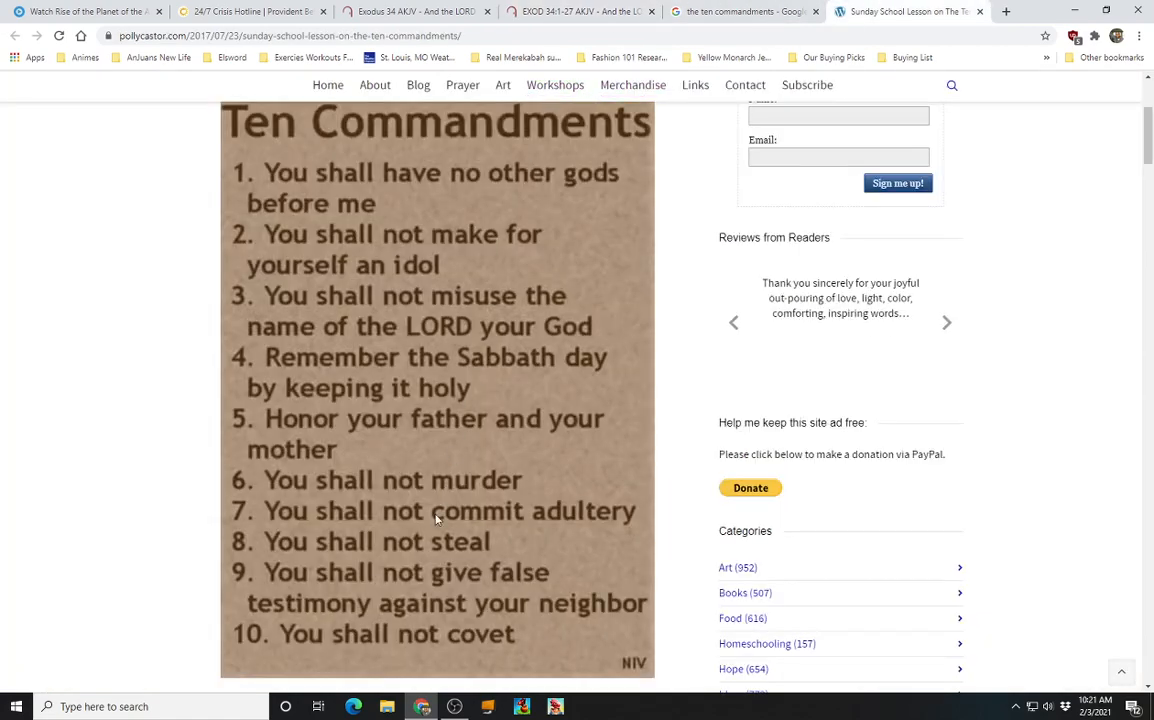
mouse_move(580, 12)
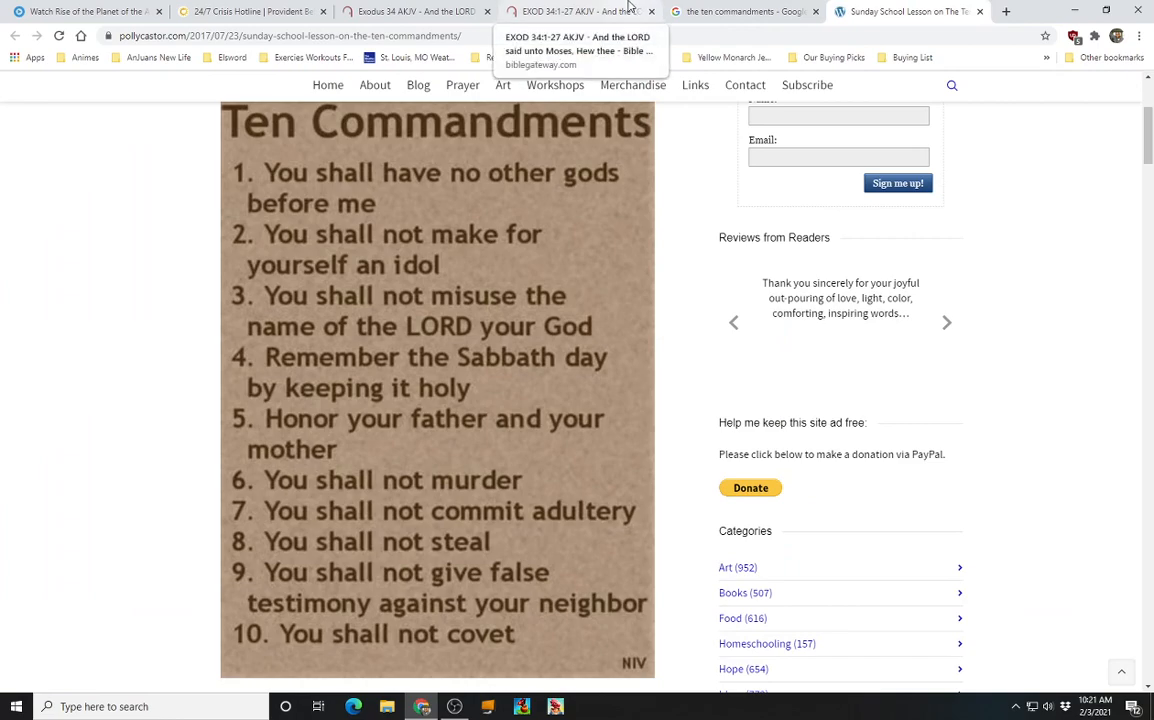
mouse_move(488, 576)
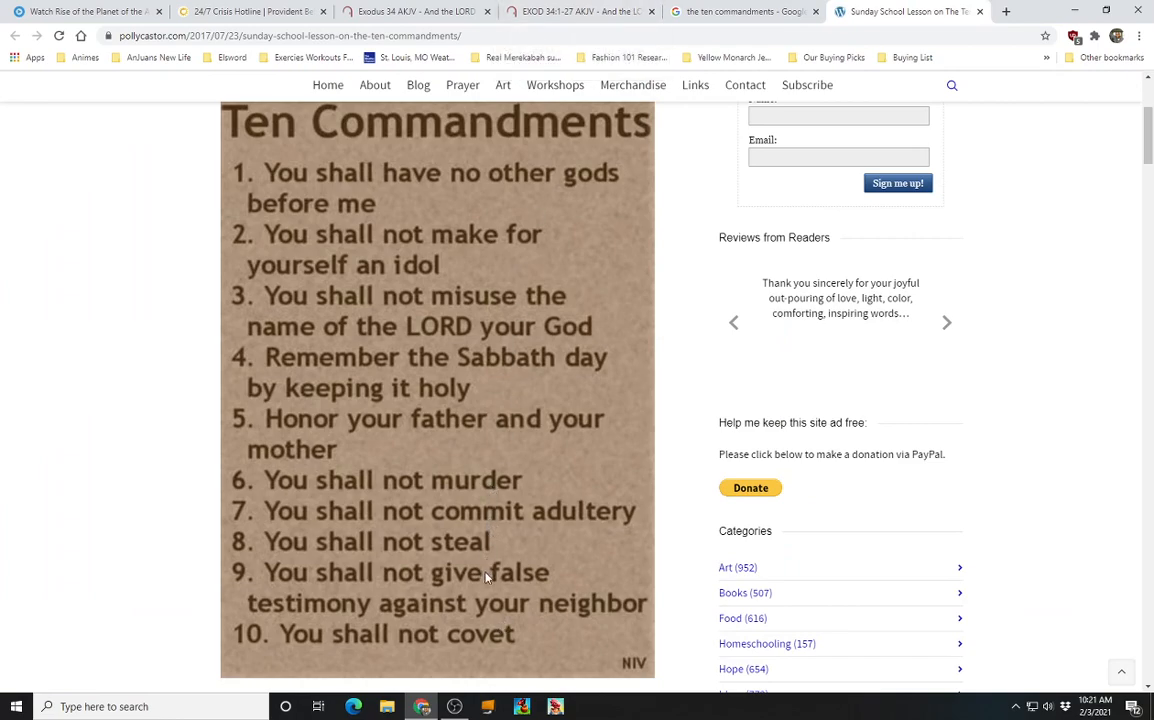
click(586, 12)
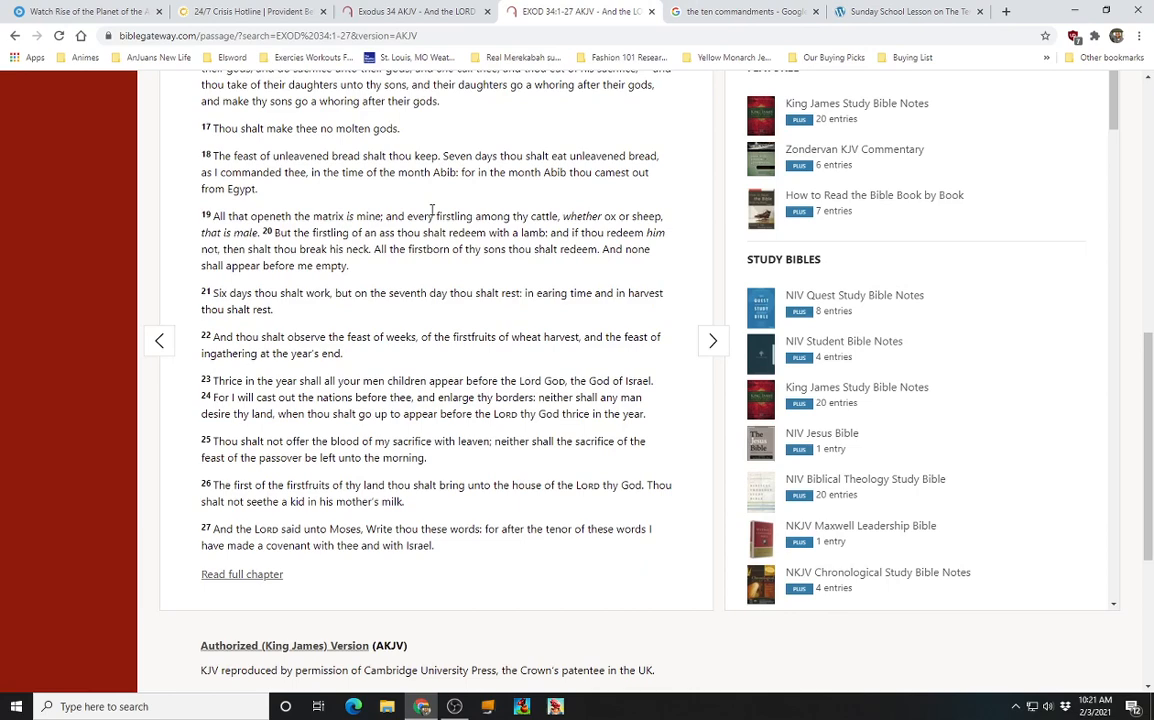
mouse_move(260, 196)
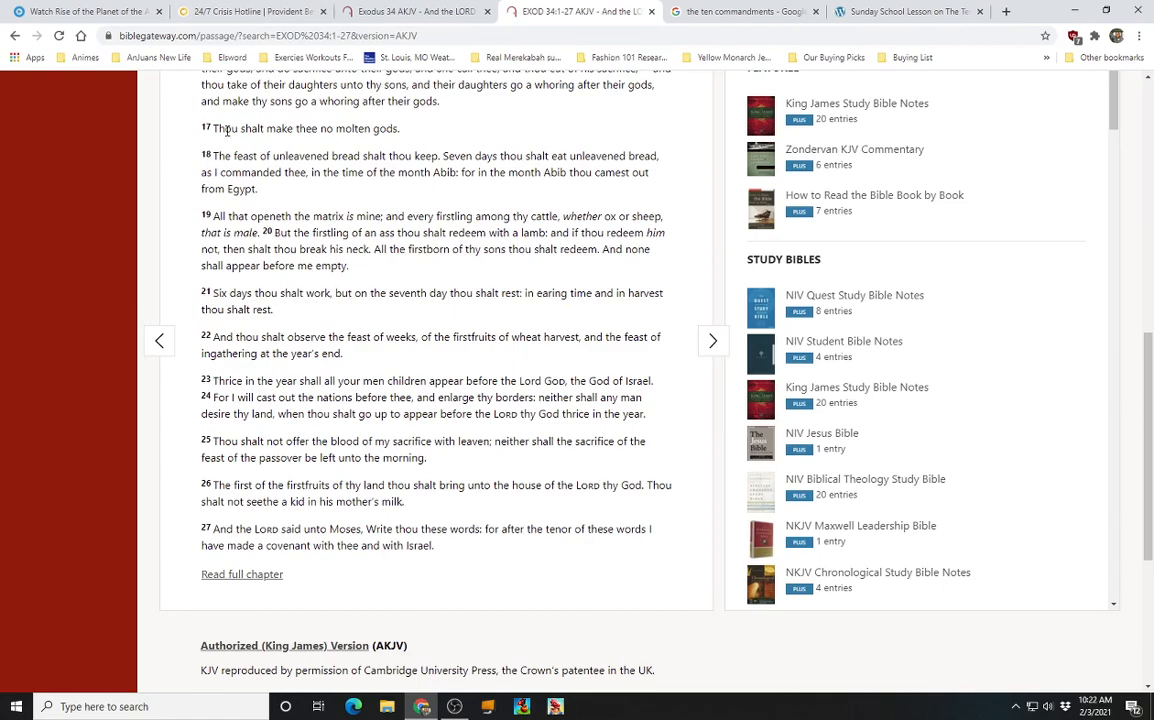
drag(216, 128, 432, 536)
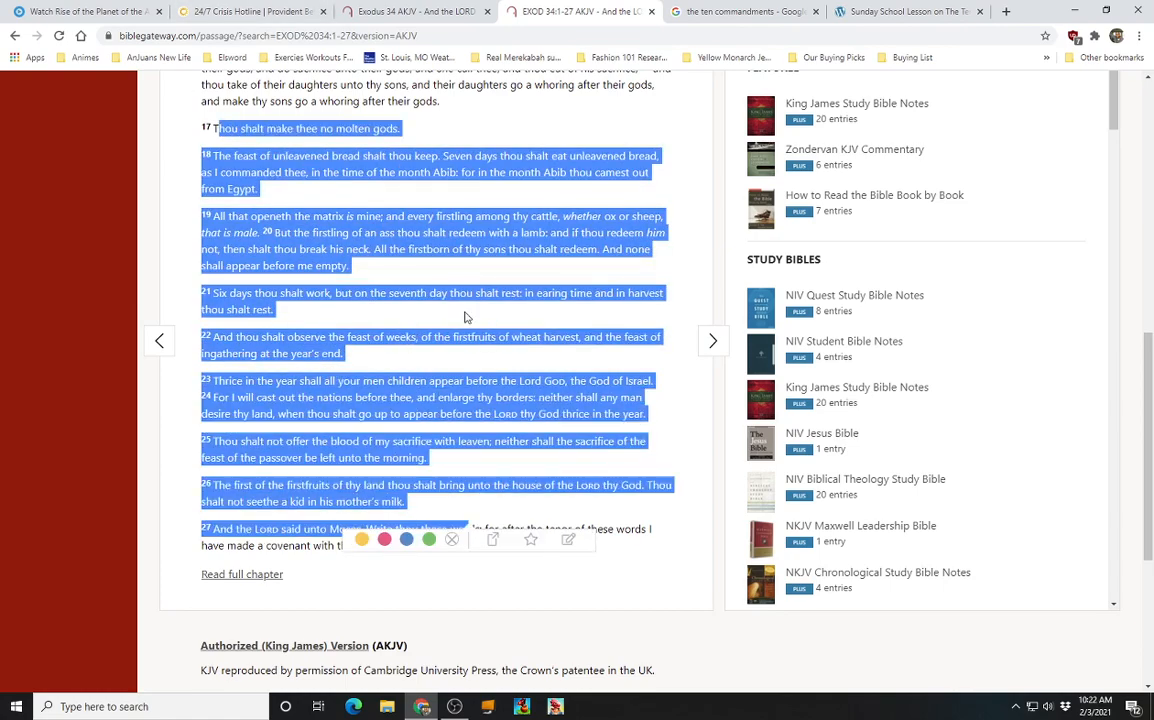
click(464, 300)
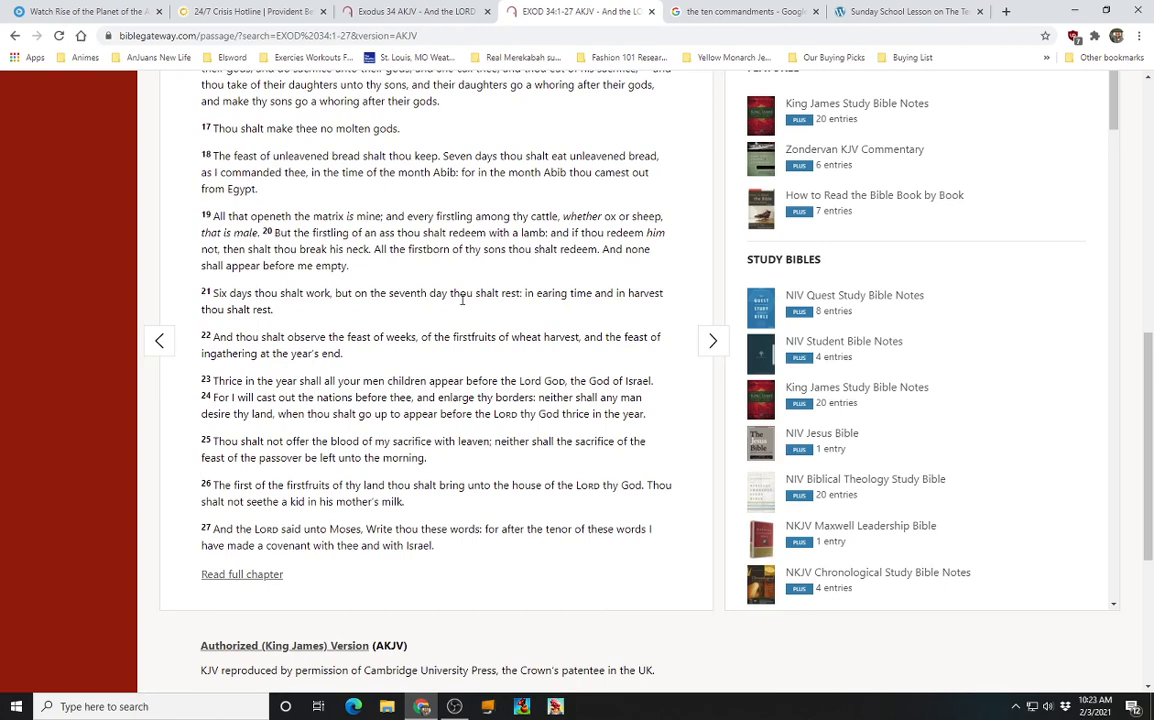
Bring up the pollycastor.com Sunday School Lesson page and its NIV Ten Commandments image
click(904, 12)
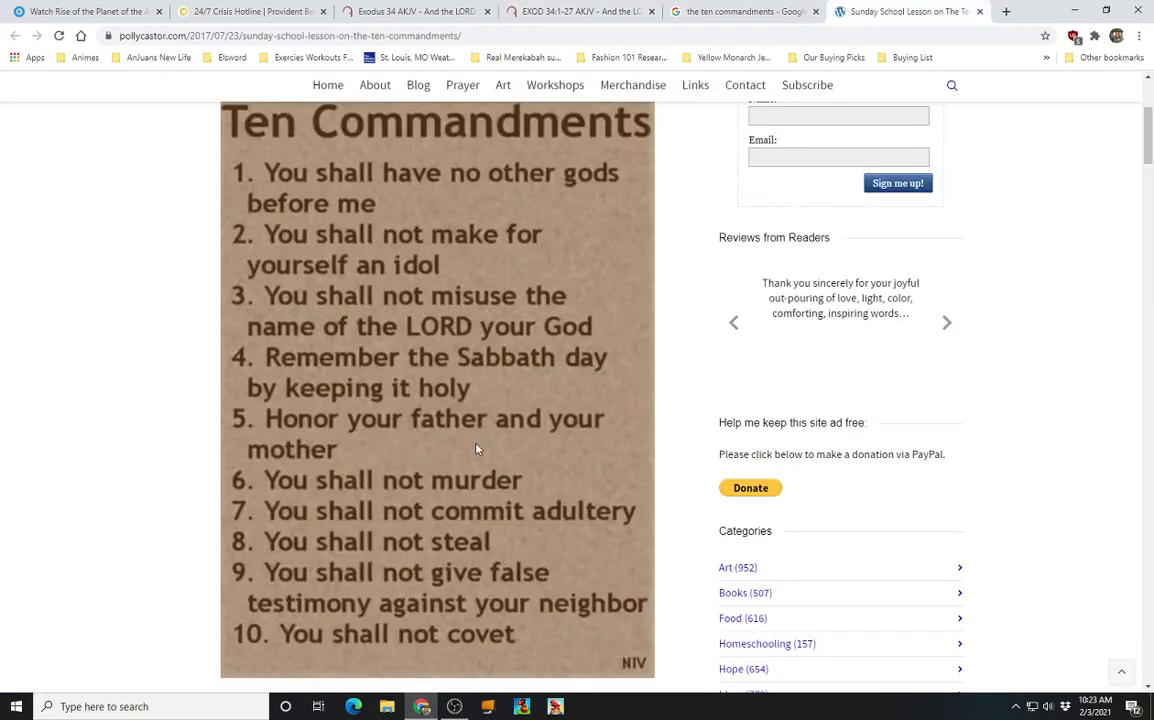
mouse_move(548, 440)
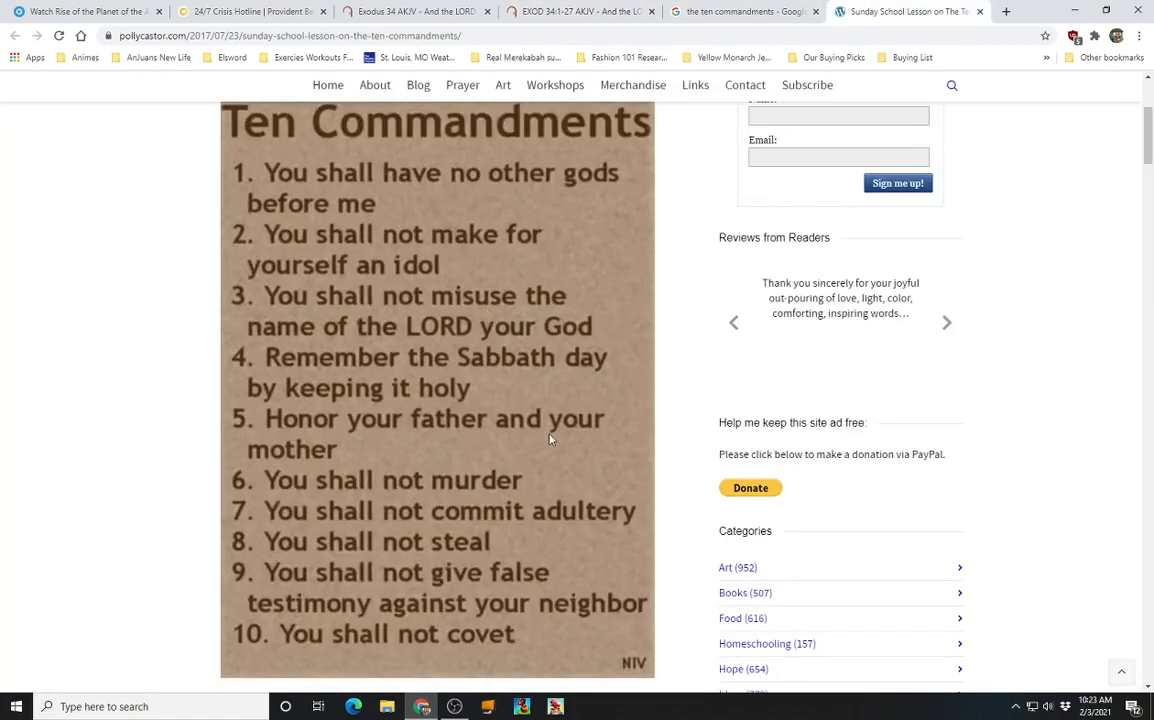
mouse_move(494, 438)
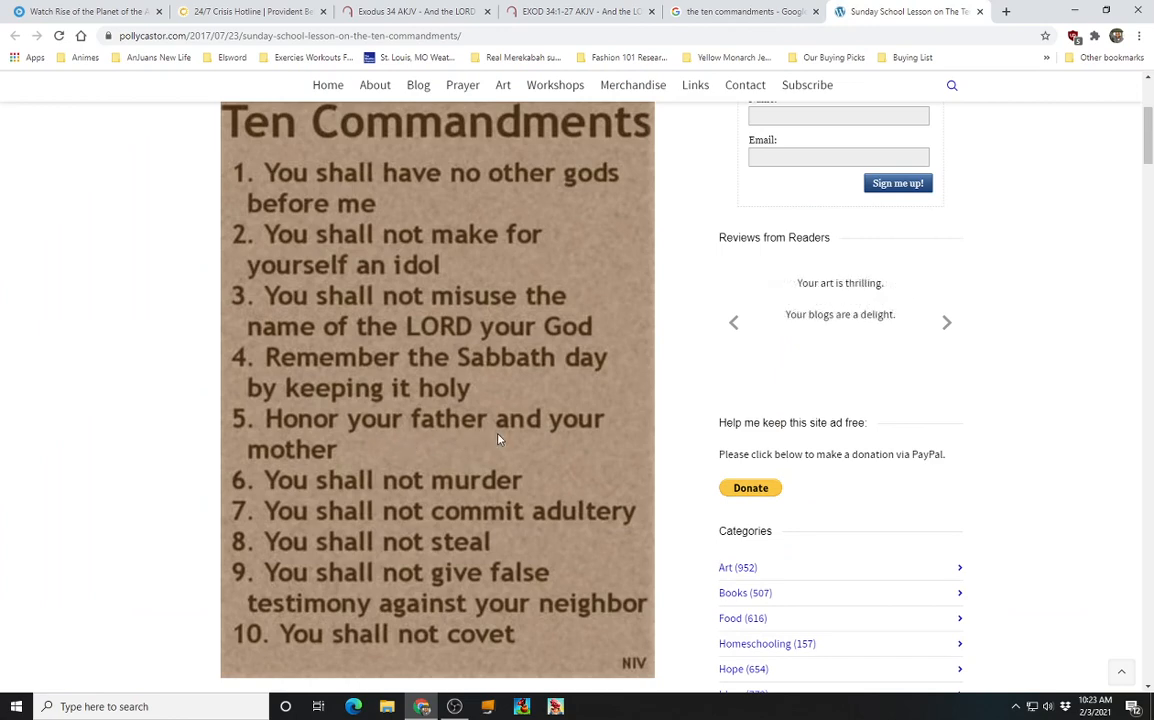
mouse_move(506, 438)
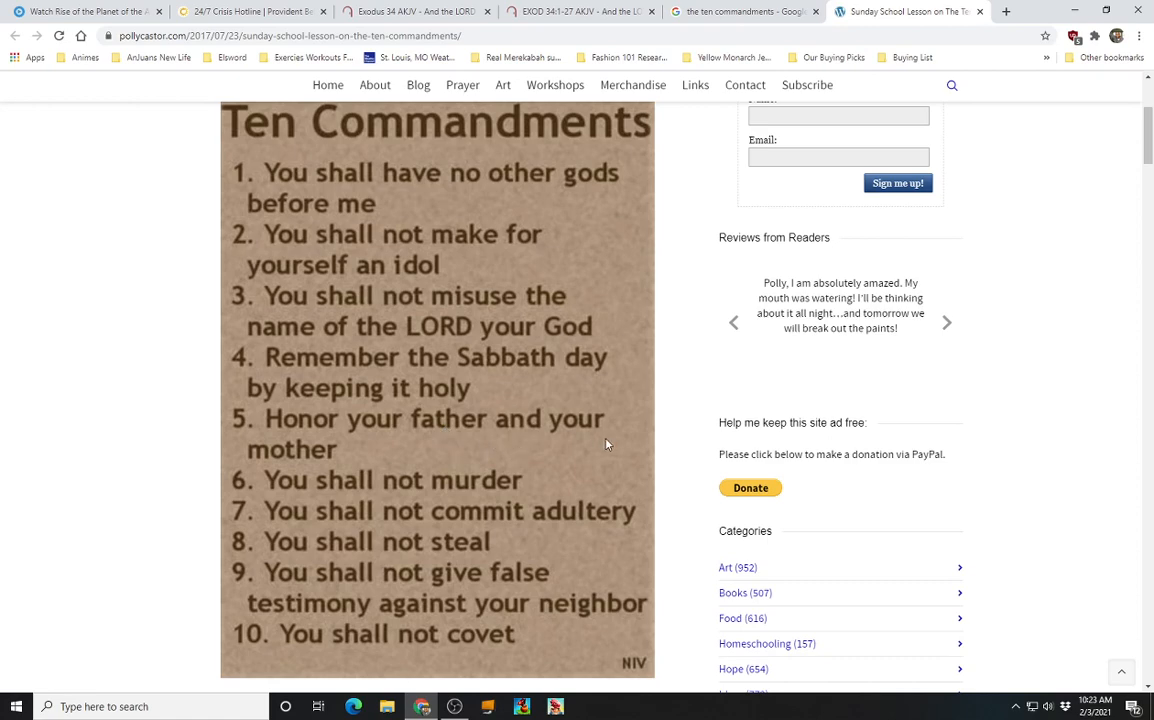
mouse_move(558, 444)
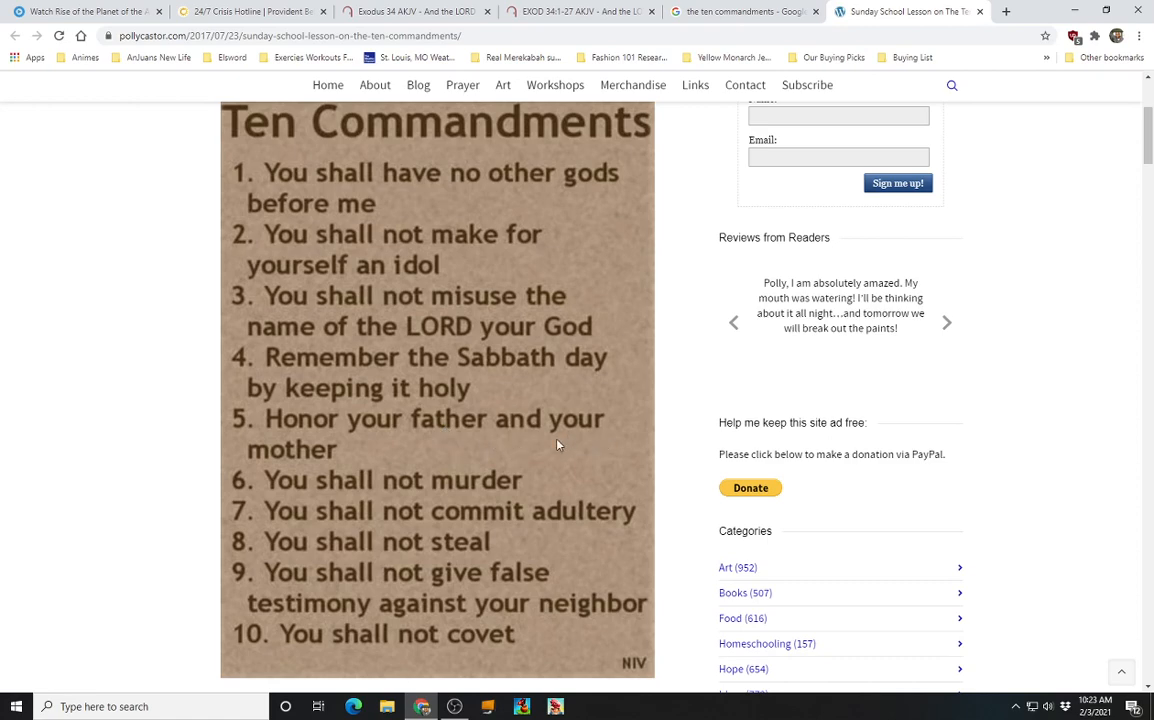
mouse_move(476, 444)
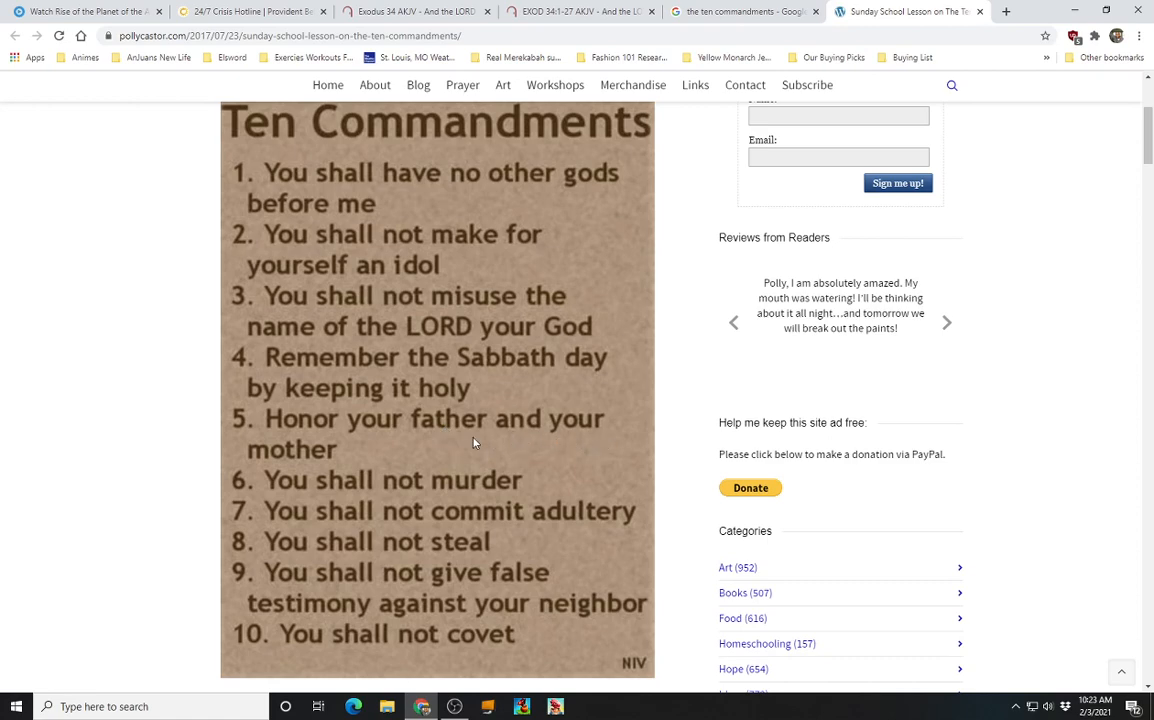
click(946, 322)
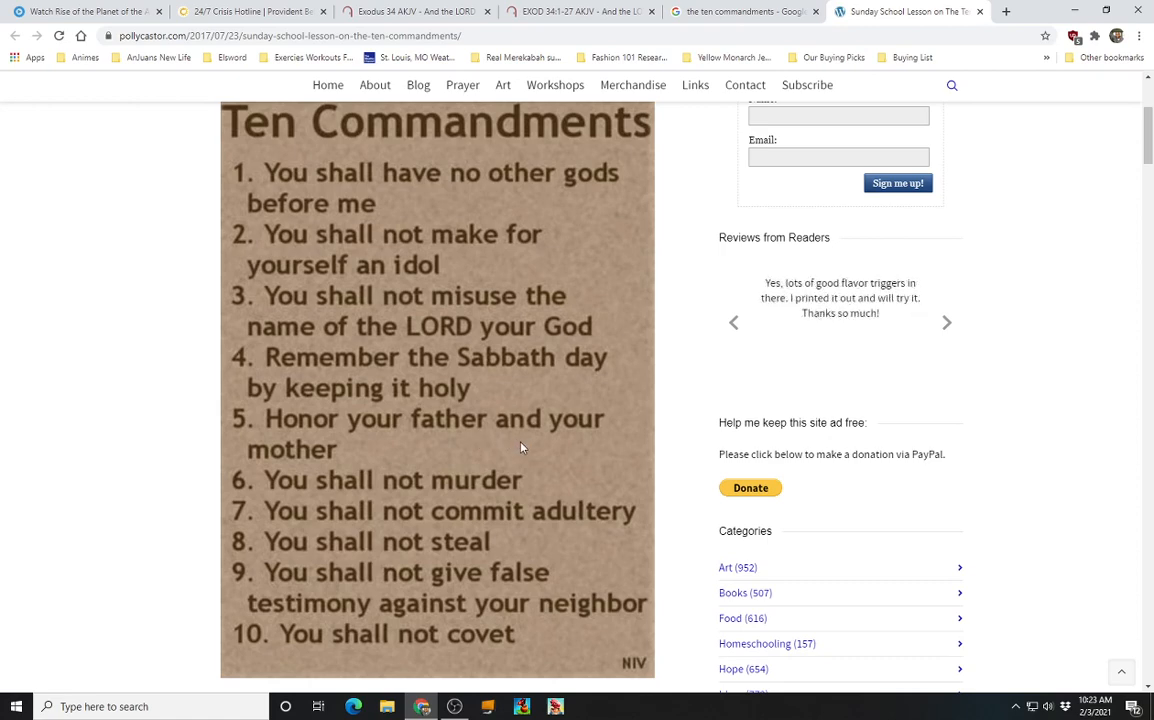
mouse_move(500, 536)
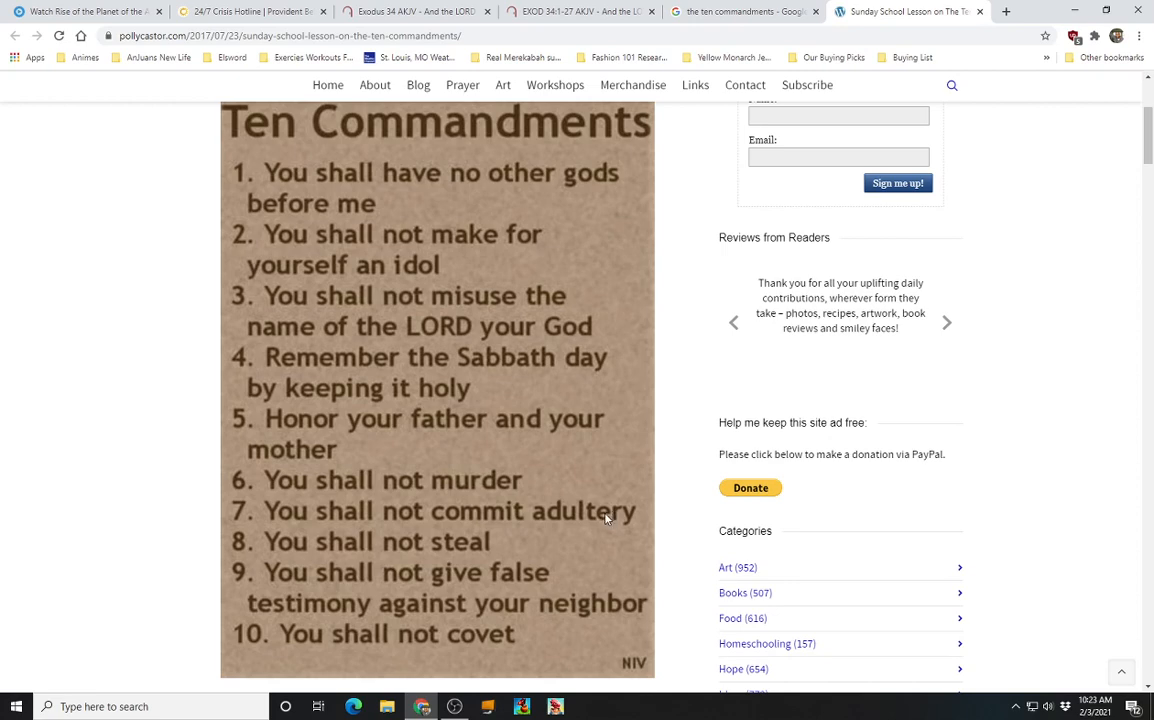
mouse_move(484, 520)
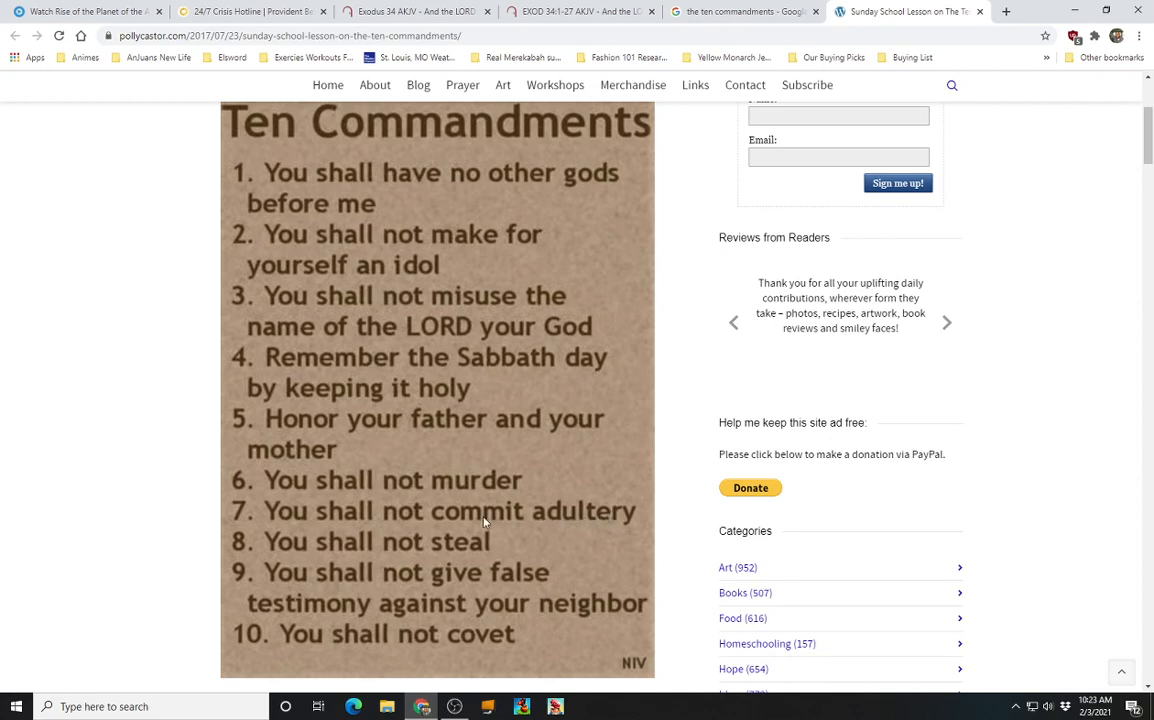
click(946, 320)
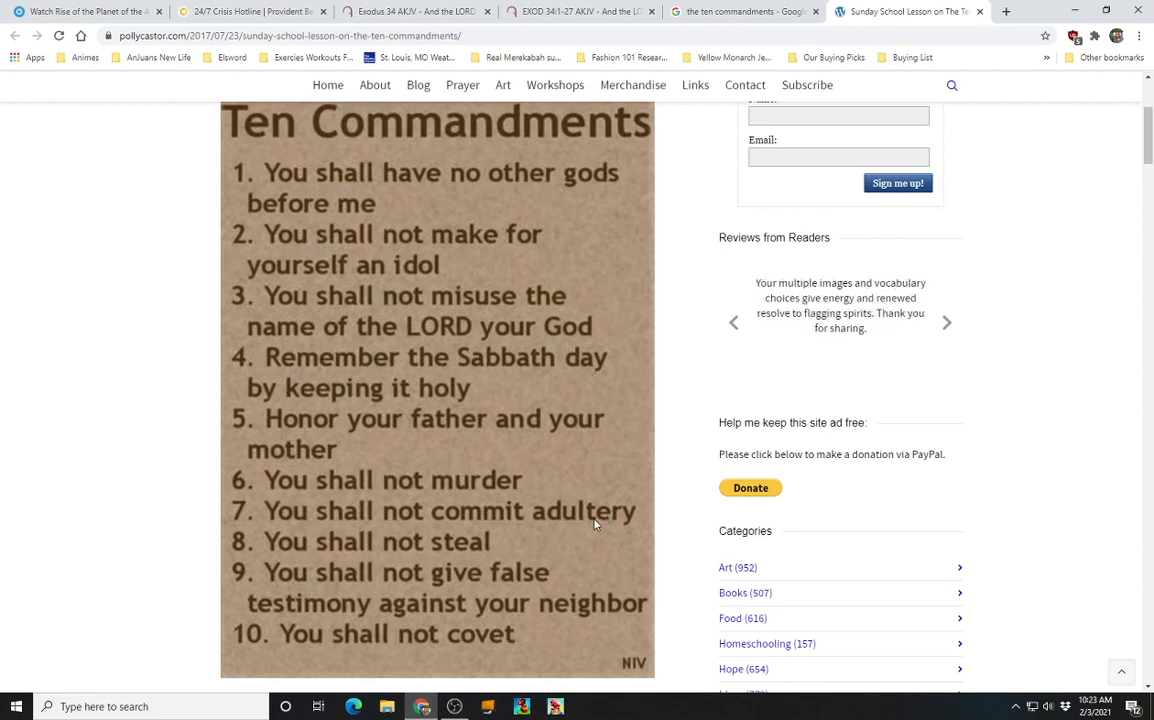
mouse_move(476, 554)
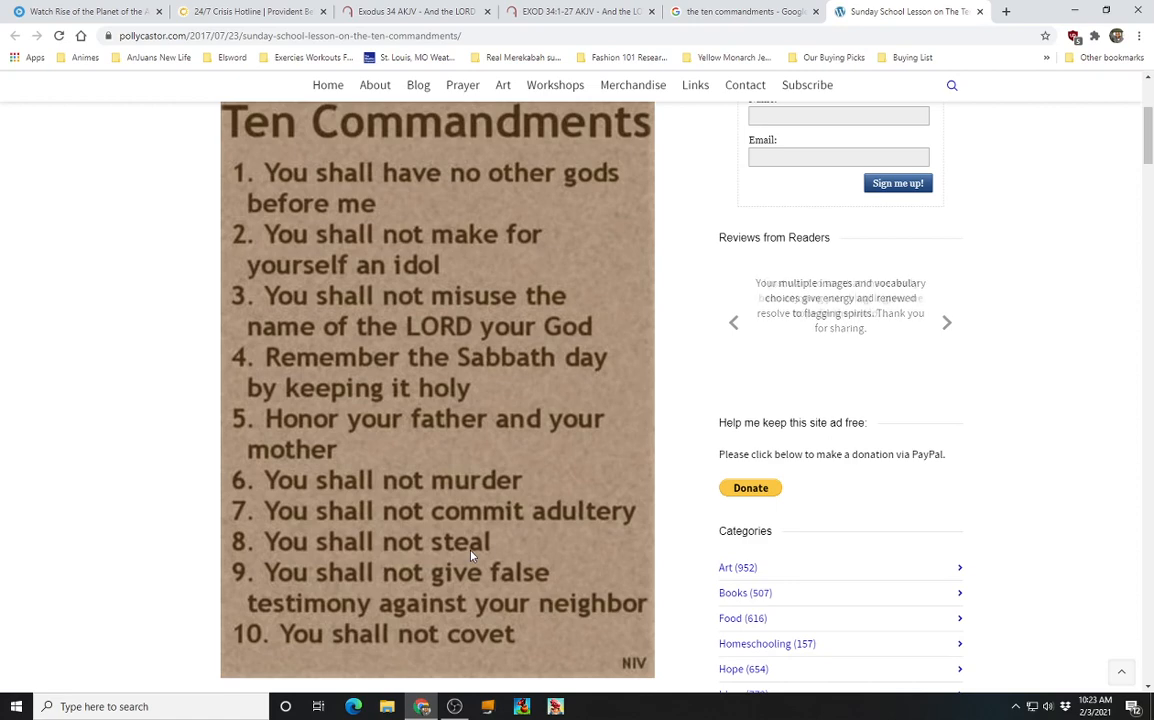
click(946, 322)
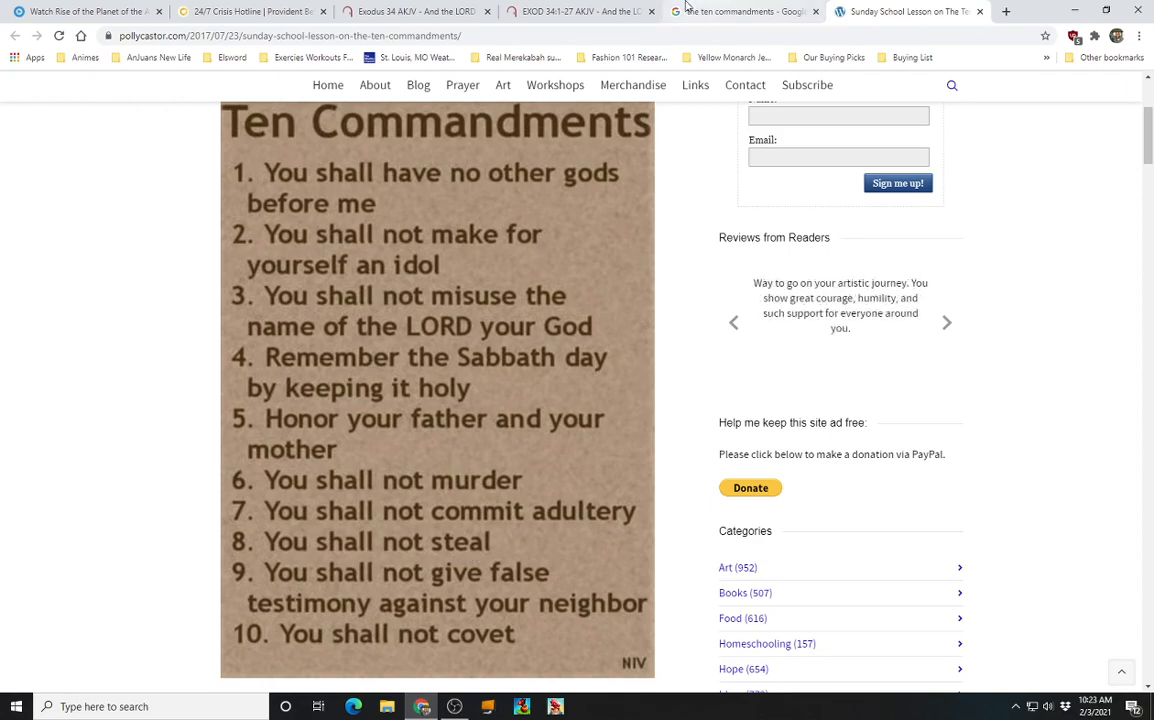
click(580, 12)
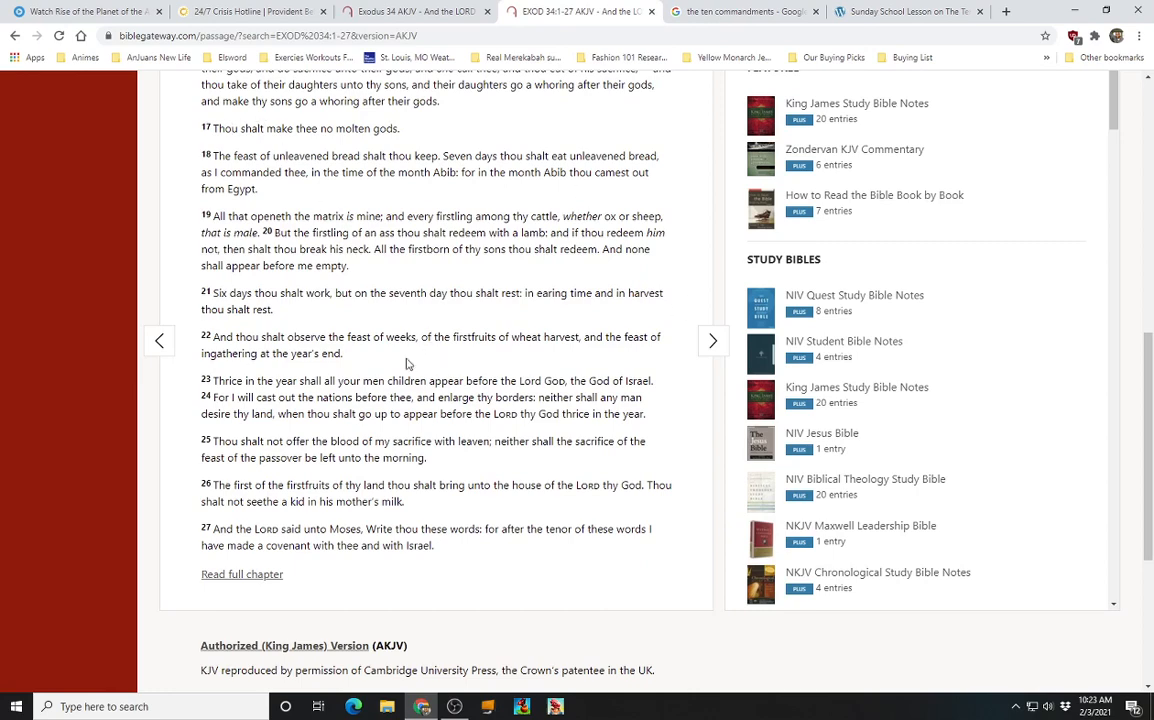
mouse_move(430, 332)
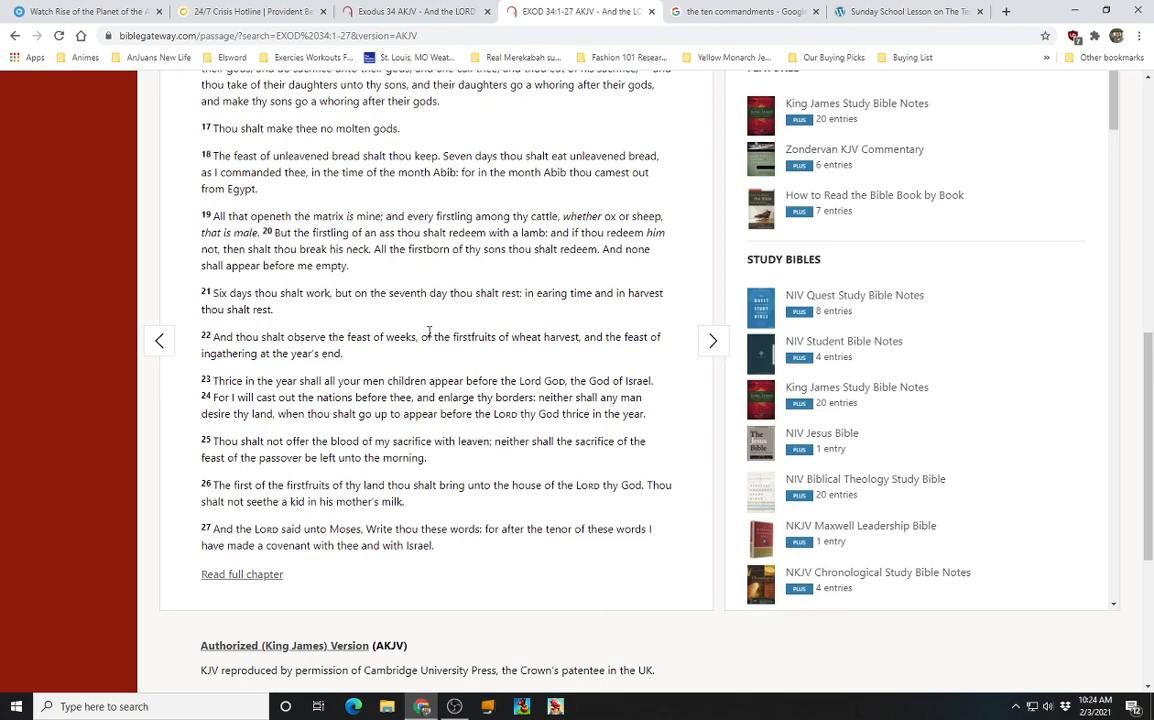
mouse_move(452, 334)
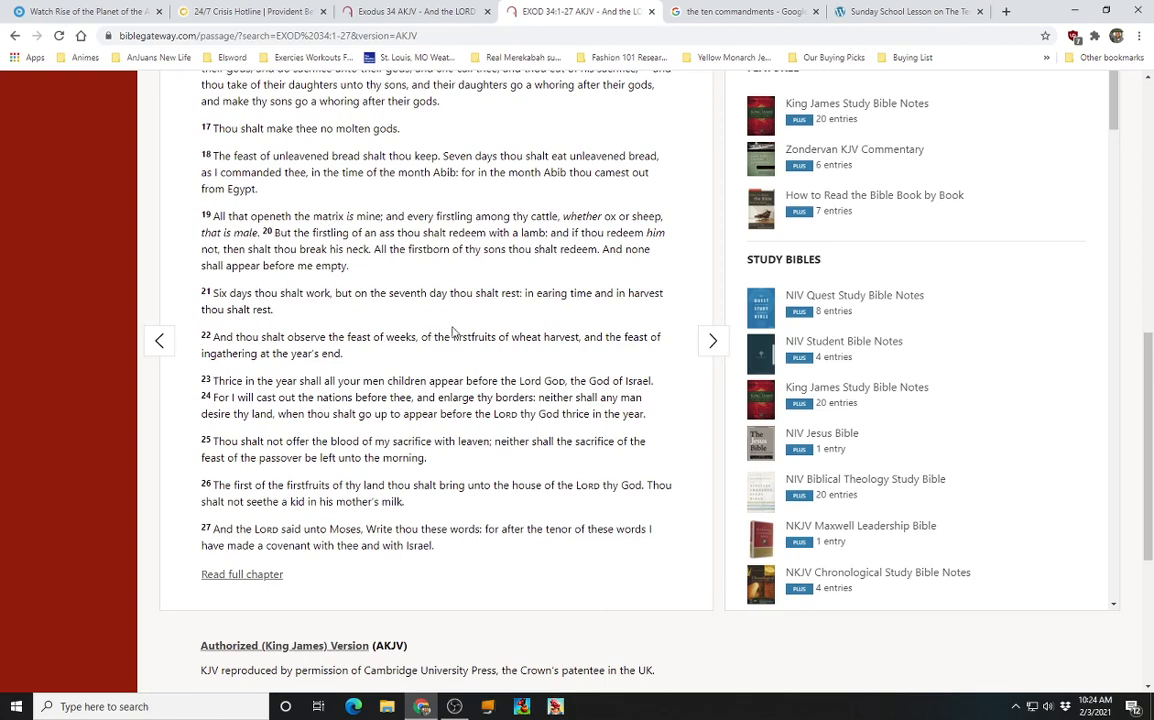
mouse_move(288, 312)
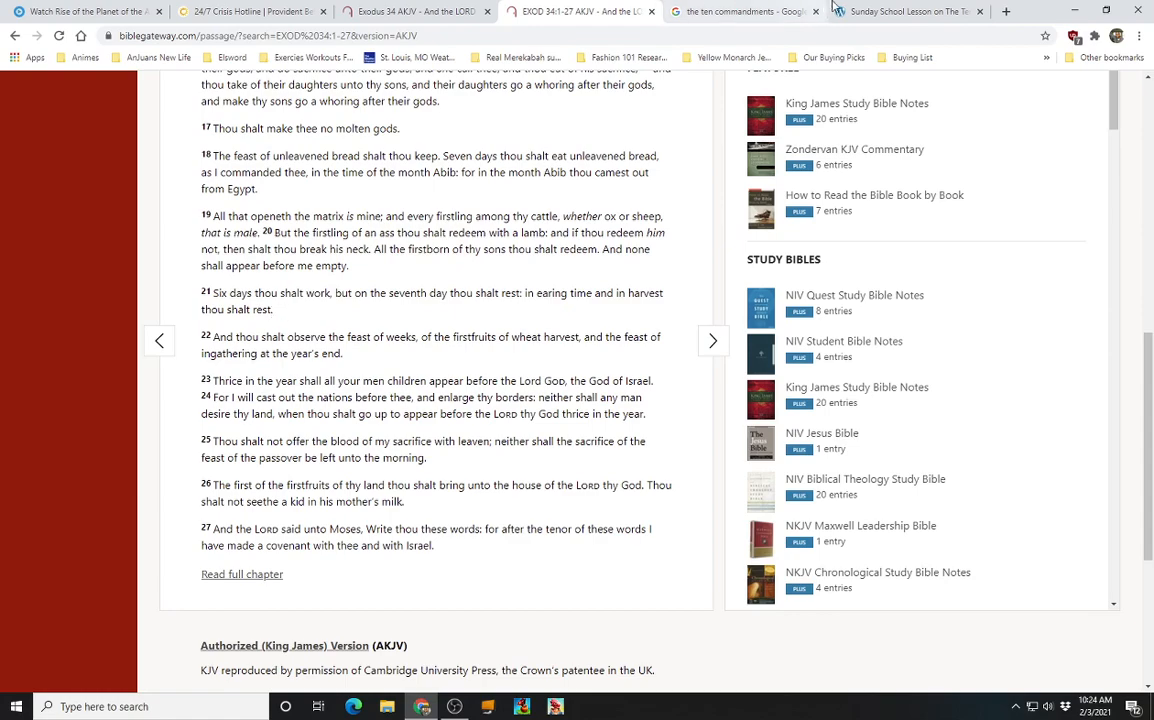
click(904, 12)
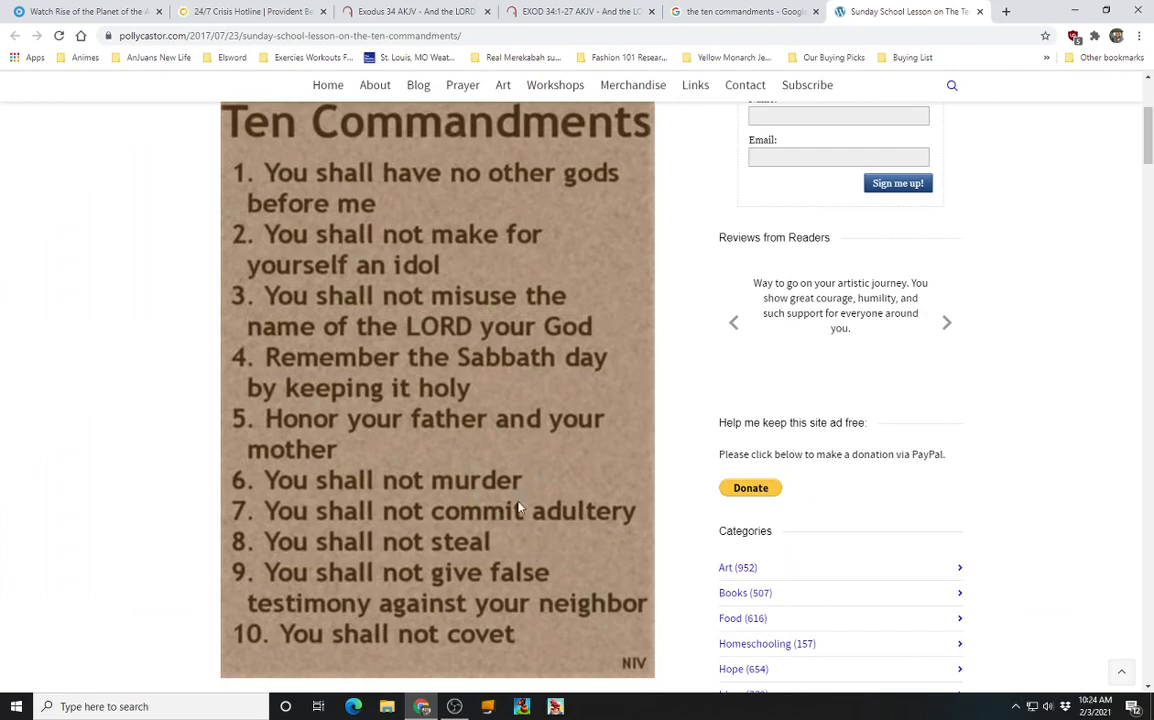
Highlight verse 17 and the start of verse 18 in Exodus 34, then bring up the OBS Studio window
click(580, 12)
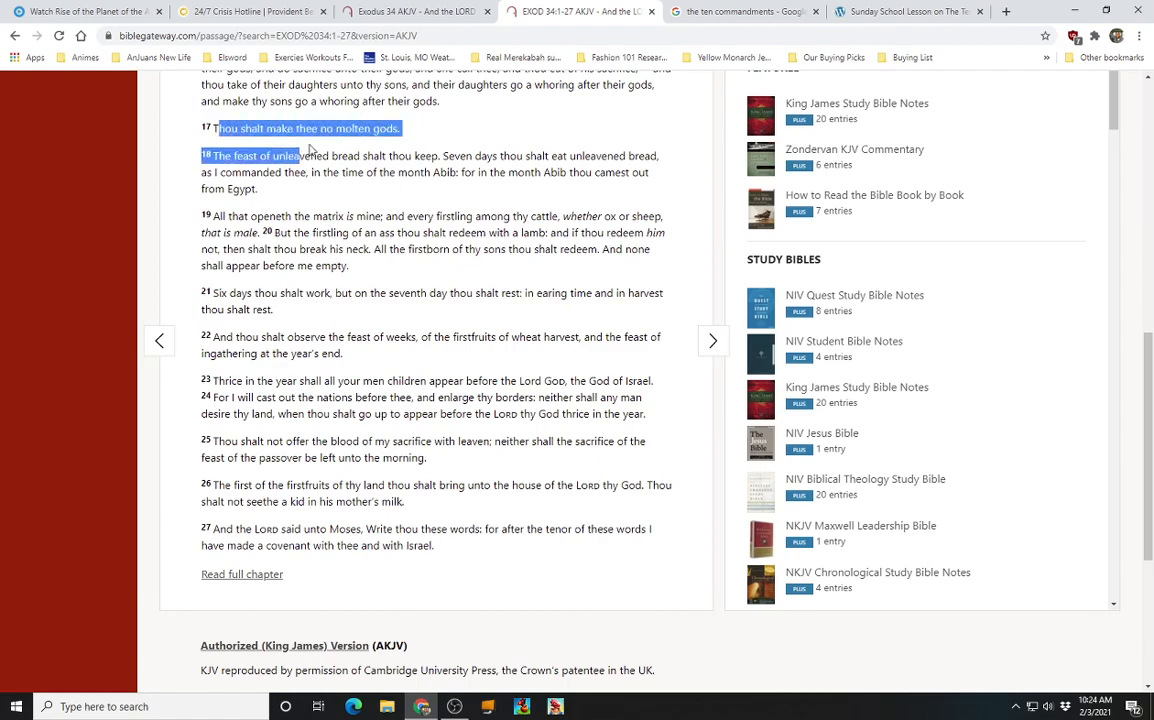
drag(296, 156, 616, 500)
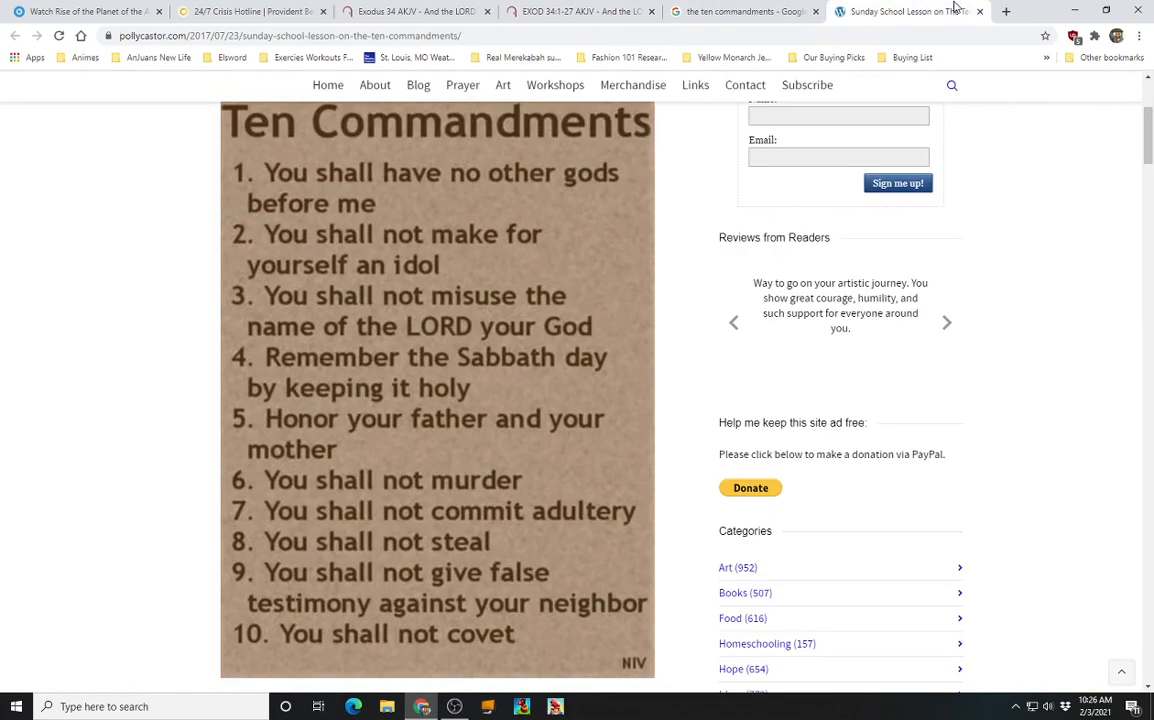
click(580, 12)
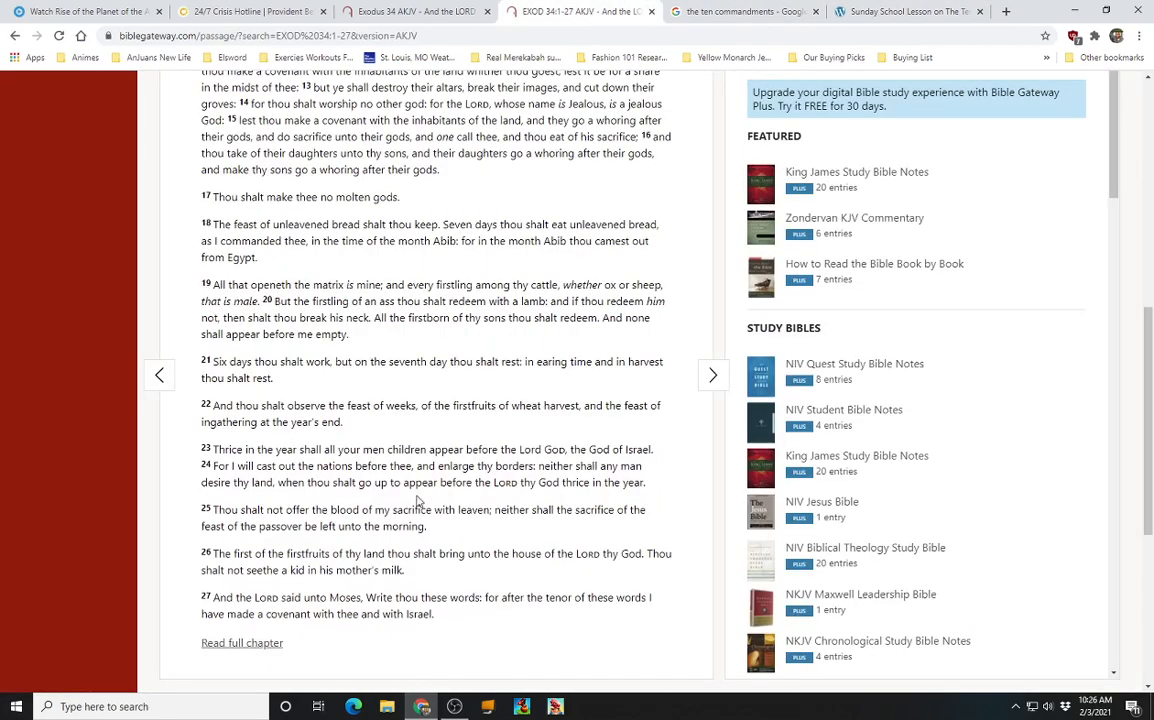
mouse_move(480, 308)
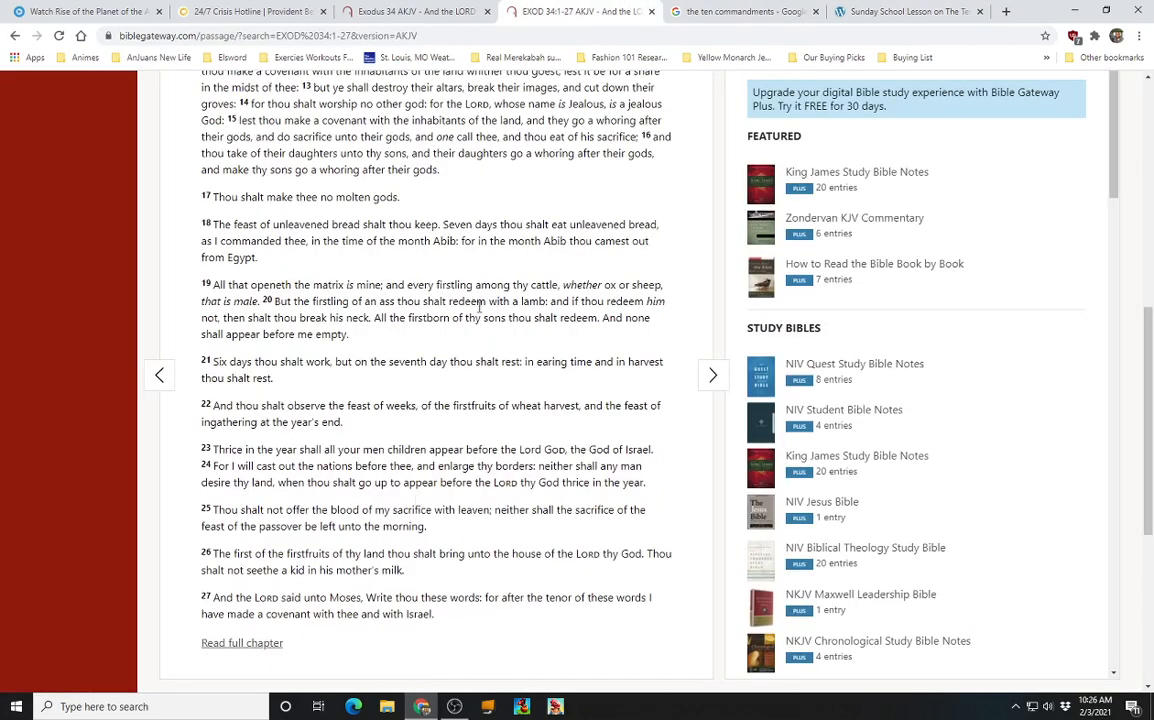
mouse_move(448, 656)
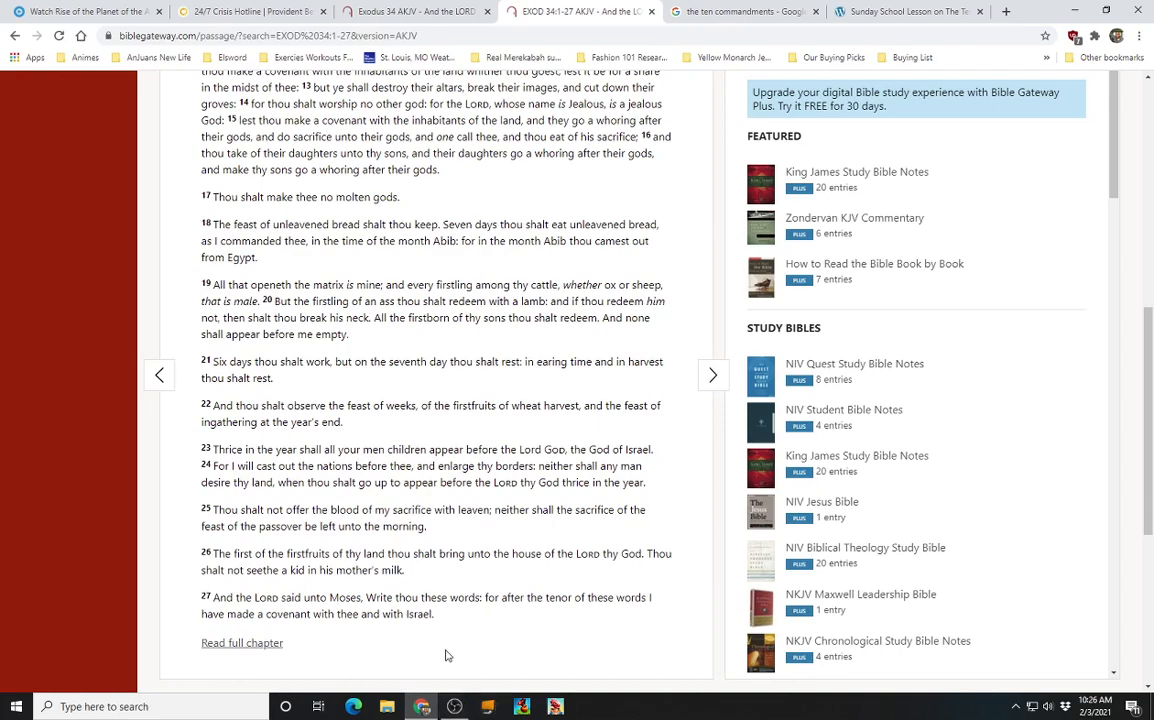
click(454, 706)
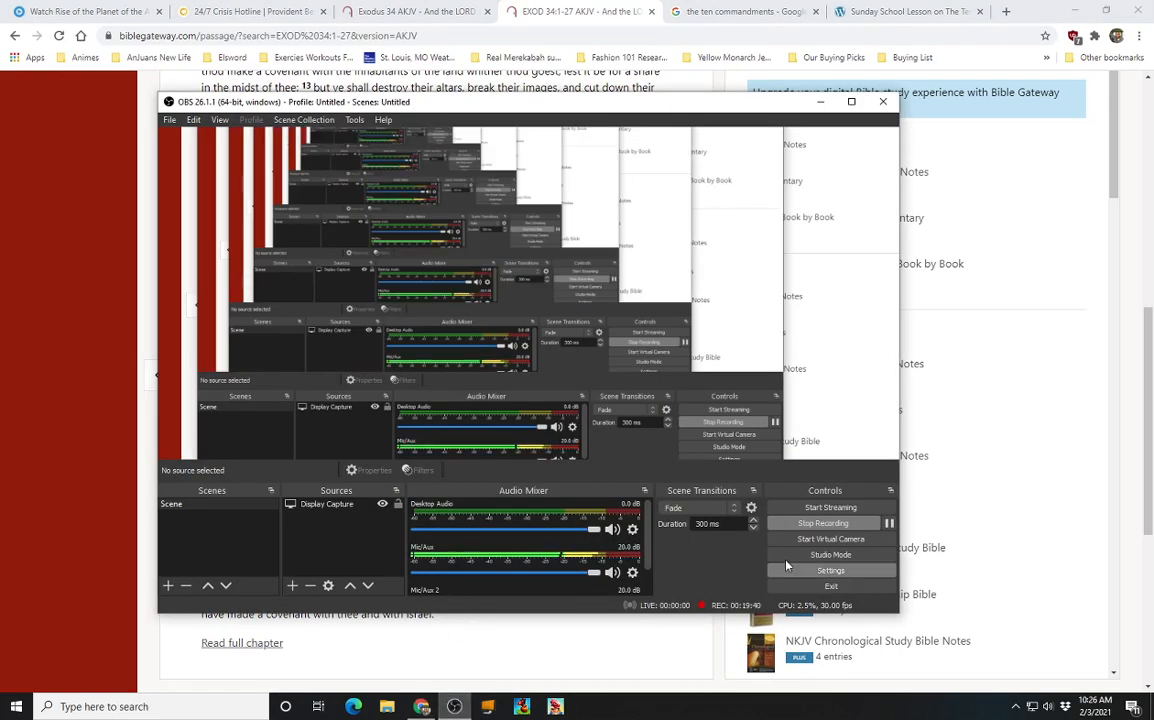